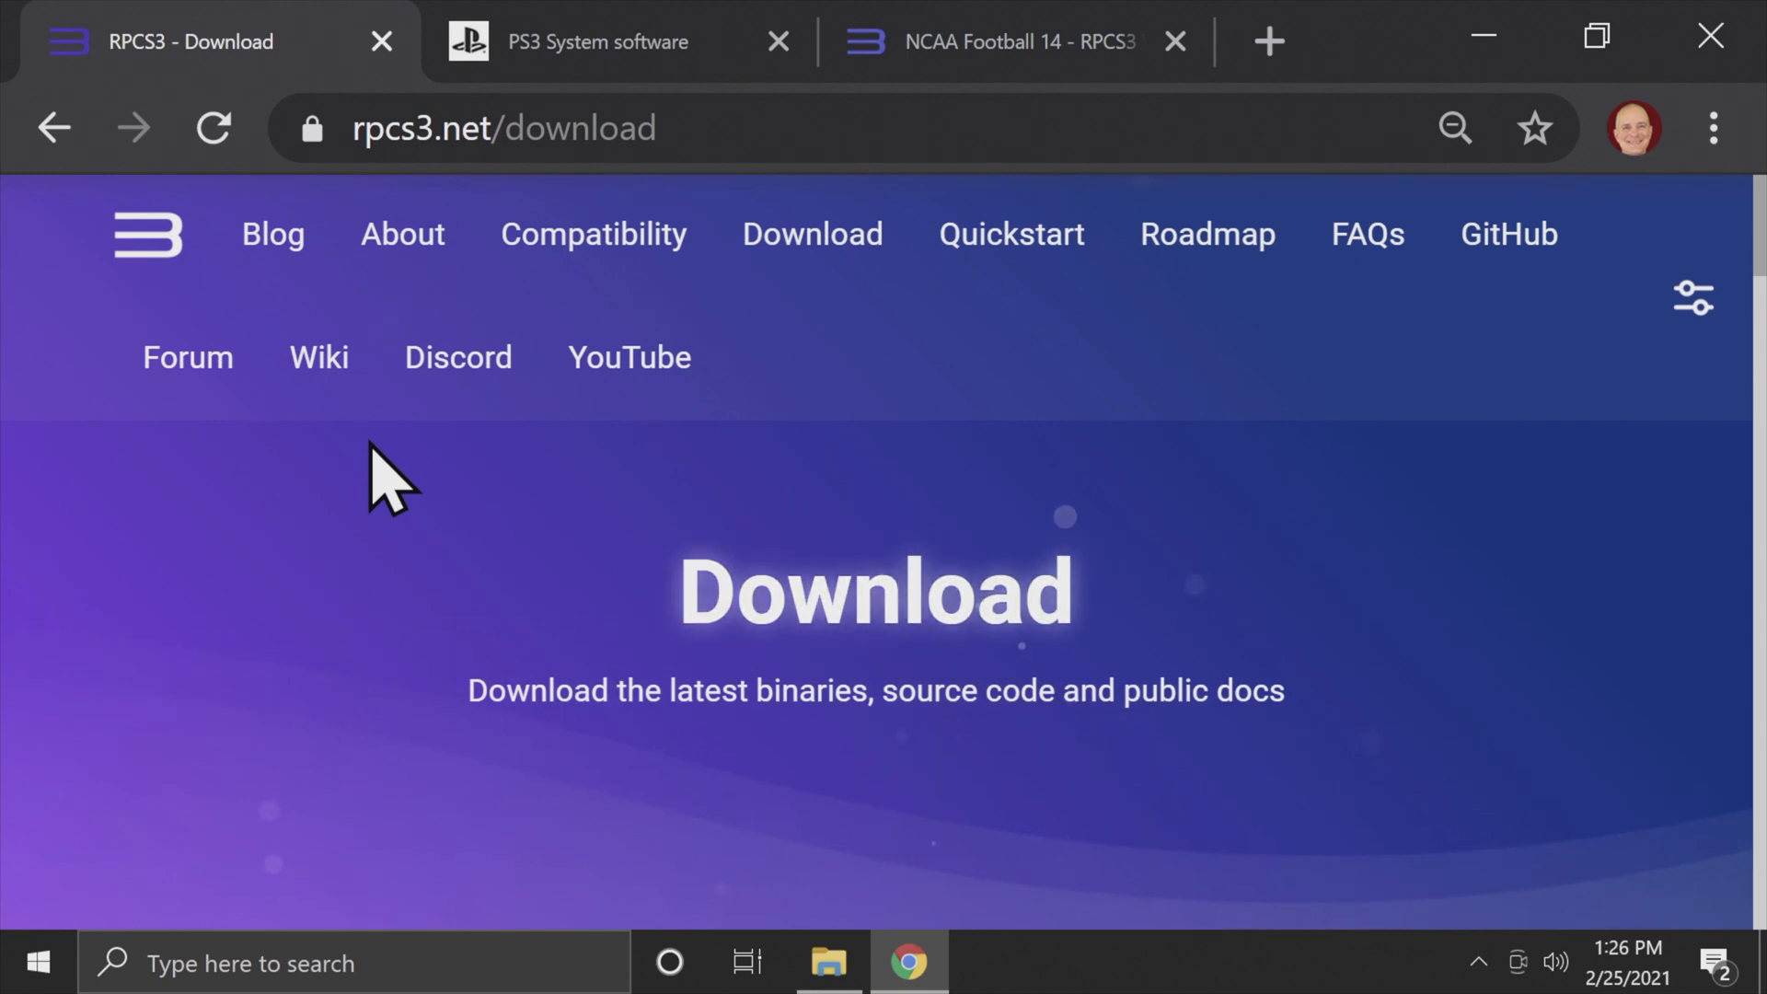
Step: Download the latest RPCS3 Windows build from rpcs3.net
{"action": "scroll", "scroll_direction": "down", "scroll_amount": 3}
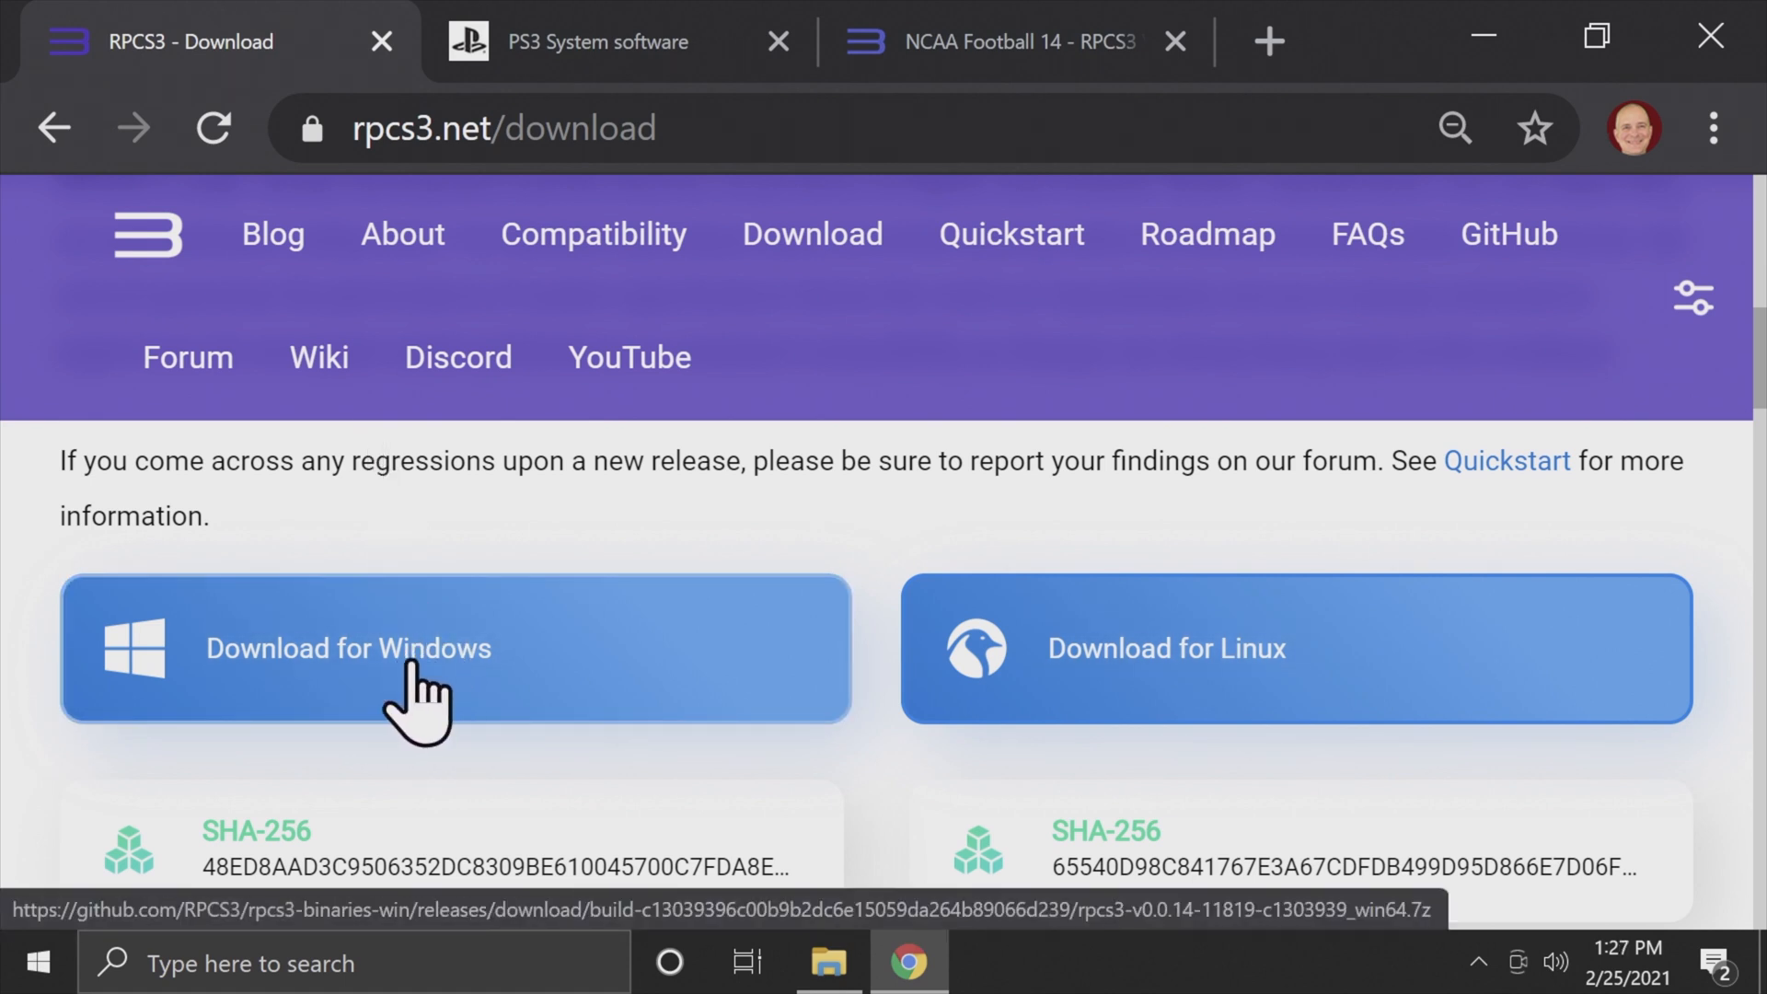
{"action": "mouse_move", "coordinate": [428, 693]}
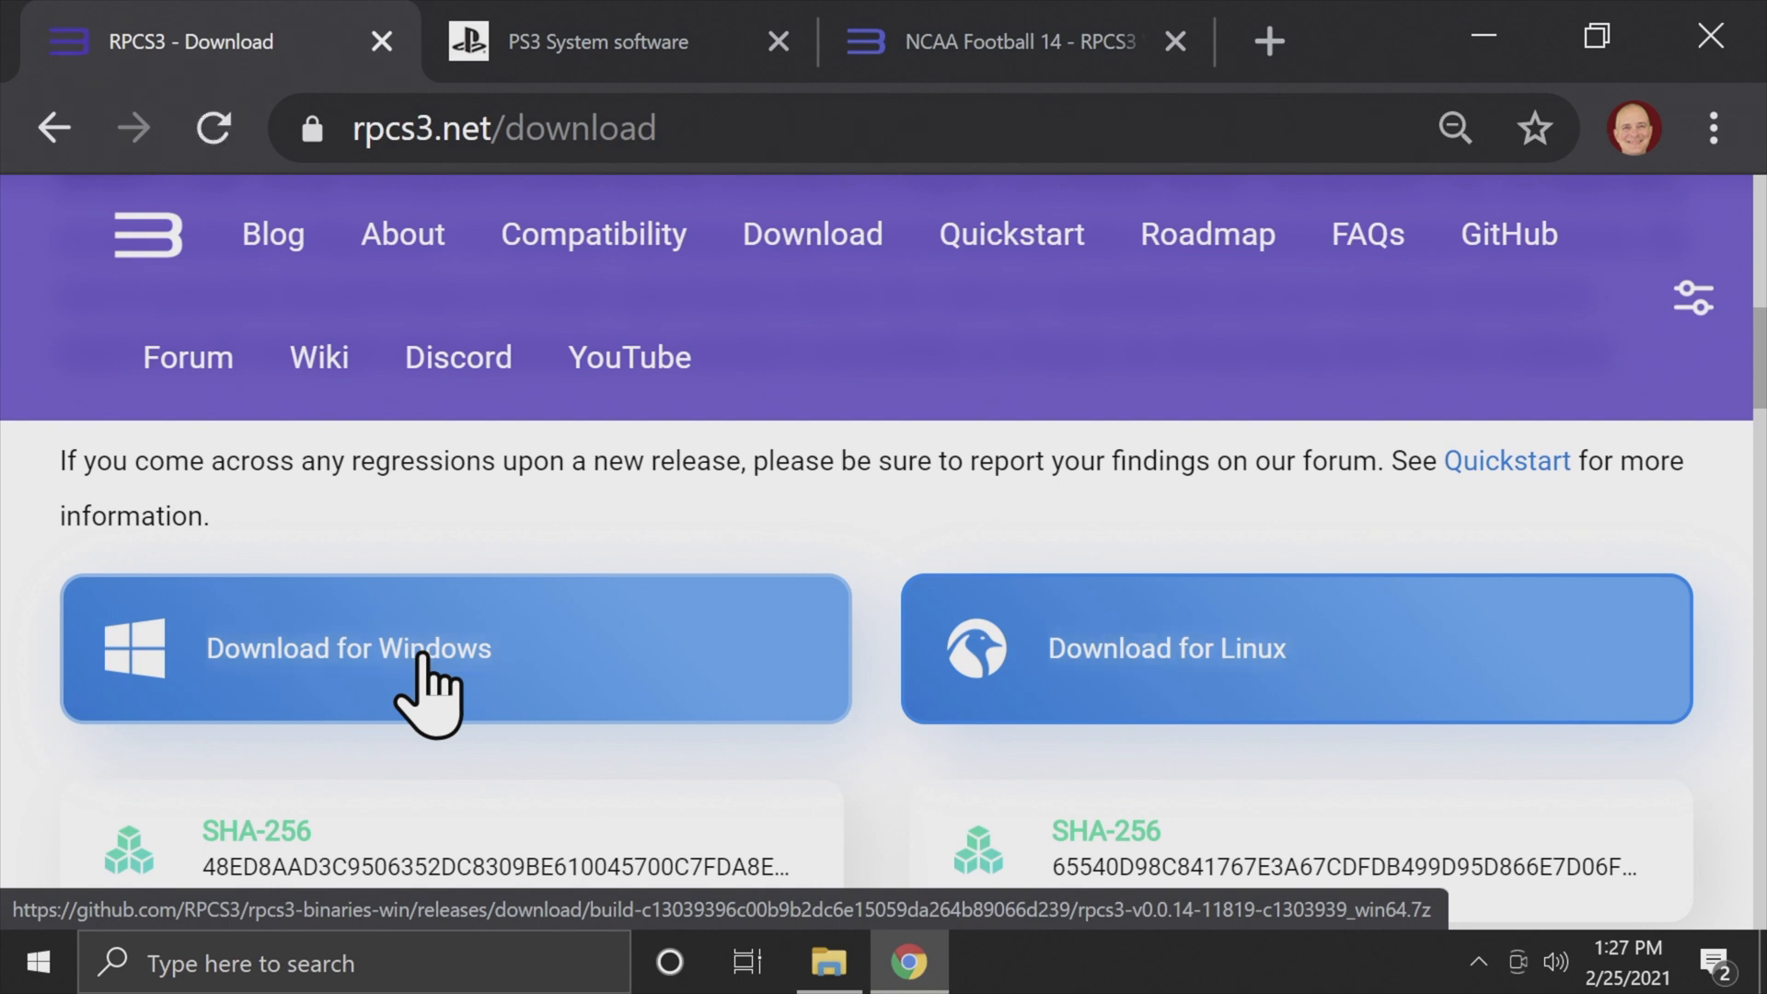
{"action": "left_click", "coordinate": [597, 42]}
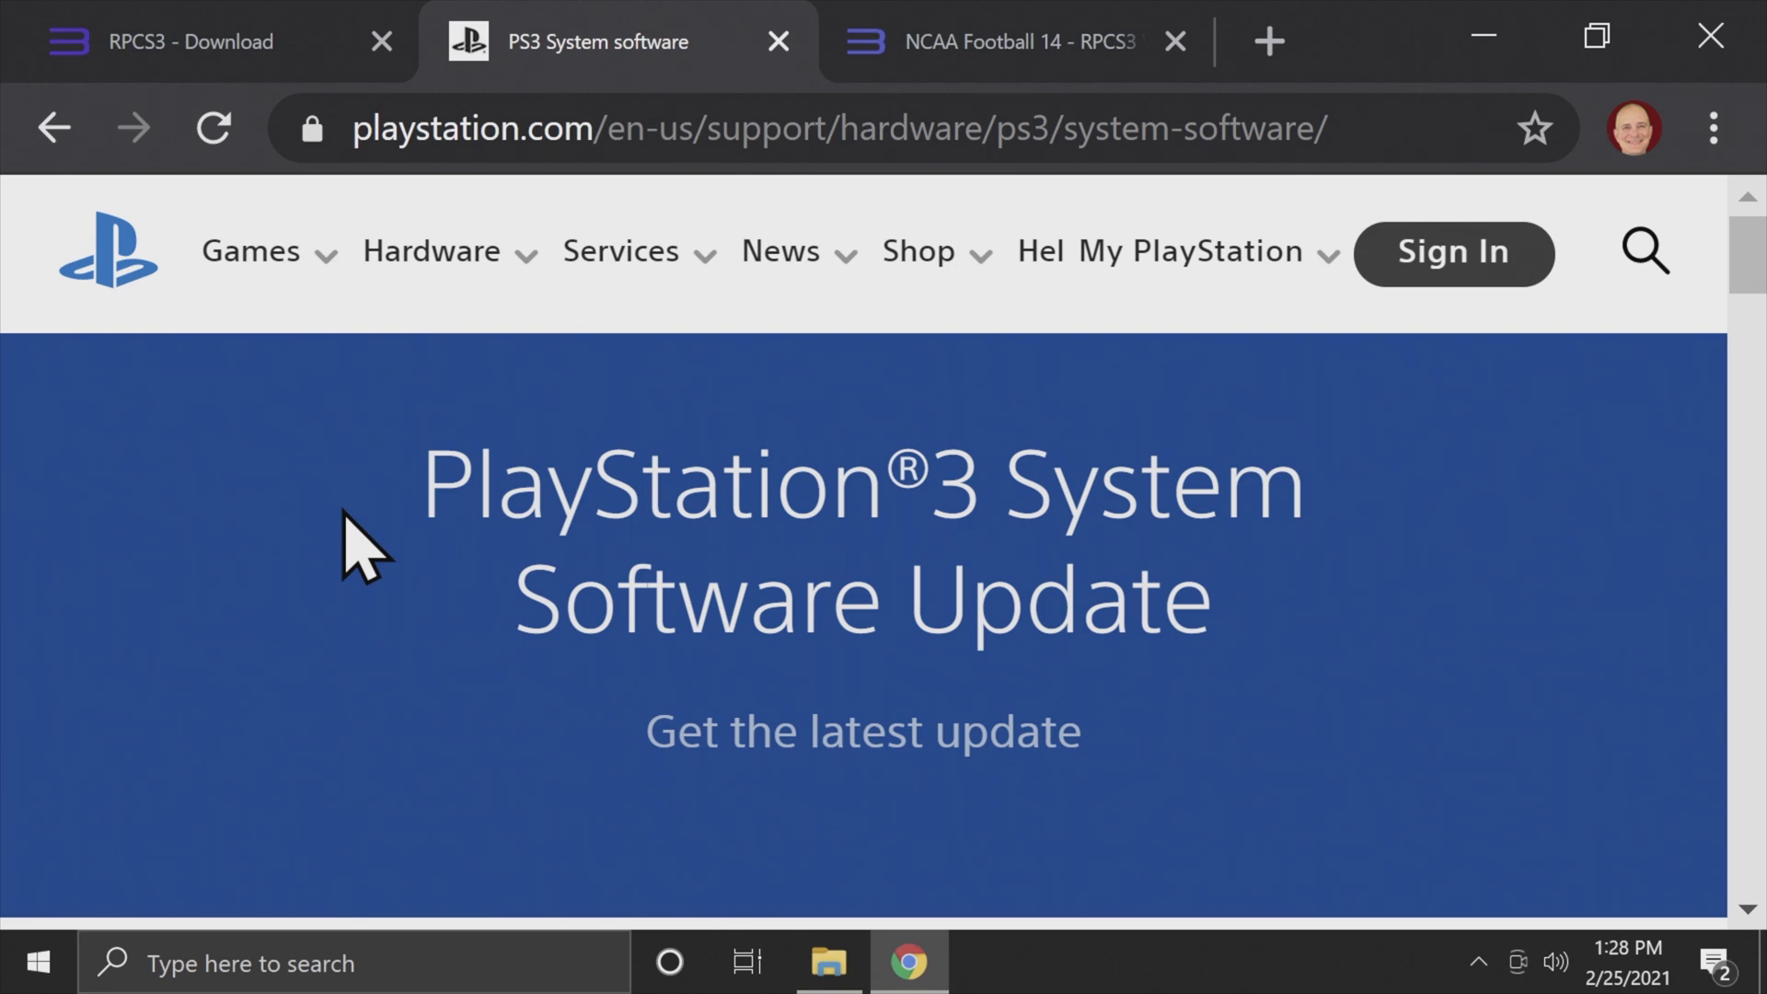
Step: Download the PS3UPDAT.PUP system update from the 'Download PS3 Update' link
{"action": "scroll", "scroll_direction": "down", "scroll_amount": 3}
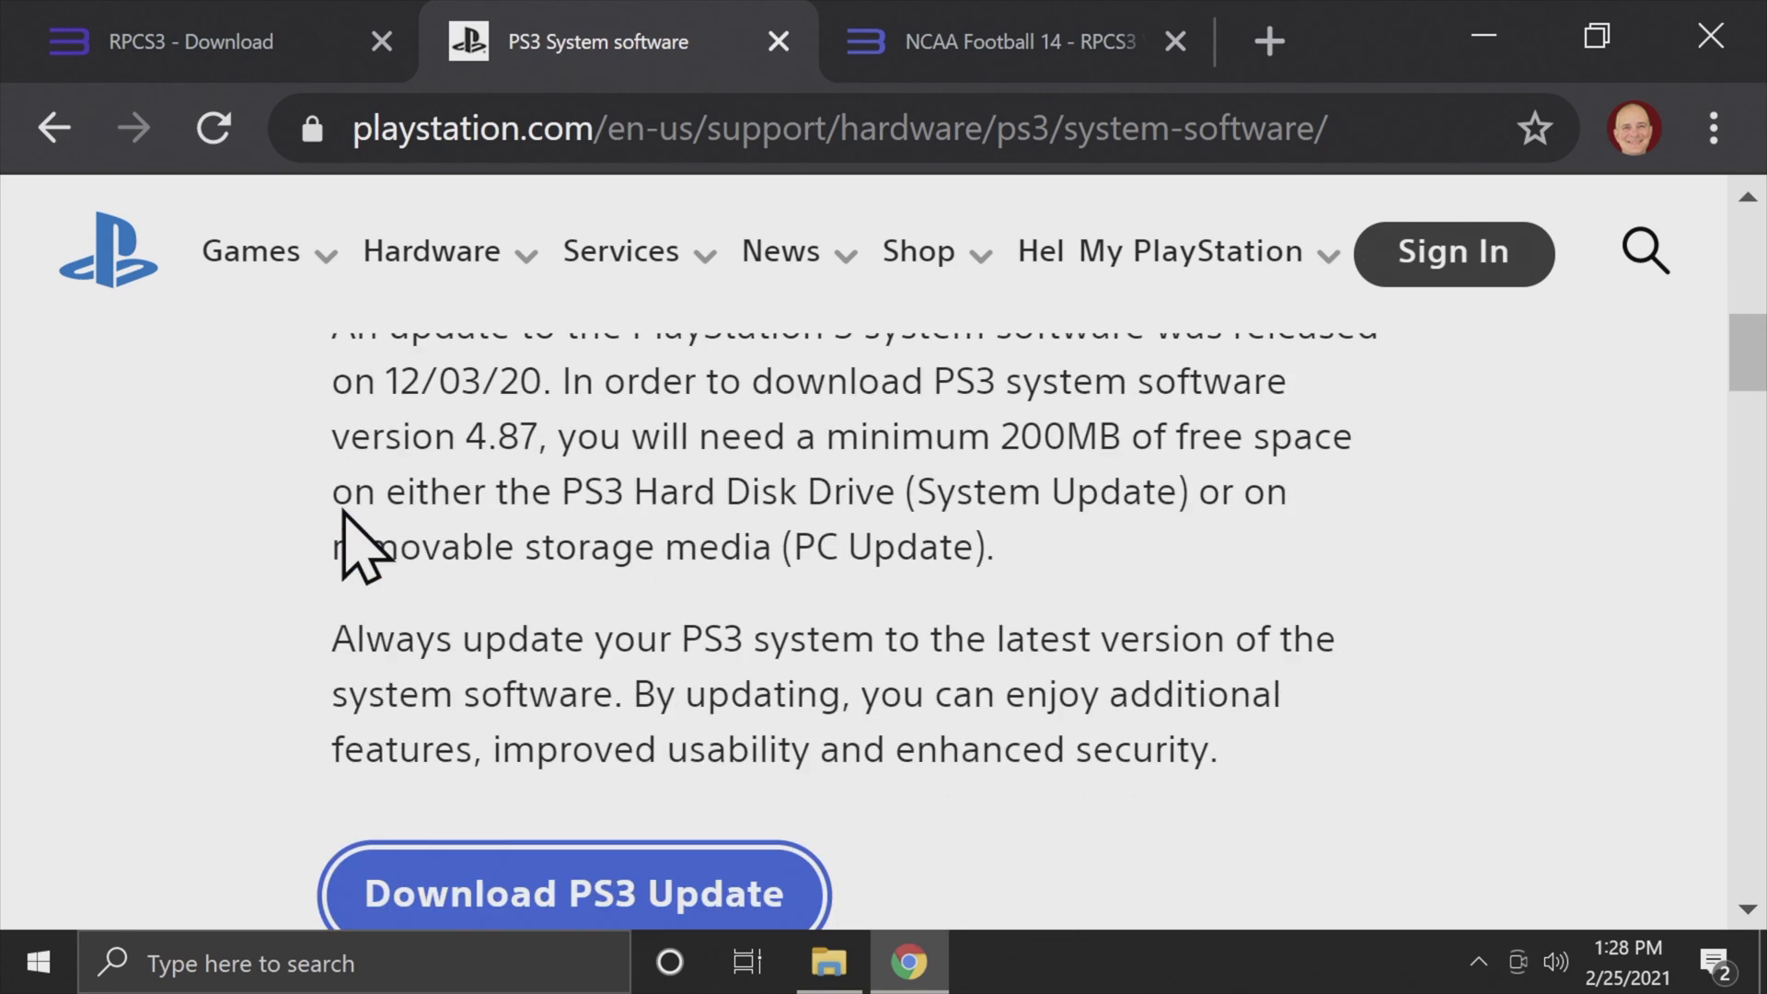
{"action": "scroll", "scroll_direction": "down", "scroll_amount": 3}
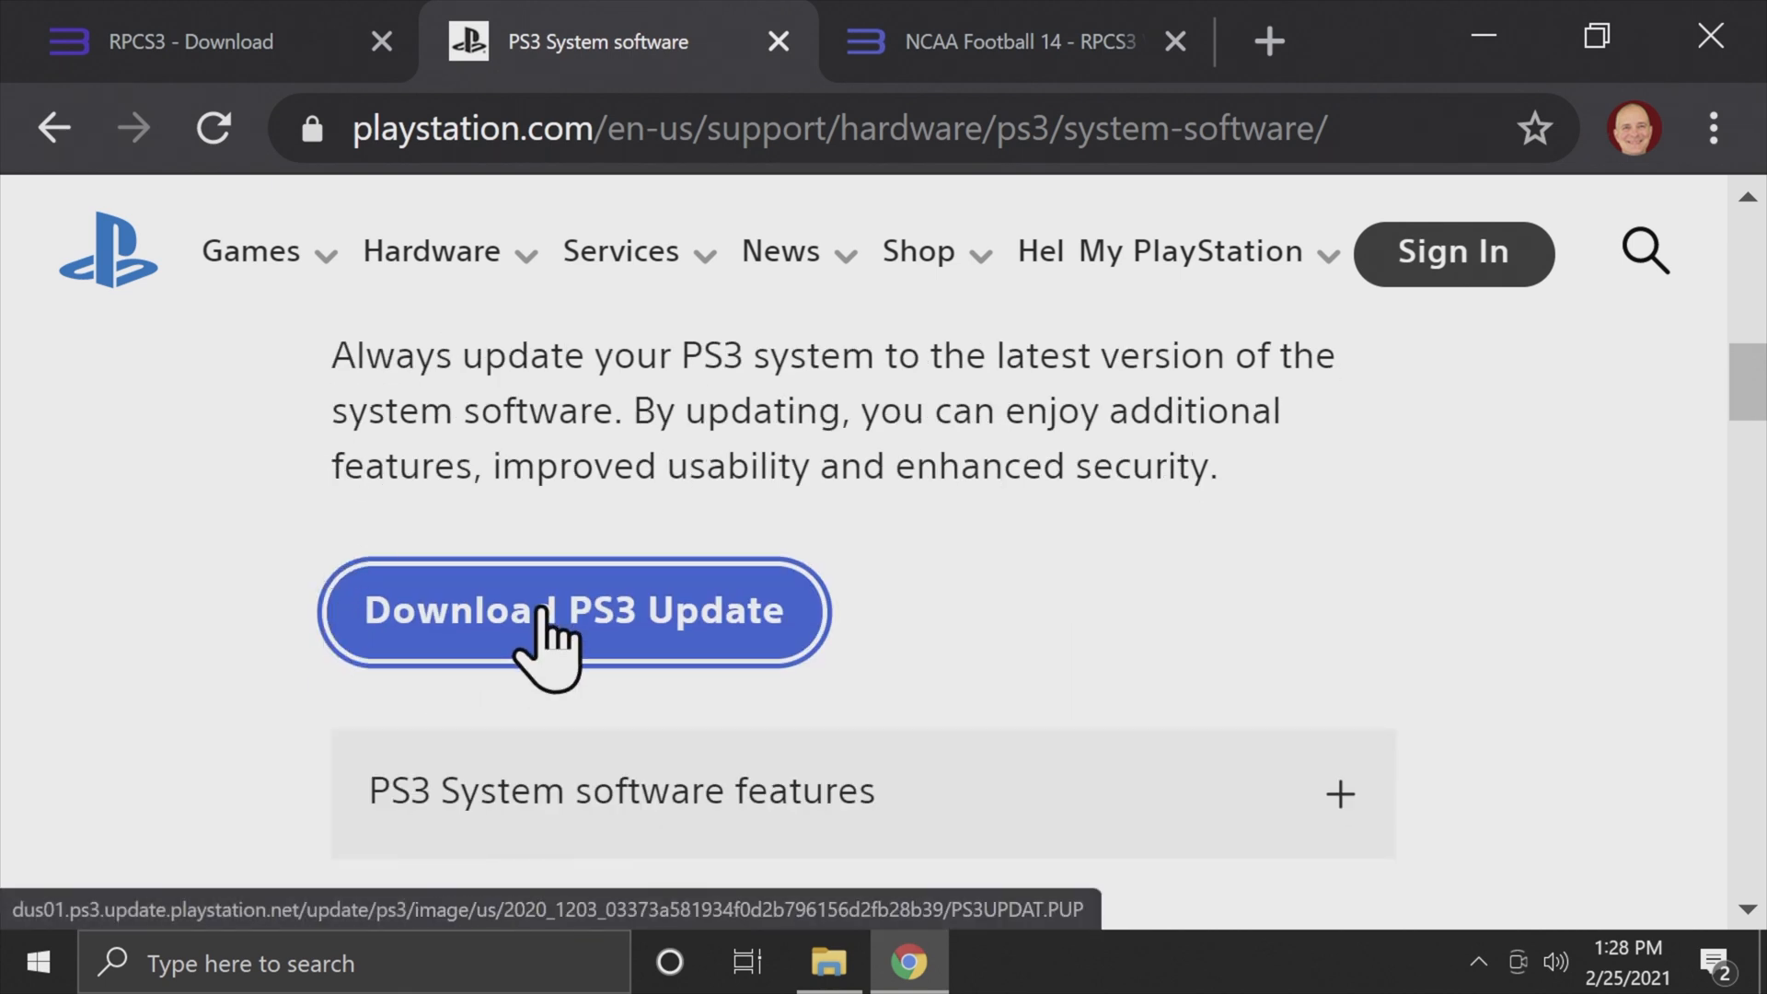
{"action": "right_click", "coordinate": [572, 609]}
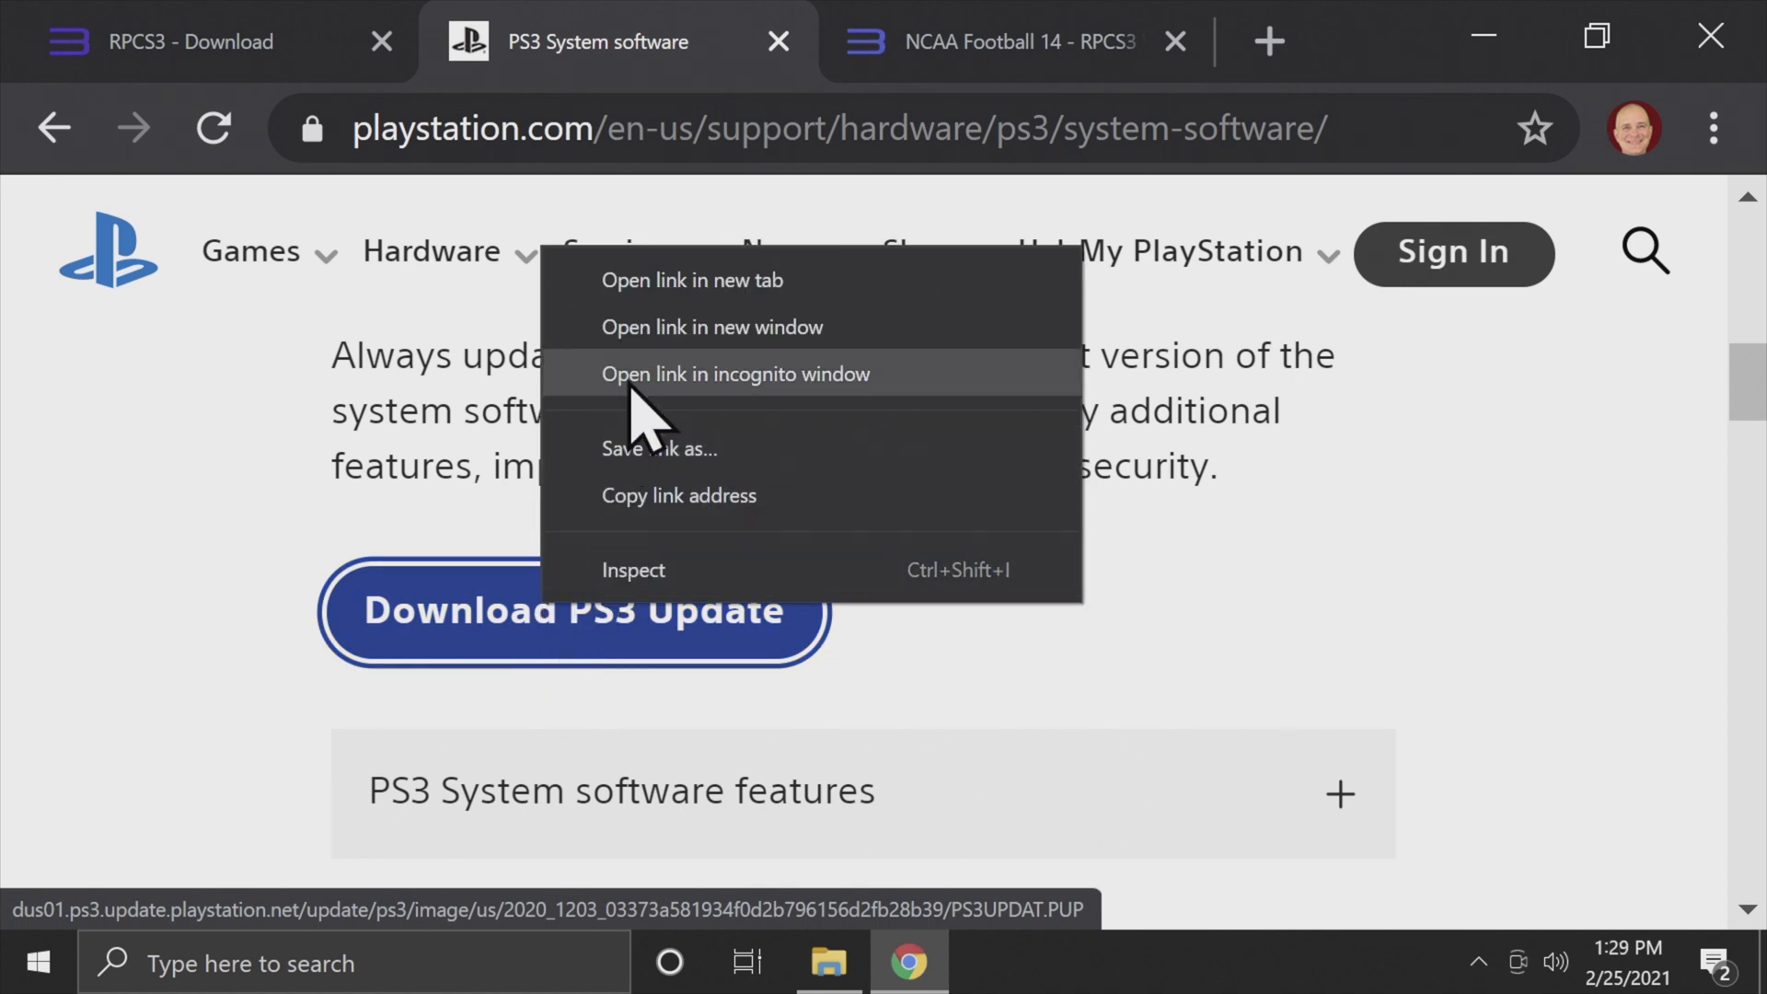
{"action": "mouse_move", "coordinate": [642, 304]}
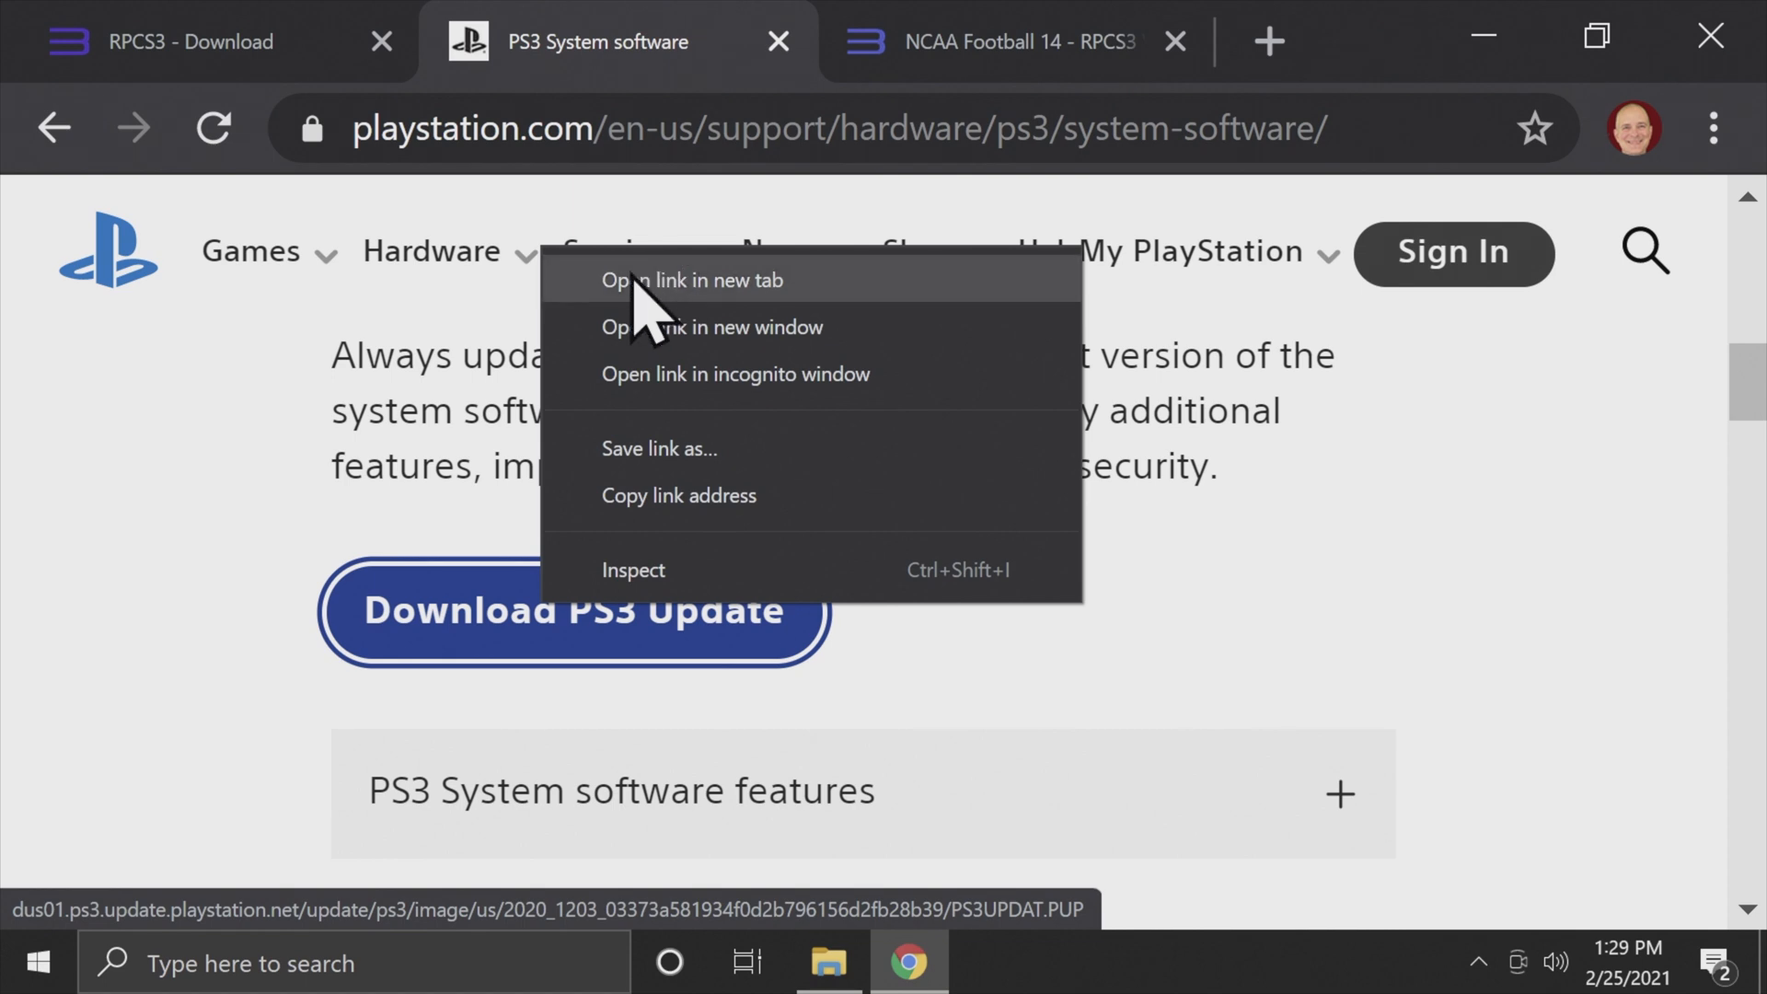
{"action": "left_click", "coordinate": [692, 279]}
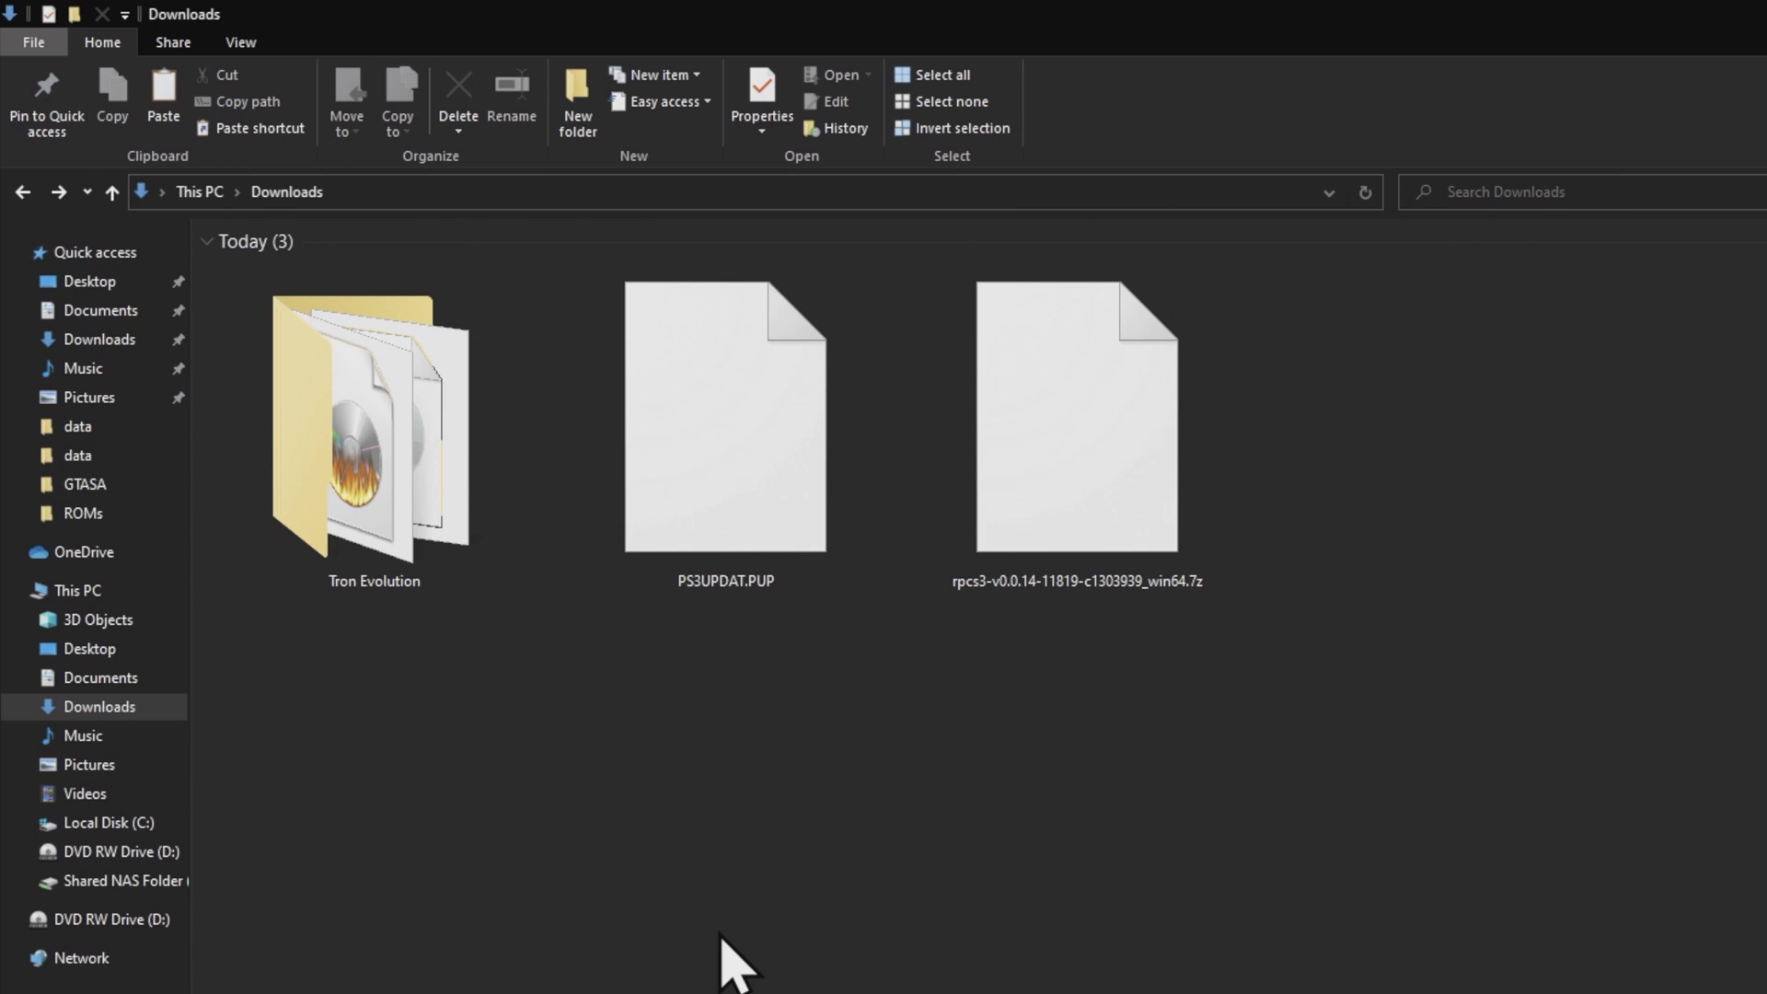
{"action": "mouse_move", "coordinate": [1030, 744]}
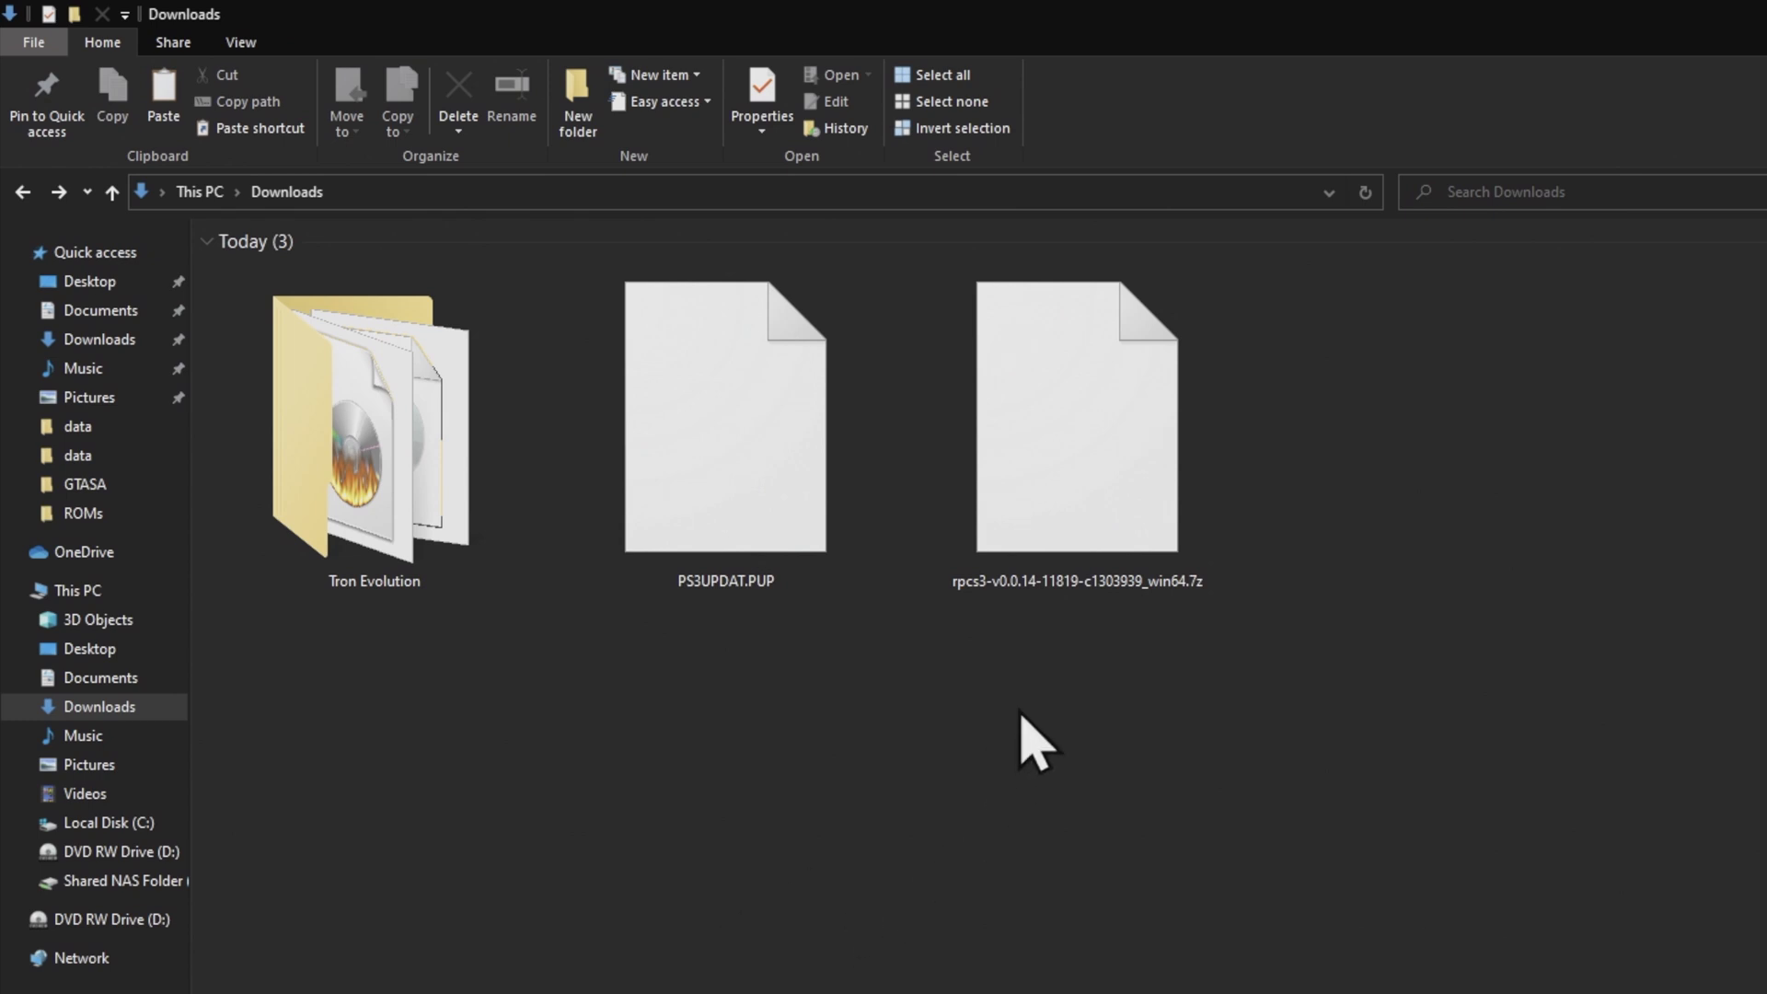
{"action": "mouse_move", "coordinate": [696, 654]}
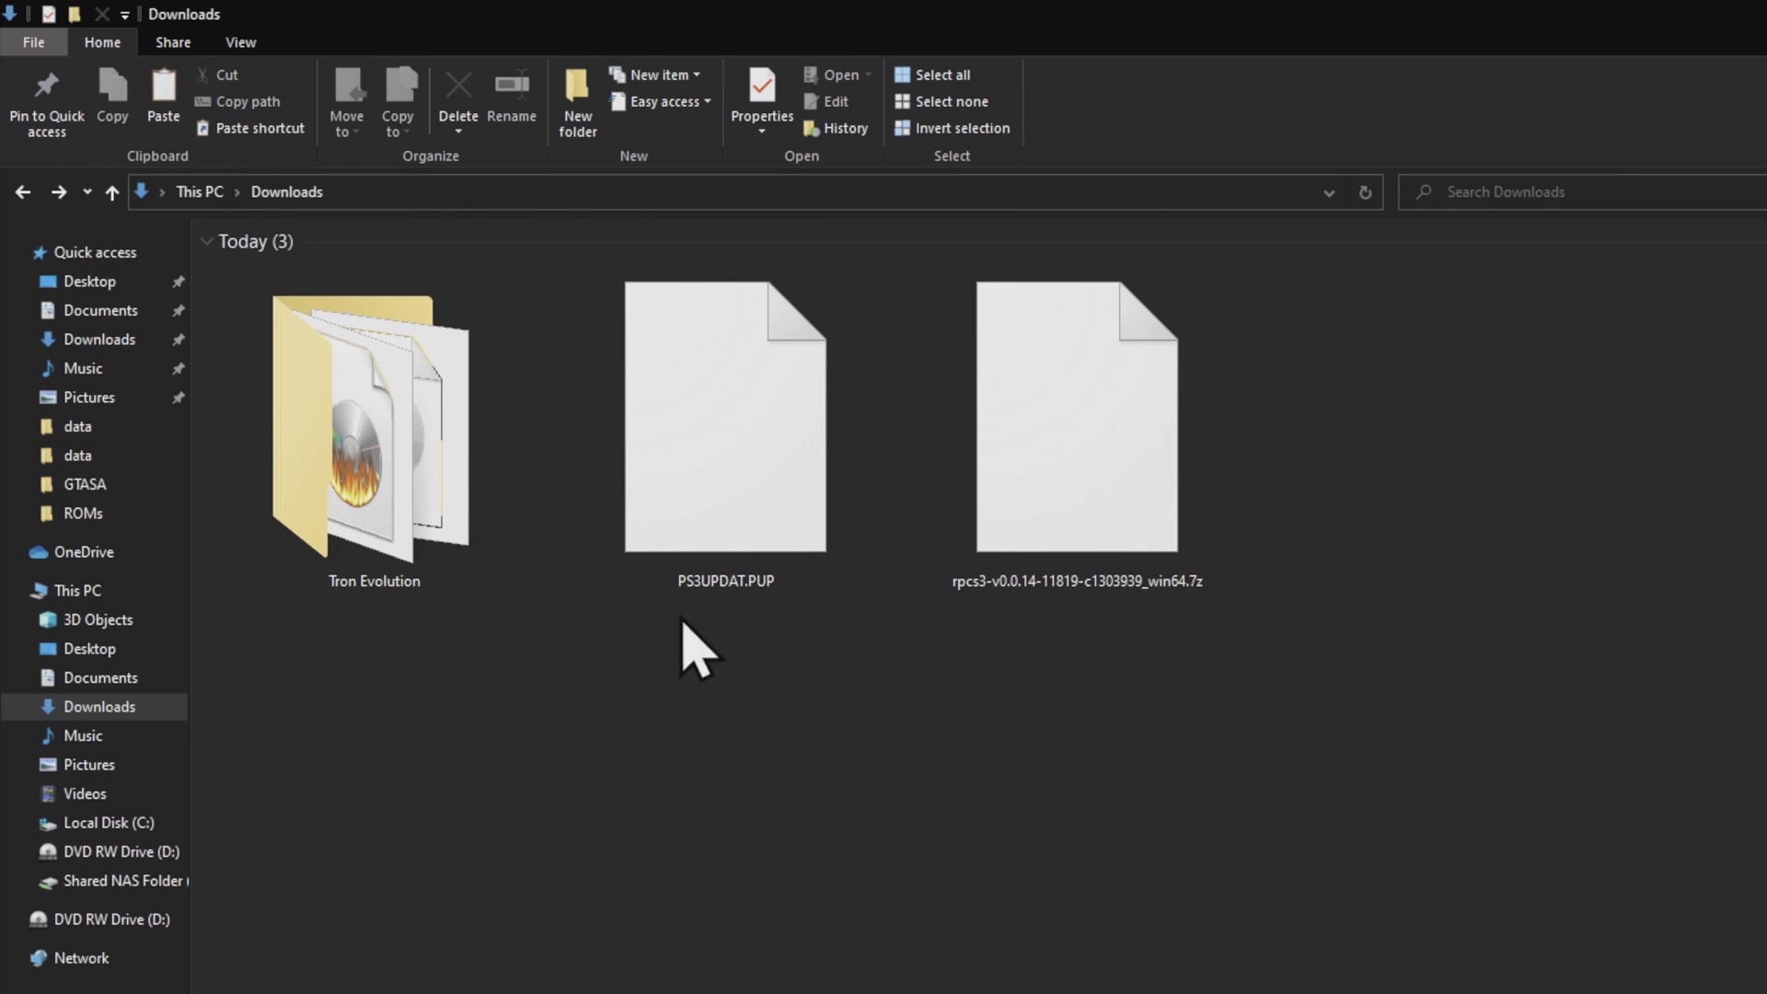
{"action": "mouse_move", "coordinate": [406, 670]}
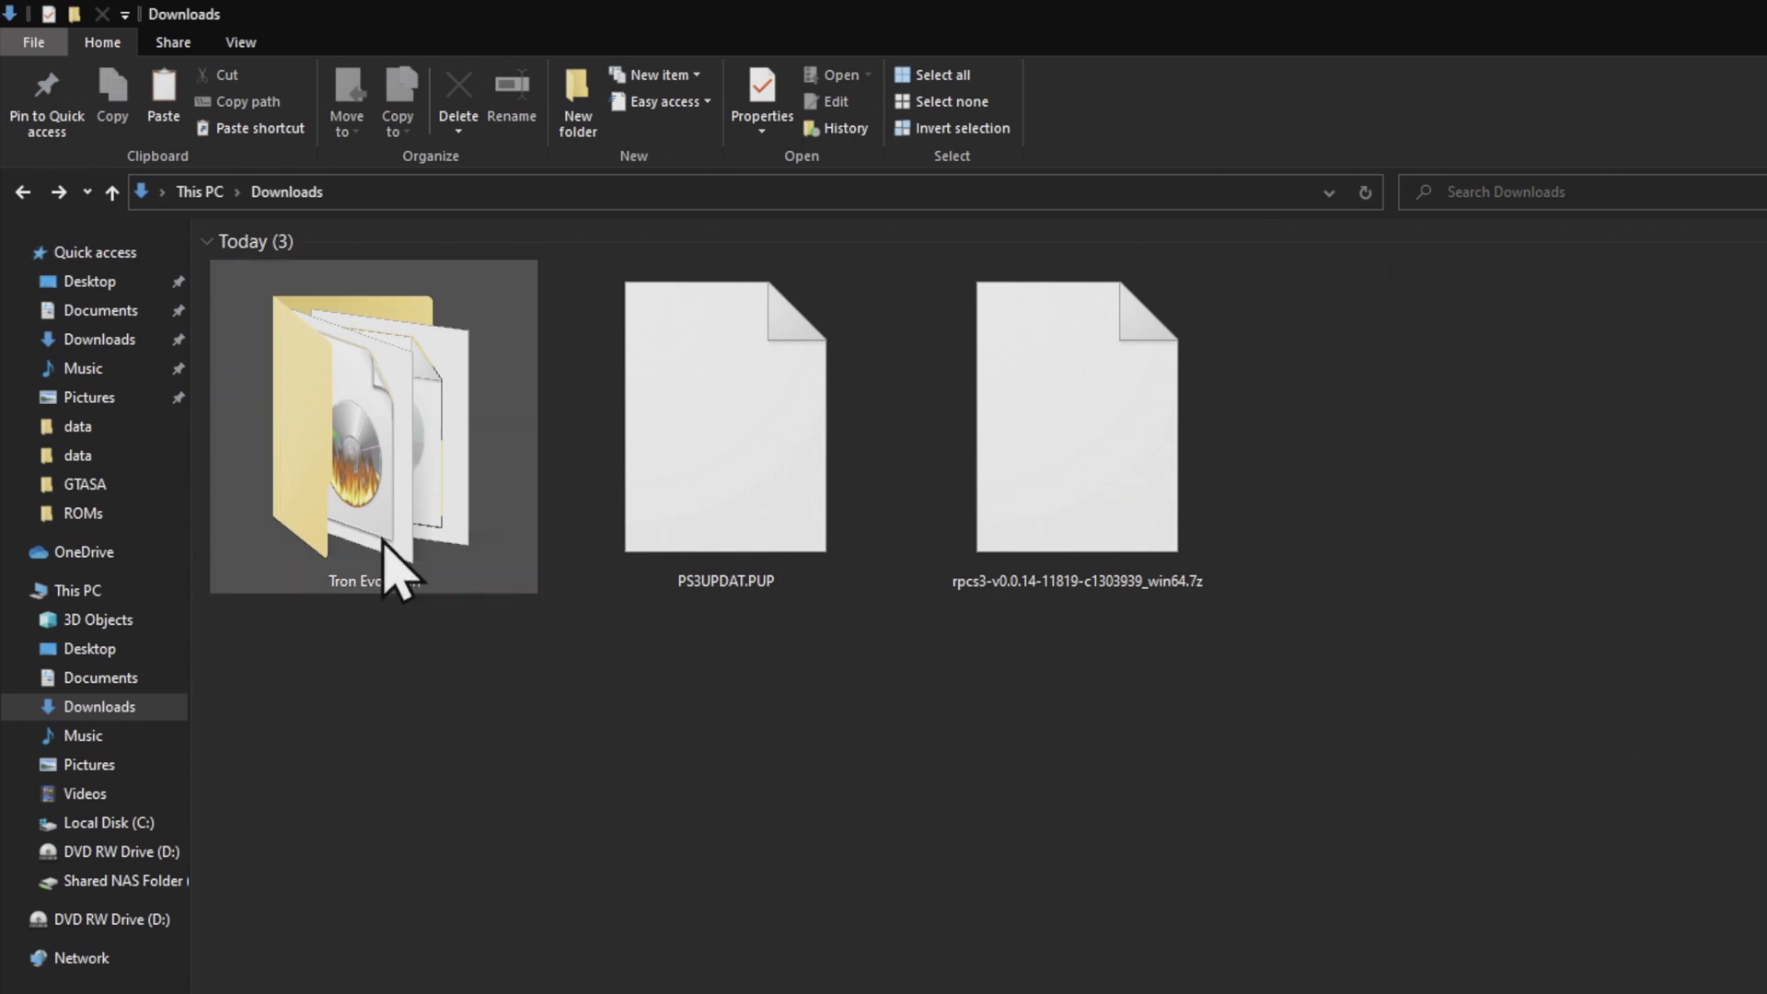
{"action": "mouse_move", "coordinate": [388, 513]}
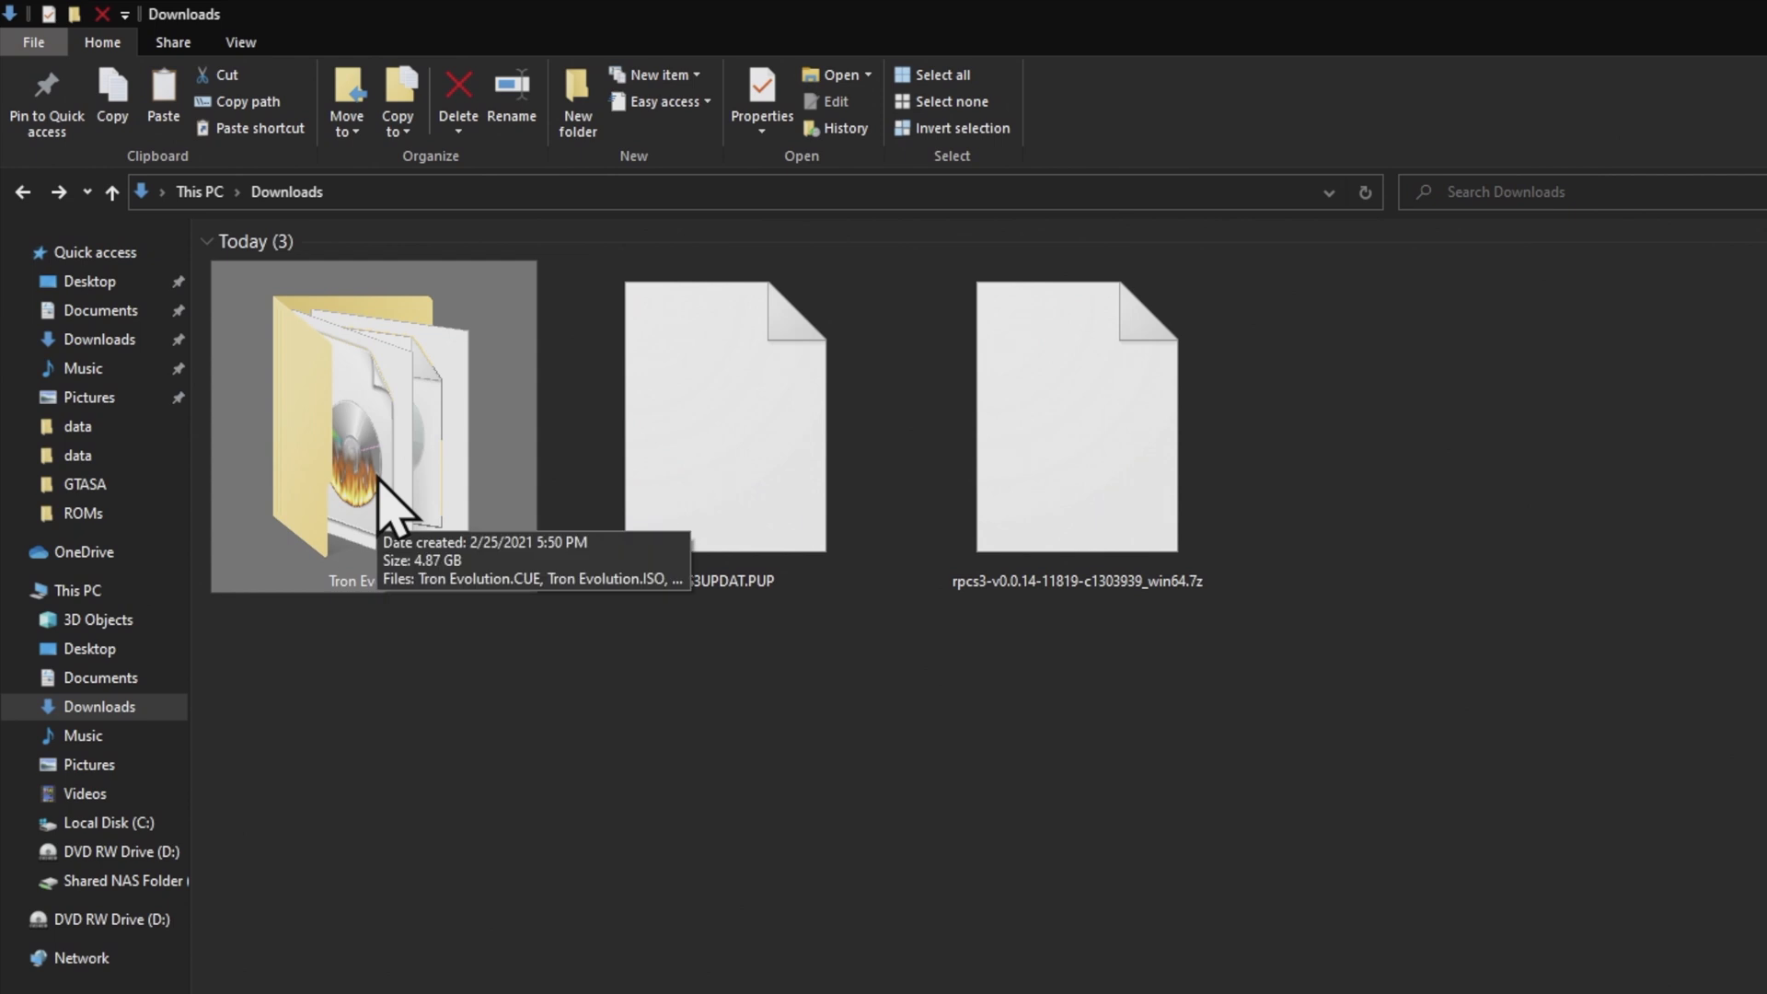
Step: Mount Tron Evolution.ISO as drive F: PS3VOLUME, then return to Downloads
{"action": "double_click", "coordinate": [375, 423]}
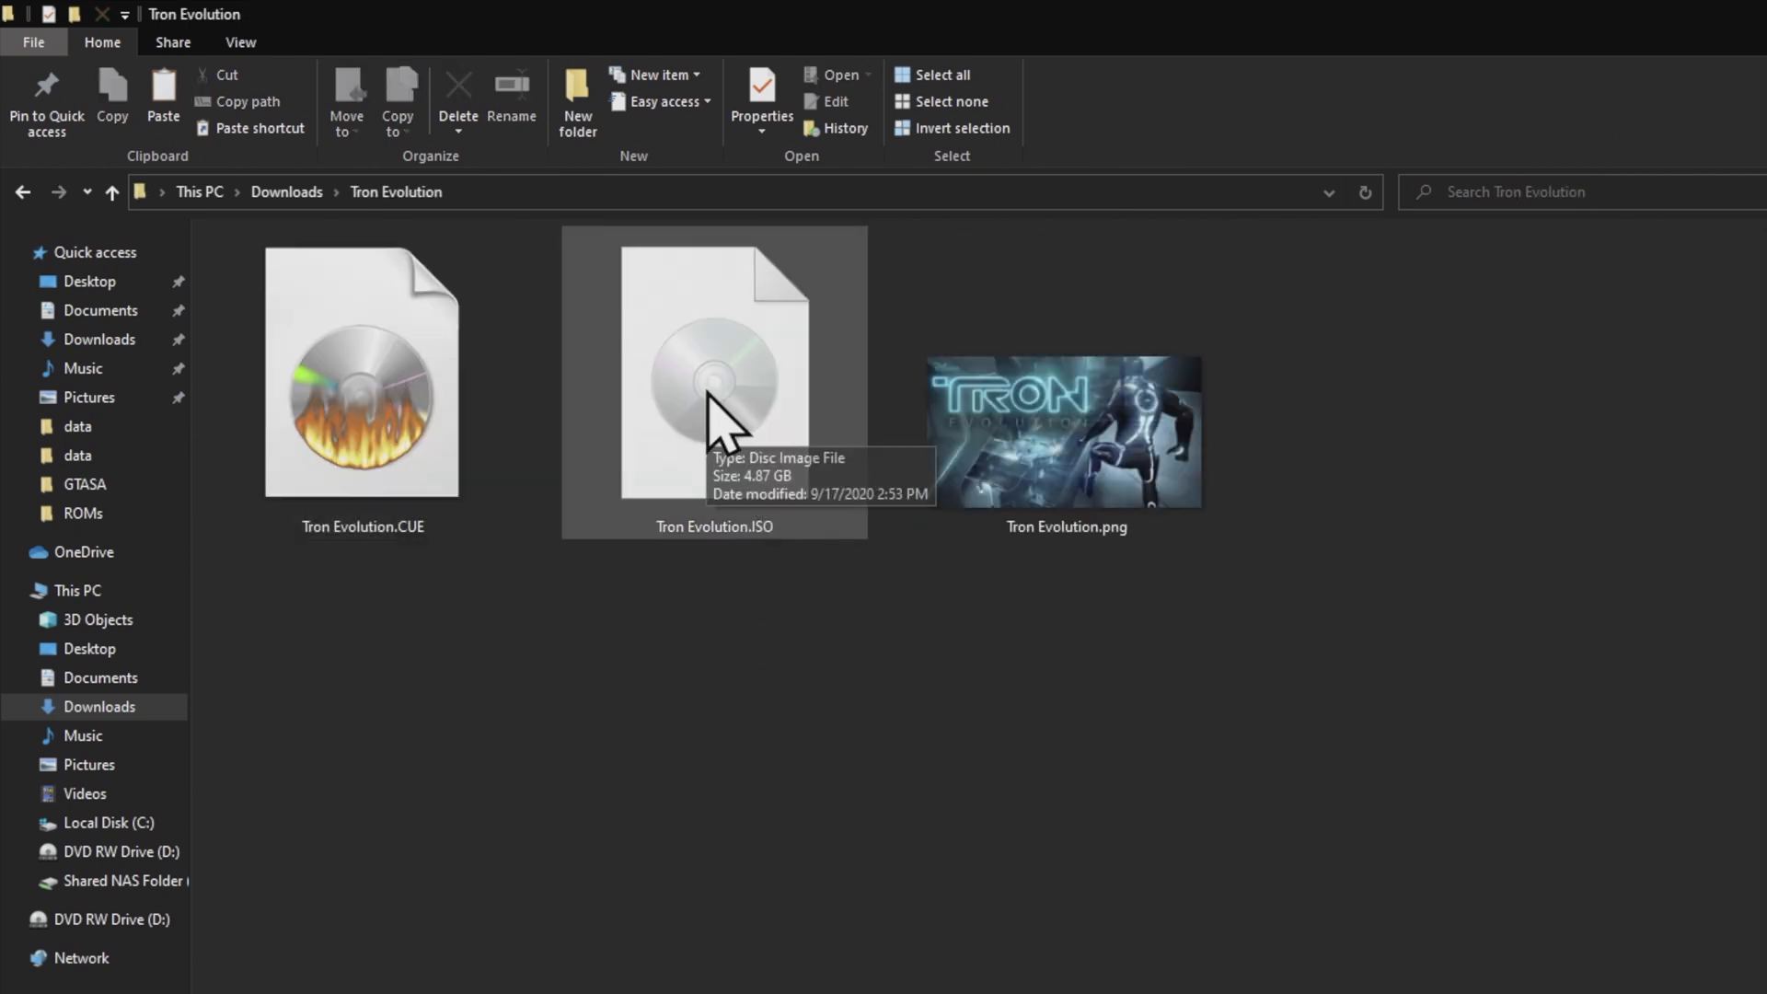
{"action": "right_click", "coordinate": [714, 383]}
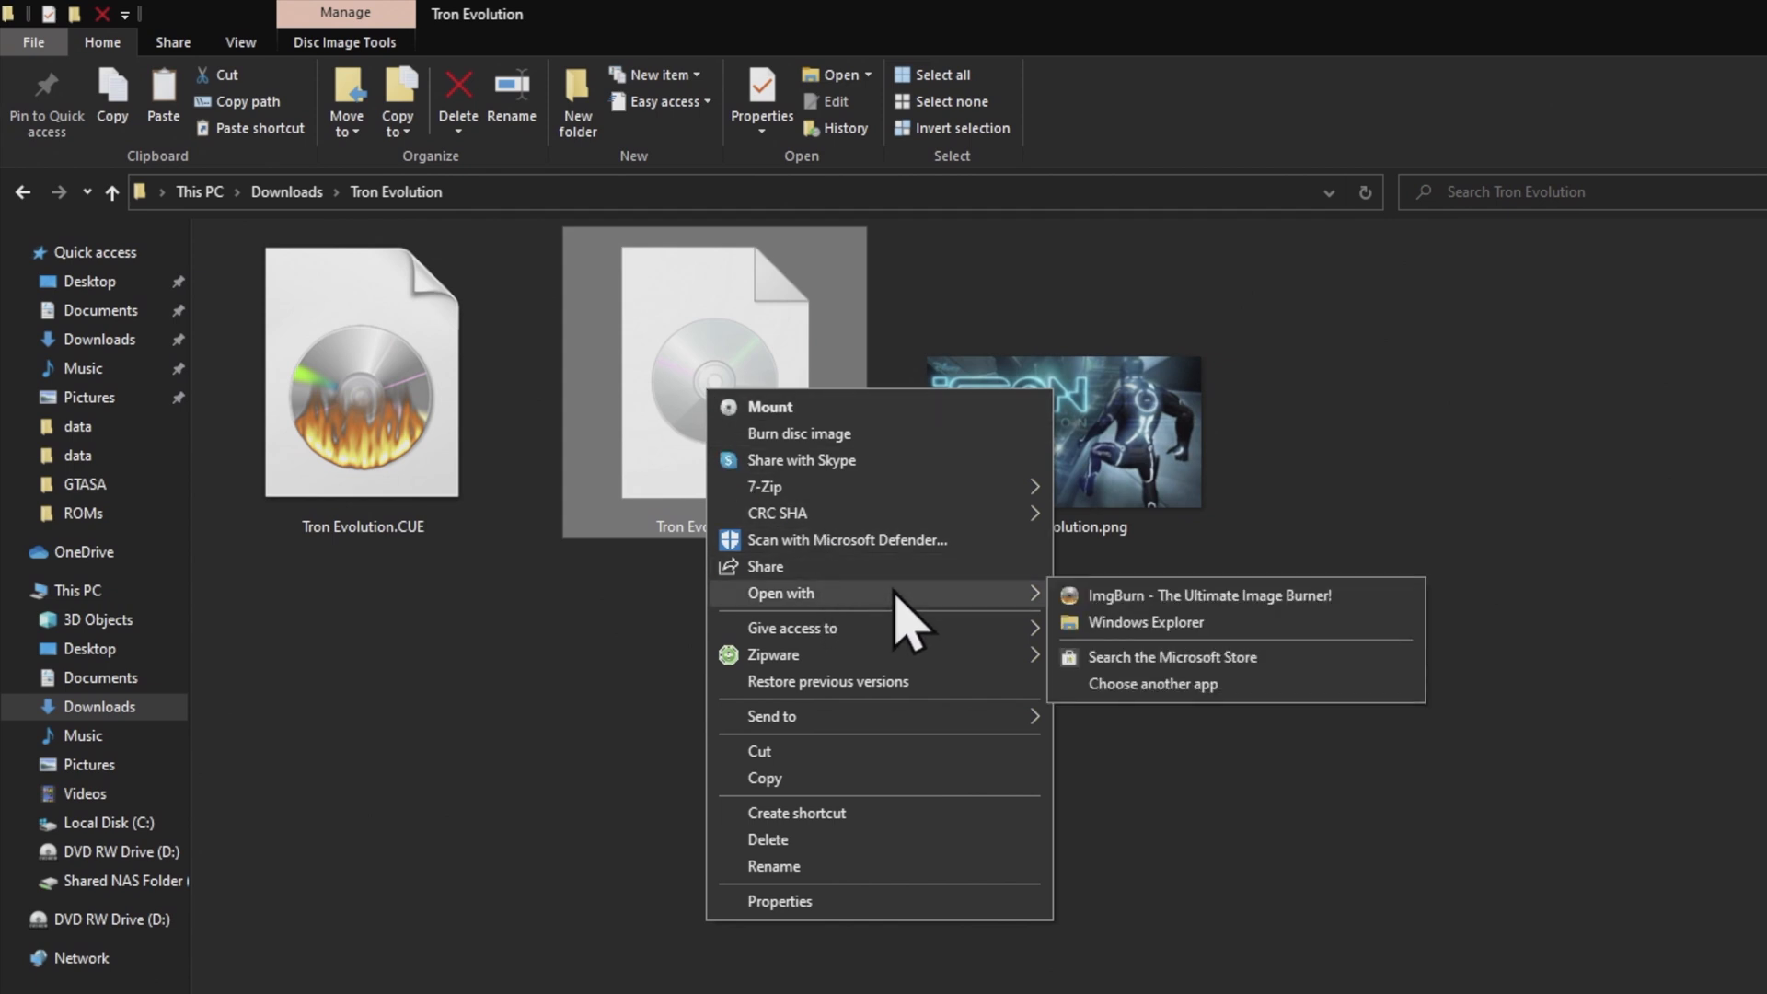
{"action": "mouse_move", "coordinate": [1144, 631]}
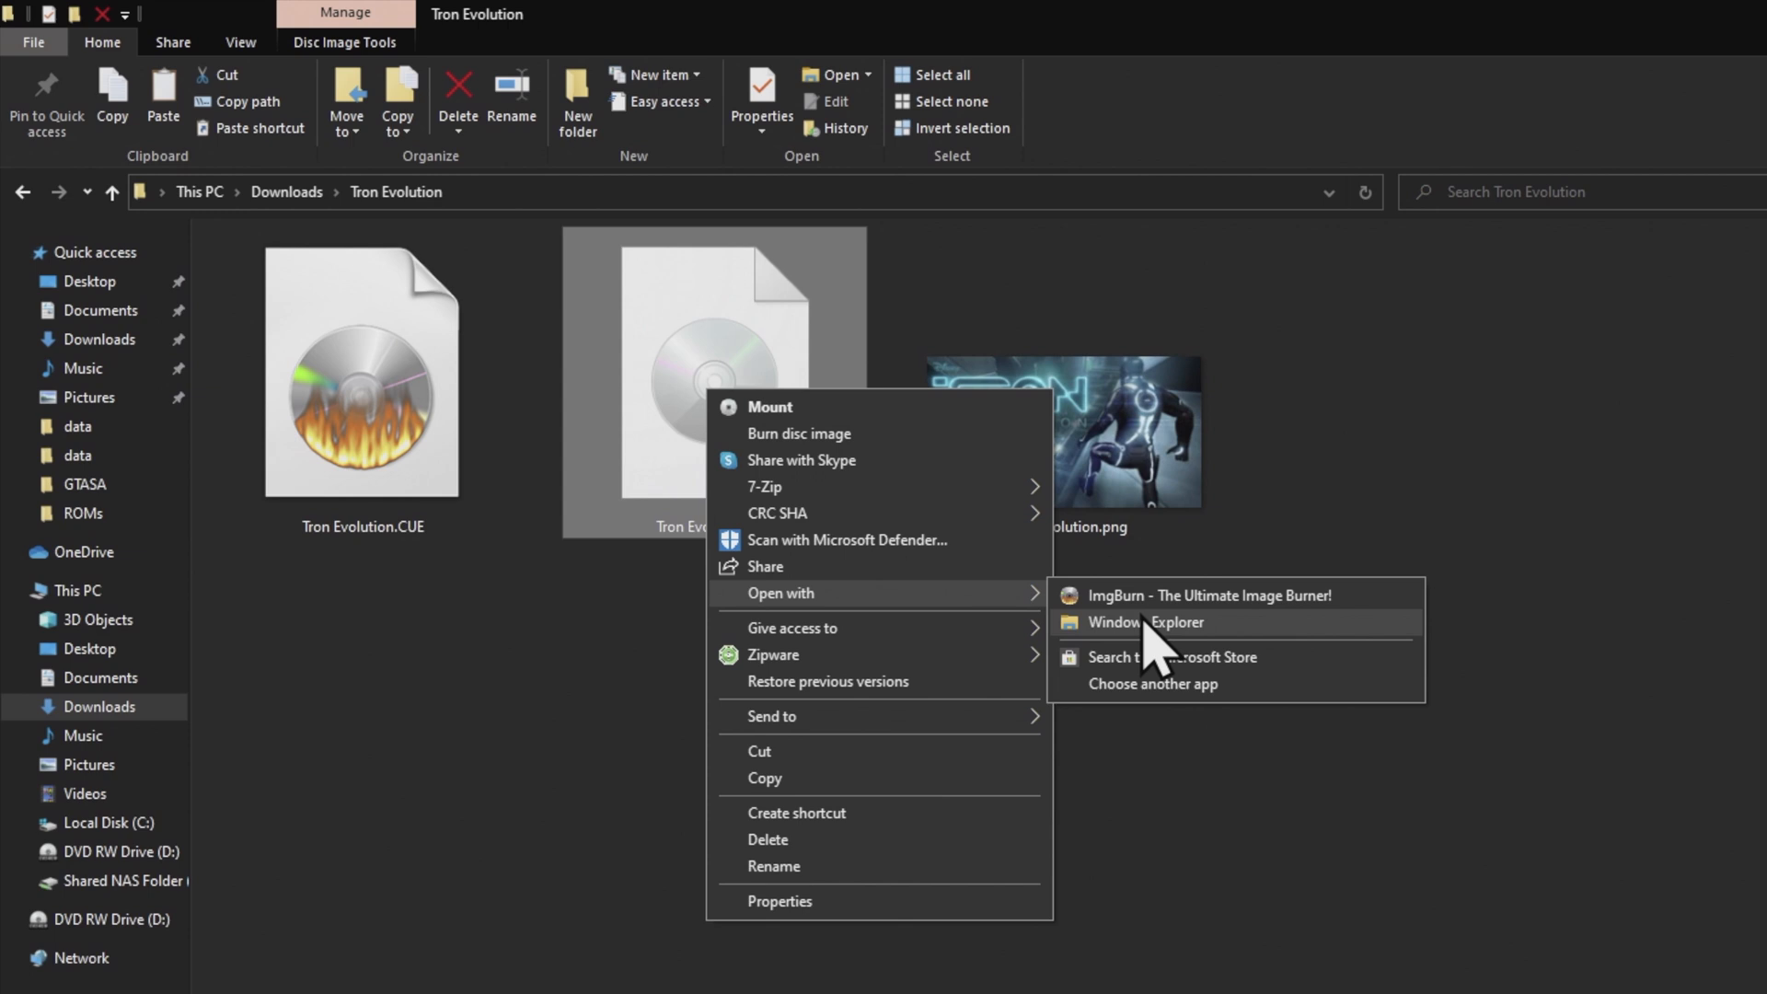
{"action": "left_click", "coordinate": [1143, 622]}
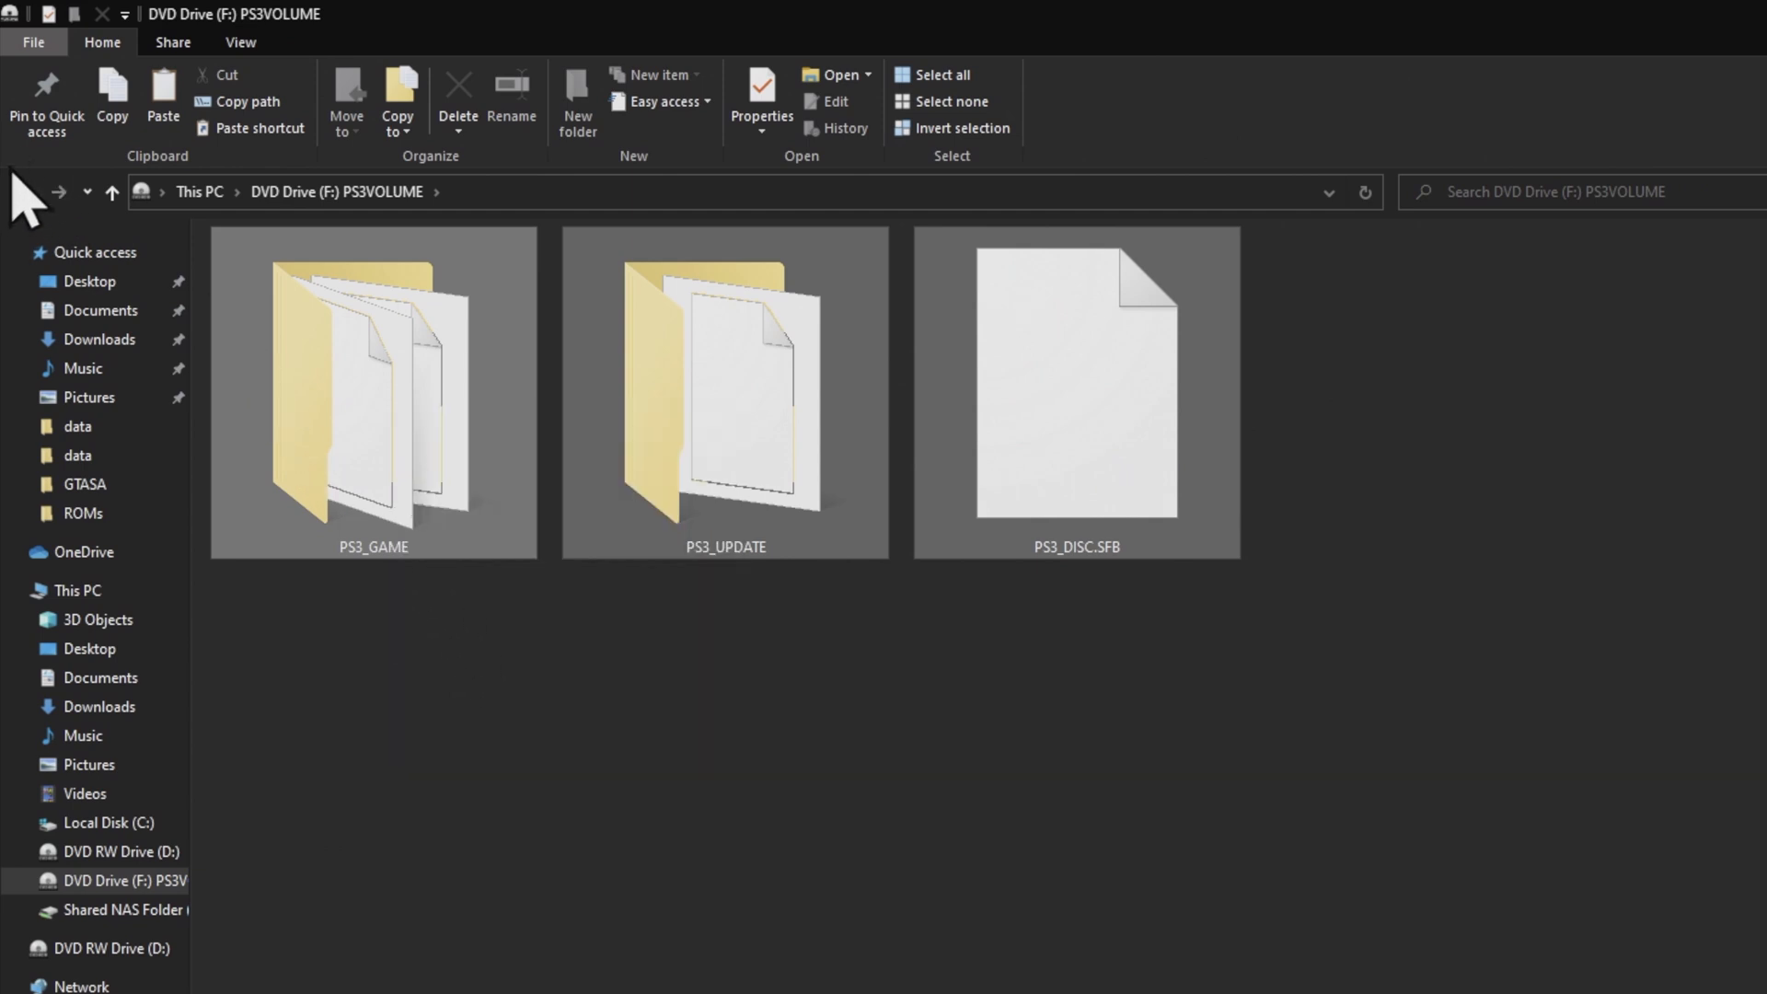
{"action": "left_click", "coordinate": [100, 706]}
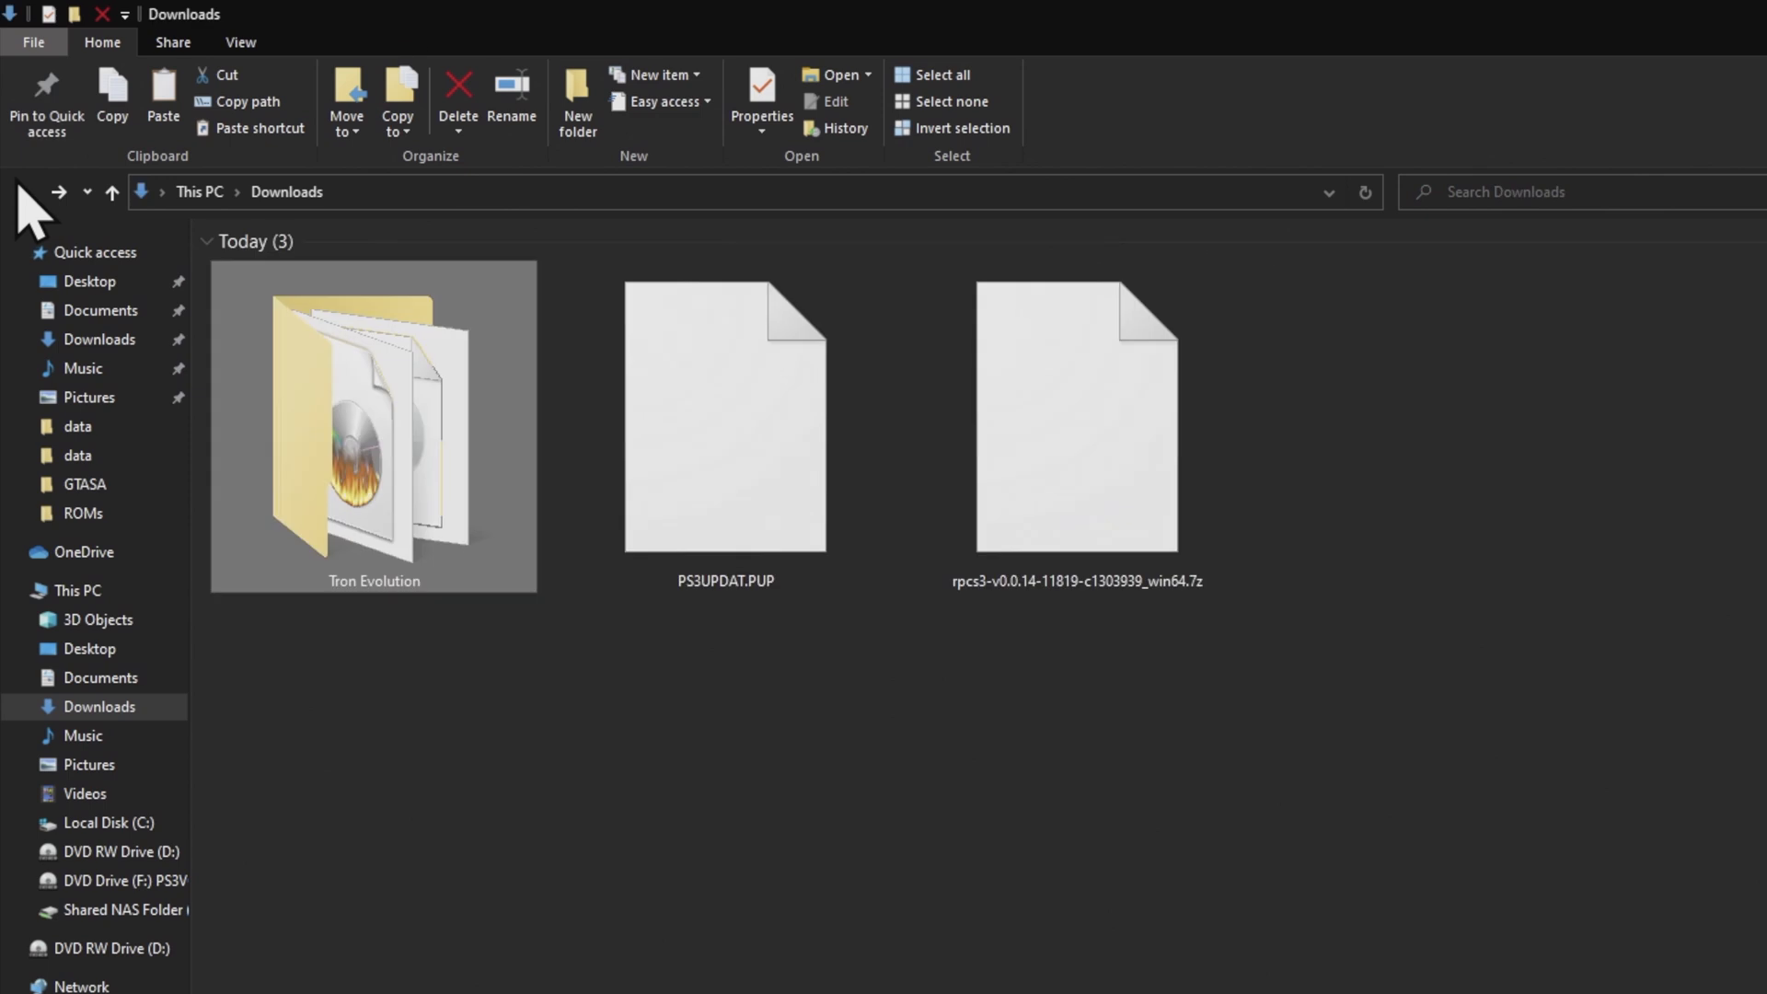
Step: Create a 'TRON - Evolution' folder in Downloads and paste the disc files into it
{"action": "right_click", "coordinate": [1352, 530]}
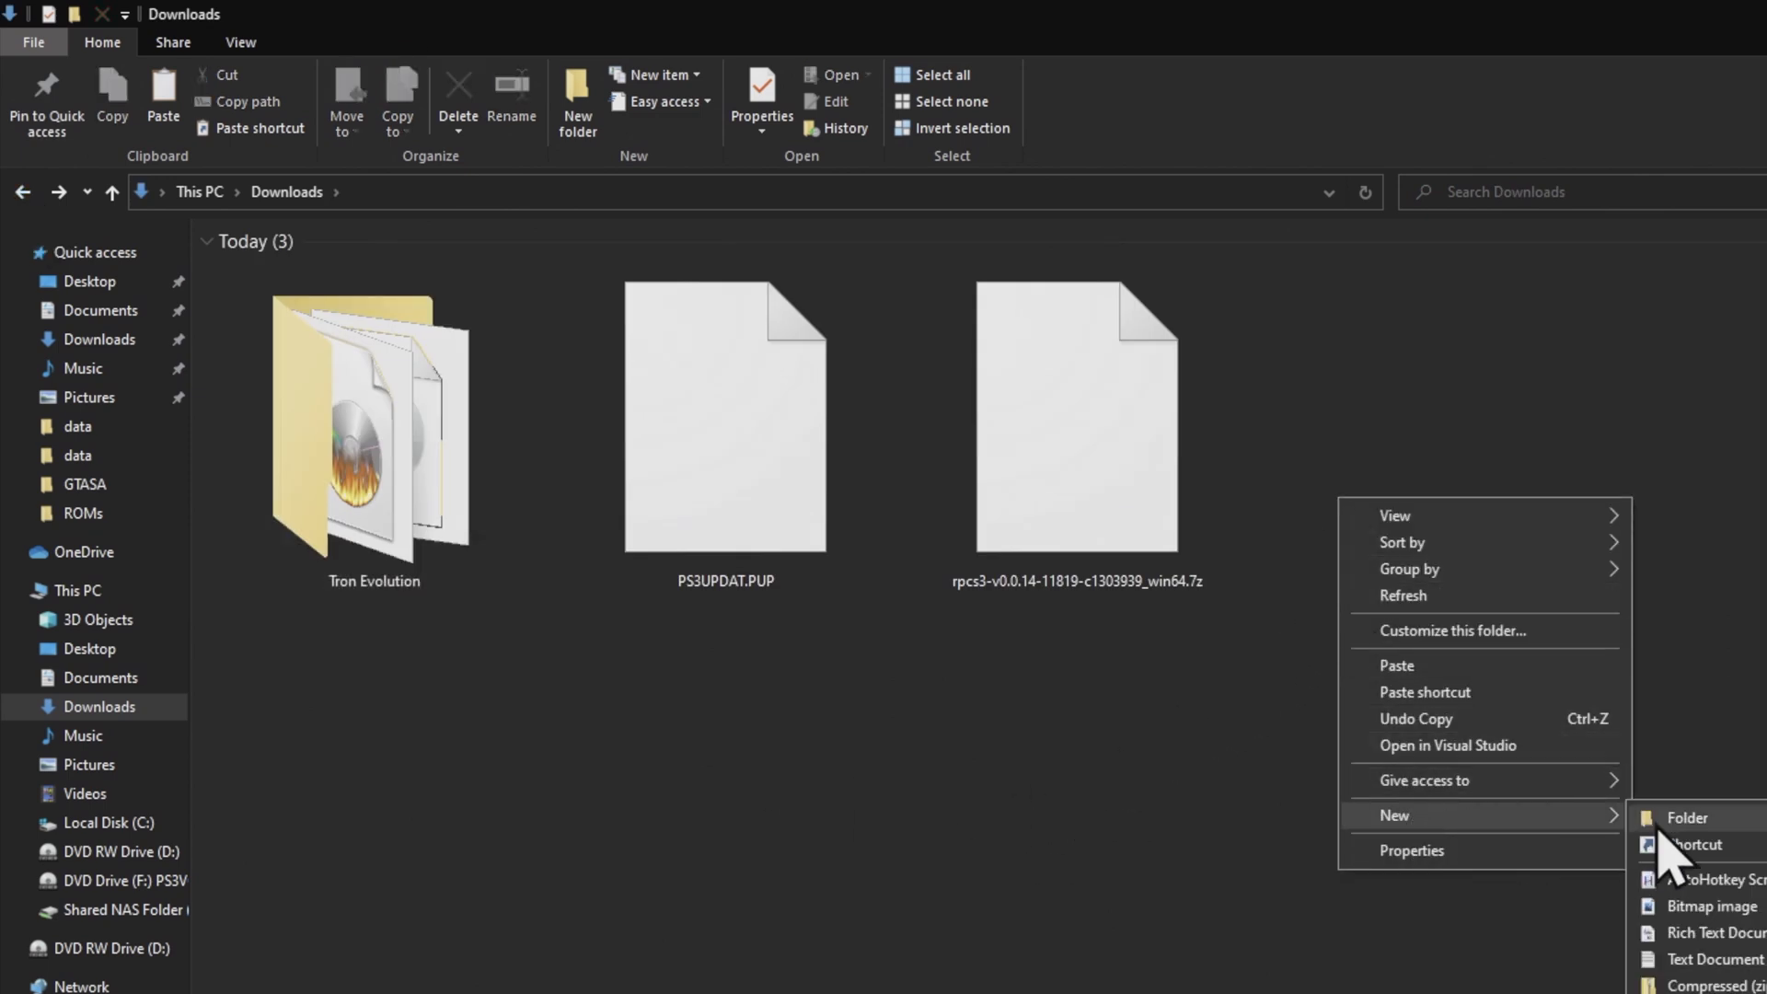
{"action": "left_click", "coordinate": [1686, 817]}
{"action": "type", "text": "TRON - Evolution"}
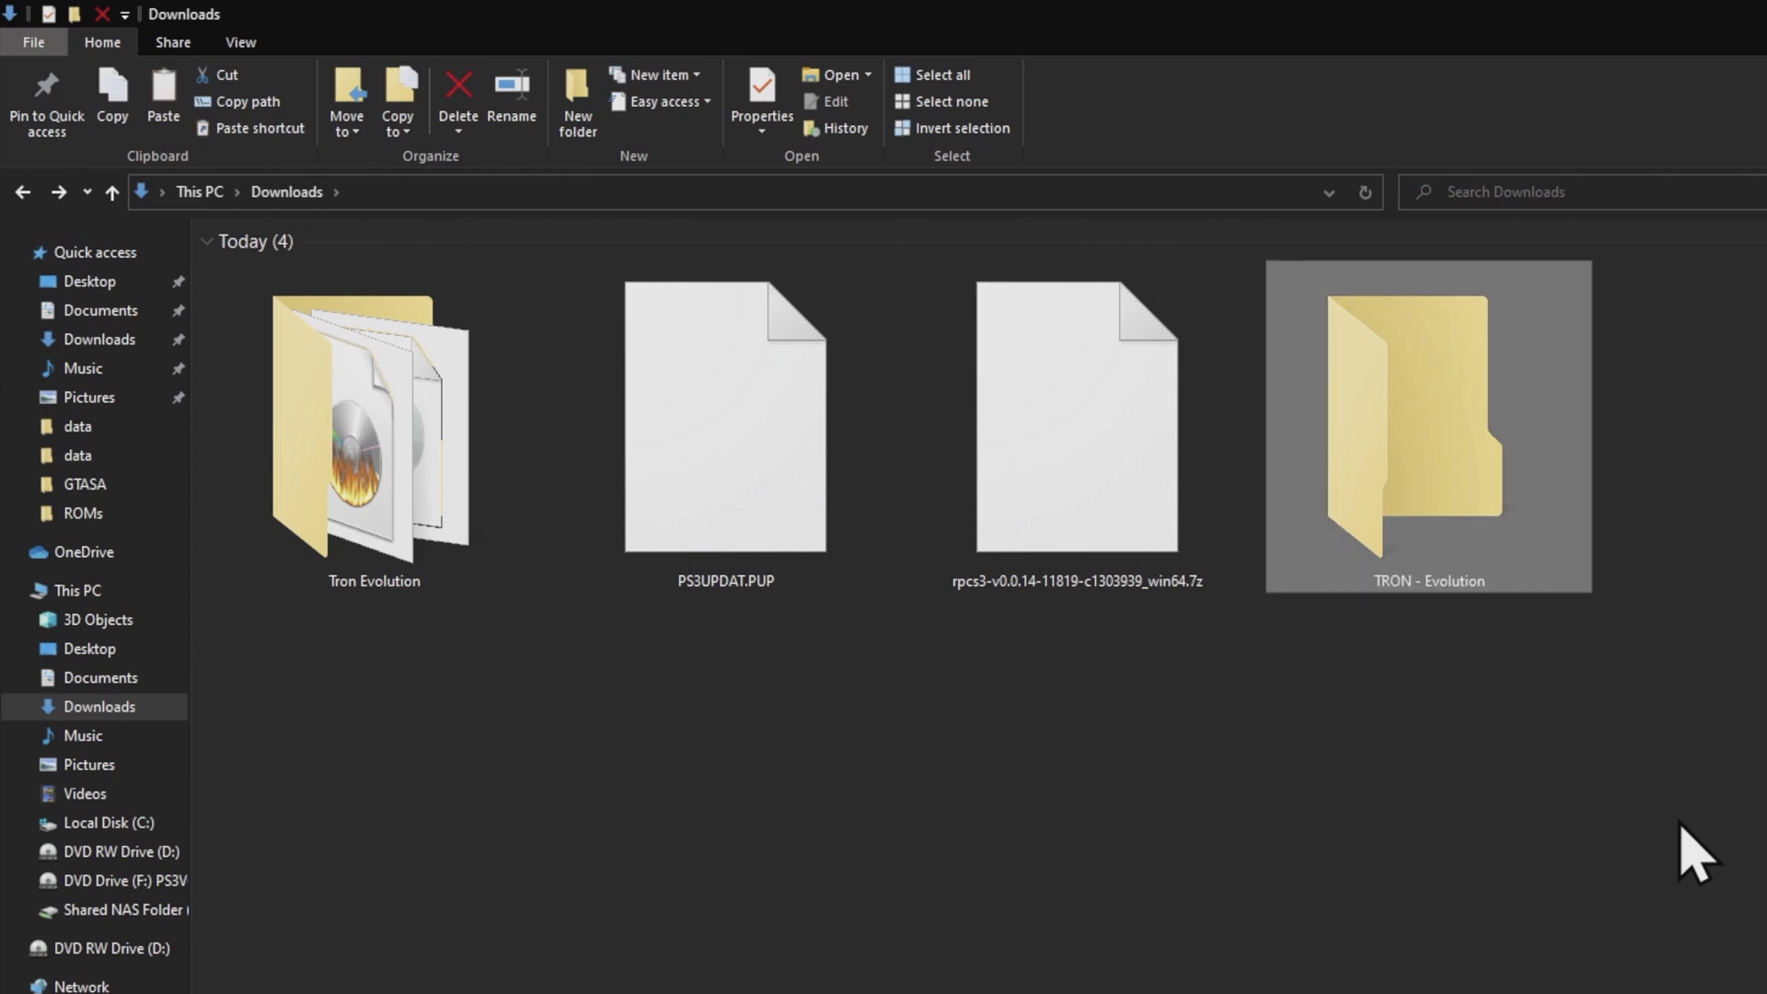
{"action": "double_click", "coordinate": [1426, 427]}
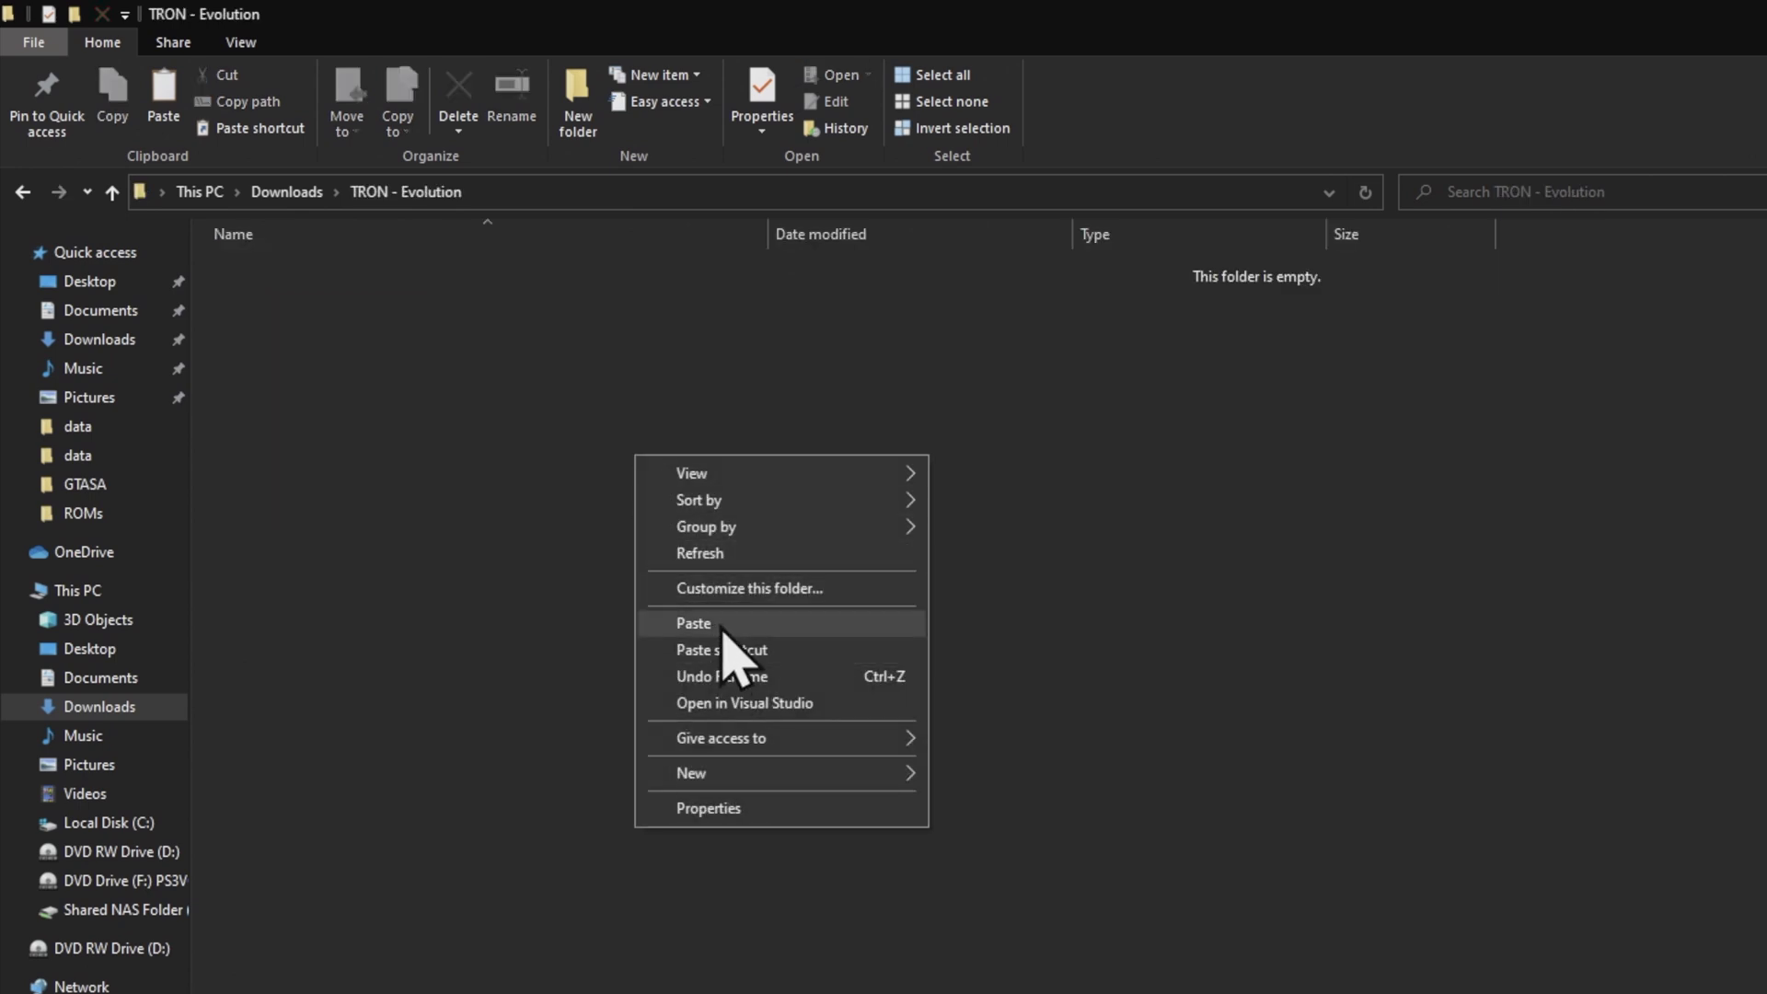
{"action": "left_click", "coordinate": [693, 623]}
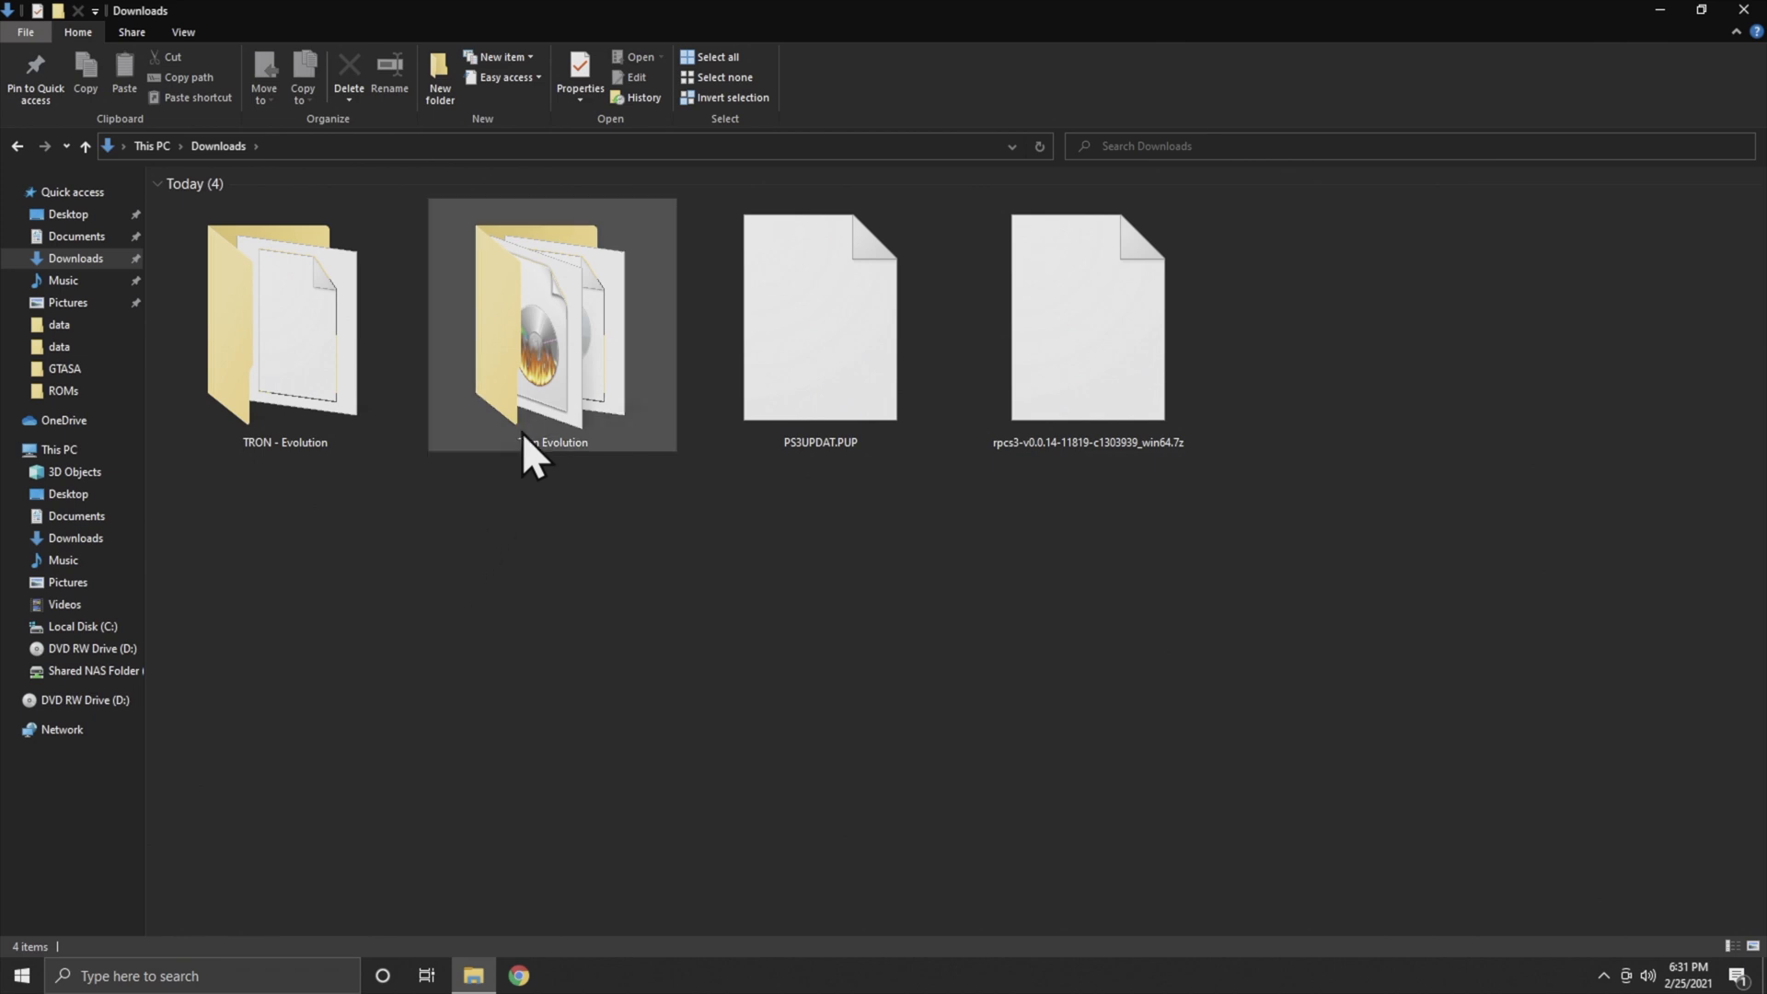
Step: Delete the original Tron Evolution image folder
{"action": "right_click", "coordinate": [552, 327]}
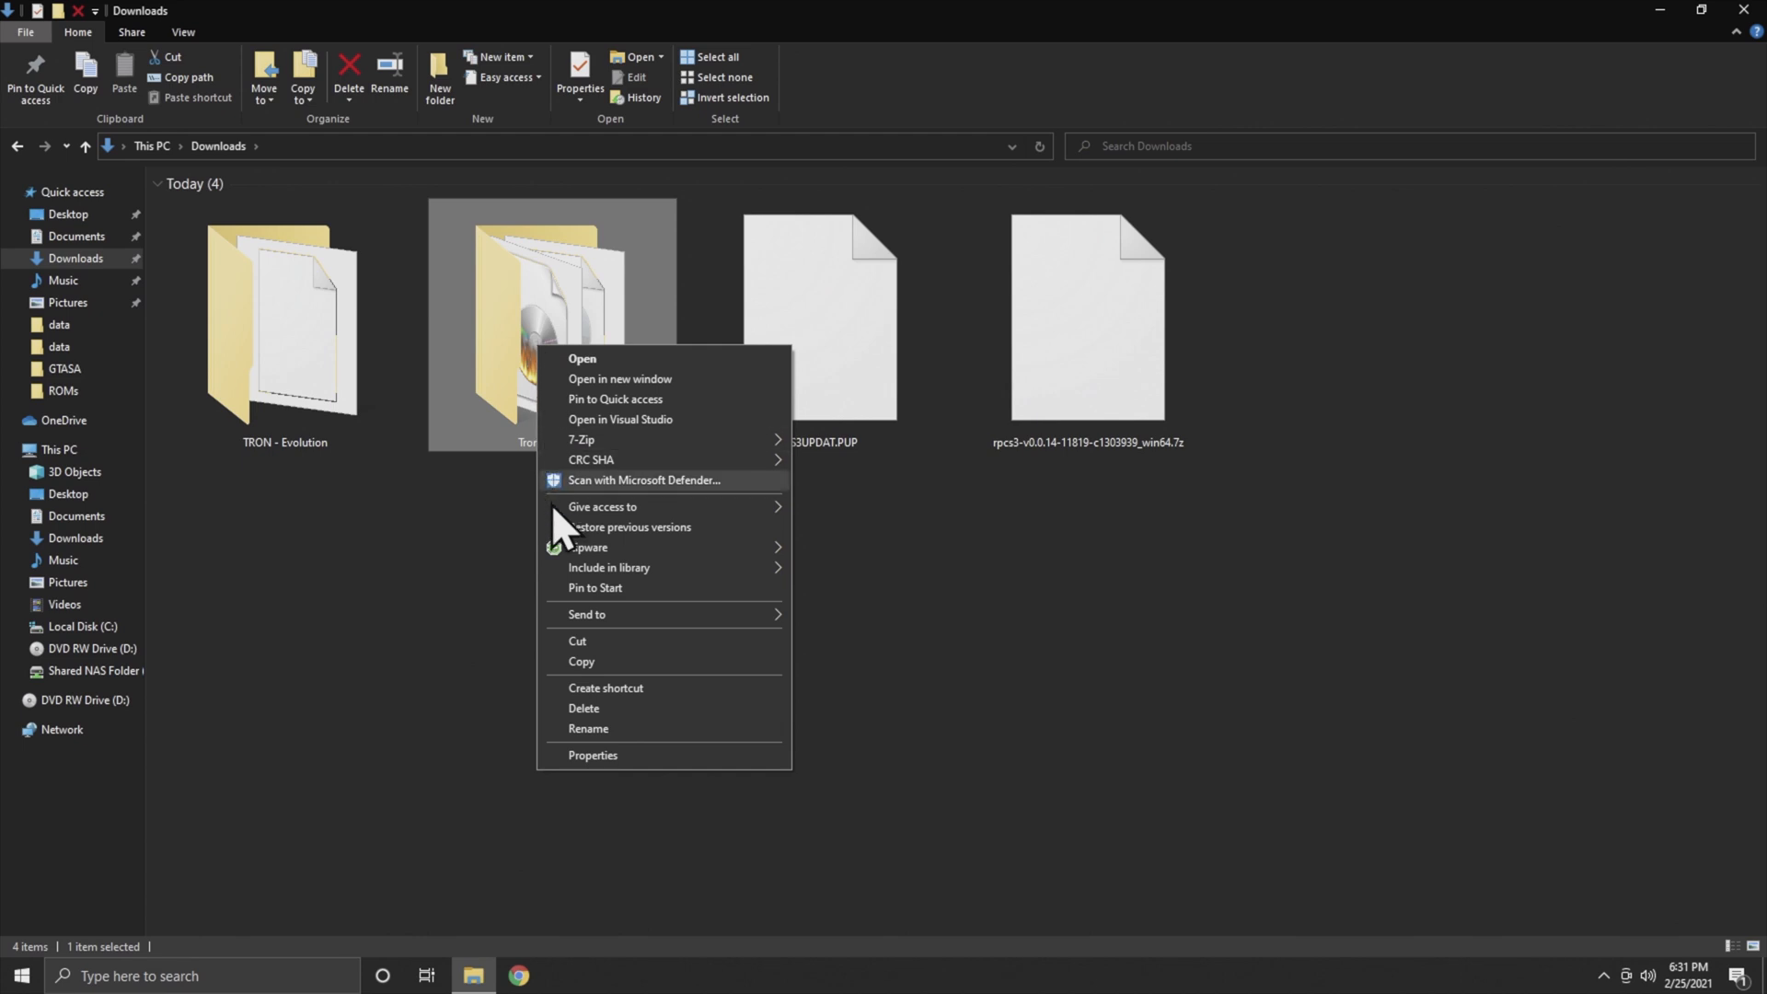
{"action": "left_click", "coordinate": [582, 708]}
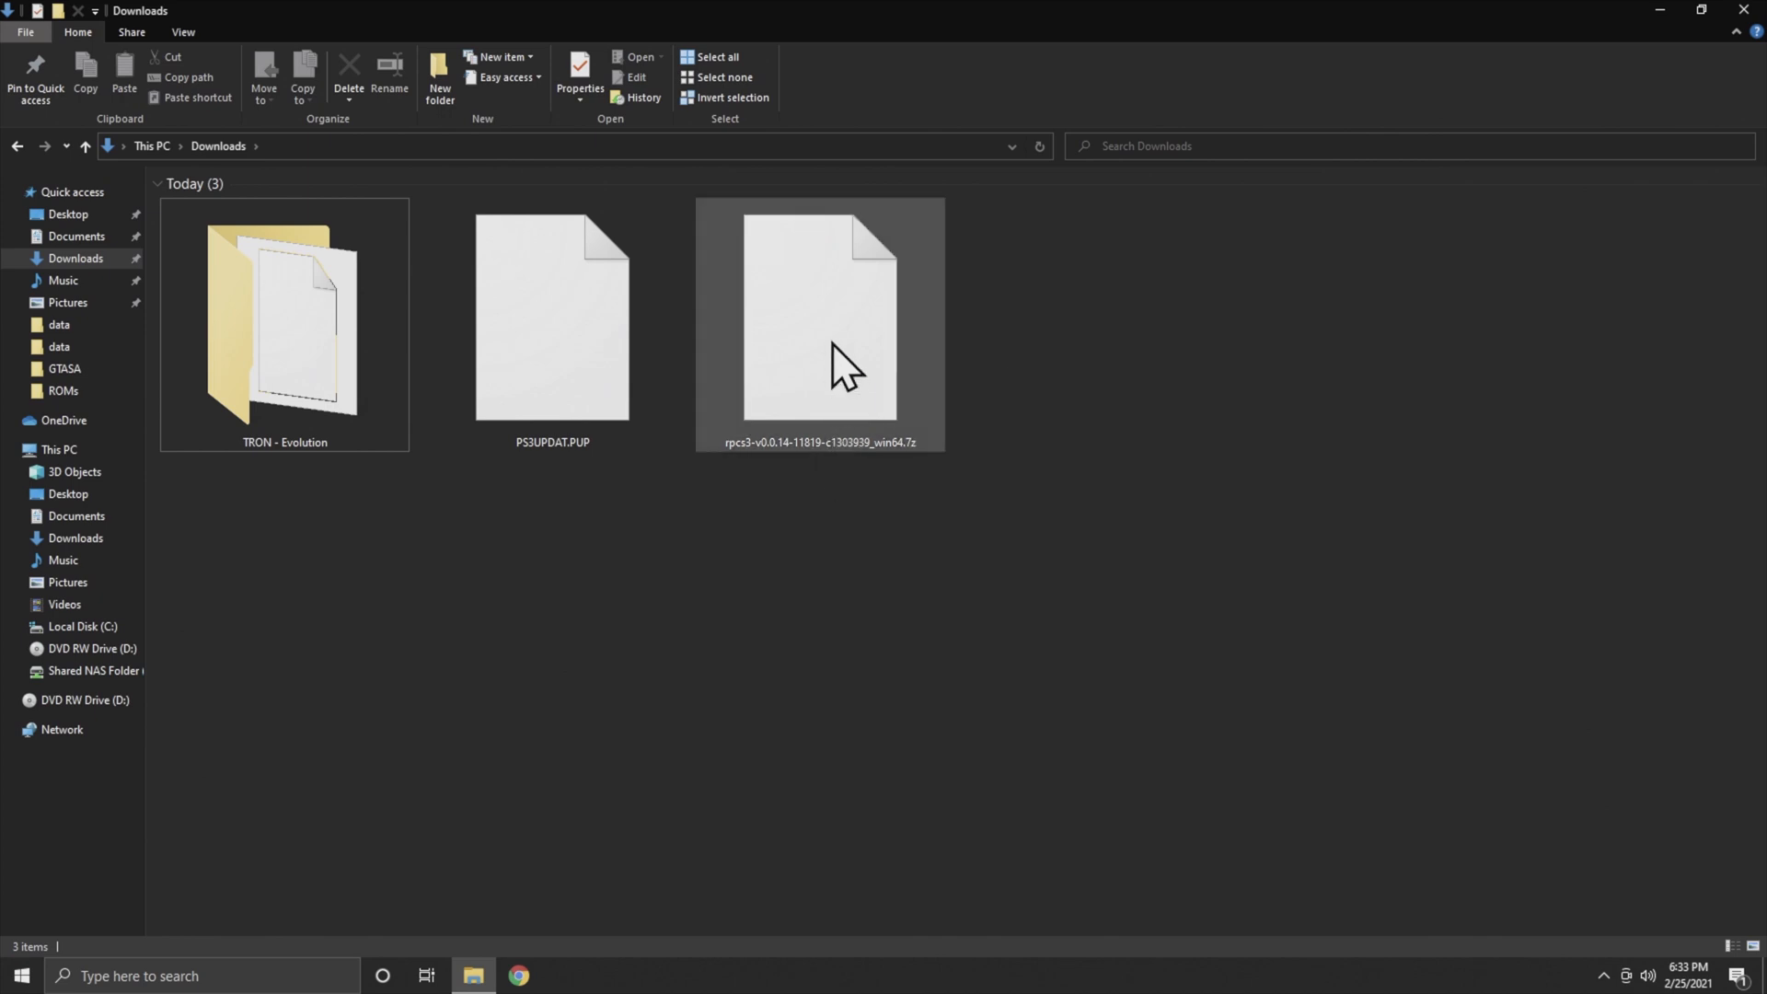
Step: Extract the rpcs3 .7z archive into an rpcs3-v0.0.14 win64 folder
{"action": "right_click", "coordinate": [819, 327]}
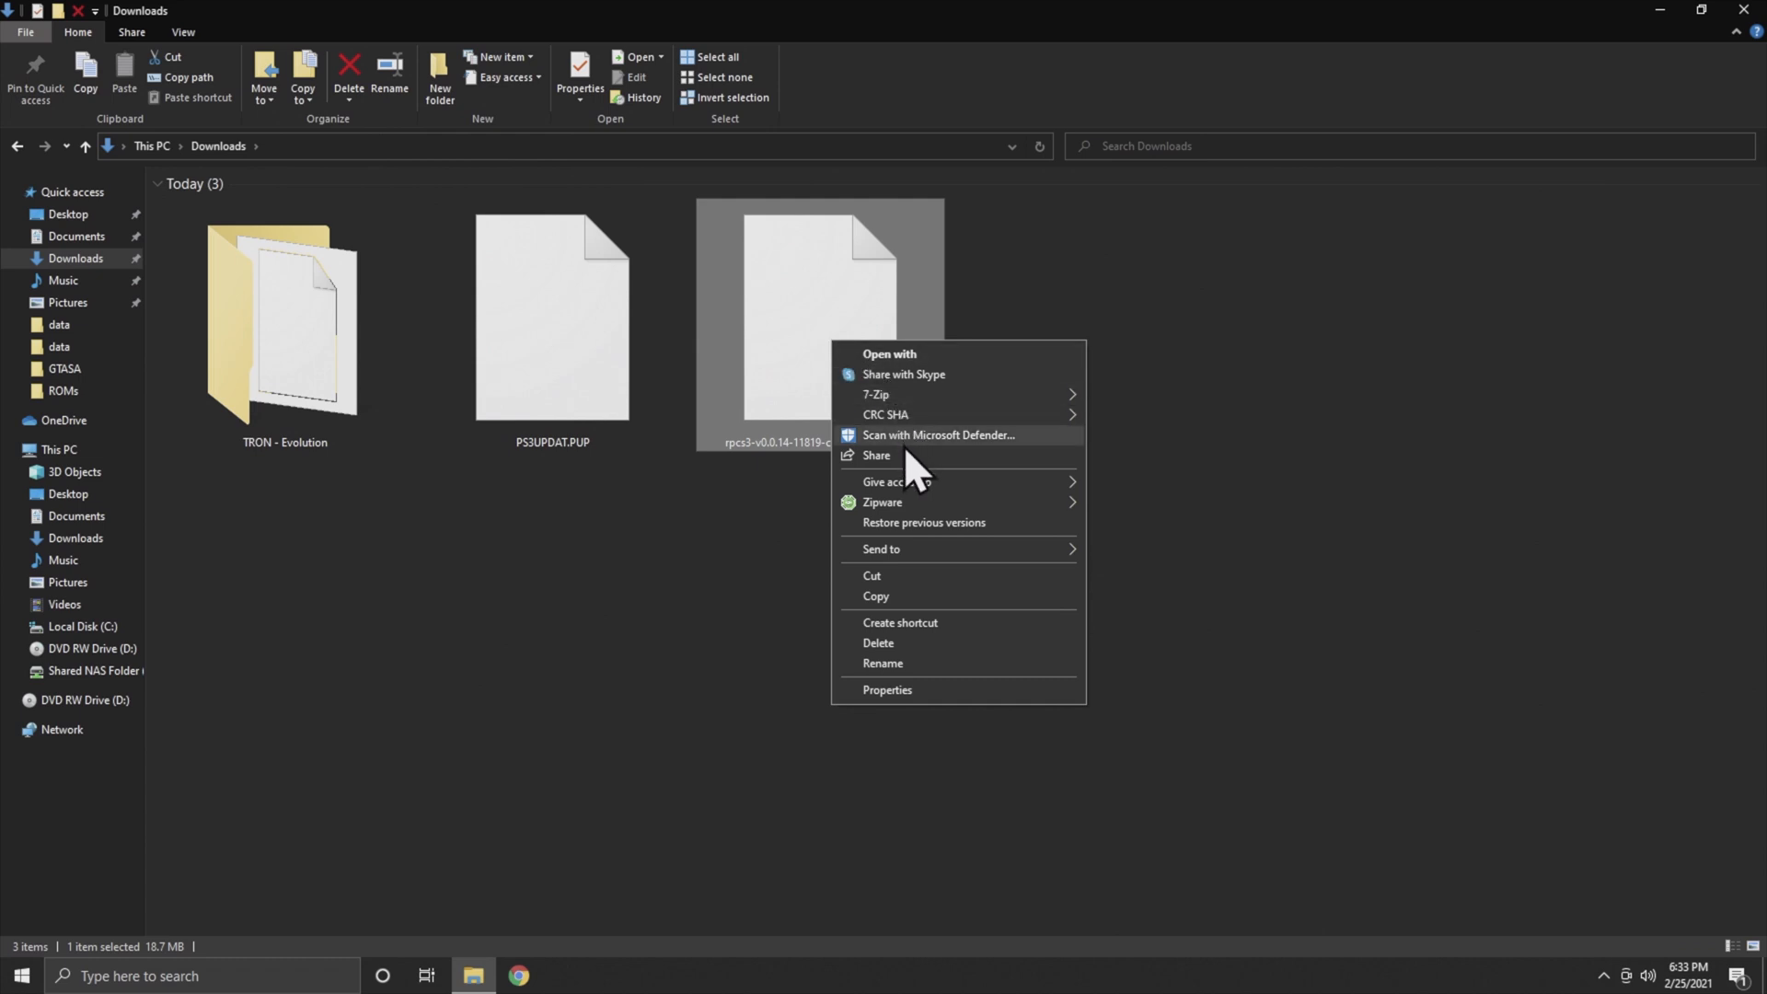
{"action": "mouse_move", "coordinate": [882, 502]}
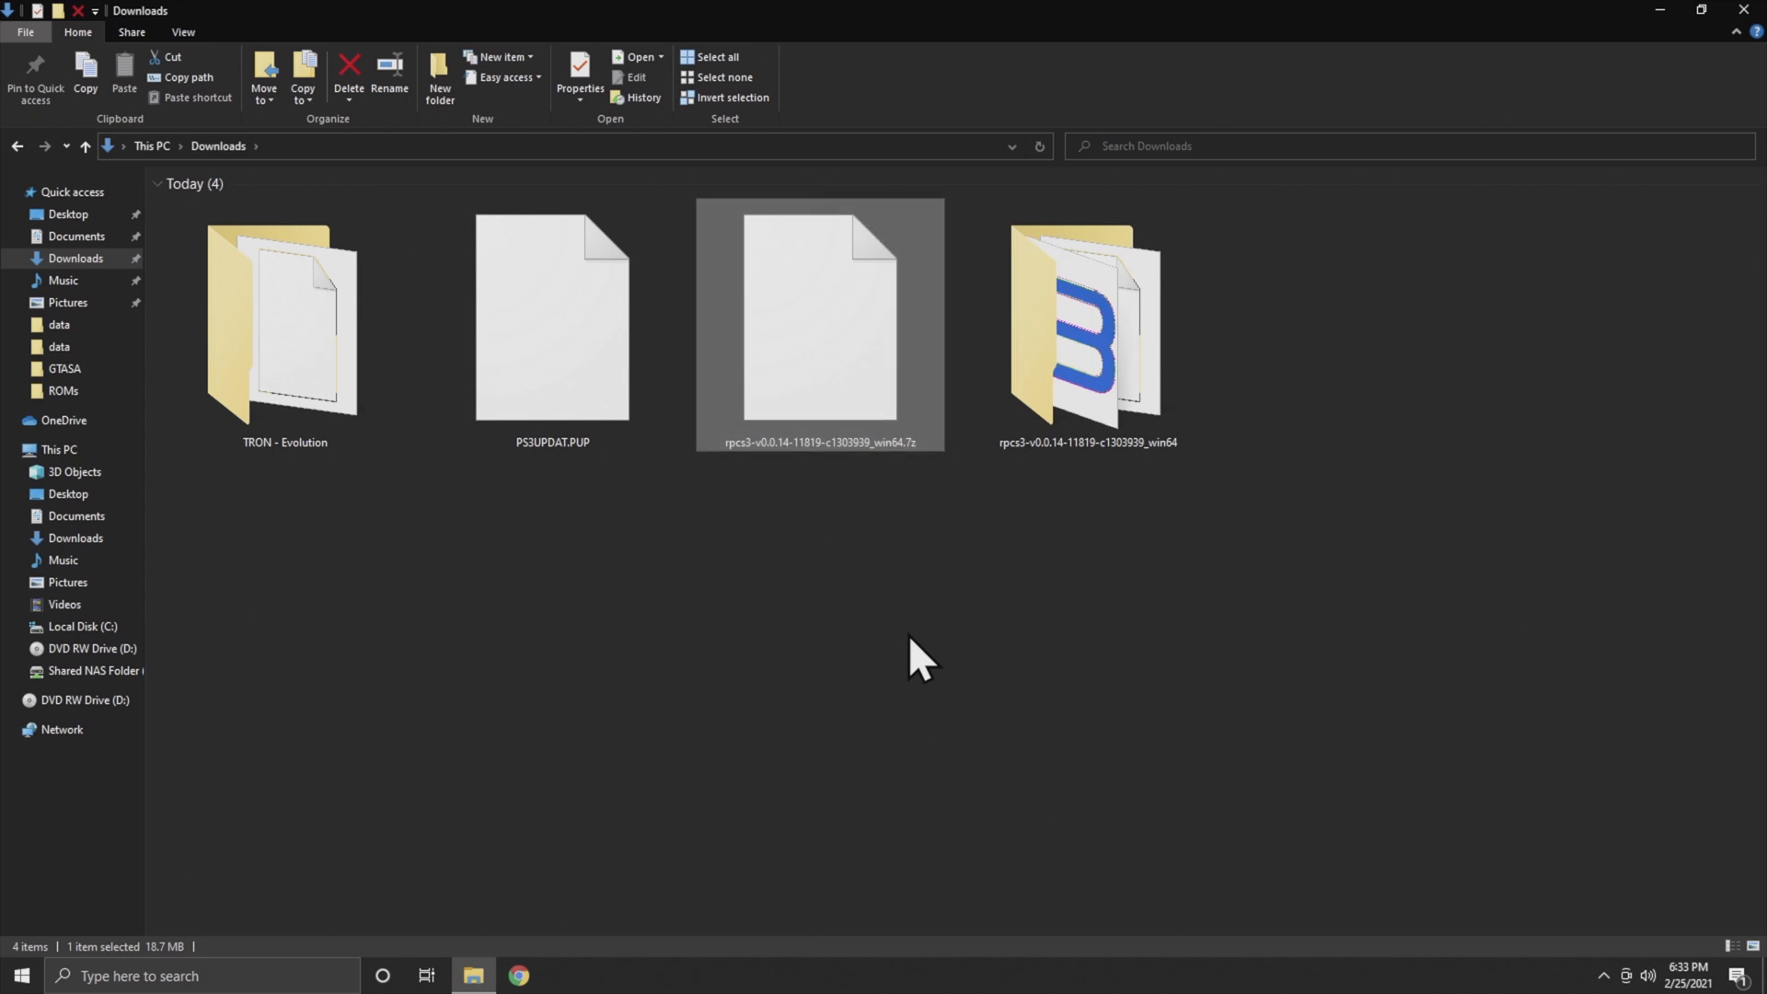
{"action": "mouse_move", "coordinate": [823, 321]}
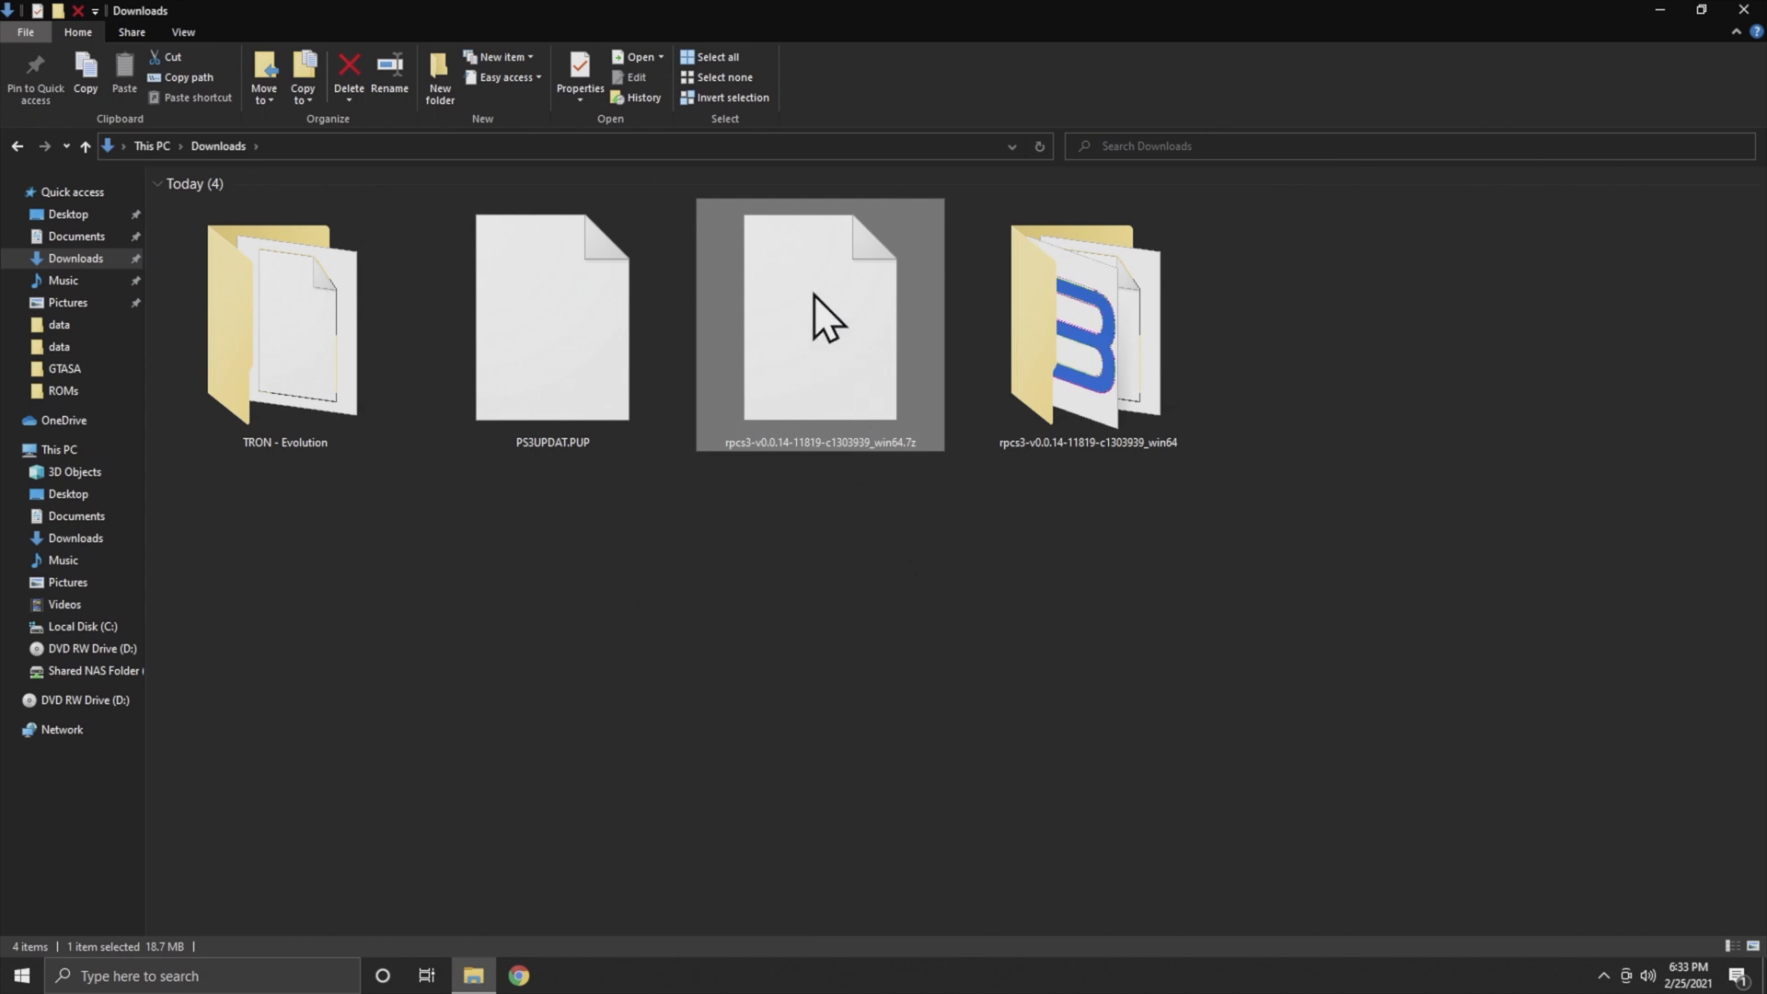
{"action": "right_click", "coordinate": [818, 319]}
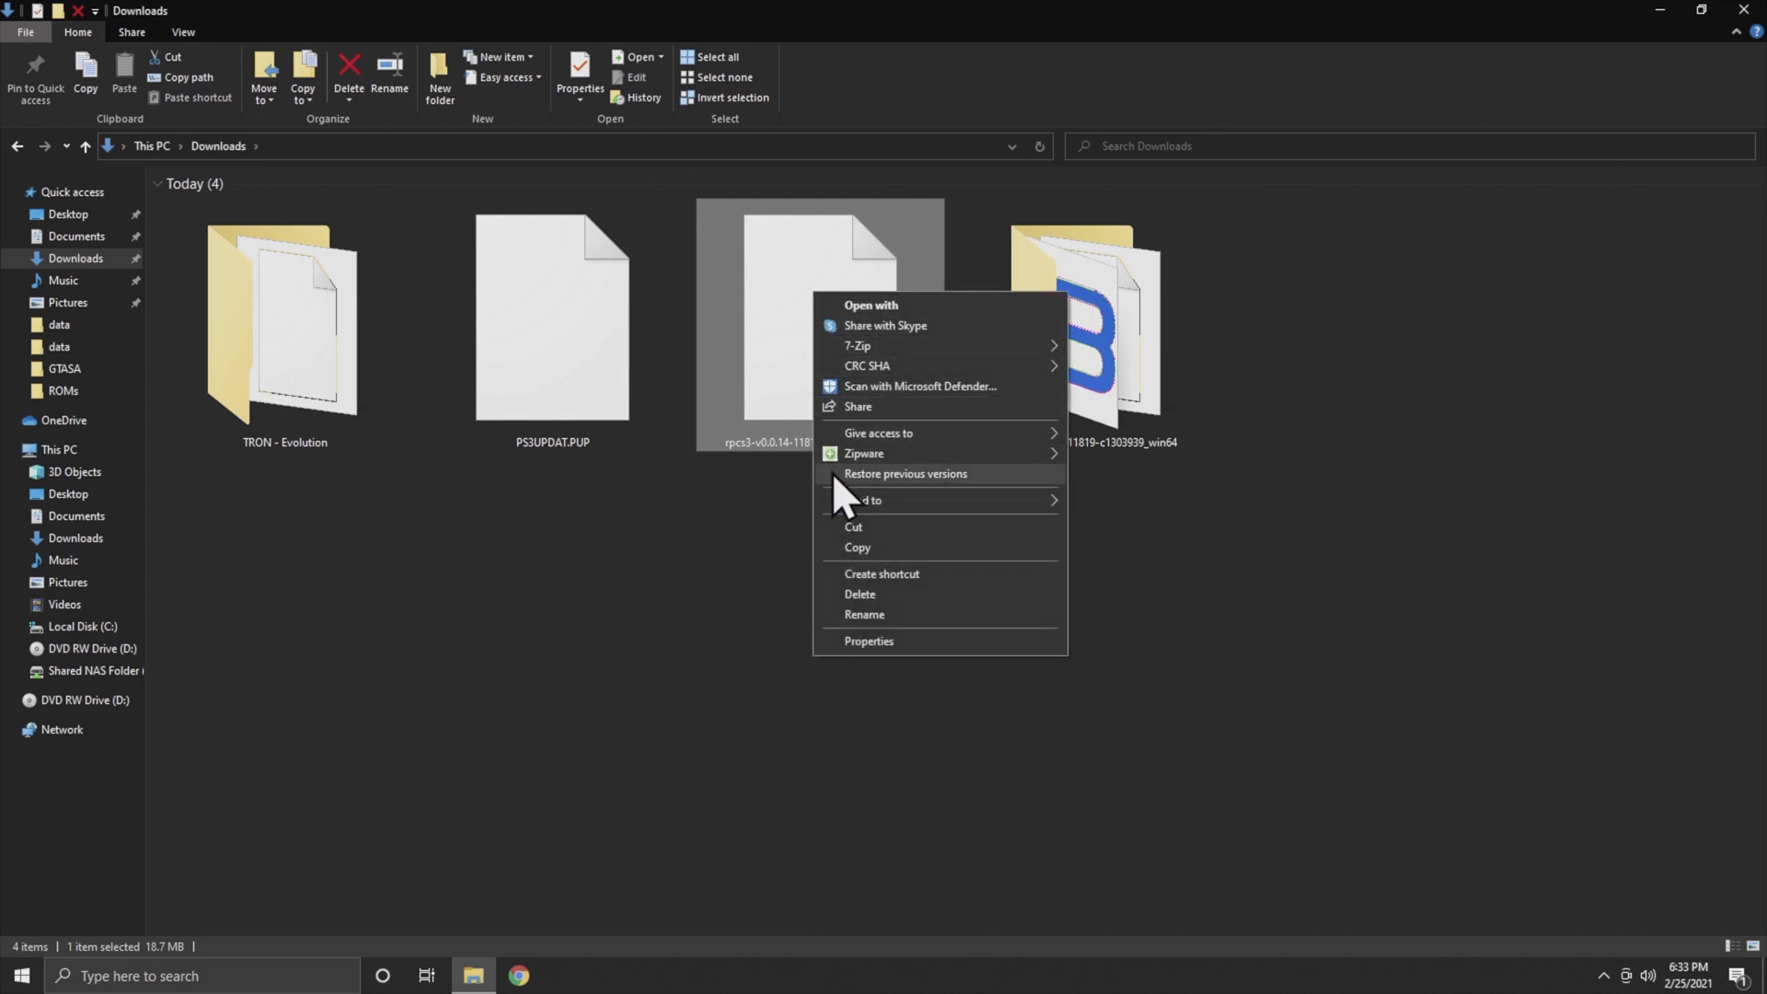
{"action": "mouse_move", "coordinate": [858, 608]}
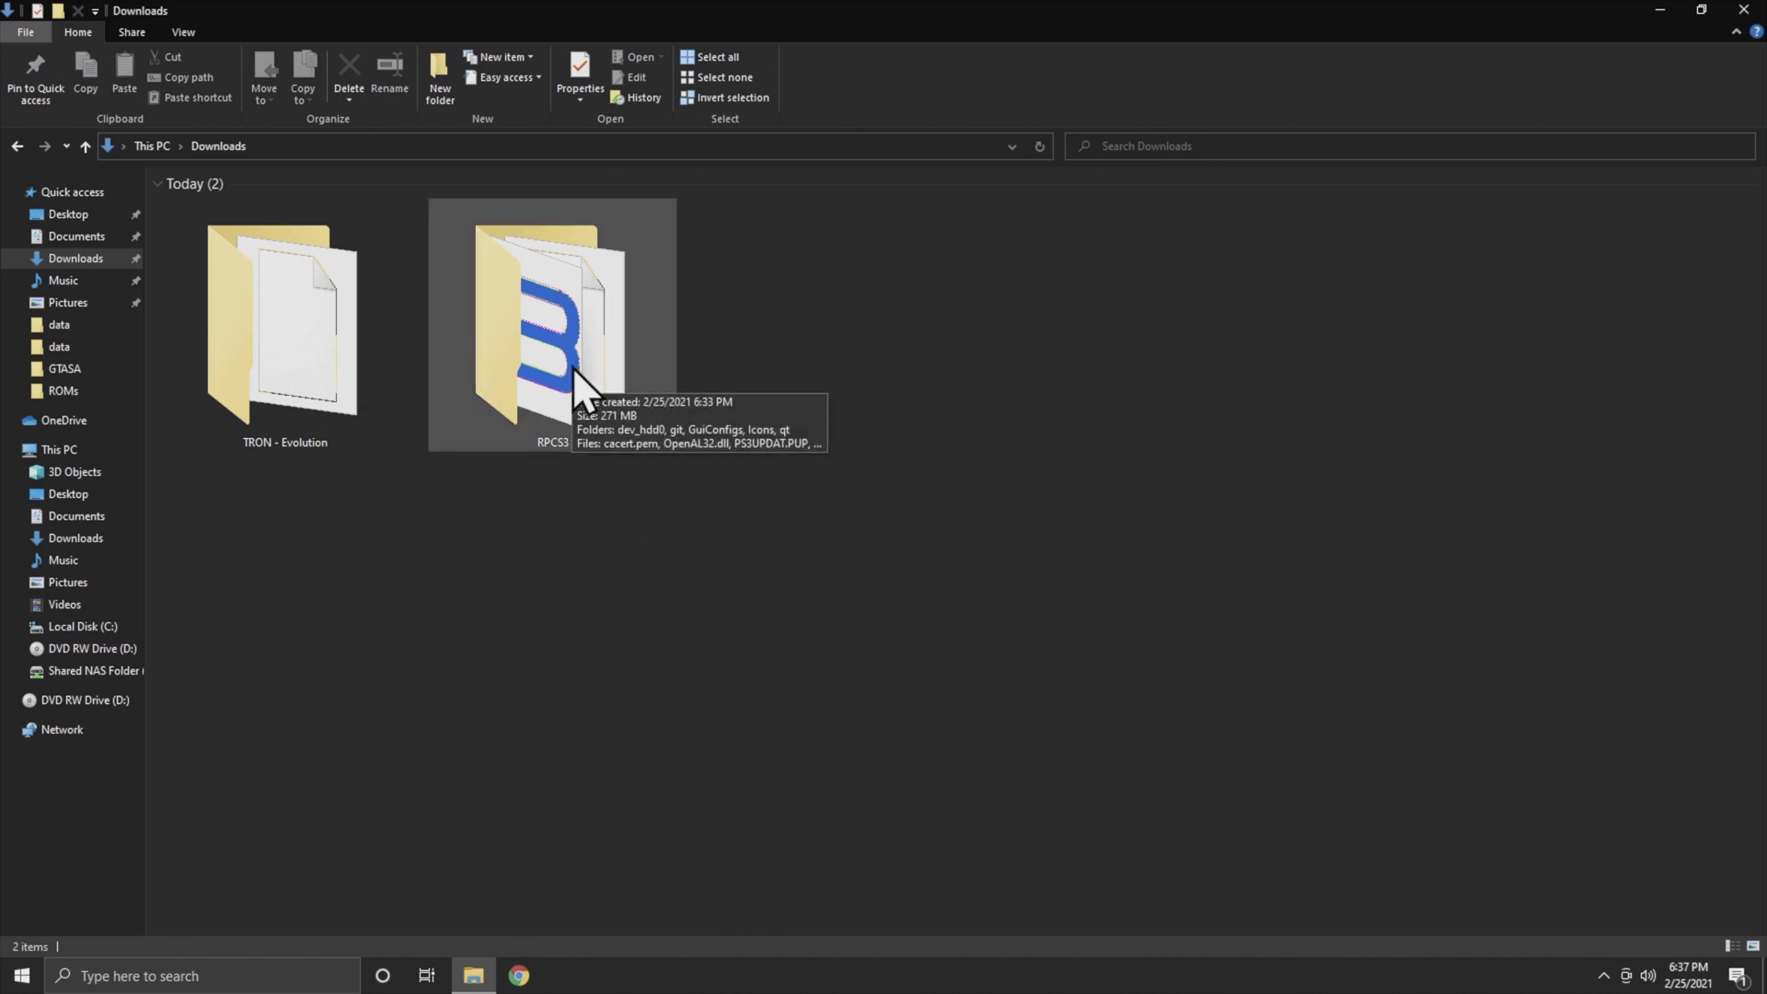
Step: Run rpcs3.exe from the RPCS3 folder
{"action": "double_click", "coordinate": [552, 321]}
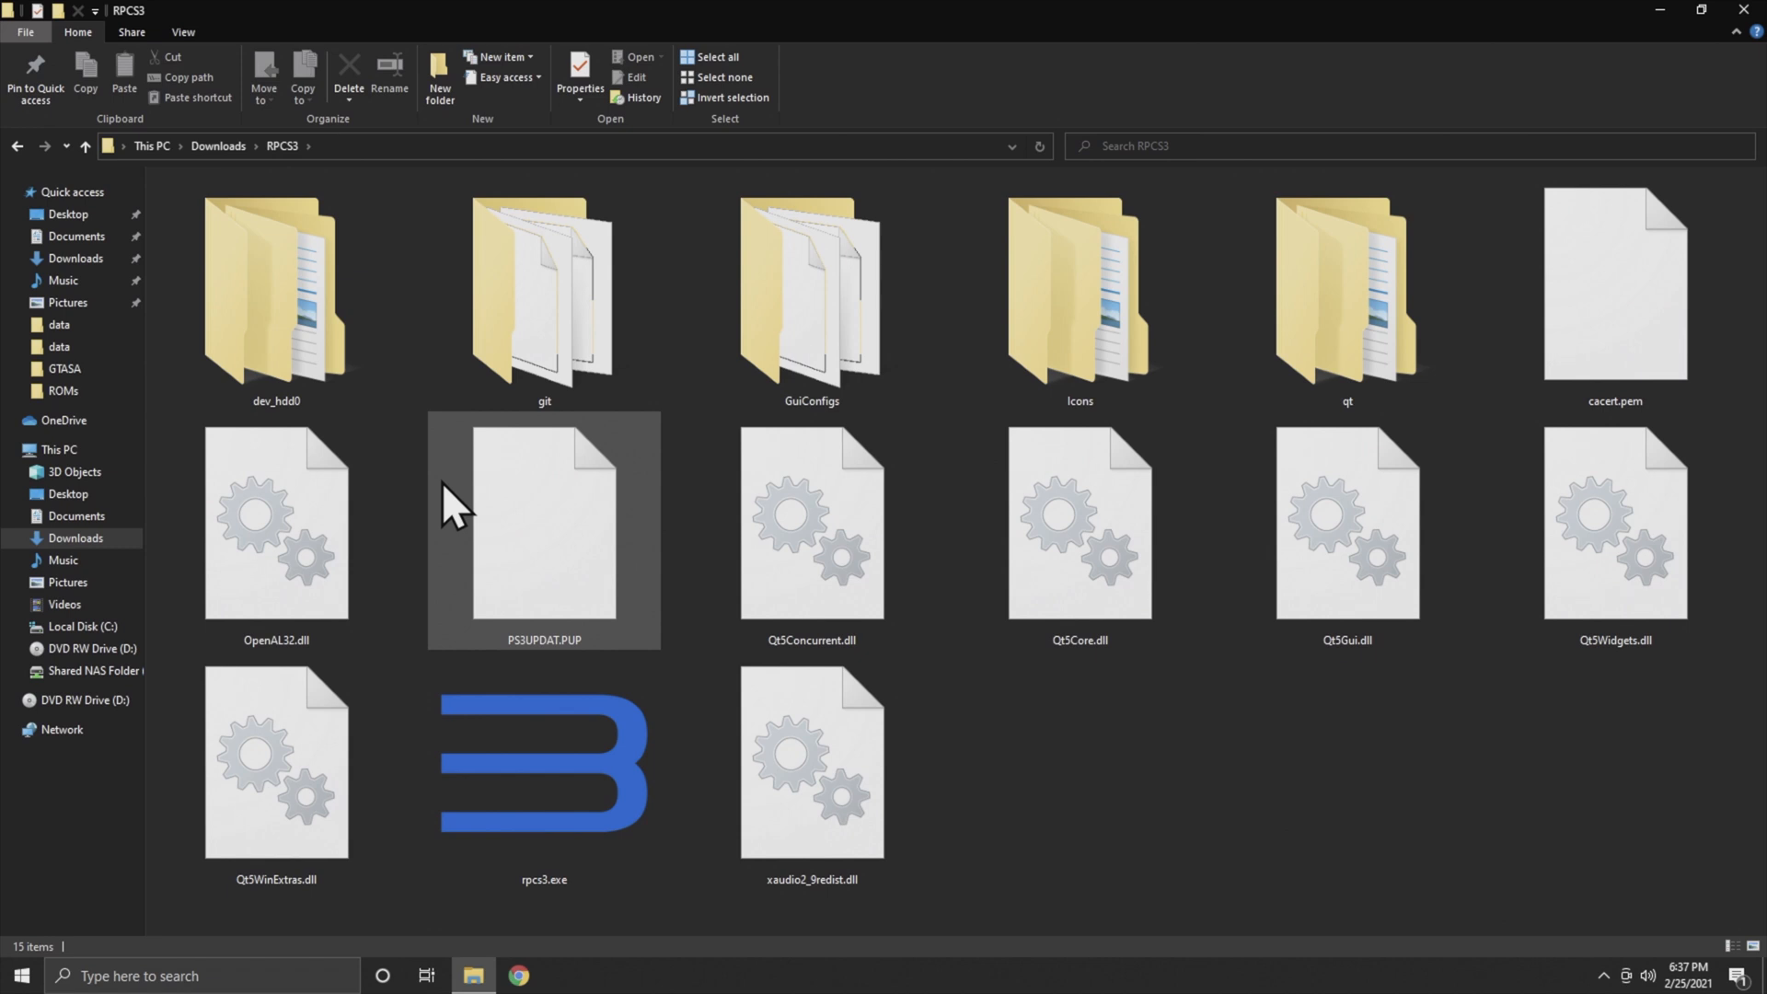
{"action": "left_click", "coordinate": [544, 767]}
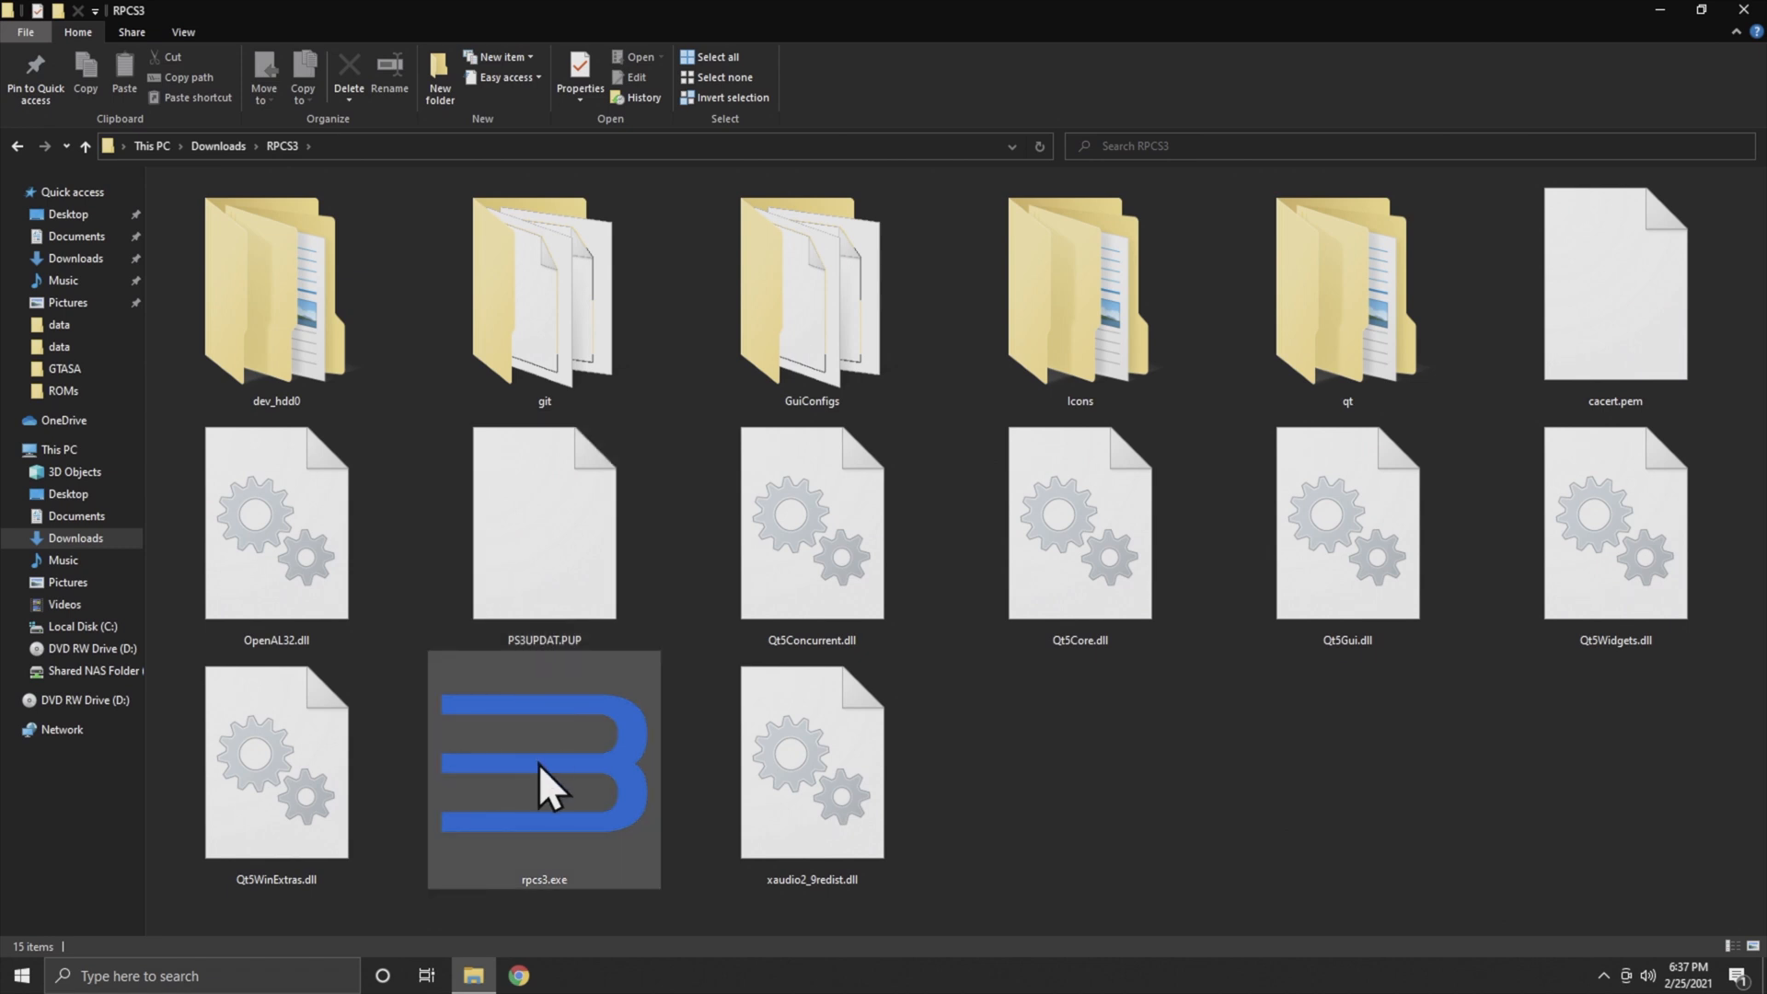
{"action": "mouse_move", "coordinate": [546, 783]}
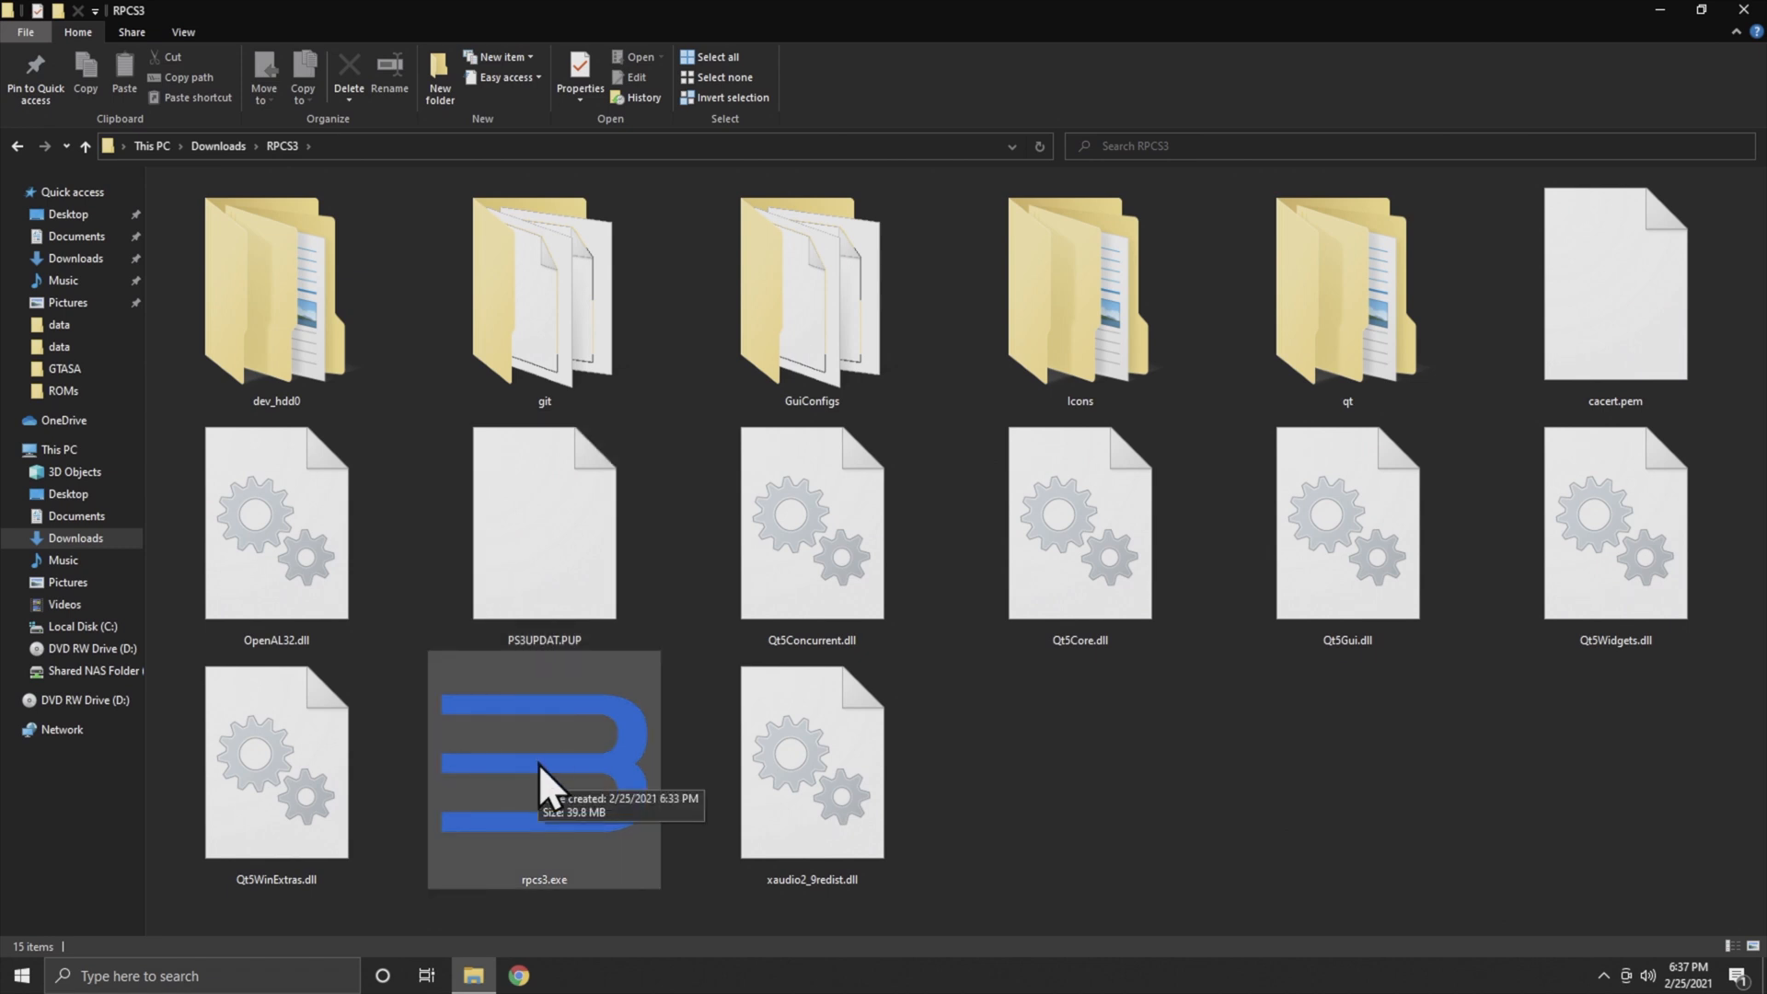
{"action": "left_click", "coordinate": [544, 767]}
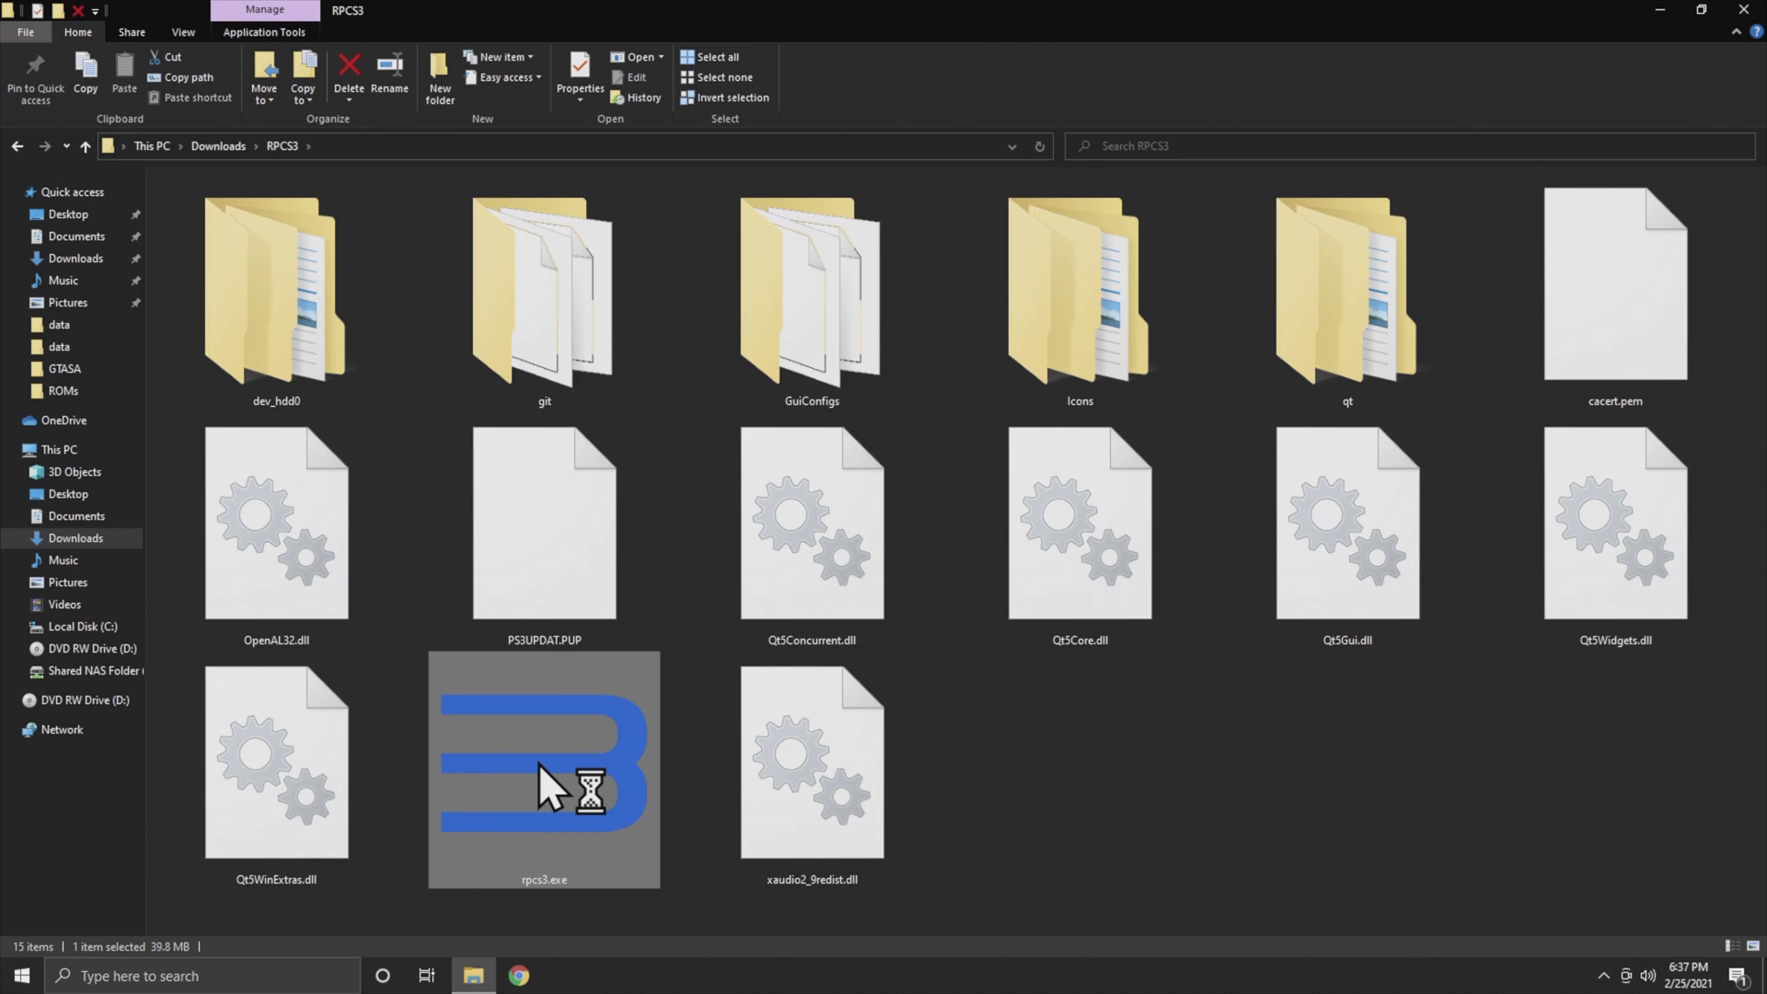
{"action": "mouse_move", "coordinate": [1678, 20]}
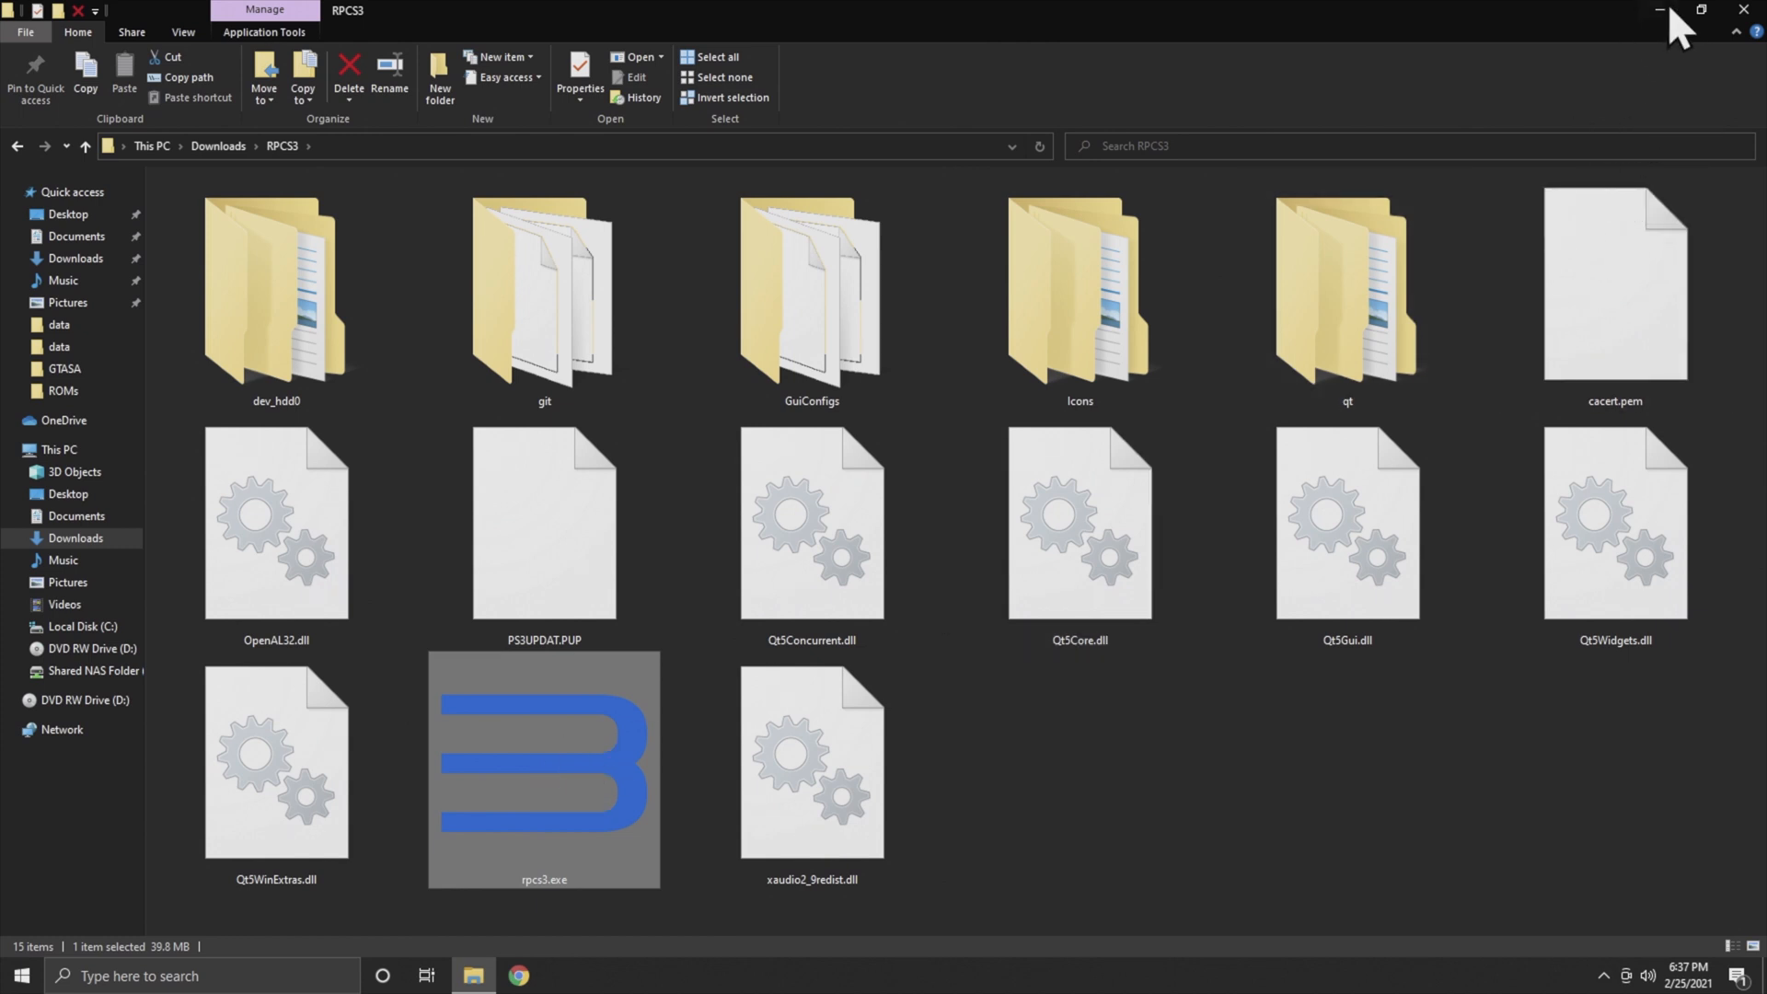
{"action": "double_click", "coordinate": [543, 771]}
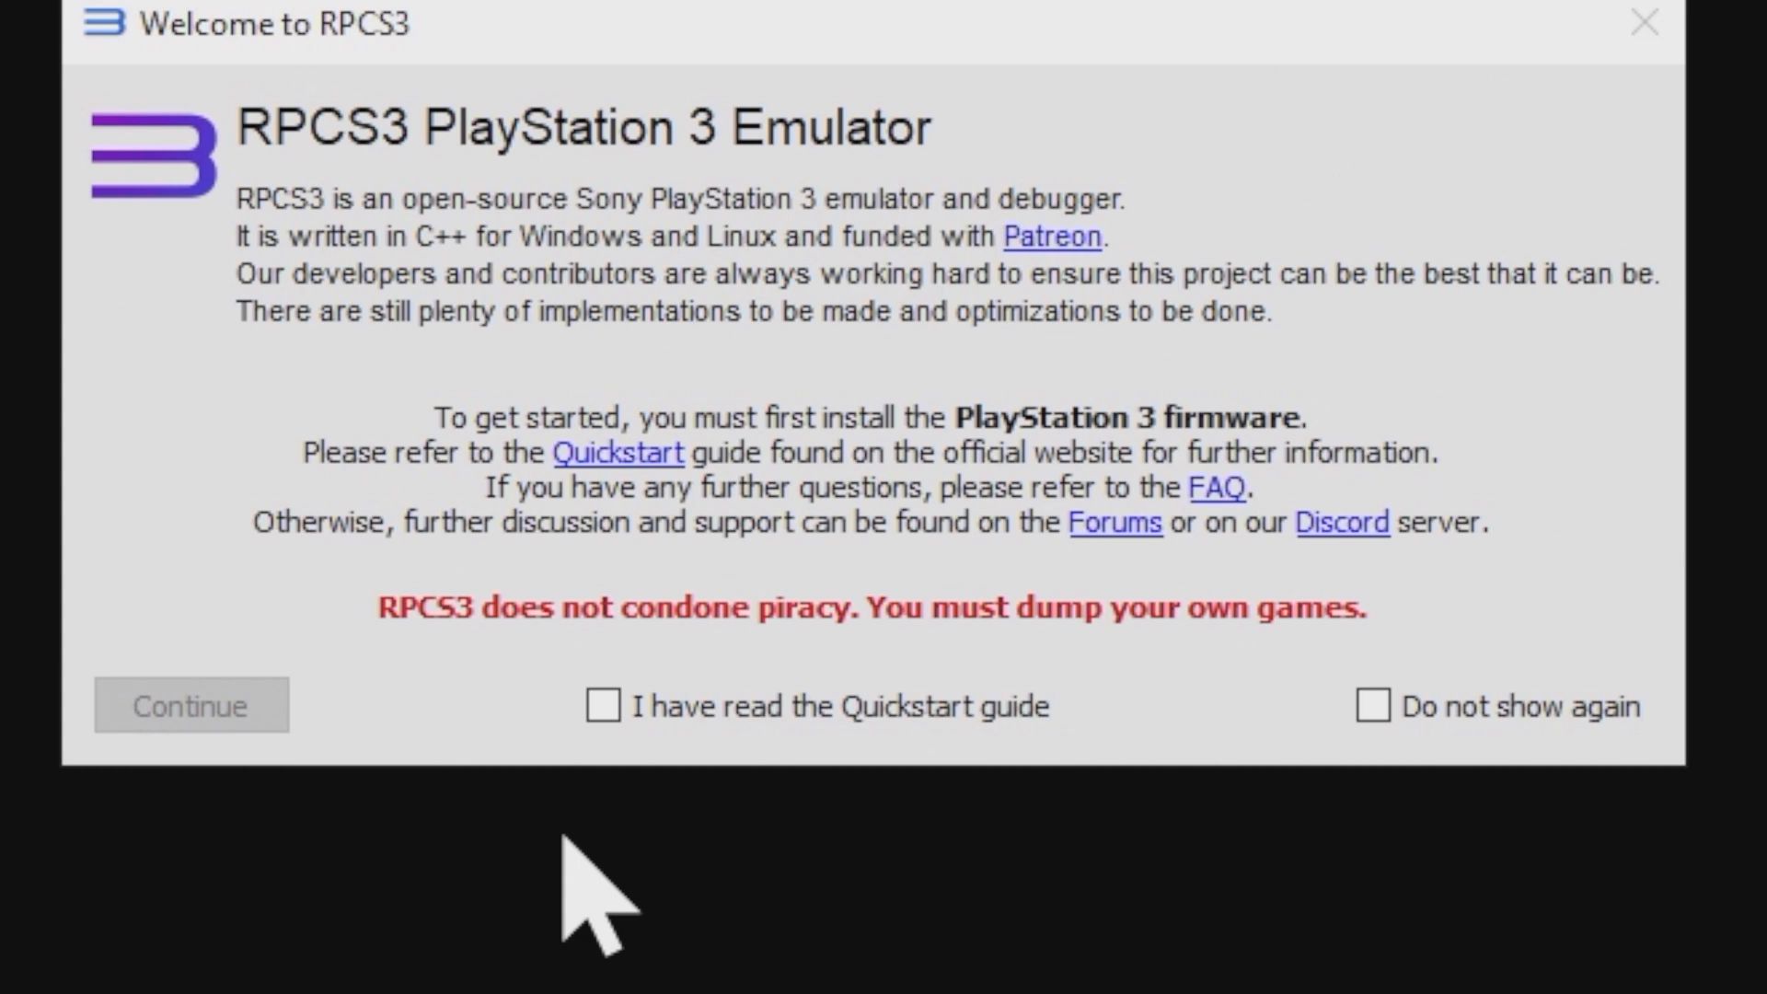
{"action": "mouse_move", "coordinate": [606, 707]}
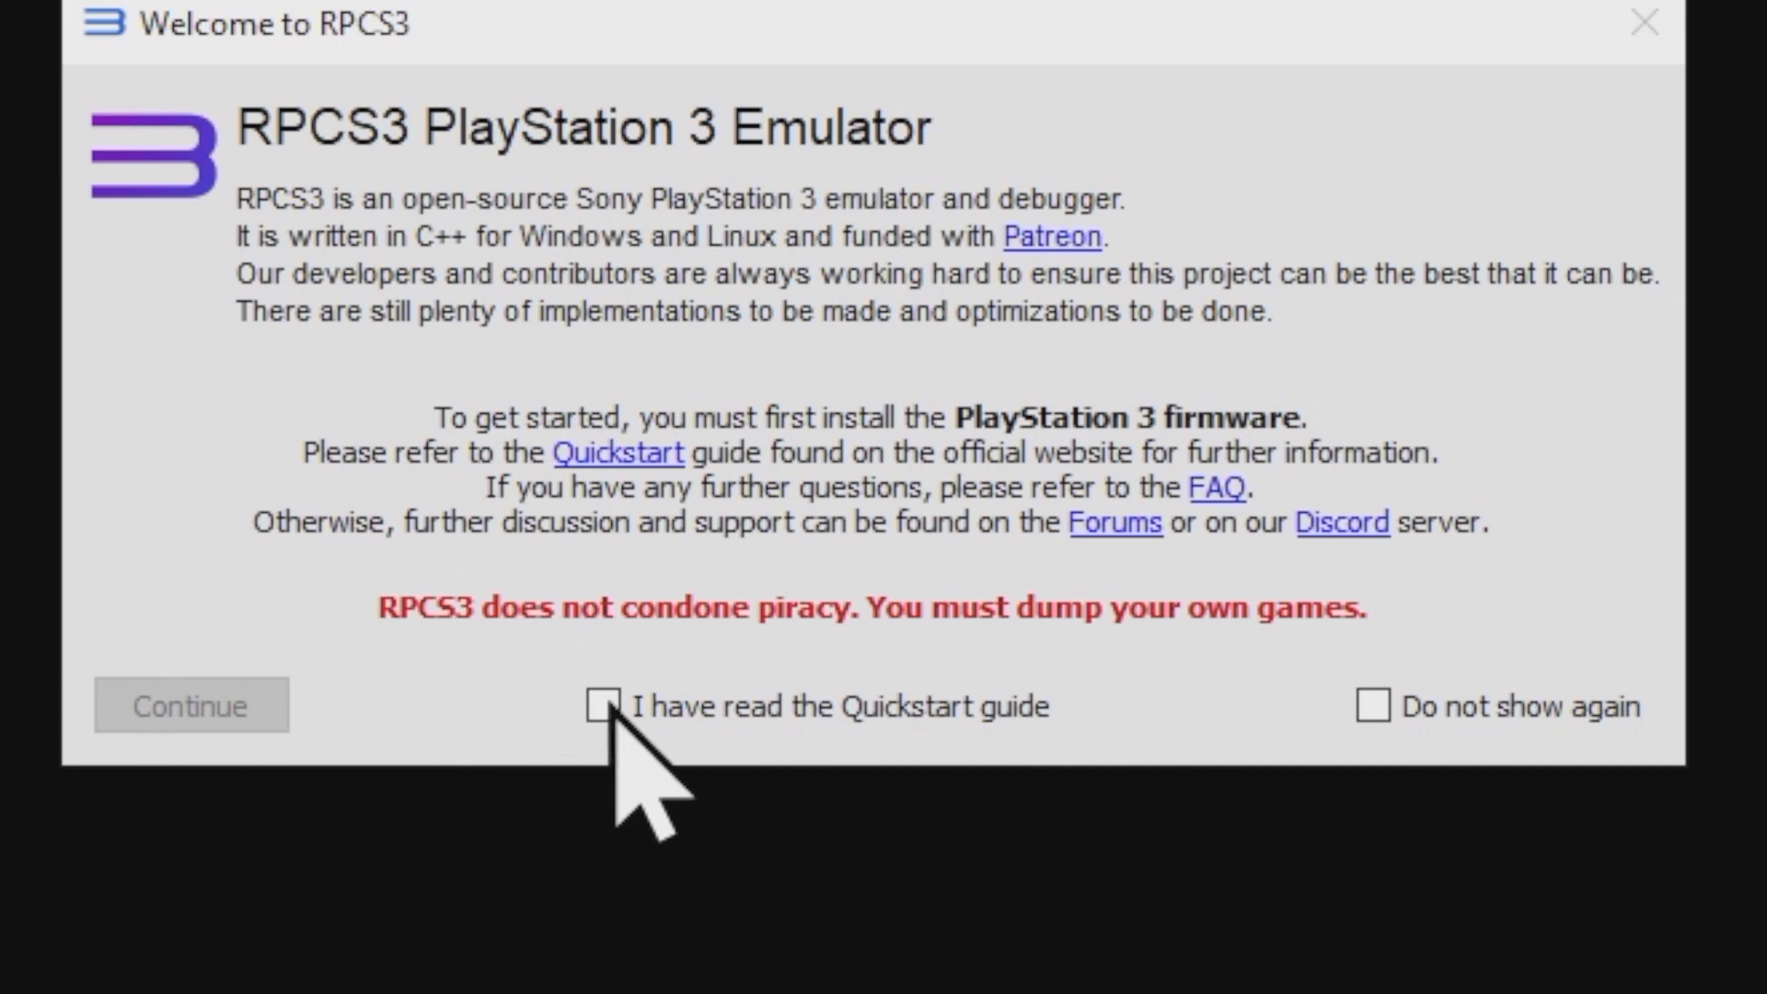
Step: Tick 'I have read the Quickstart guide' and 'Do not show again', then continue
{"action": "left_click", "coordinate": [606, 707]}
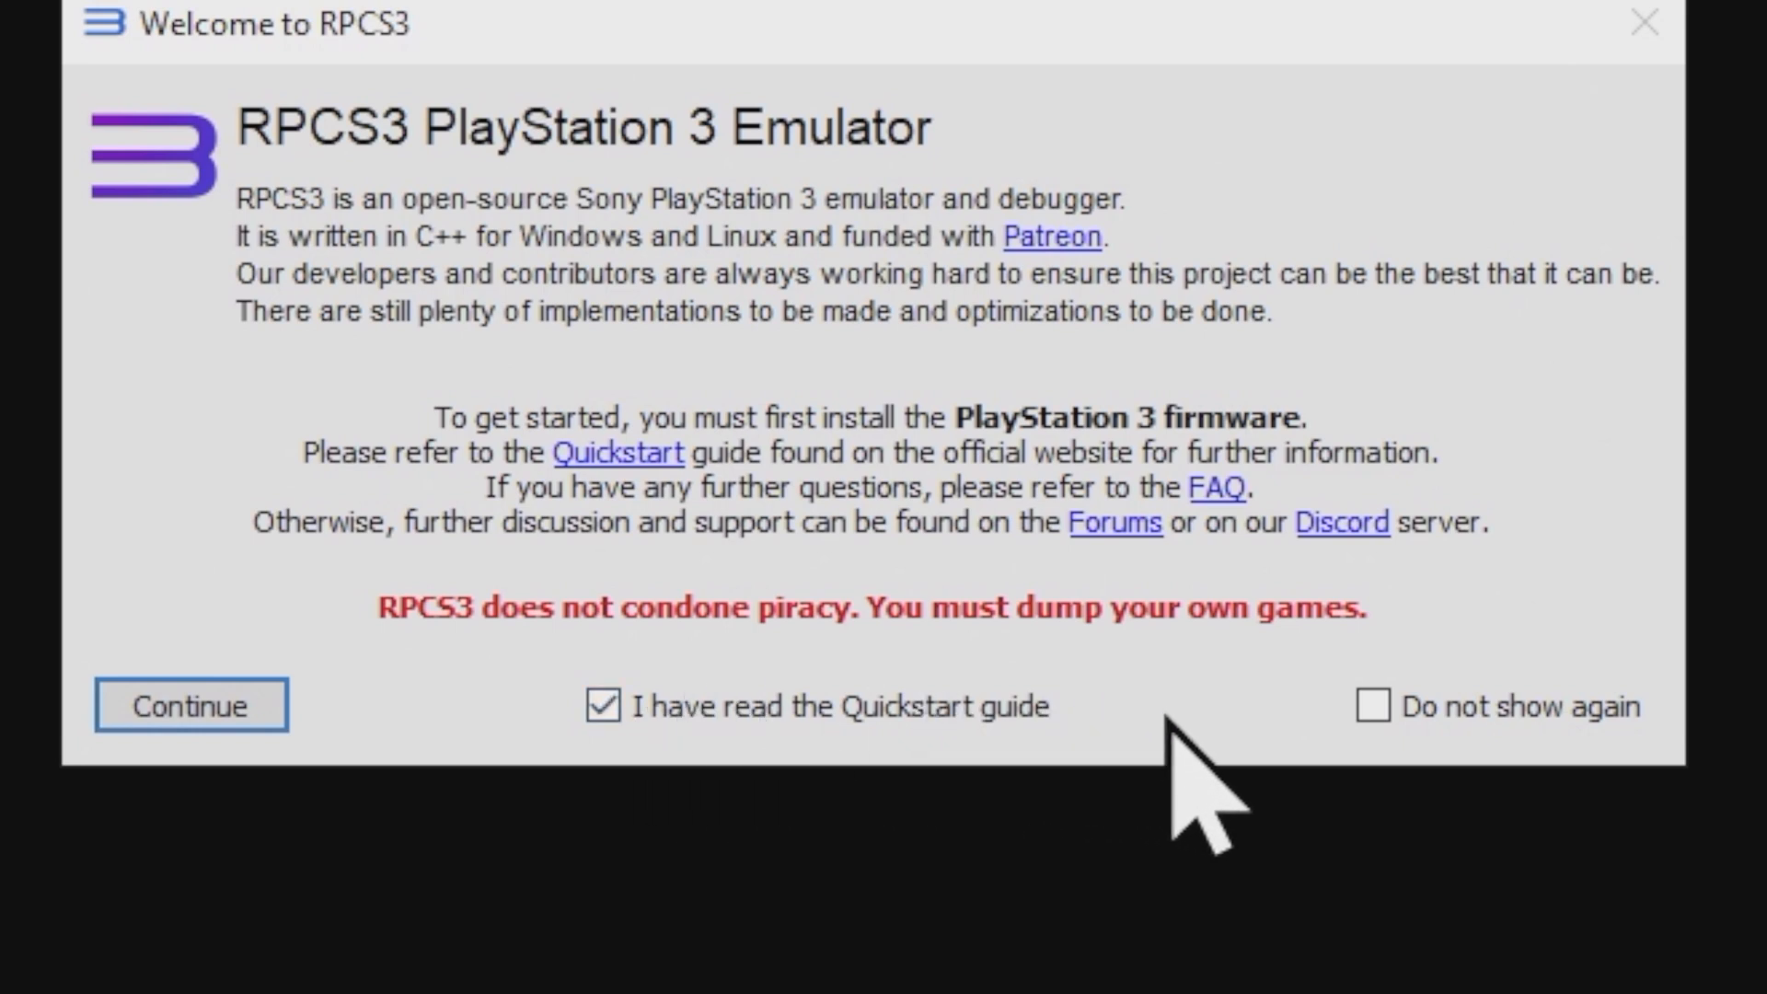
{"action": "mouse_move", "coordinate": [1239, 811]}
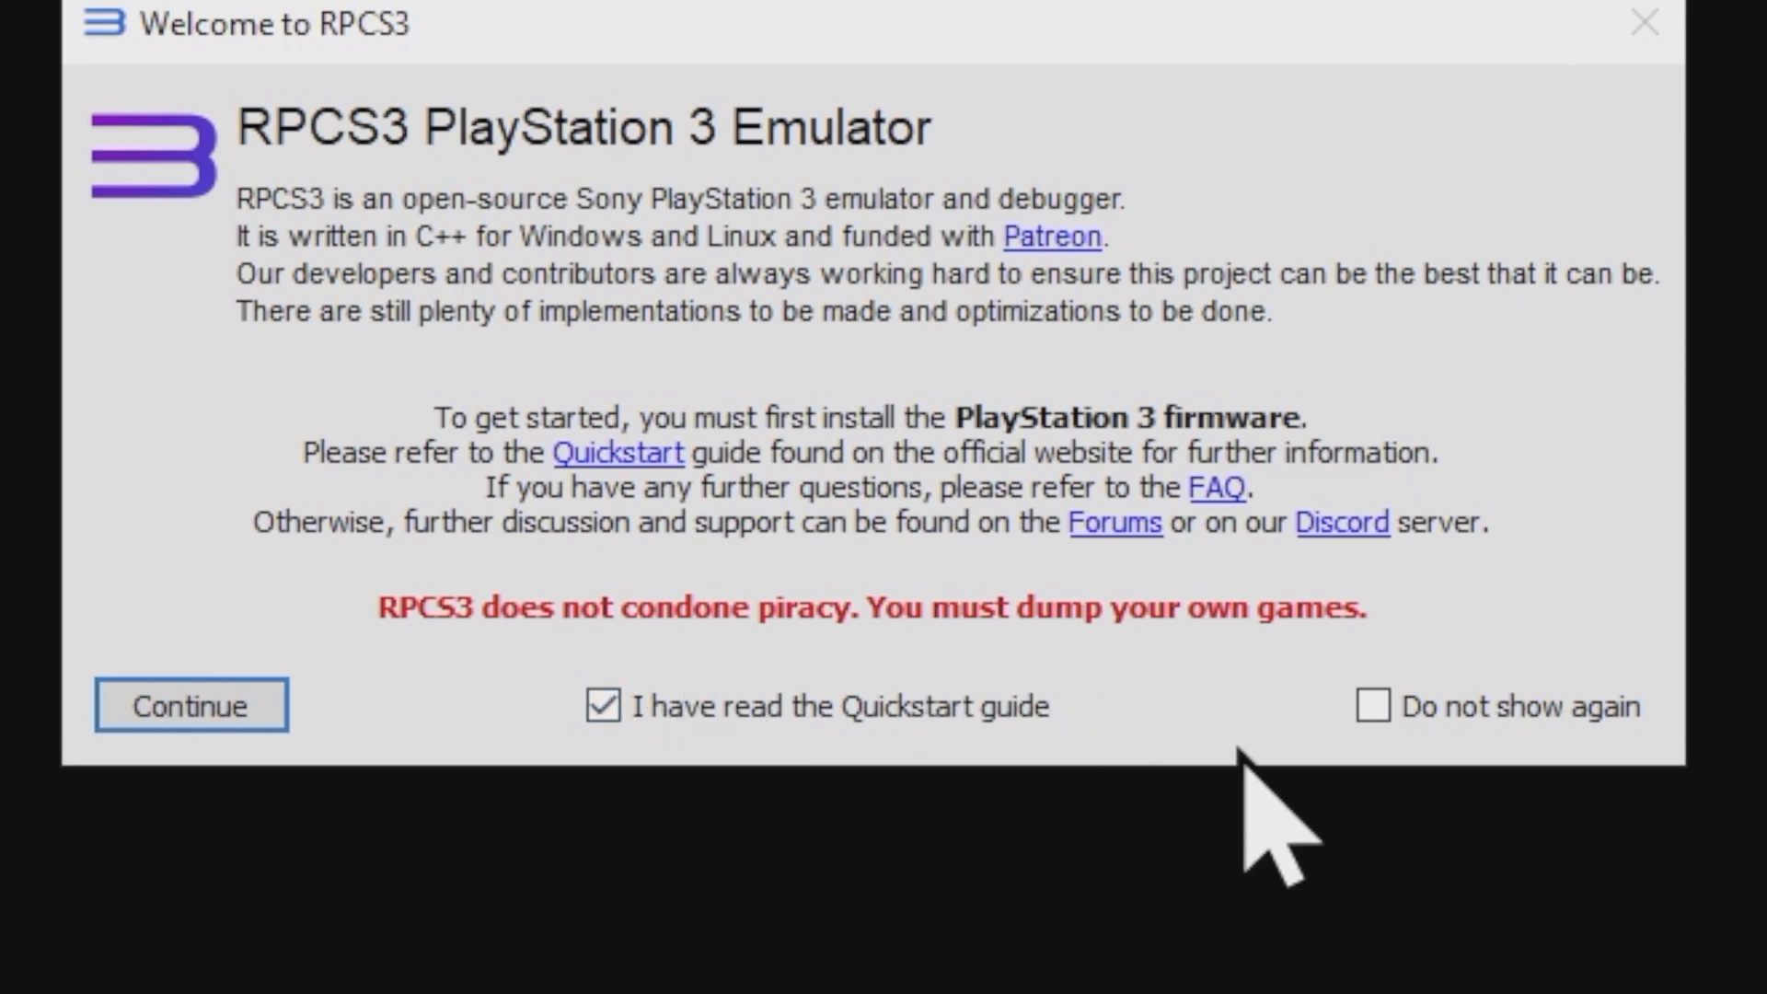
{"action": "left_click", "coordinate": [1372, 706]}
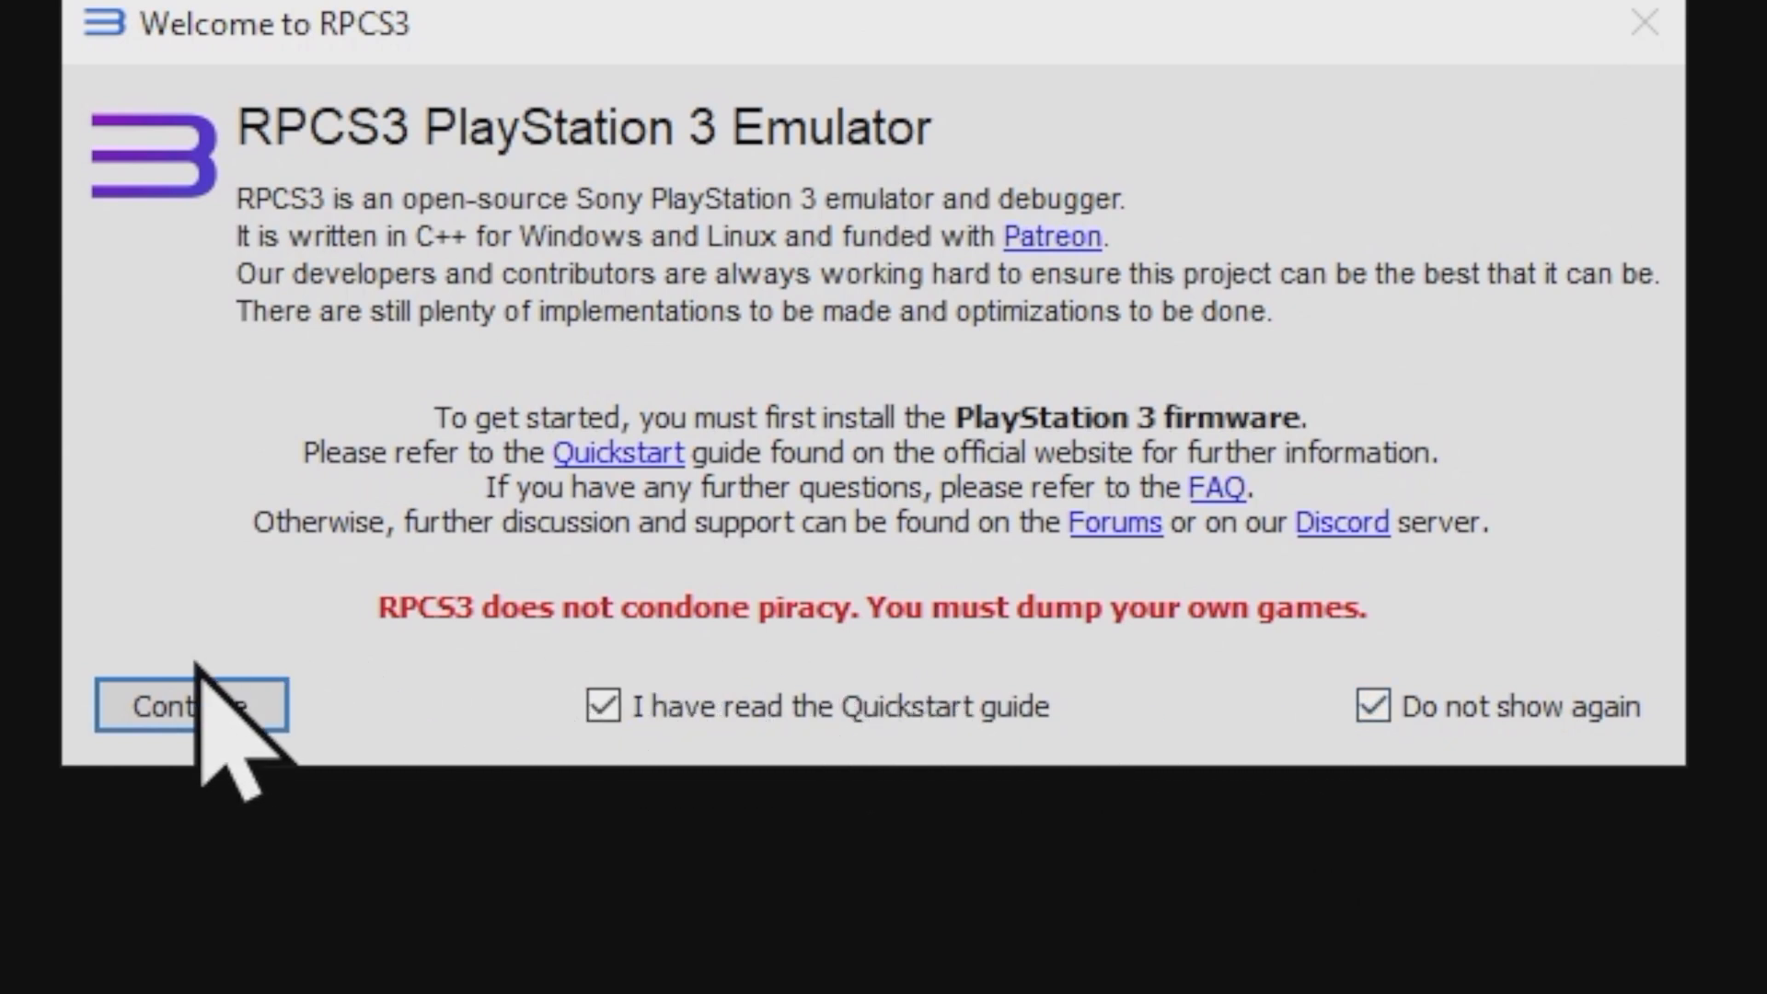
{"action": "left_click", "coordinate": [188, 707]}
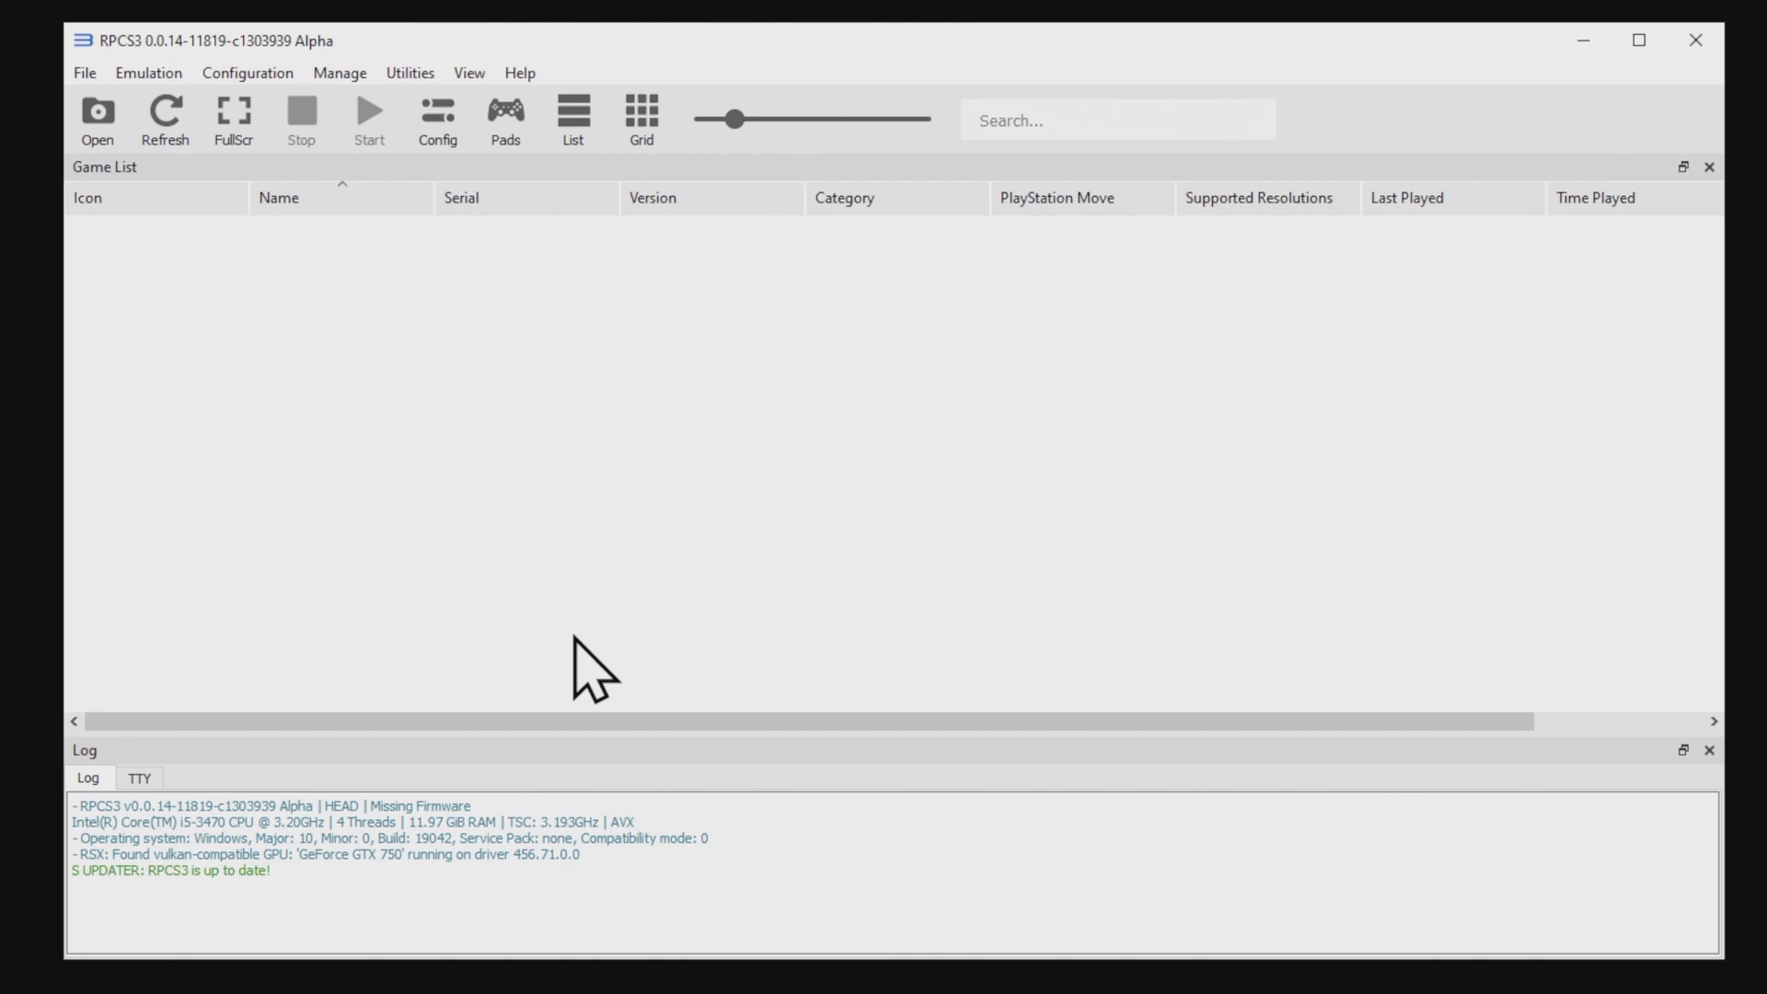
{"action": "mouse_move", "coordinate": [340, 334]}
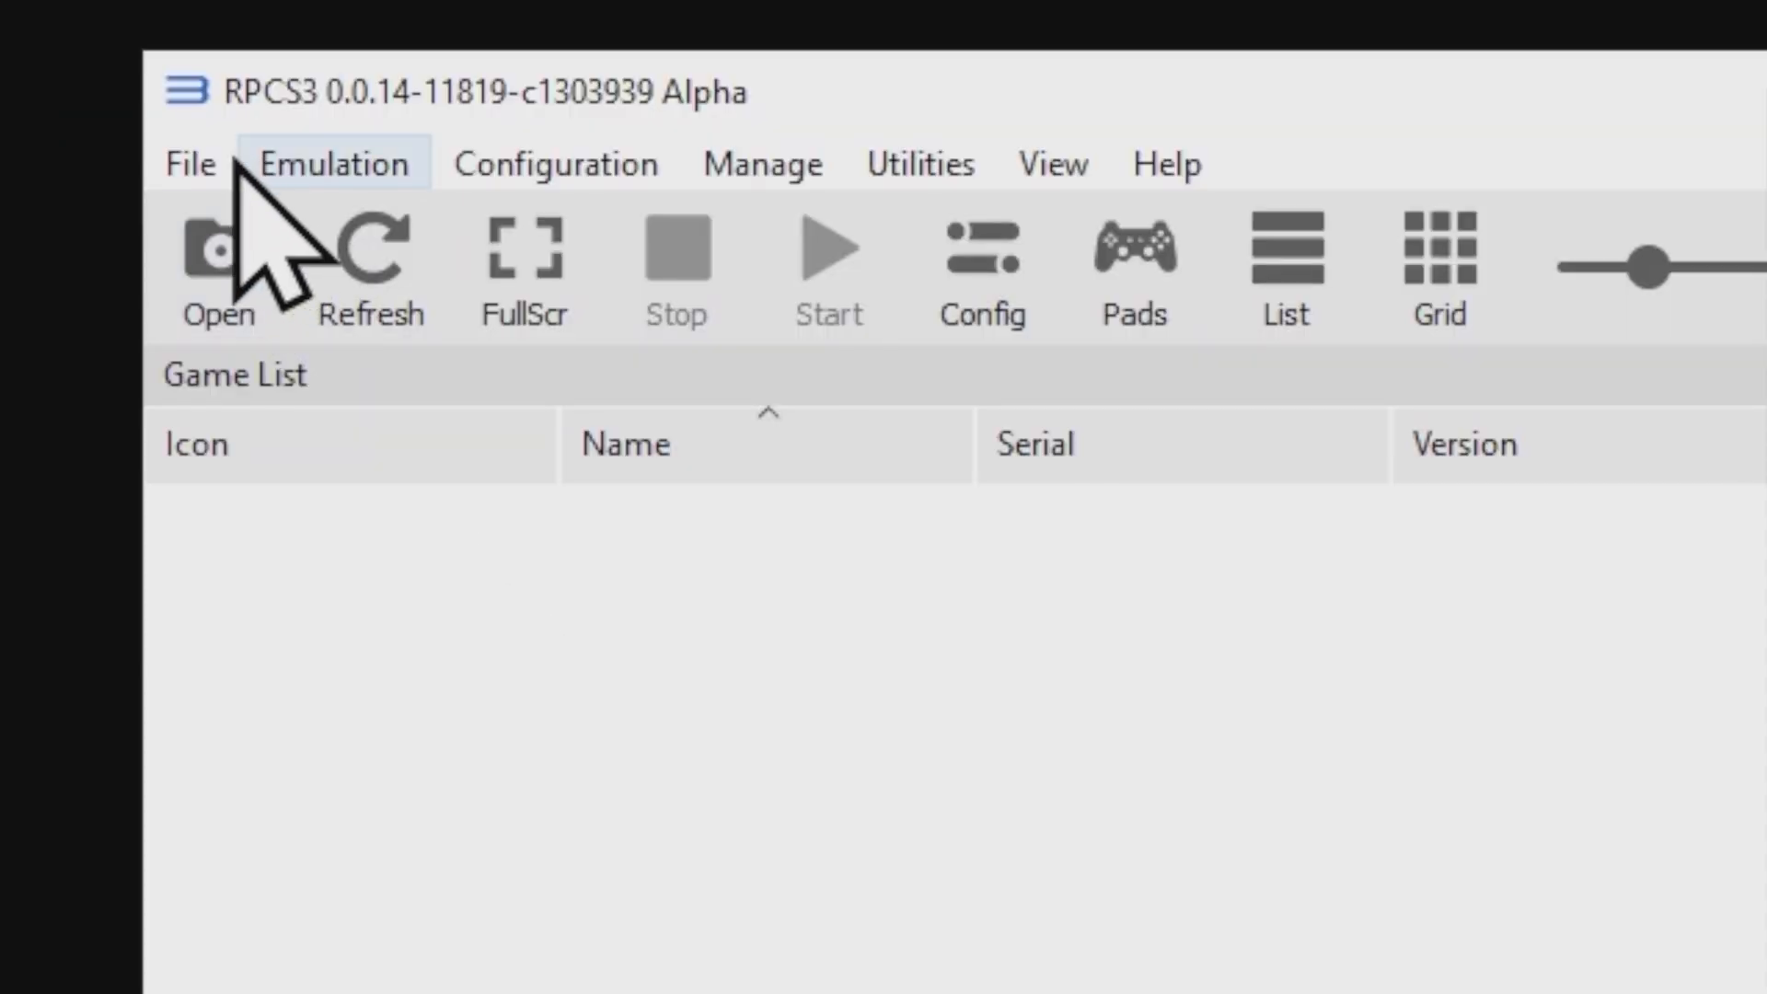
Step: Install firmware from PS3UPDAT.PUP and acknowledge the success message
{"action": "left_click", "coordinate": [188, 163]}
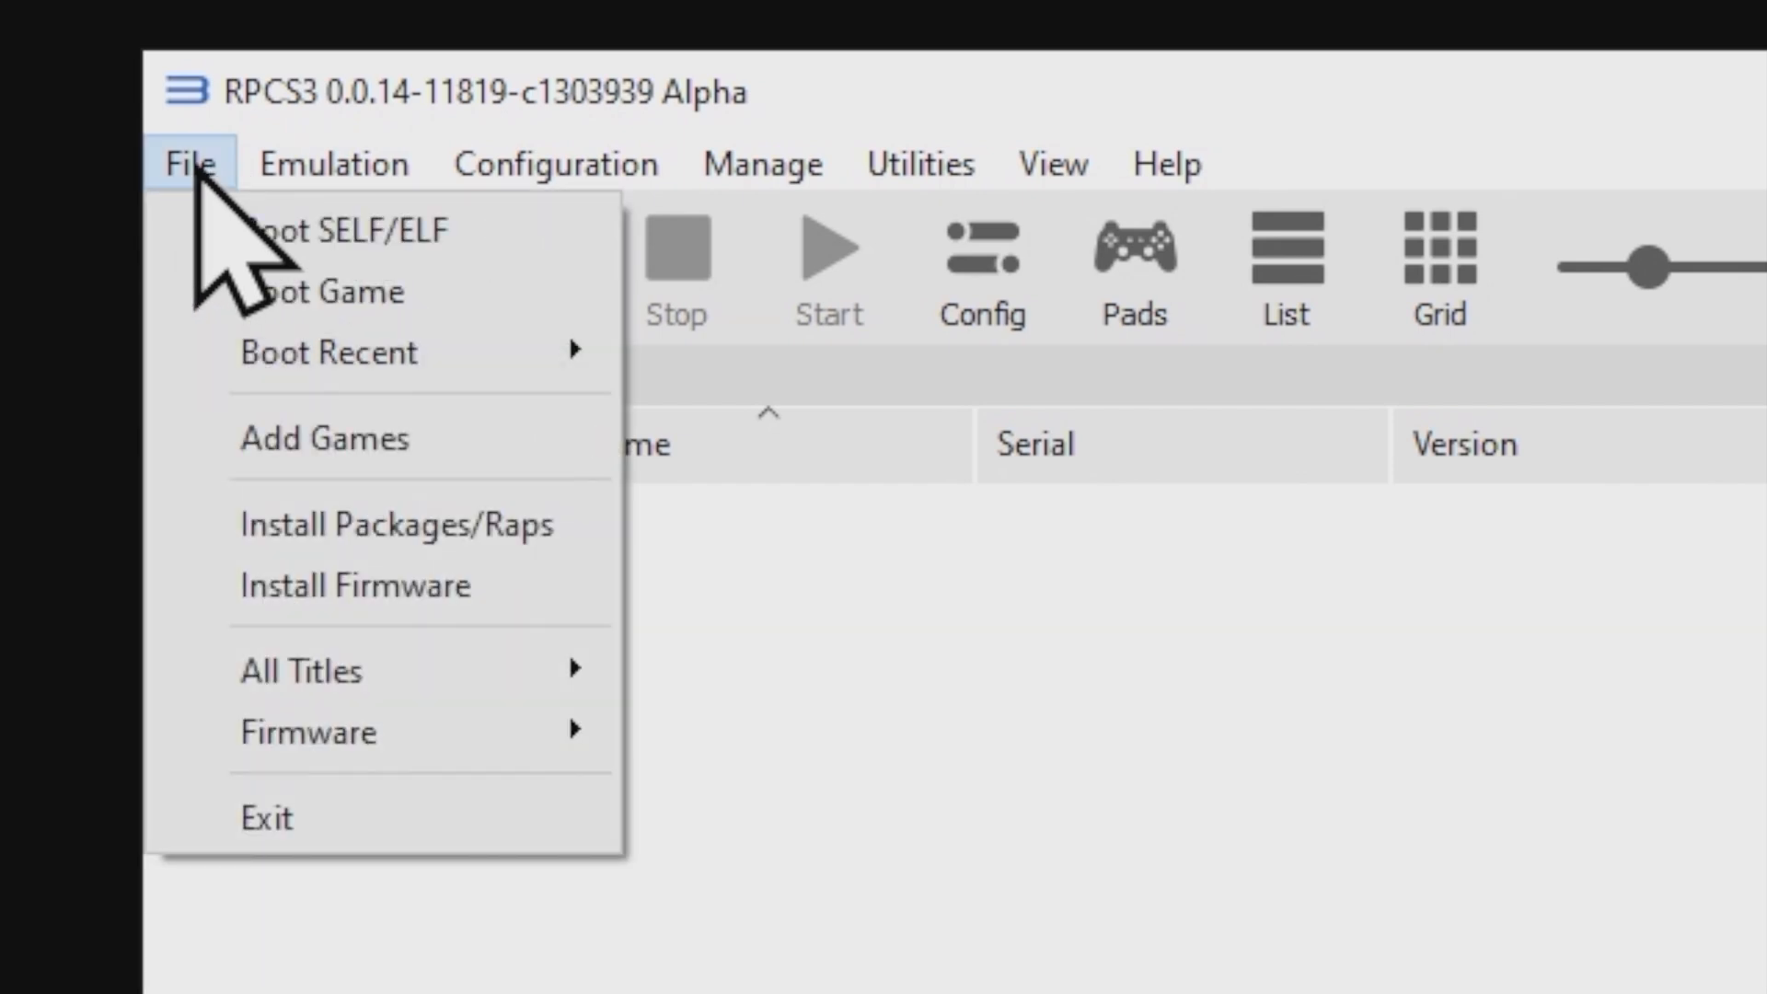
{"action": "mouse_move", "coordinate": [325, 291]}
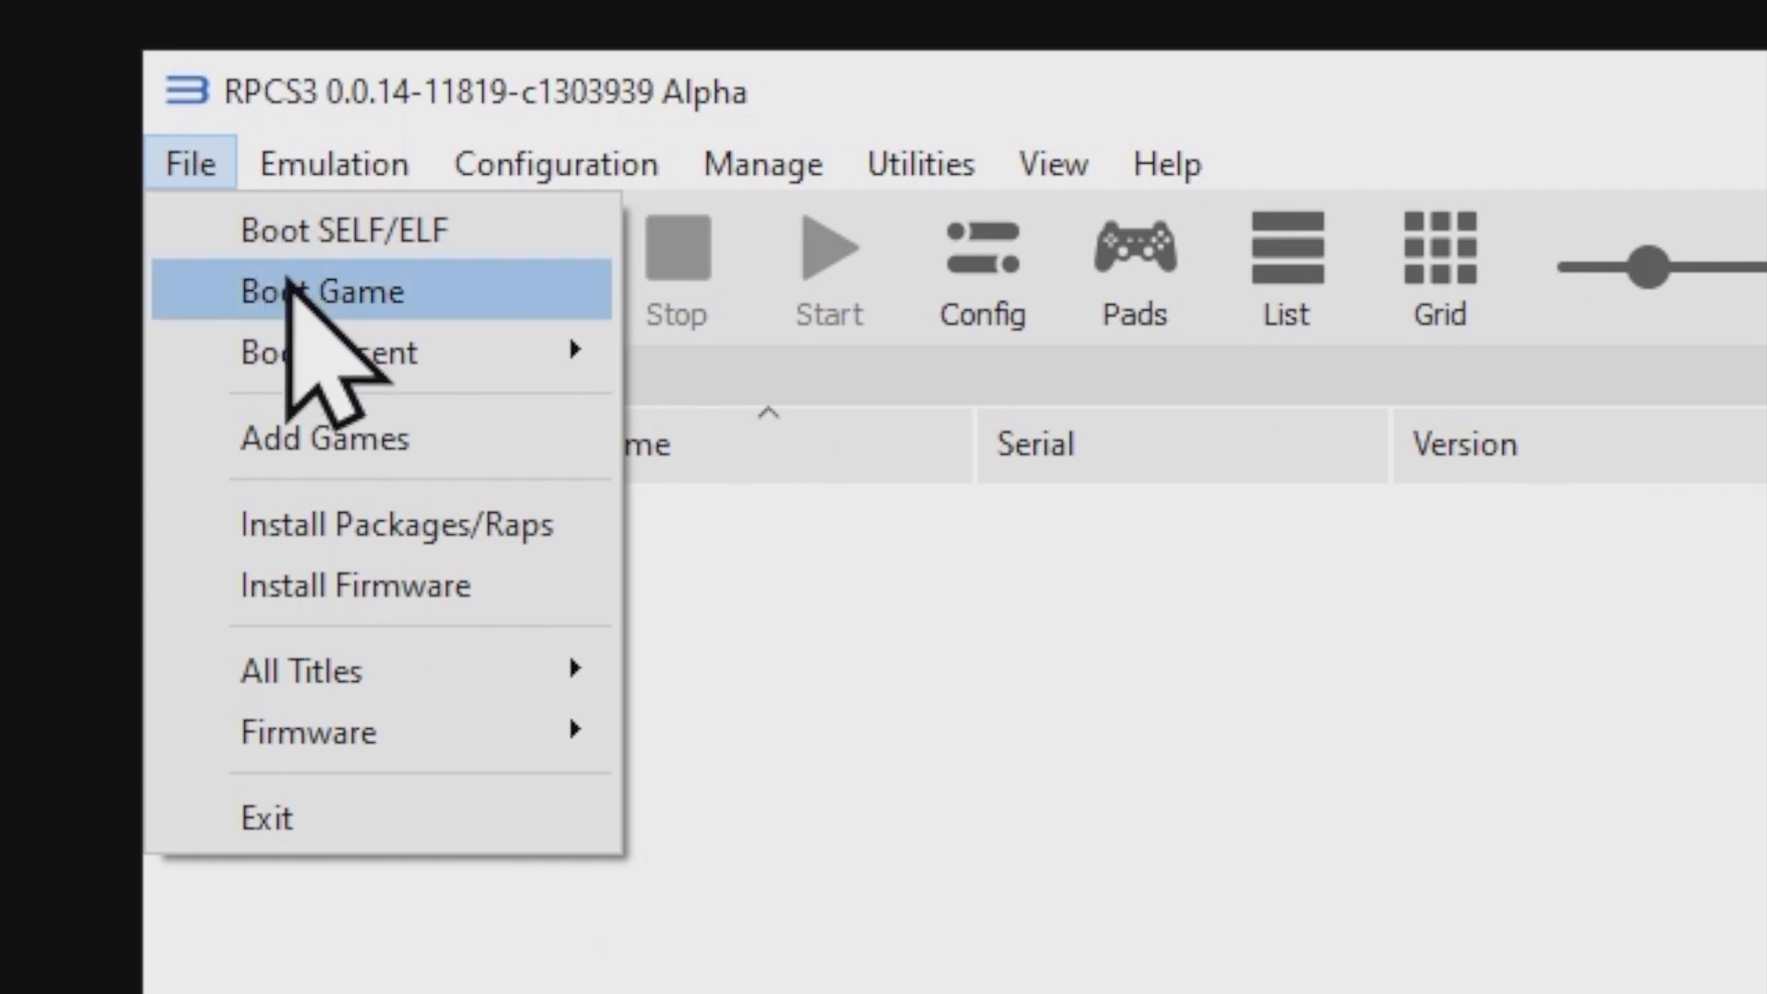
{"action": "mouse_move", "coordinate": [394, 523]}
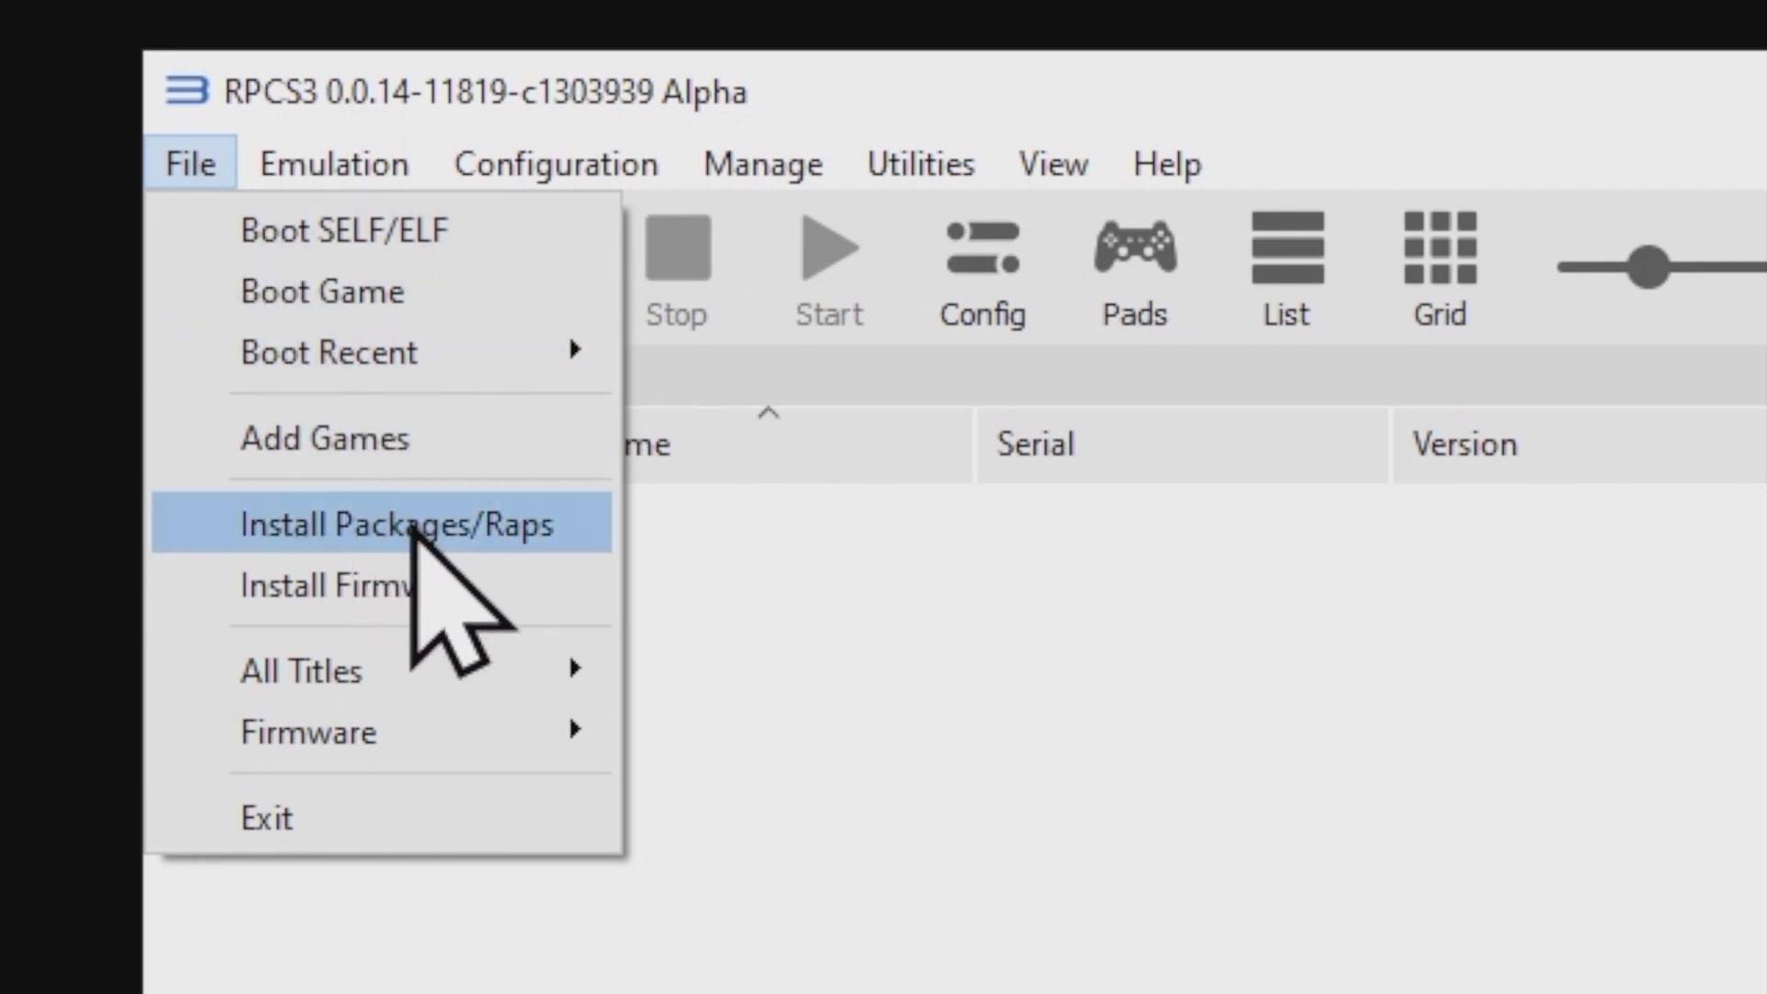
{"action": "mouse_move", "coordinate": [355, 585]}
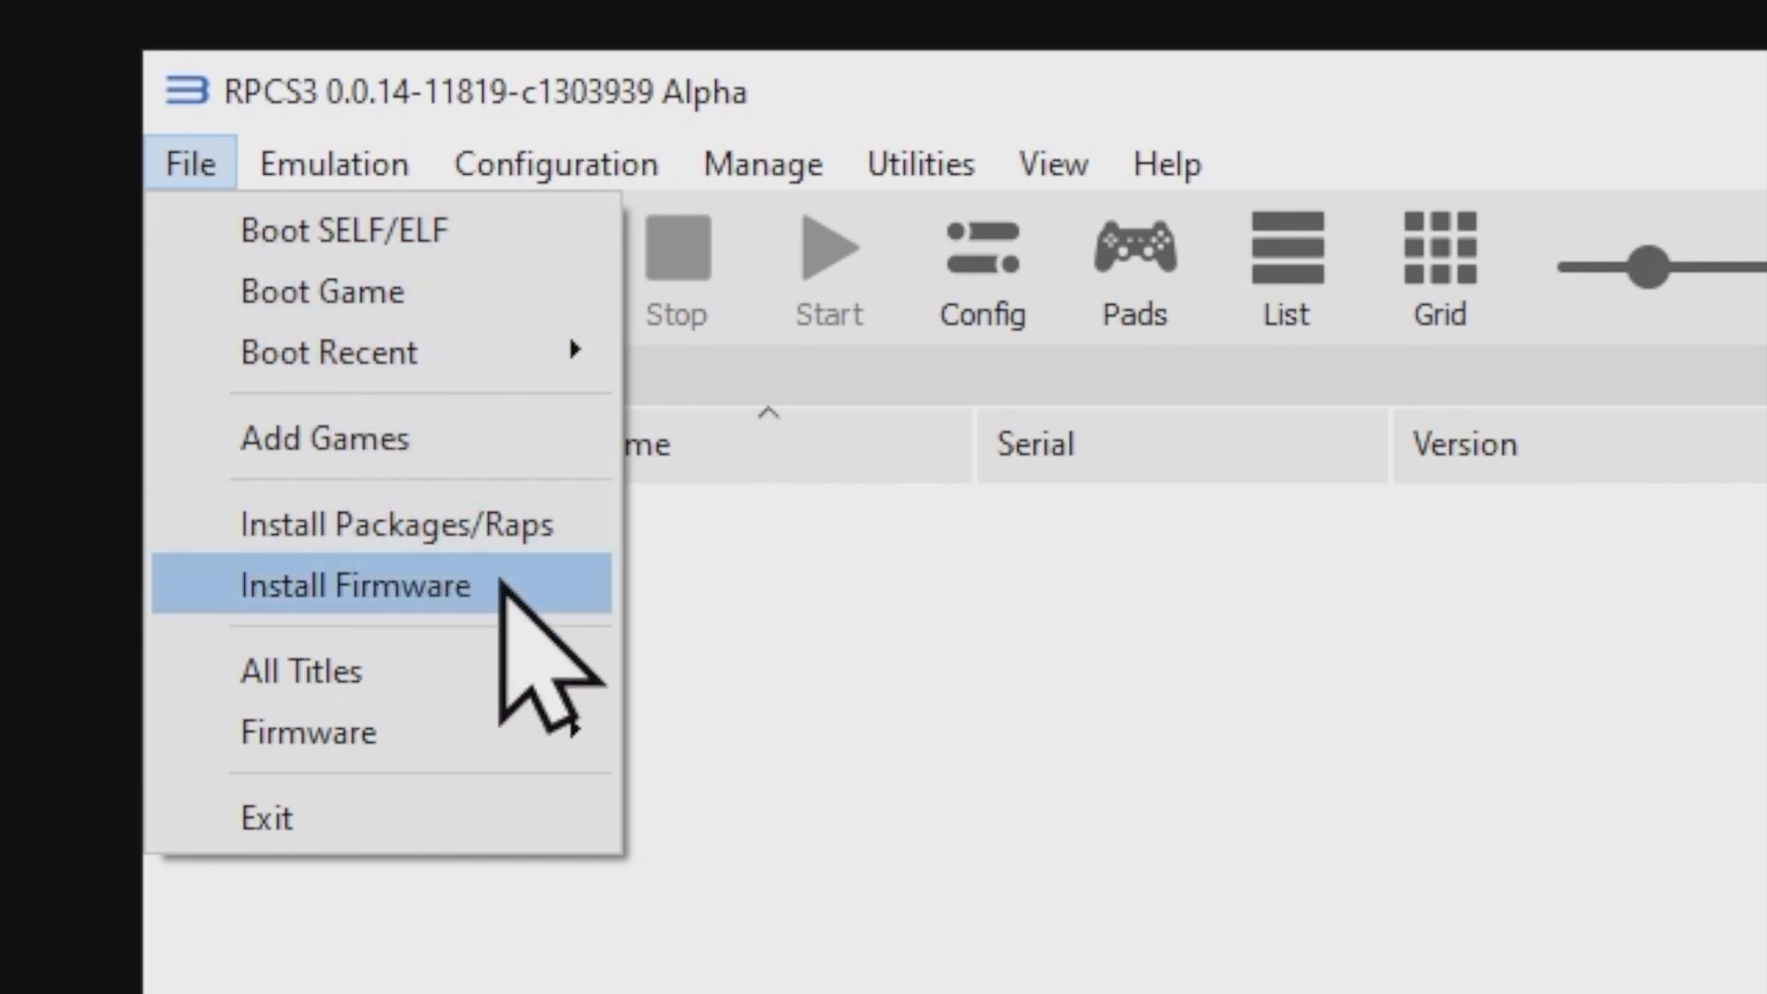
{"action": "left_click", "coordinate": [355, 585]}
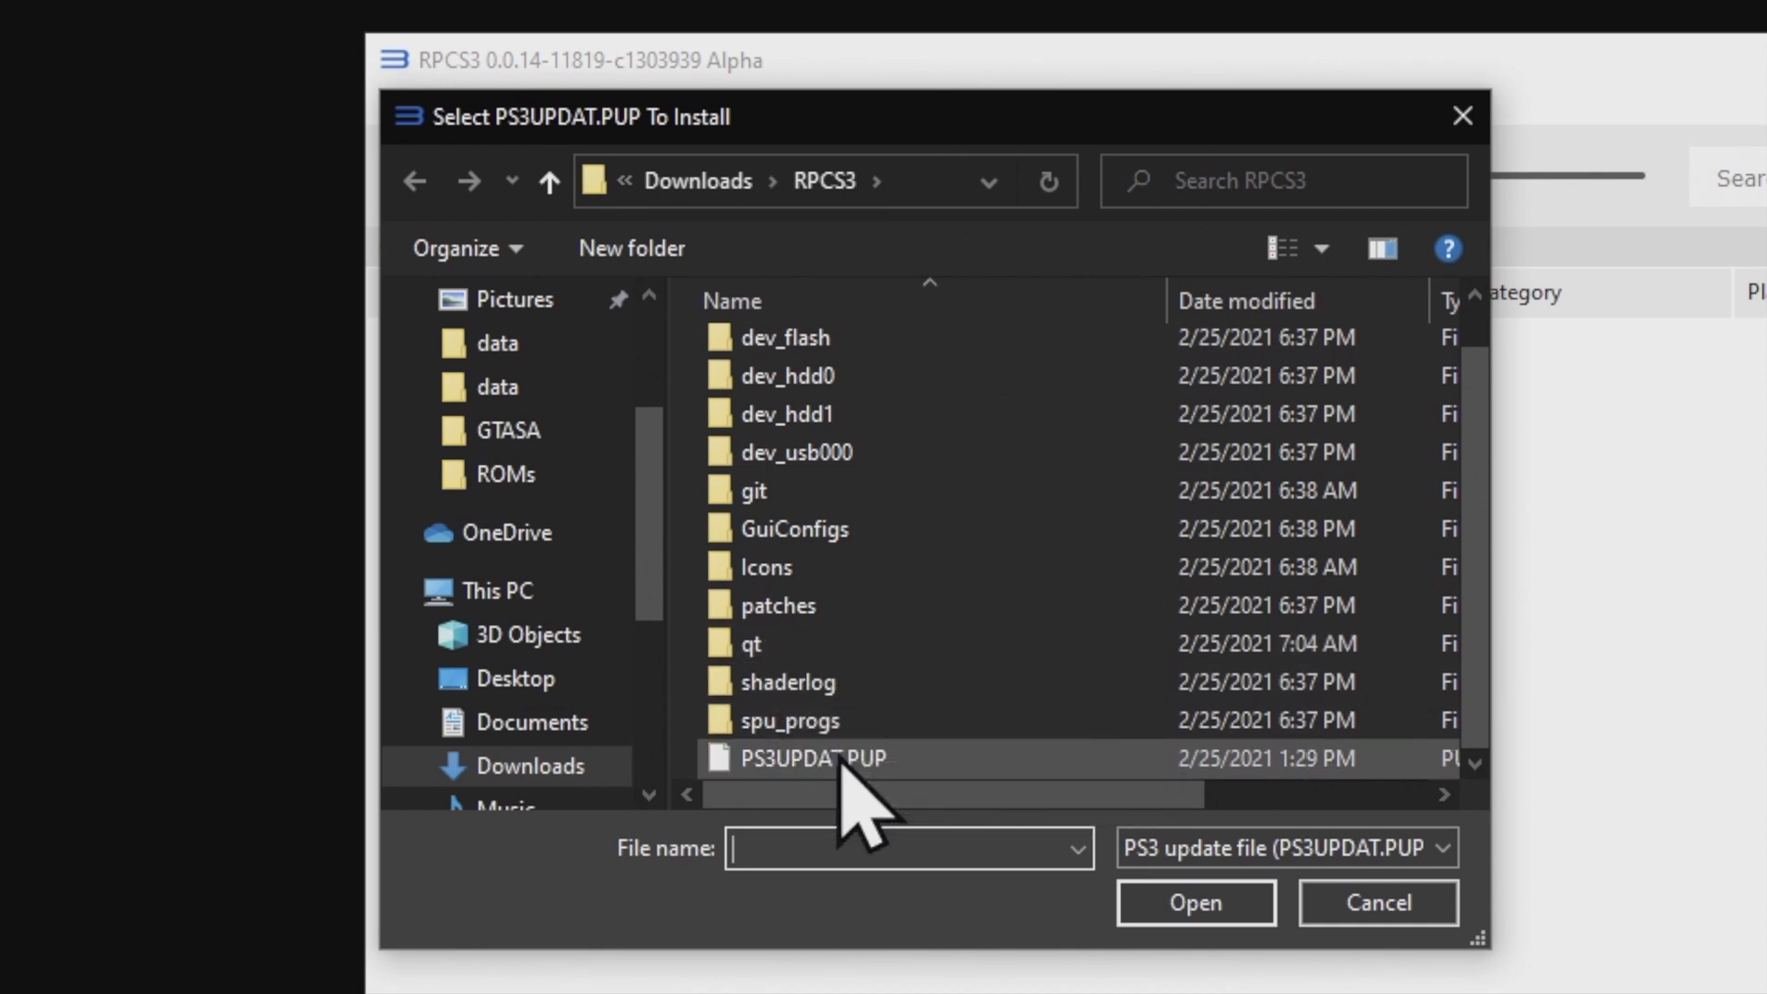
{"action": "left_click", "coordinate": [811, 757]}
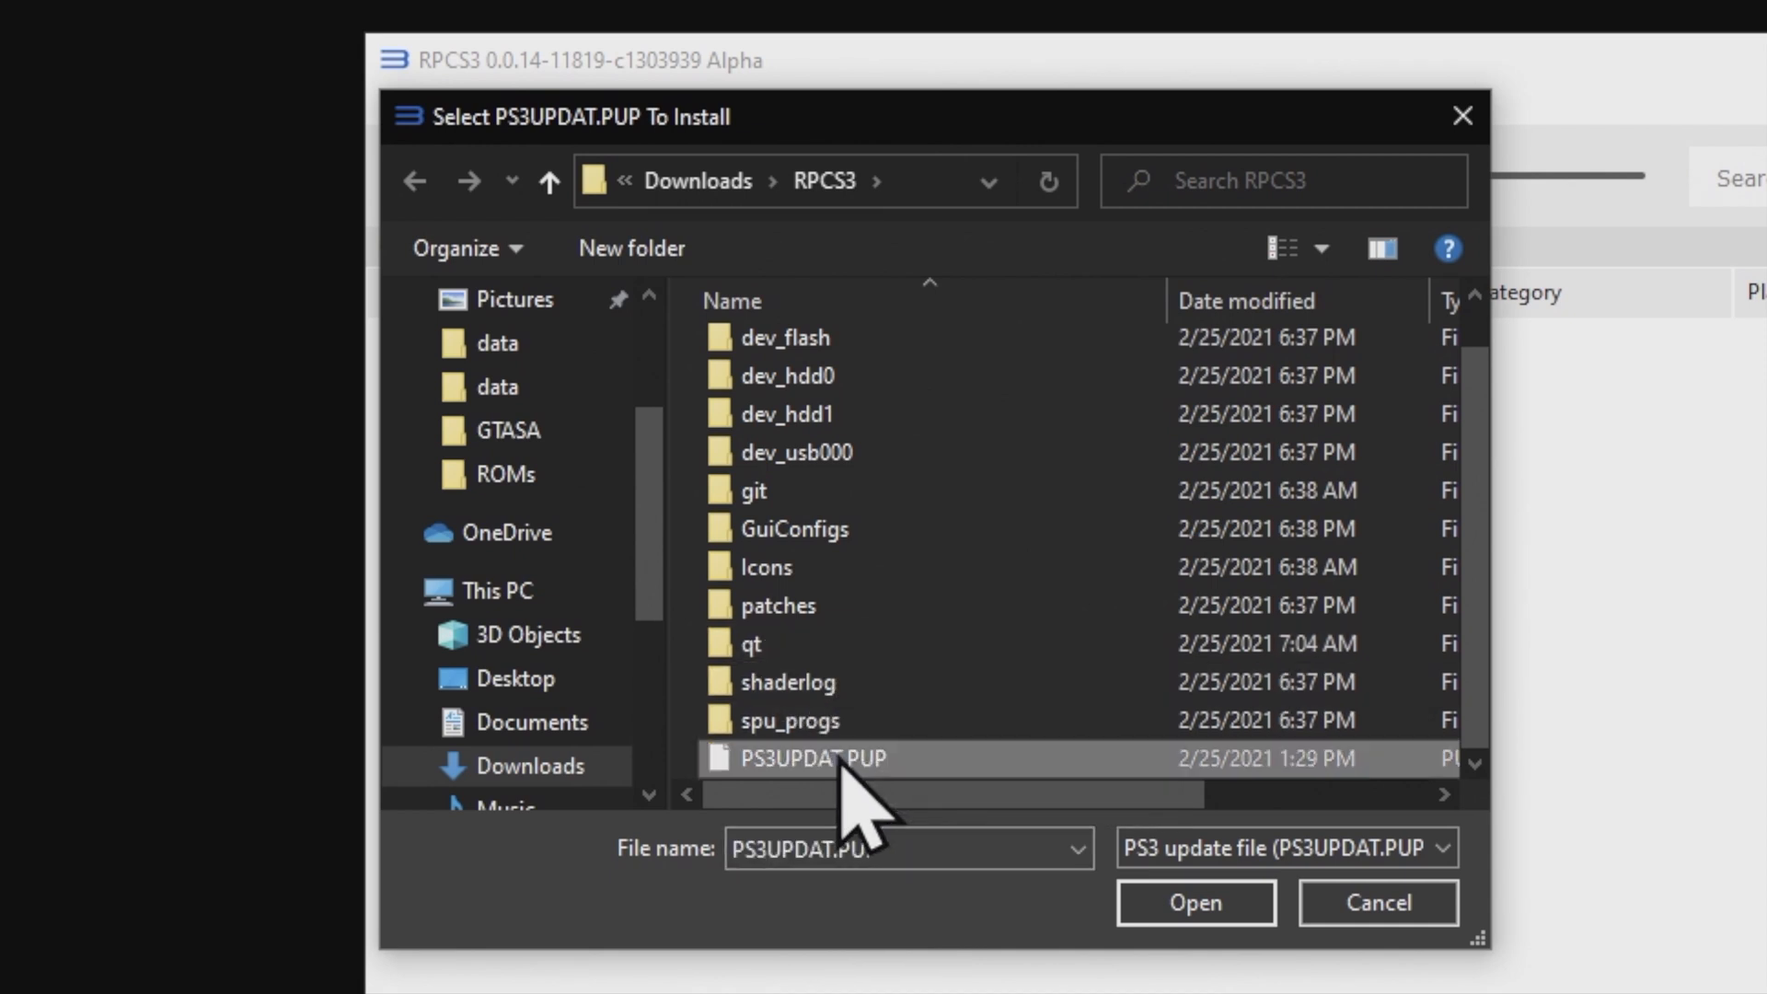
{"action": "mouse_move", "coordinate": [1194, 901]}
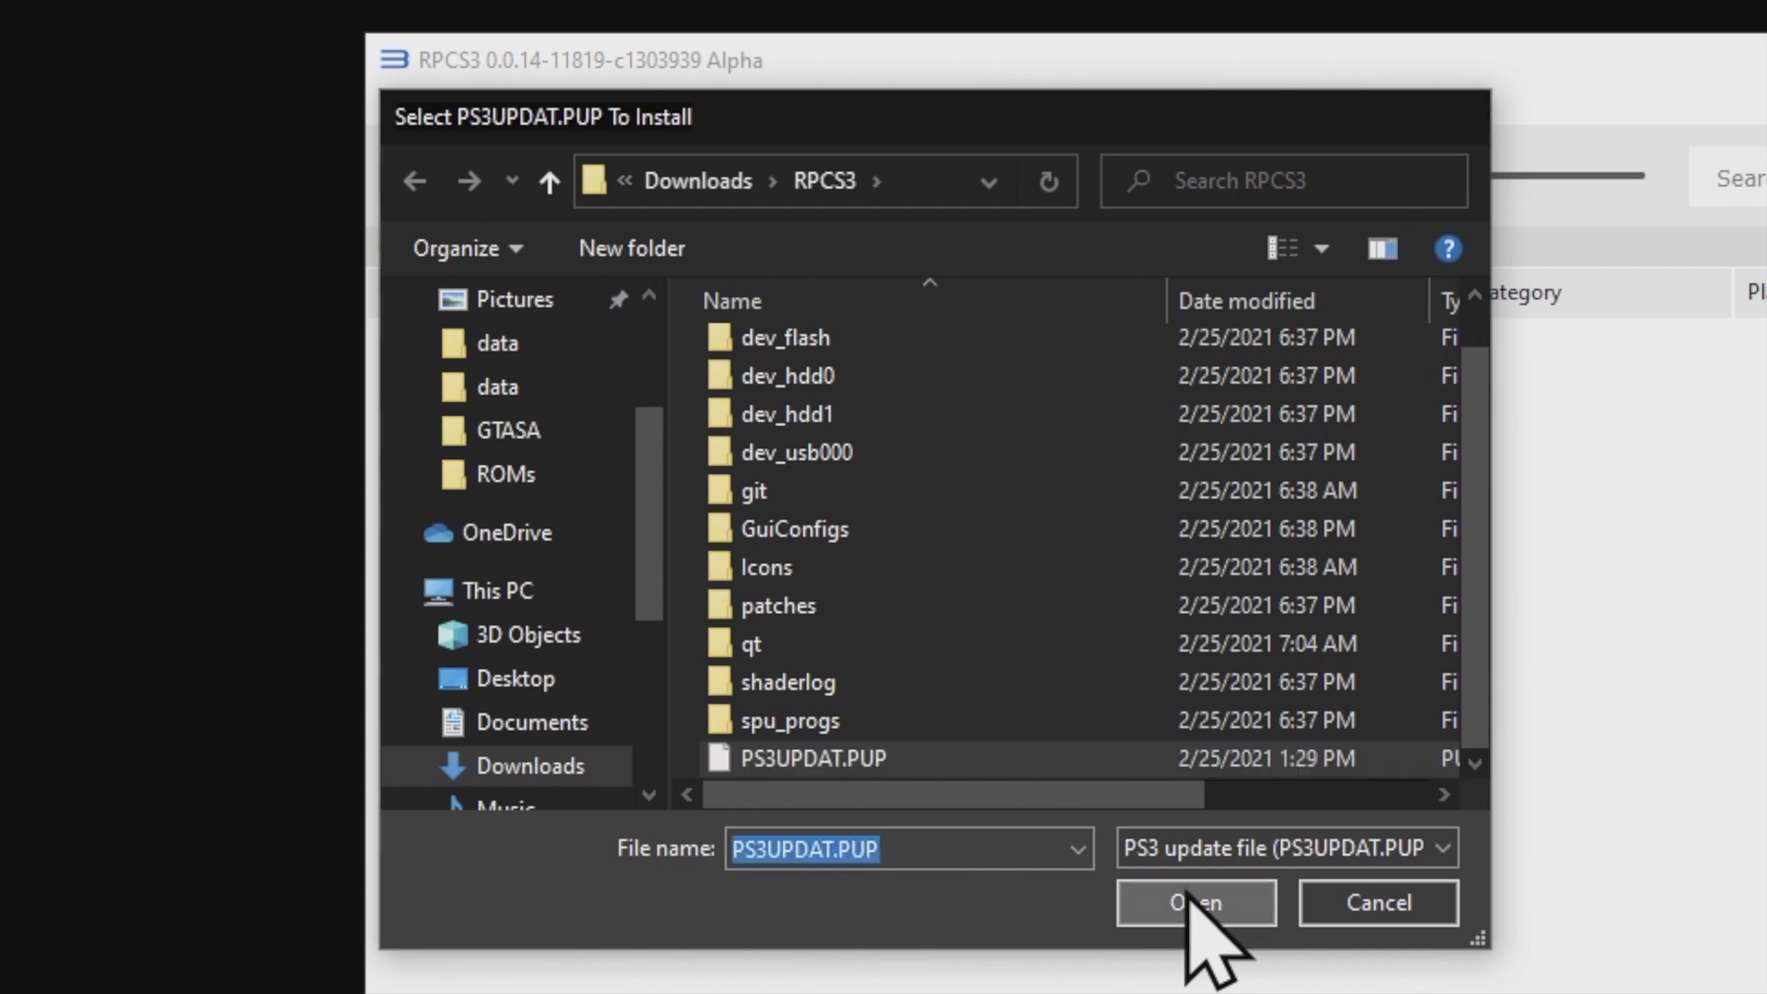
{"action": "left_click", "coordinate": [1193, 901]}
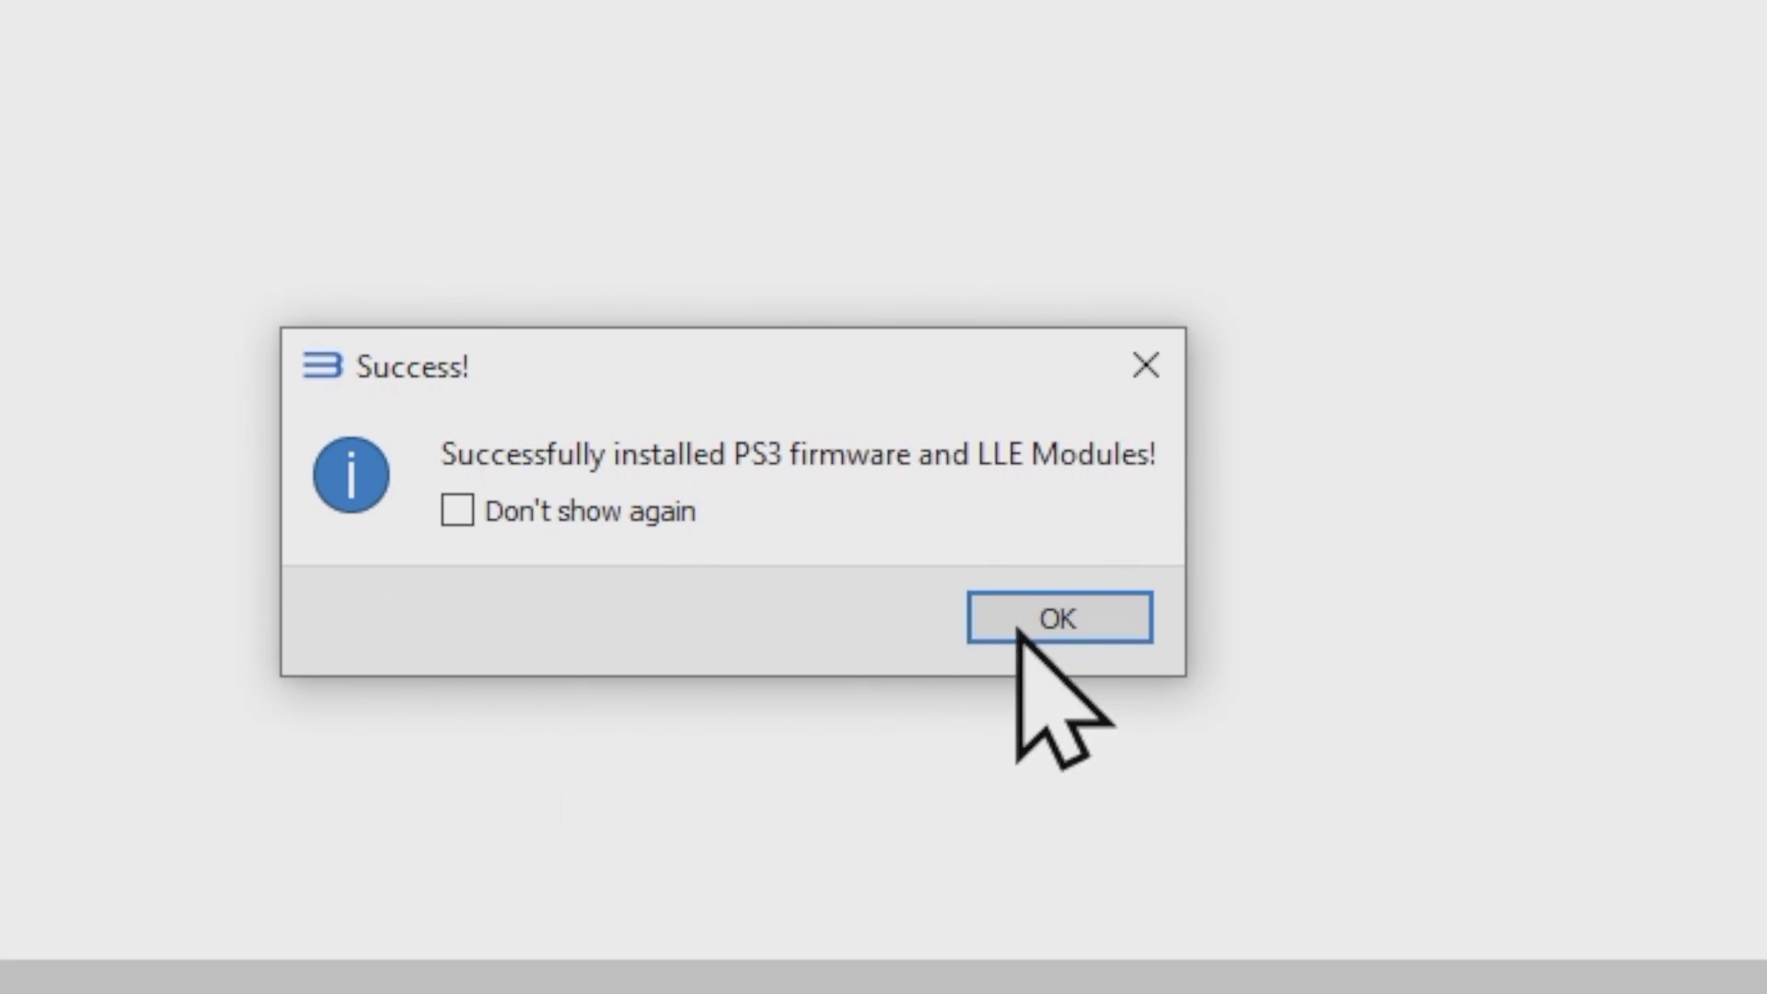
{"action": "left_click", "coordinate": [1055, 617]}
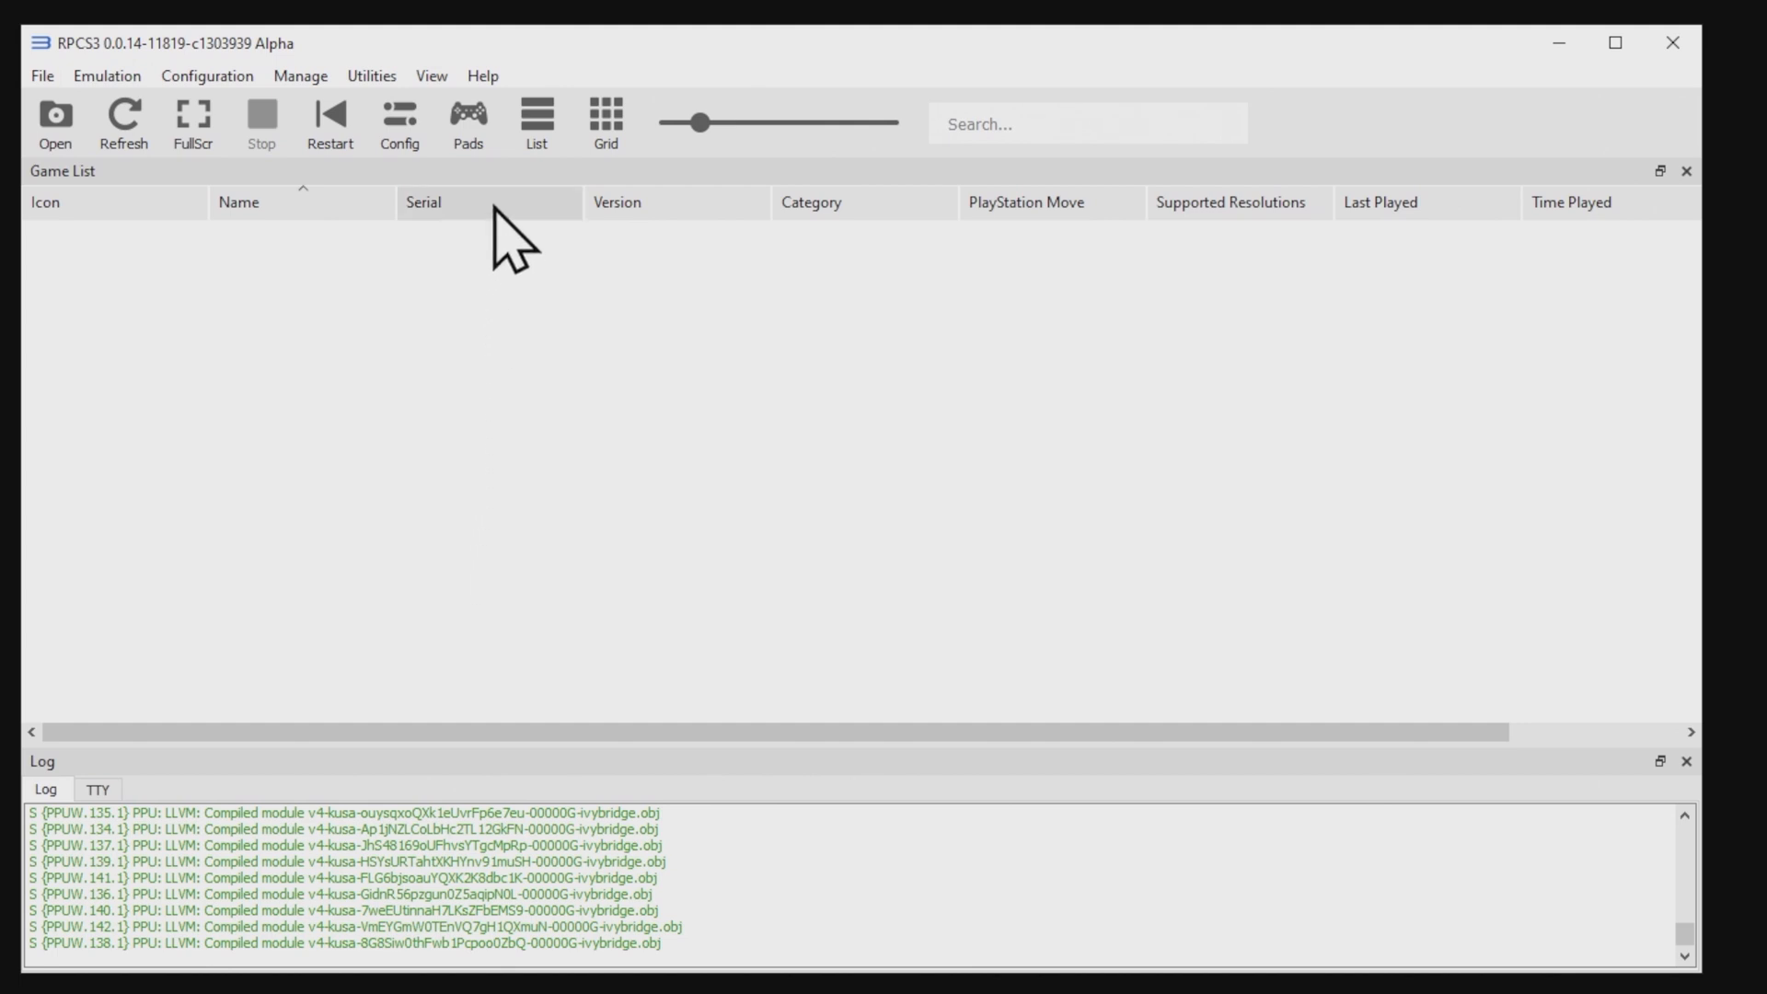
{"action": "mouse_move", "coordinate": [468, 122]}
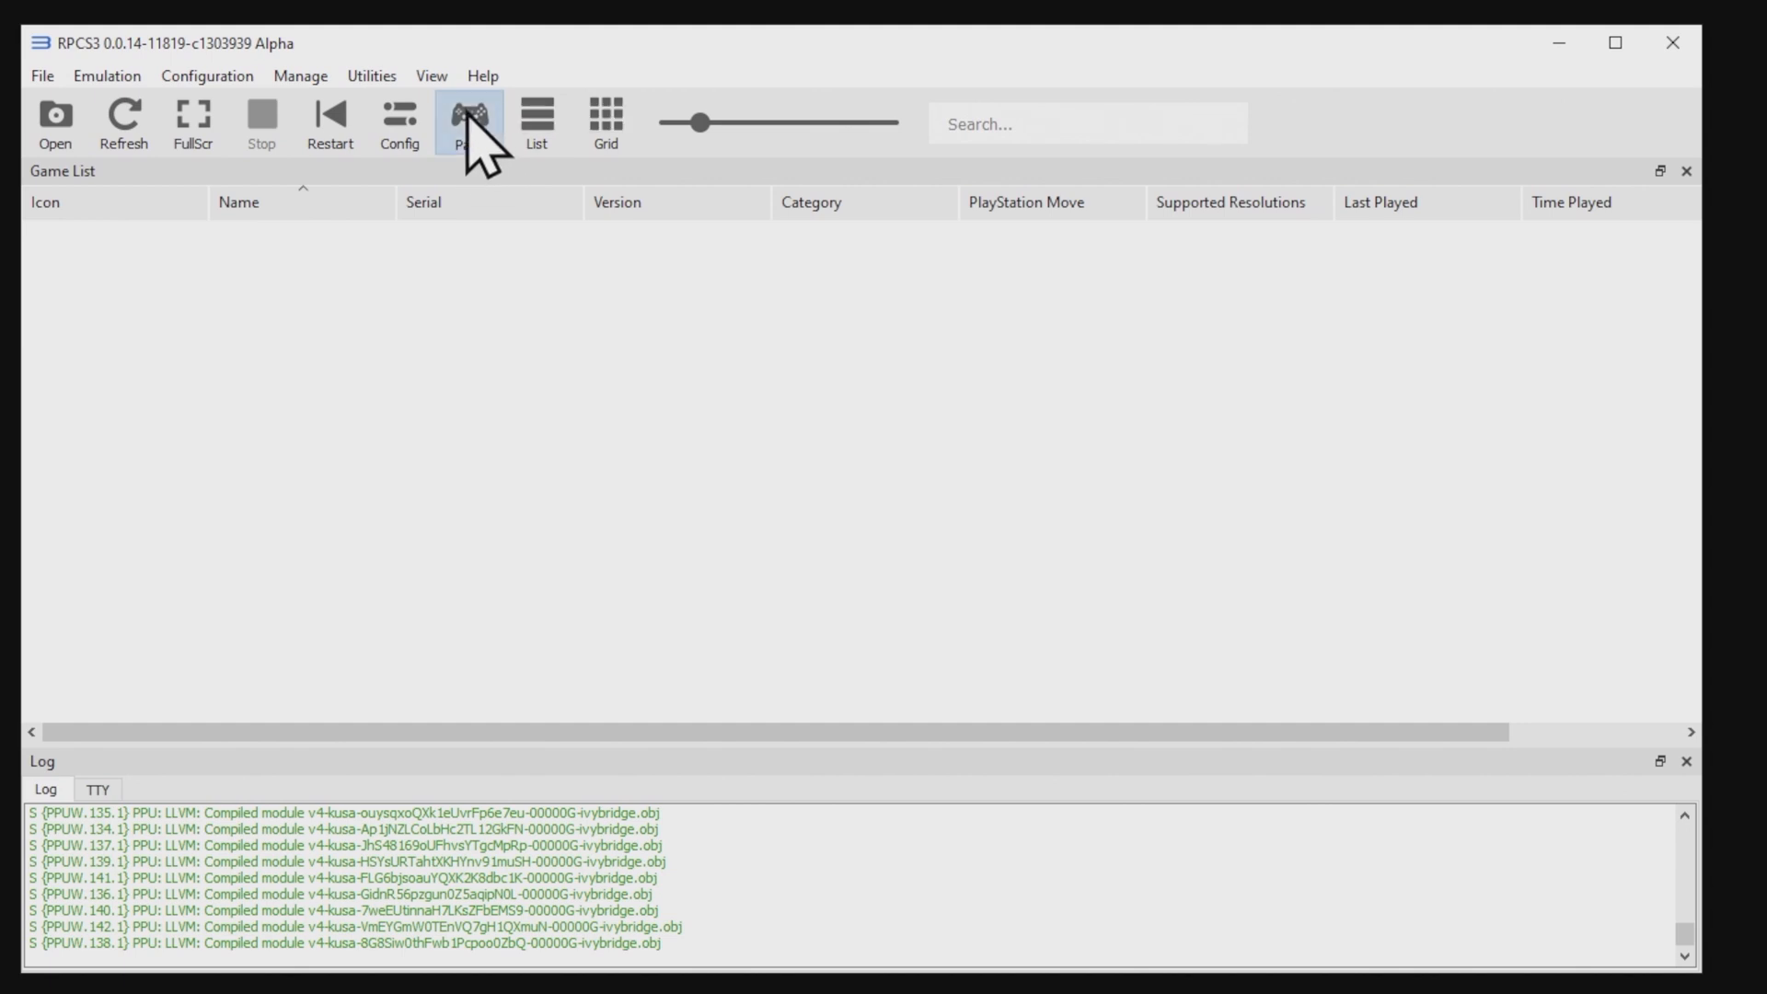
Step: Enable Stick Preview 'Show Emulated Values' in Gamepad Settings and save
{"action": "left_click", "coordinate": [462, 123]}
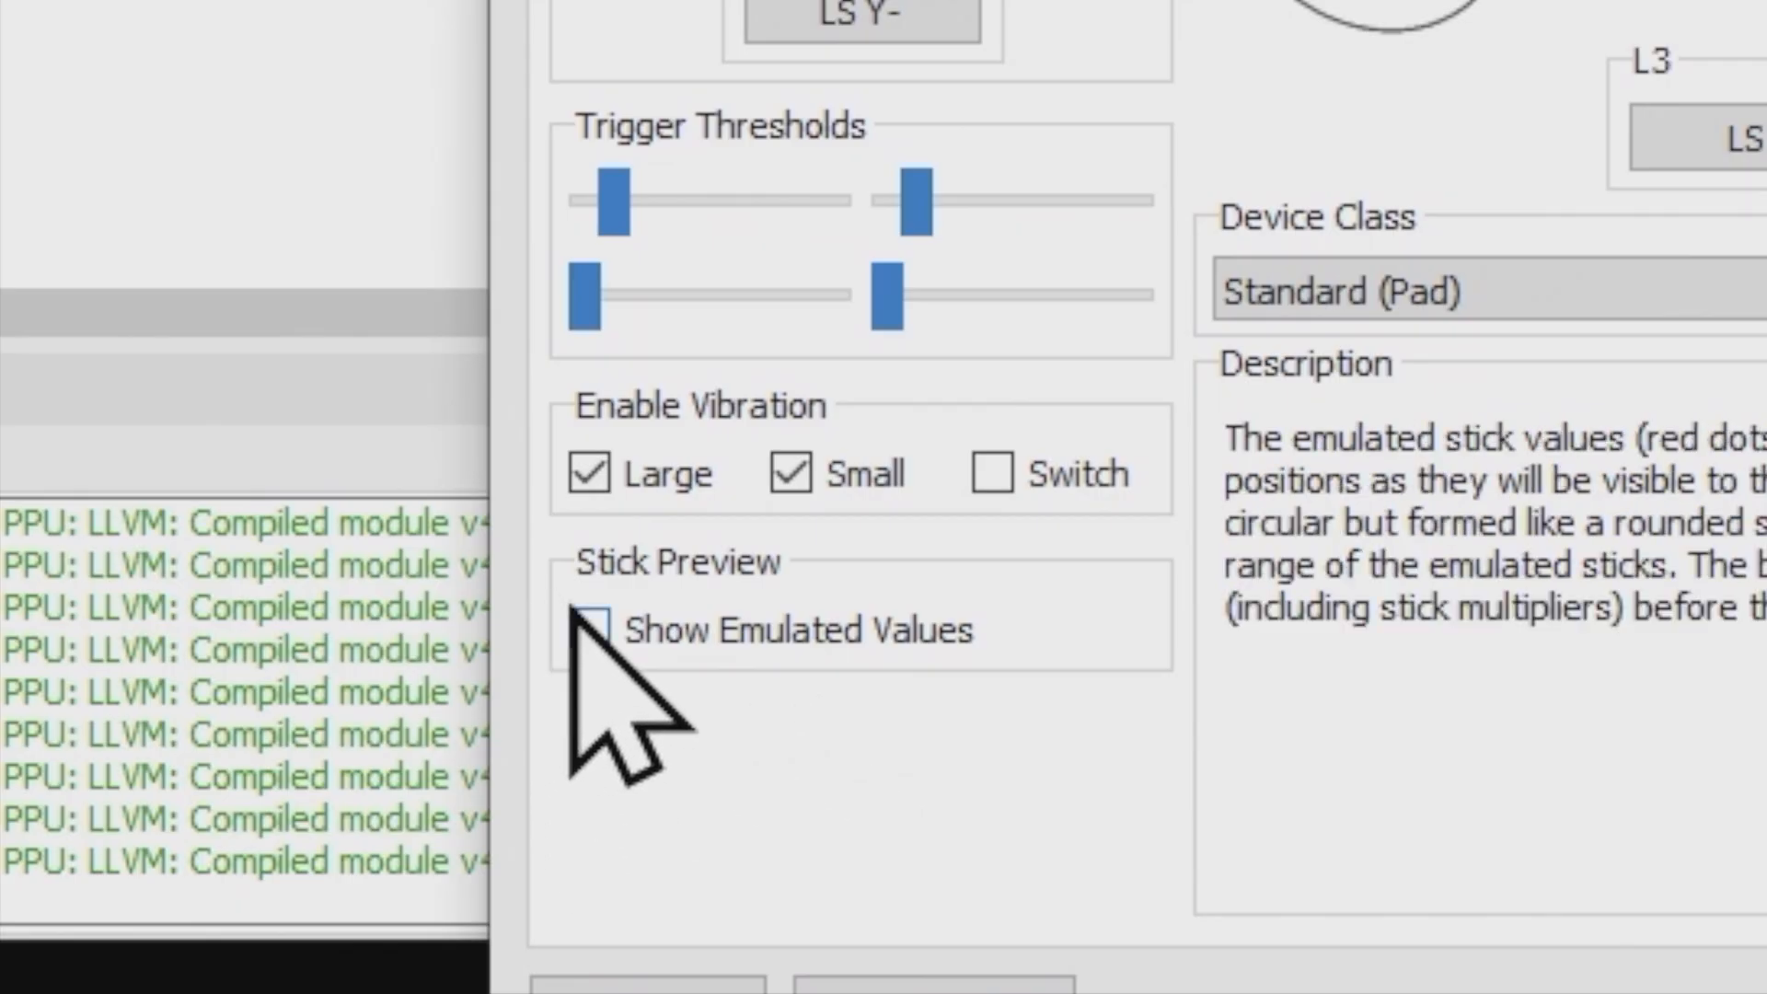
{"action": "left_click", "coordinate": [585, 628]}
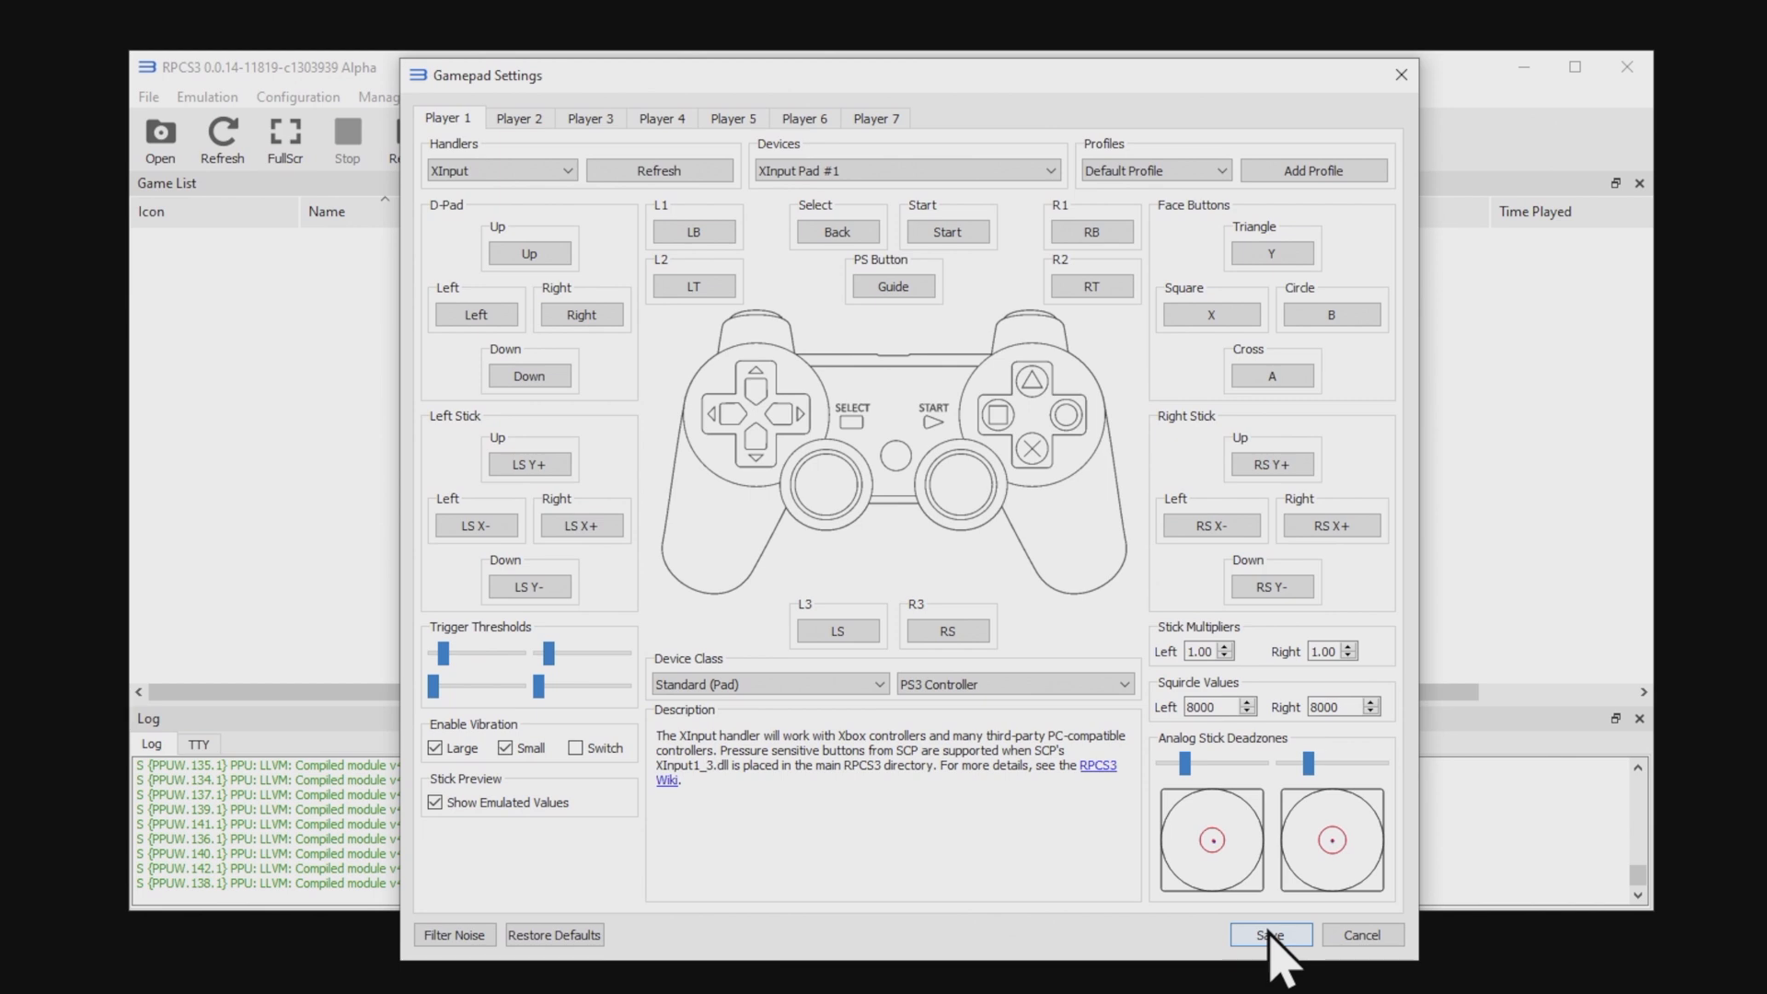
{"action": "left_click", "coordinate": [1268, 934]}
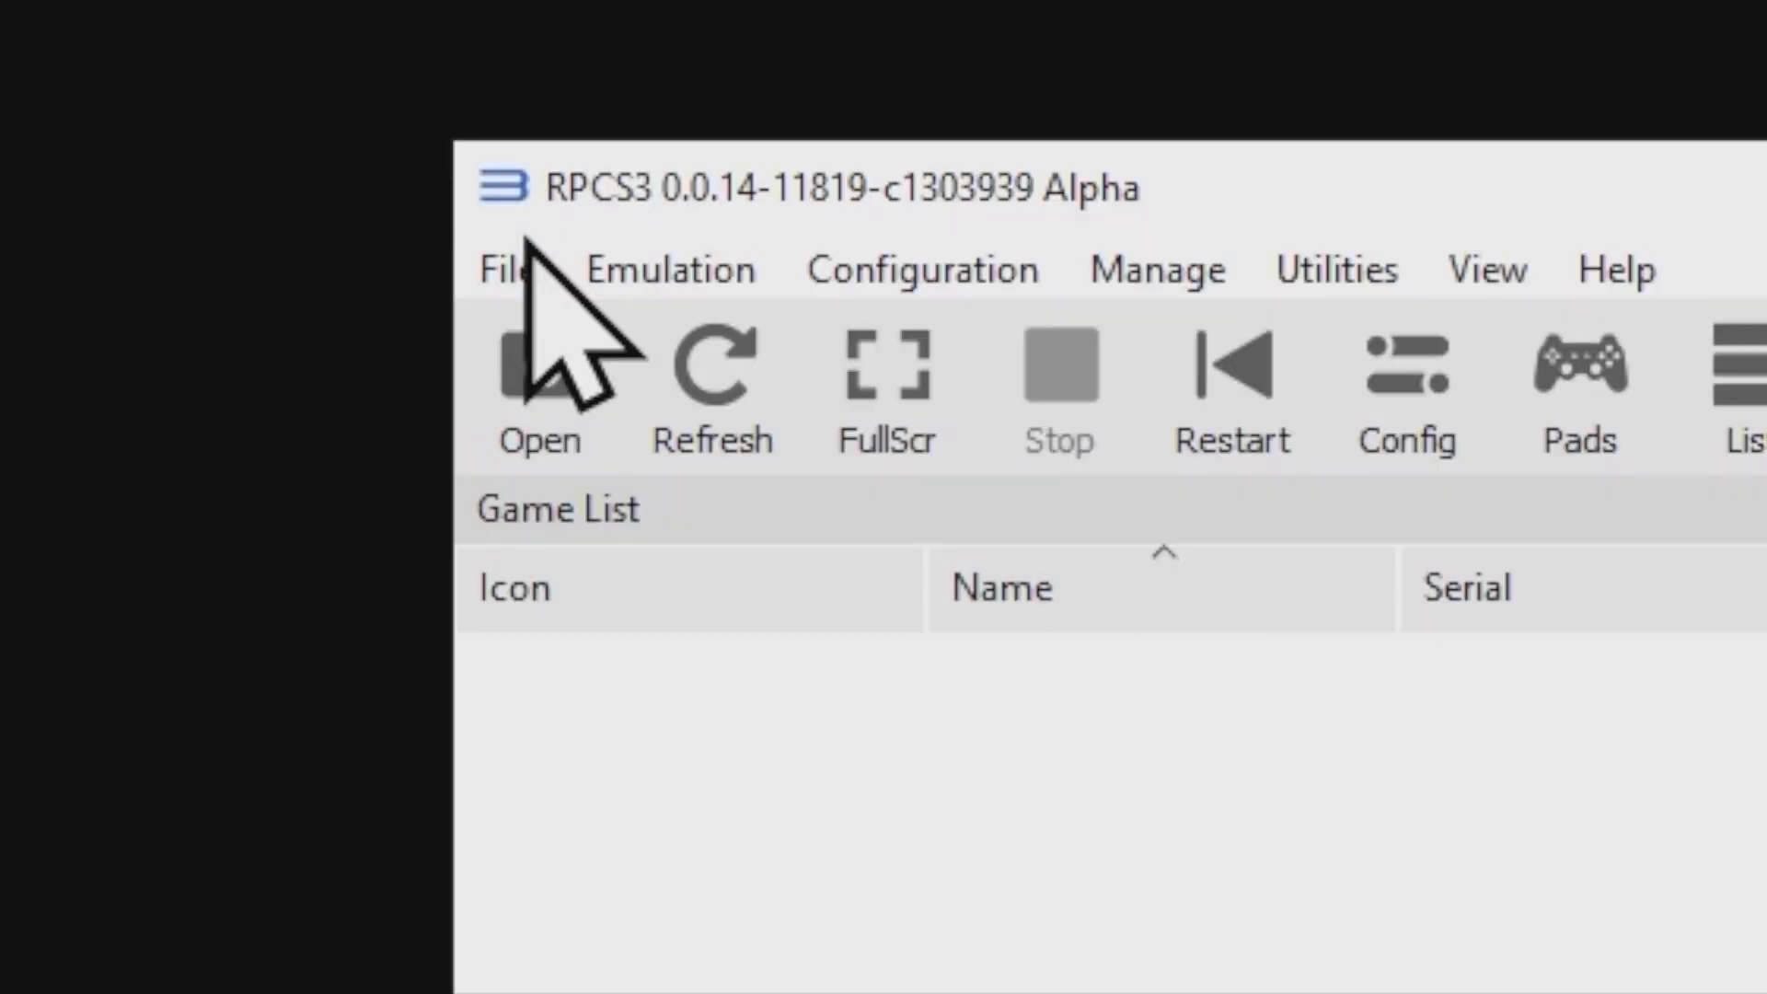
Step: Add the Downloads folder as a games source via File > Add Games
{"action": "left_click", "coordinate": [502, 267]}
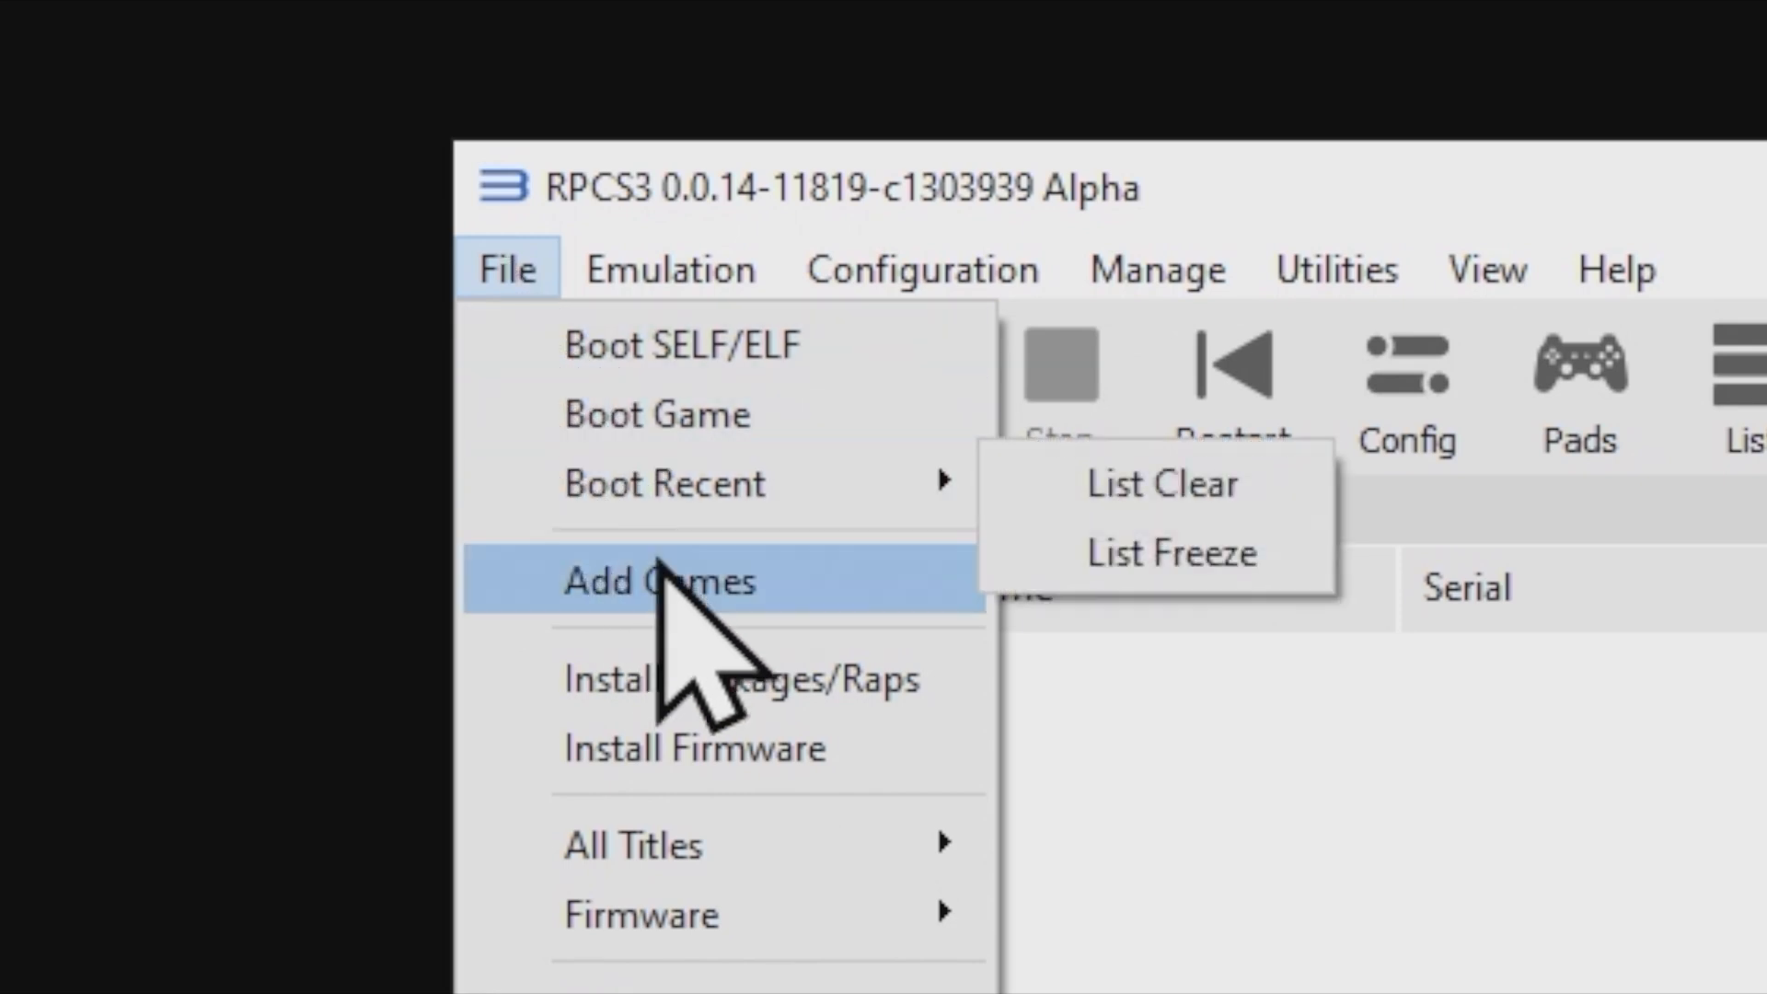
{"action": "left_click", "coordinate": [657, 580]}
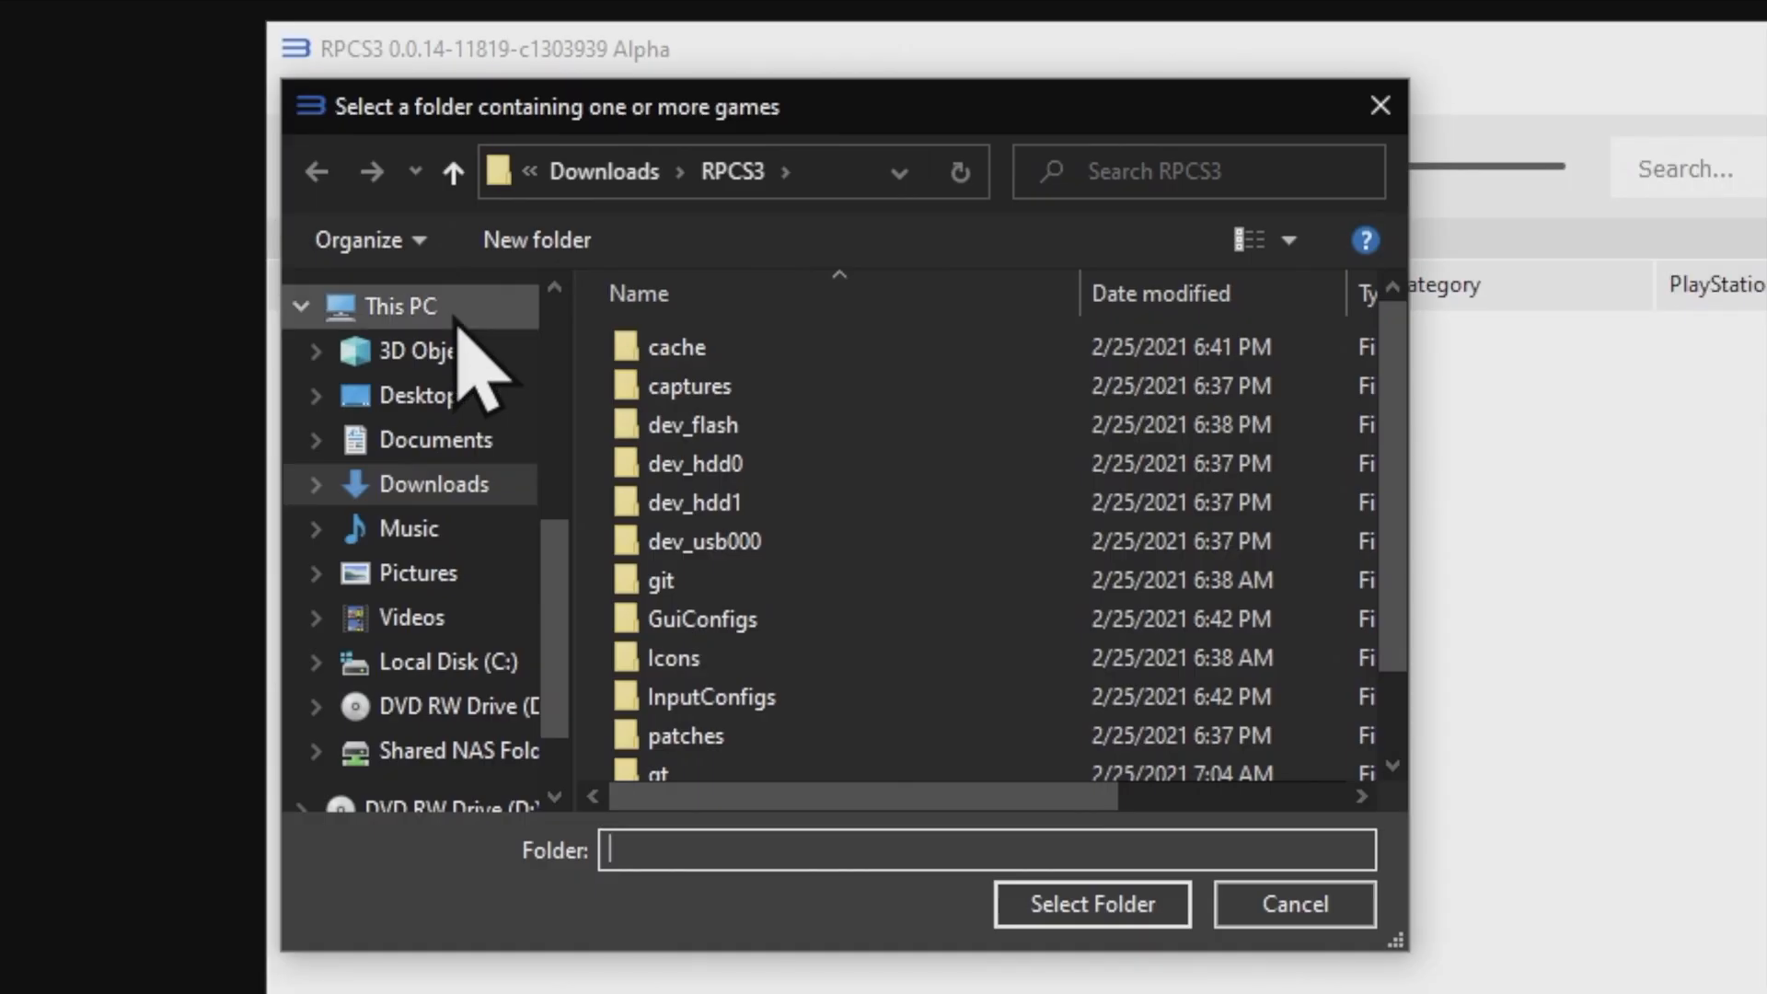
{"action": "left_click", "coordinate": [428, 484]}
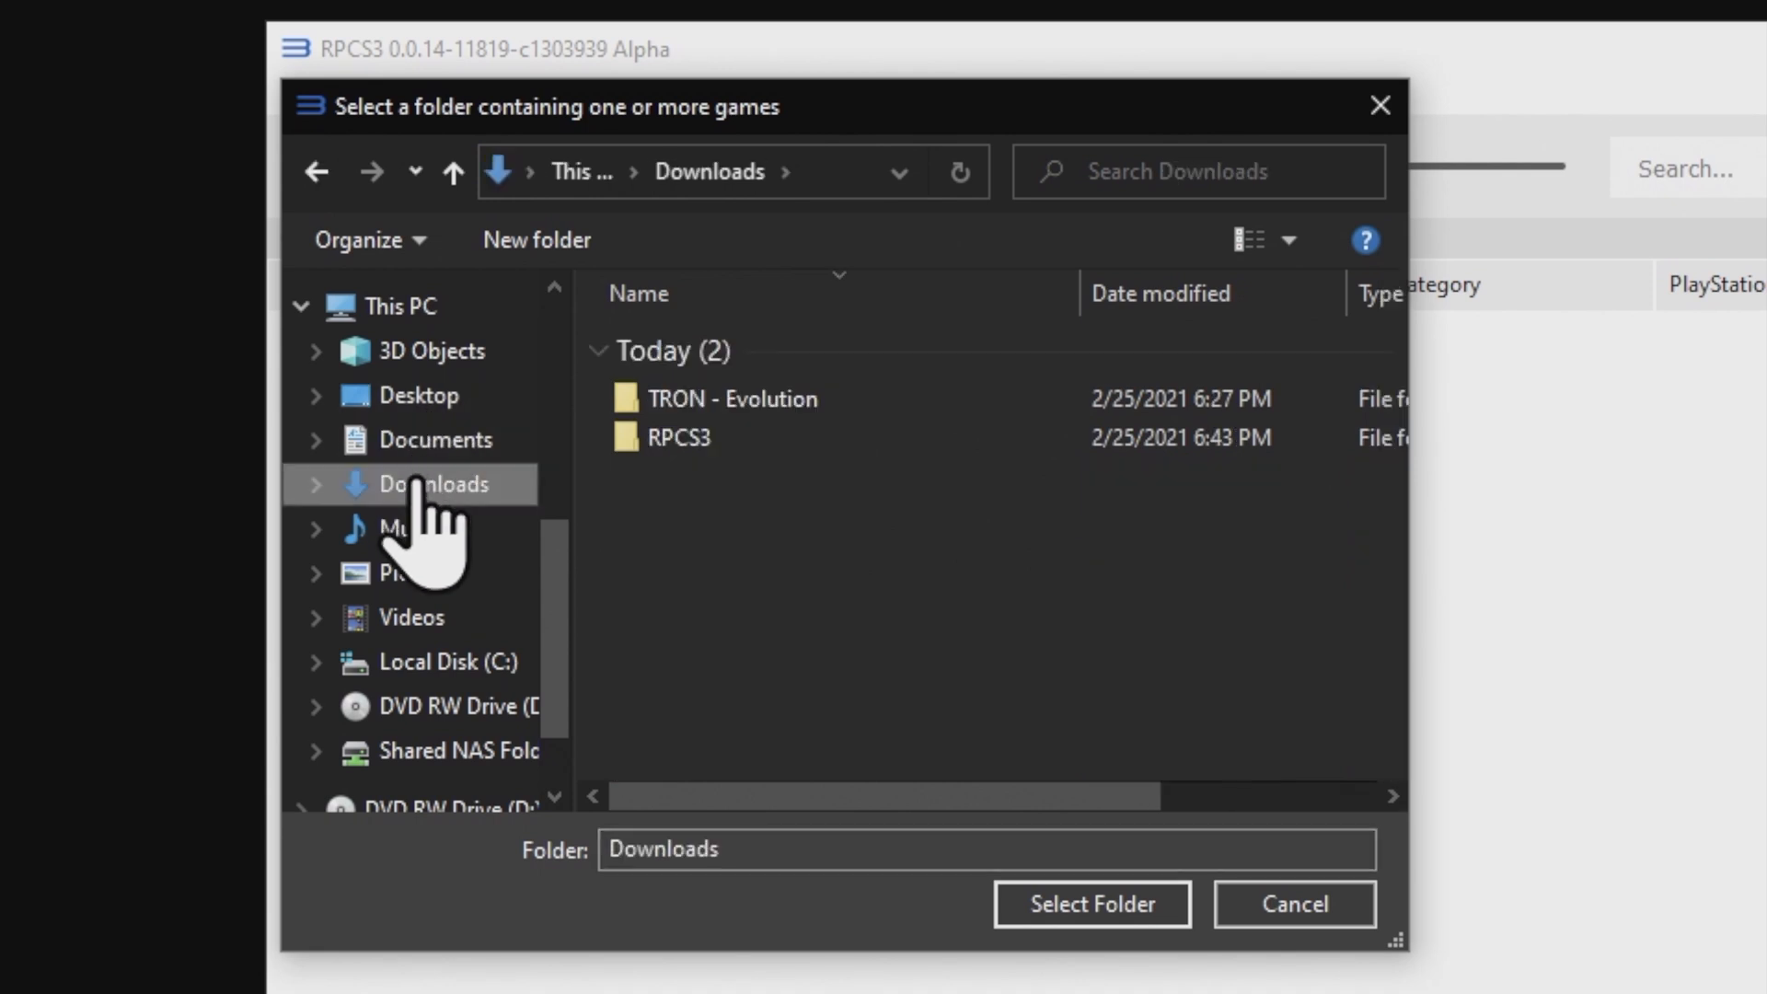
{"action": "mouse_move", "coordinate": [699, 597]}
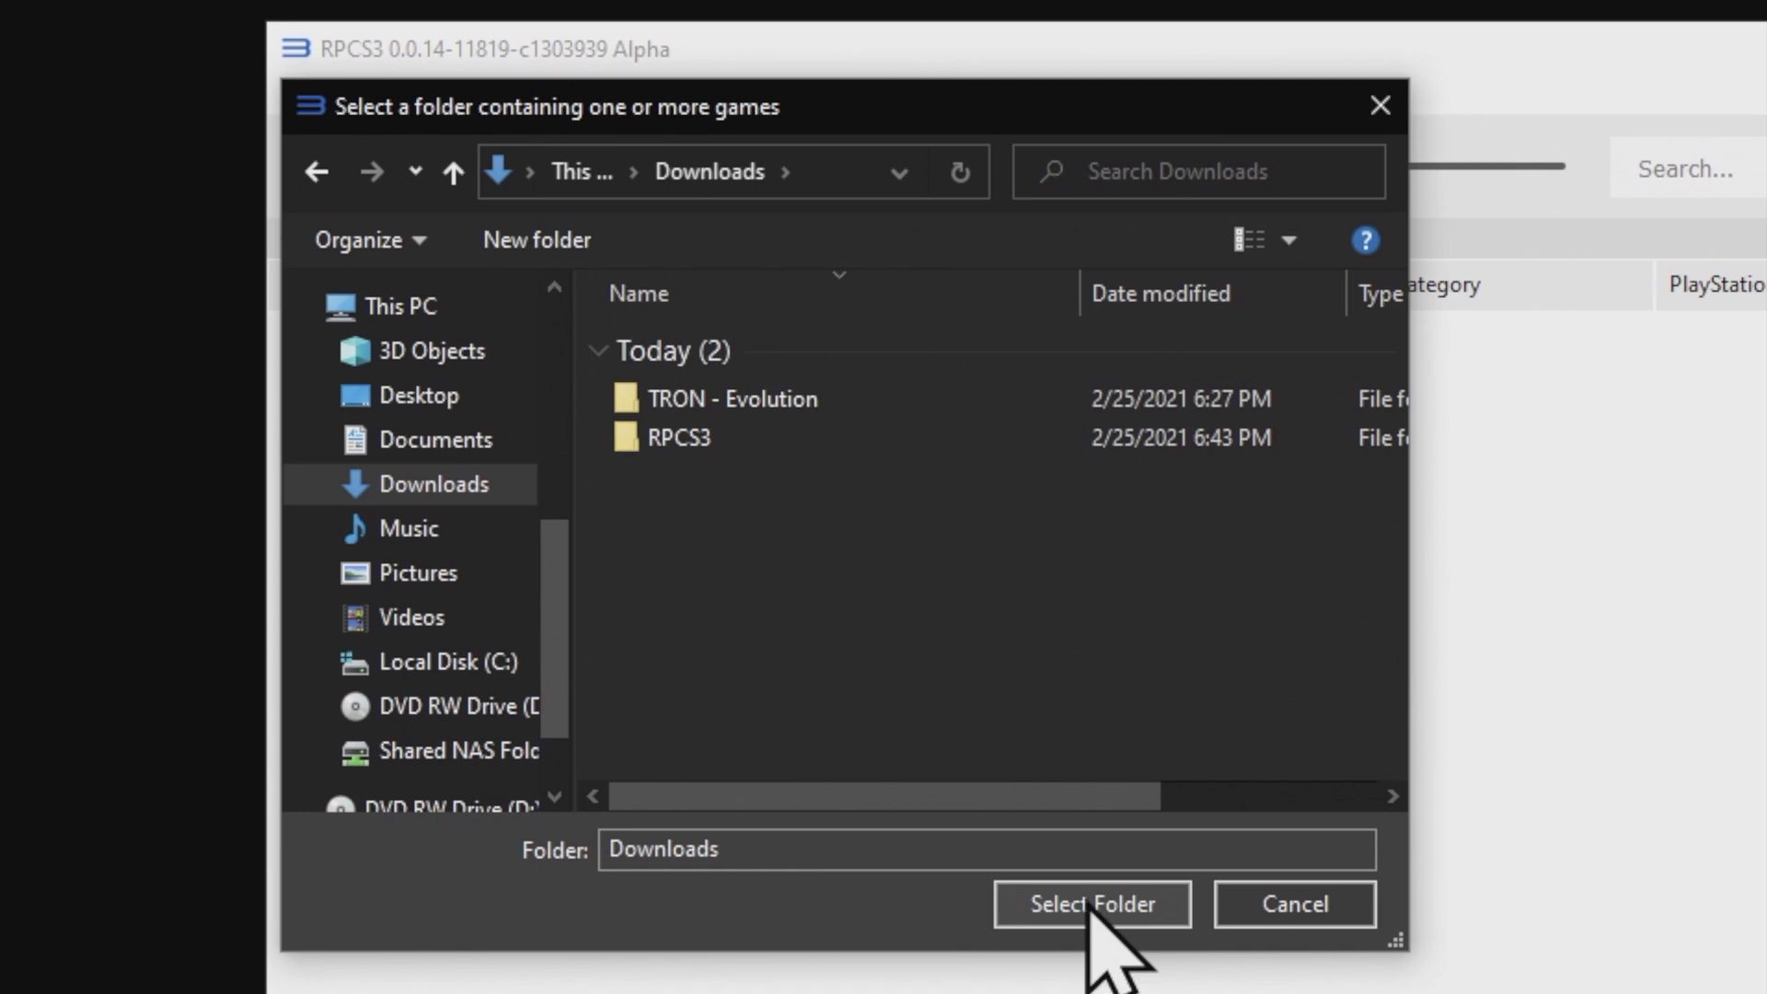
{"action": "left_click", "coordinate": [1089, 903]}
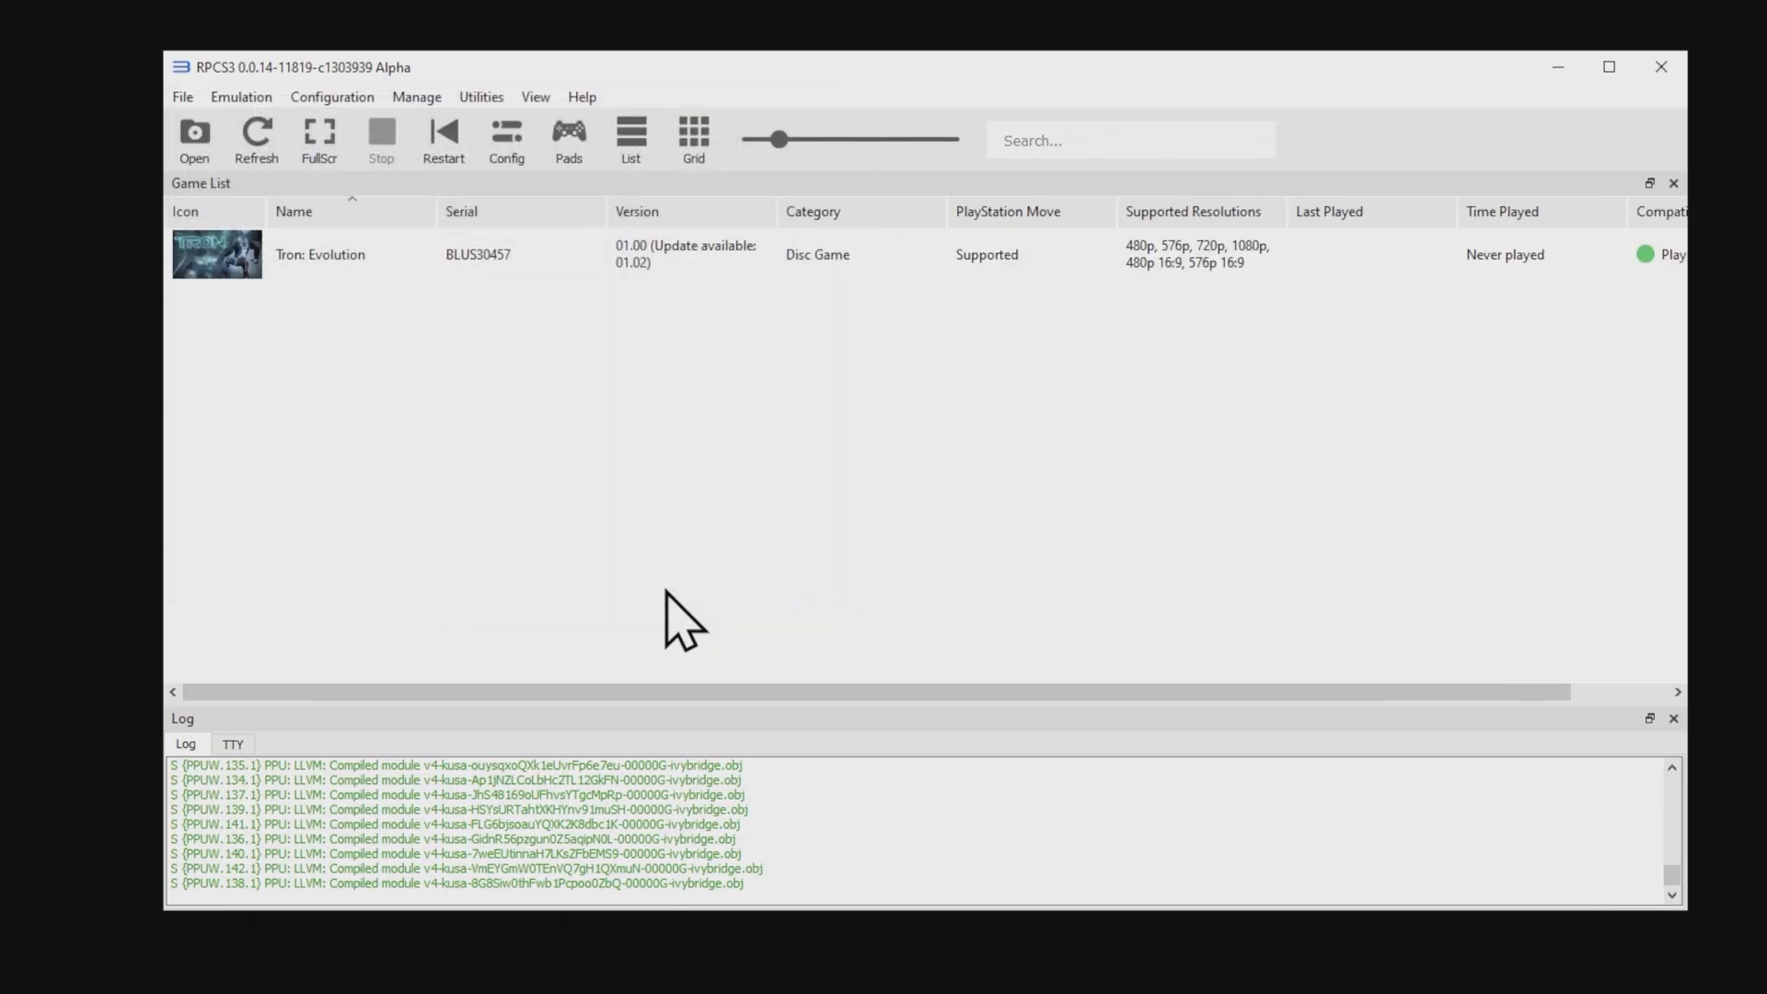
{"action": "mouse_move", "coordinate": [677, 620]}
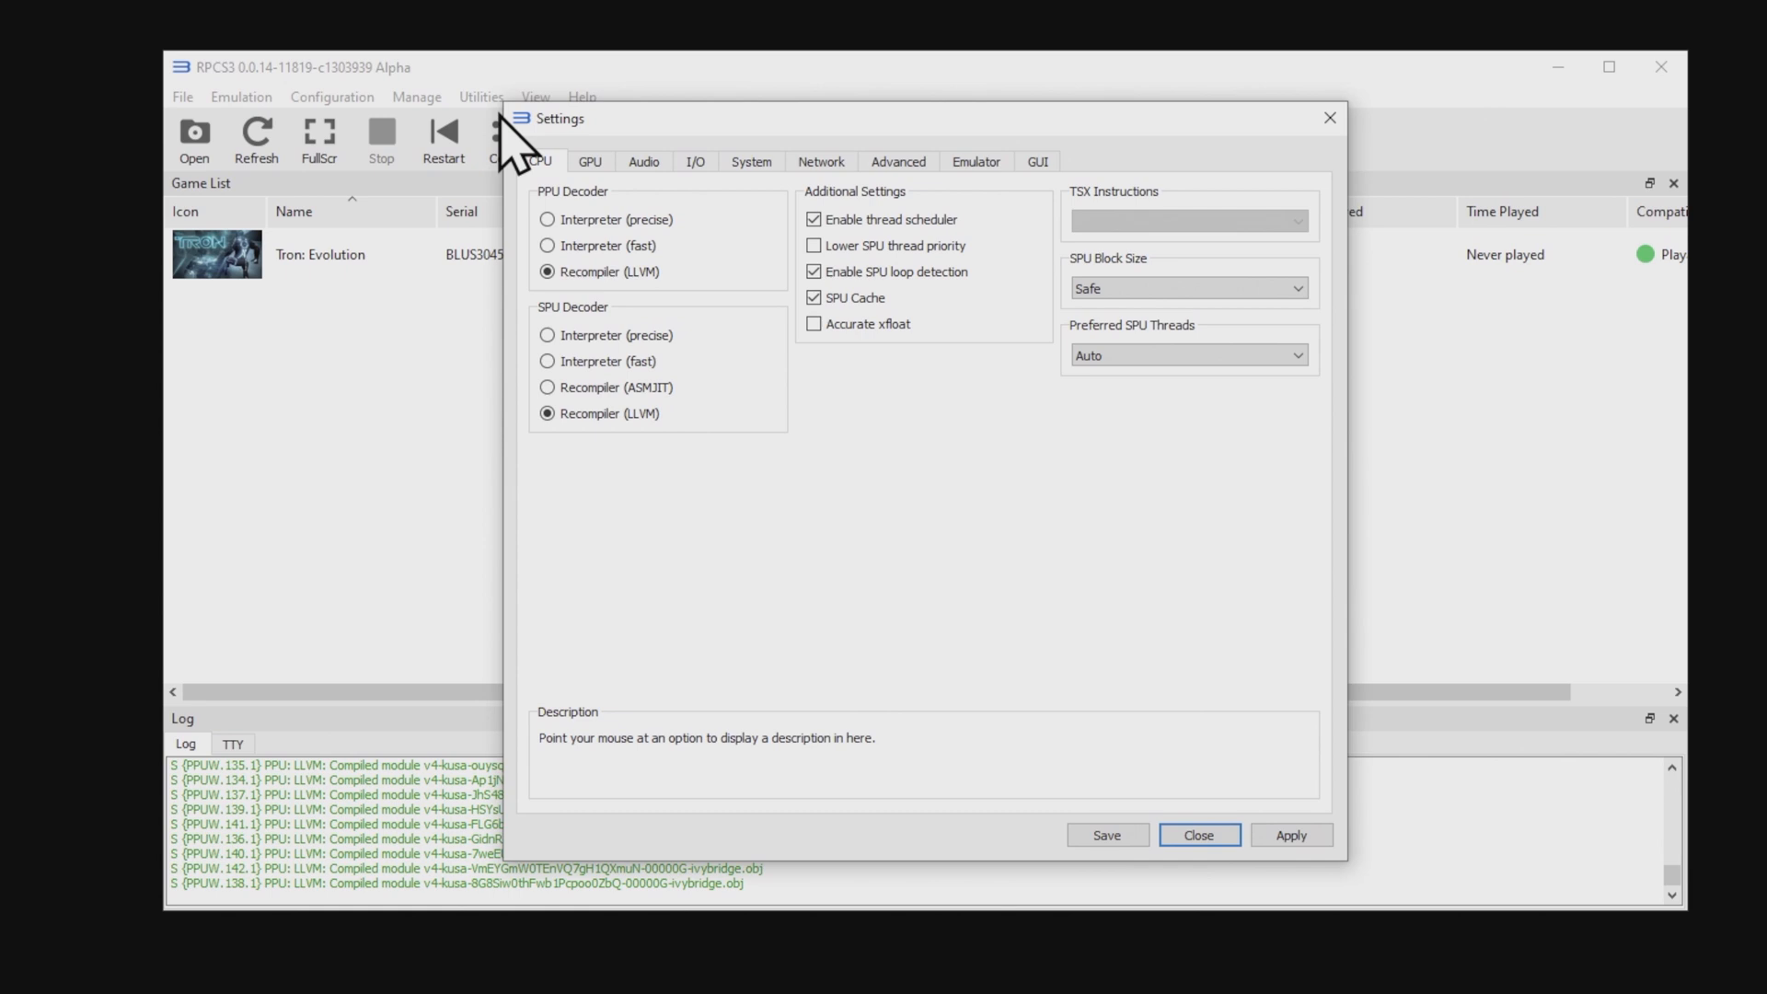
{"action": "mouse_move", "coordinate": [536, 157]}
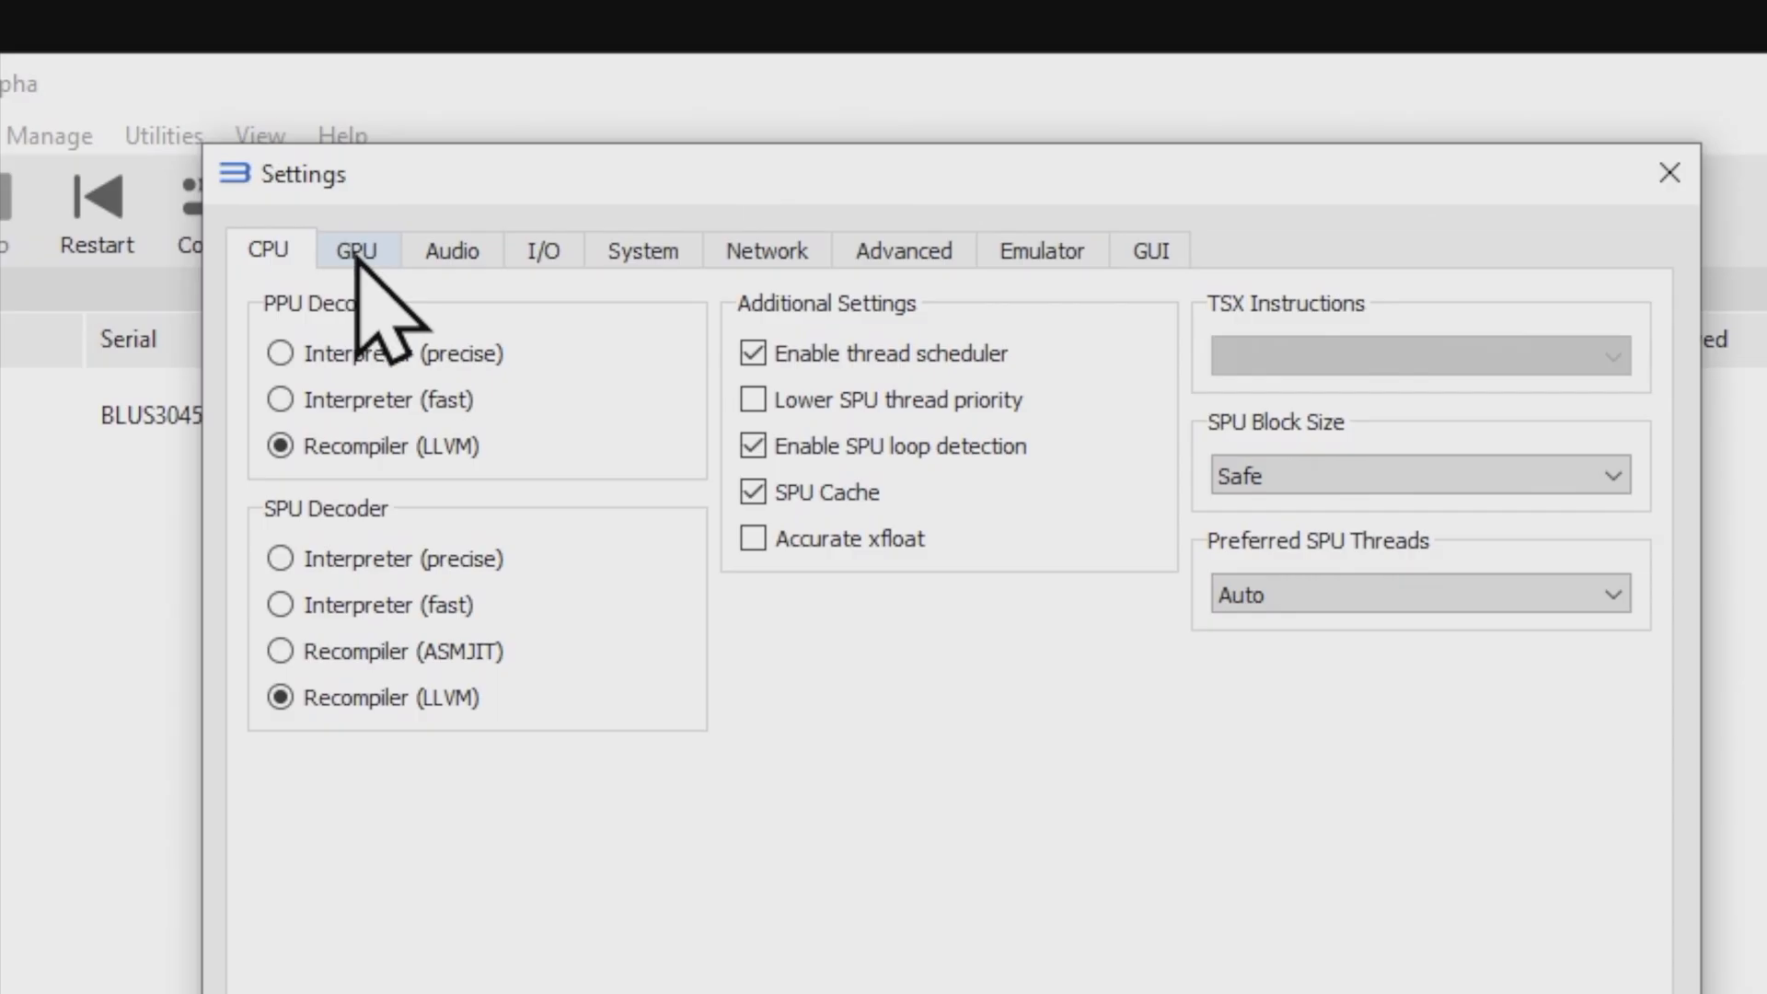
Step: In the GPU tab, keep Vulkan, set Resolution Scale to 150% (1920x1080), and save
{"action": "left_click", "coordinate": [356, 251]}
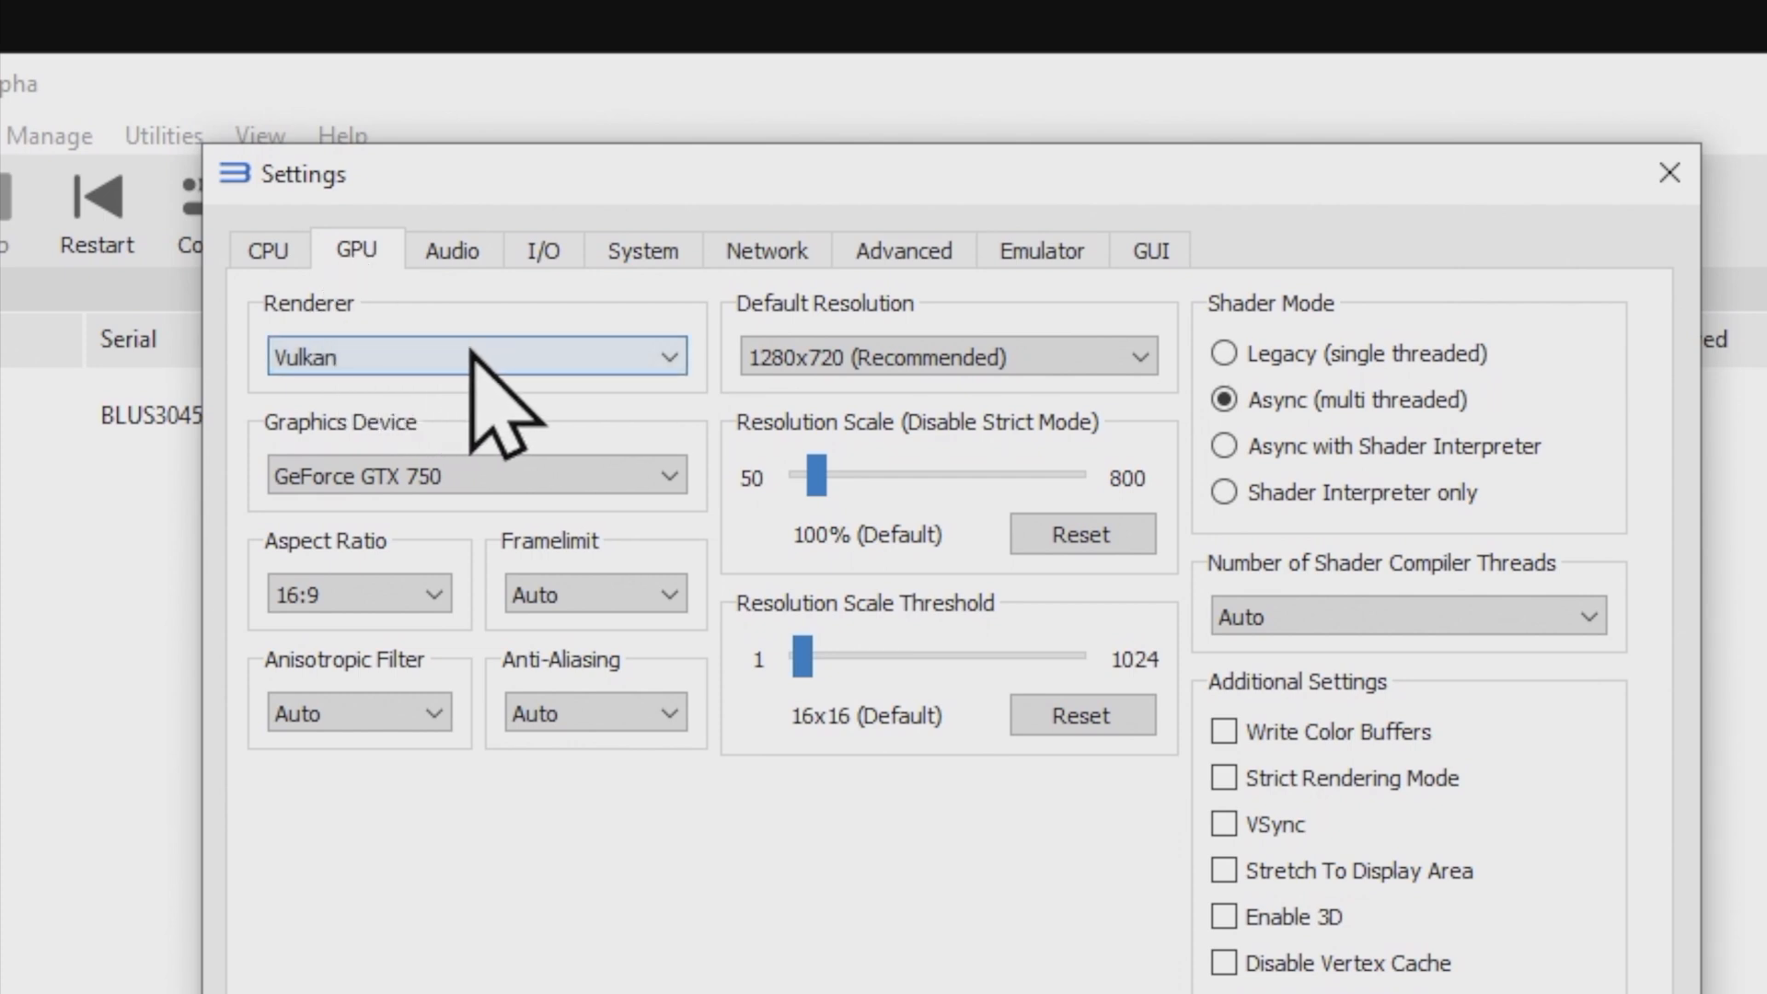
{"action": "left_click", "coordinate": [473, 356]}
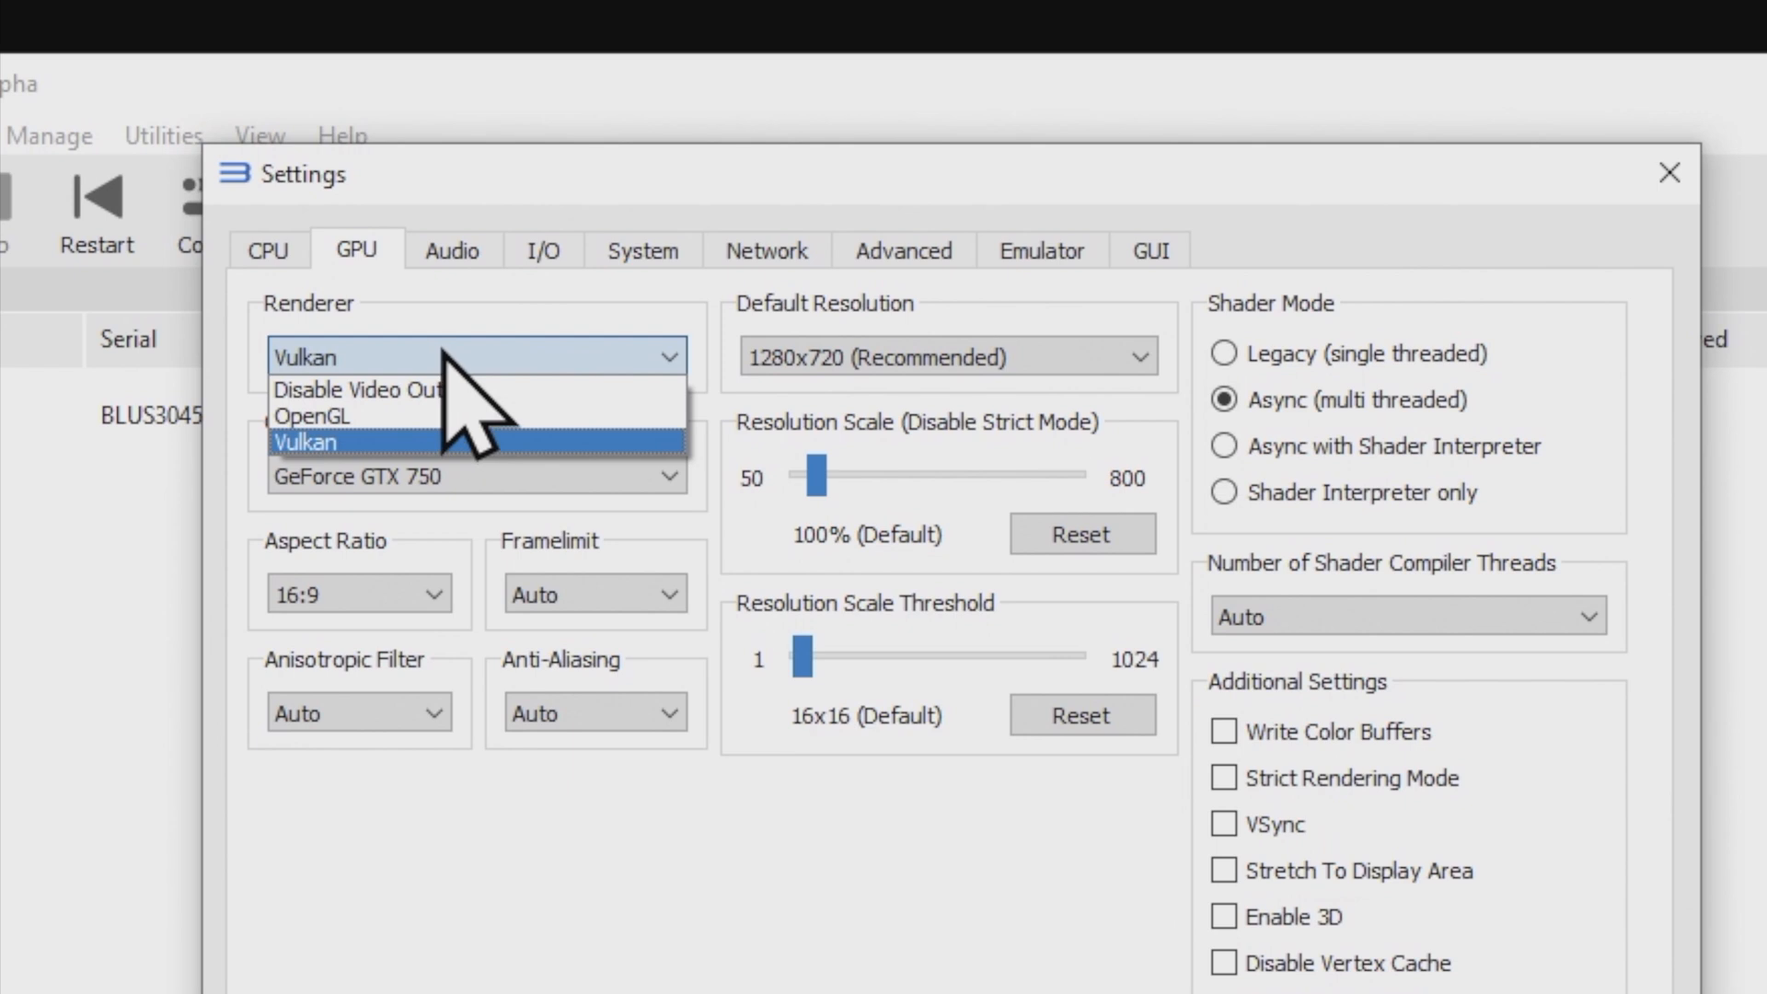
{"action": "left_click", "coordinate": [315, 440]}
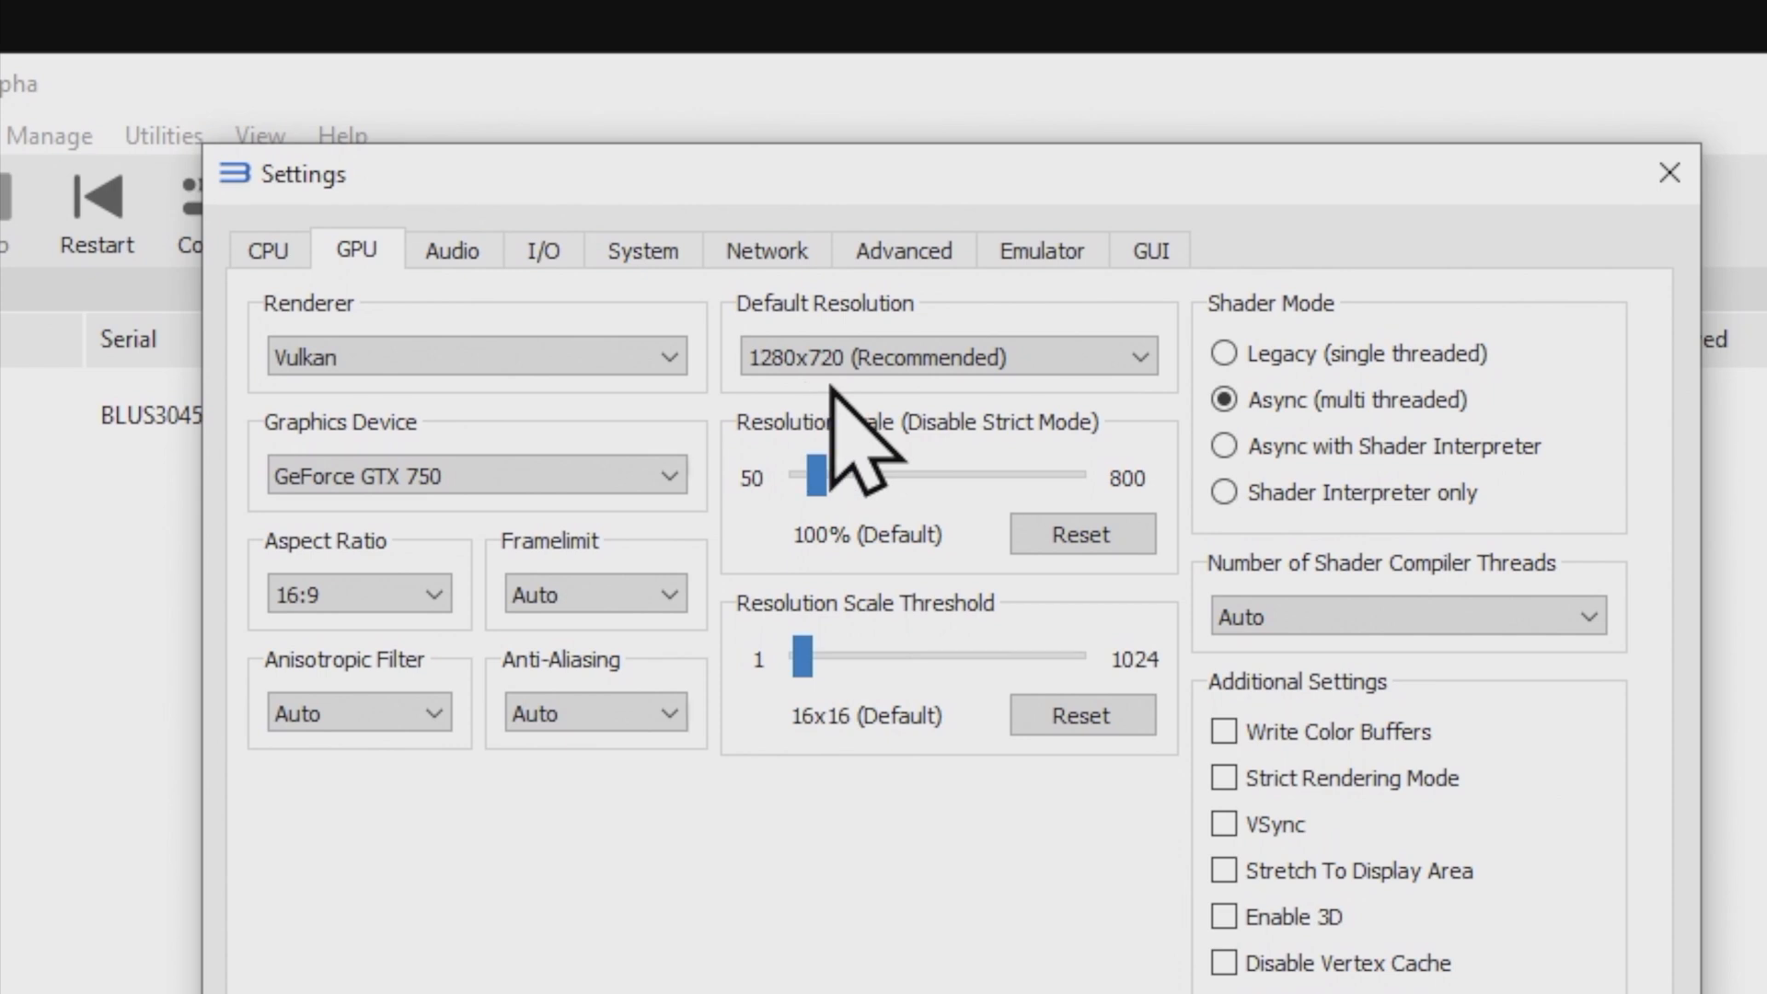
{"action": "mouse_move", "coordinate": [868, 462]}
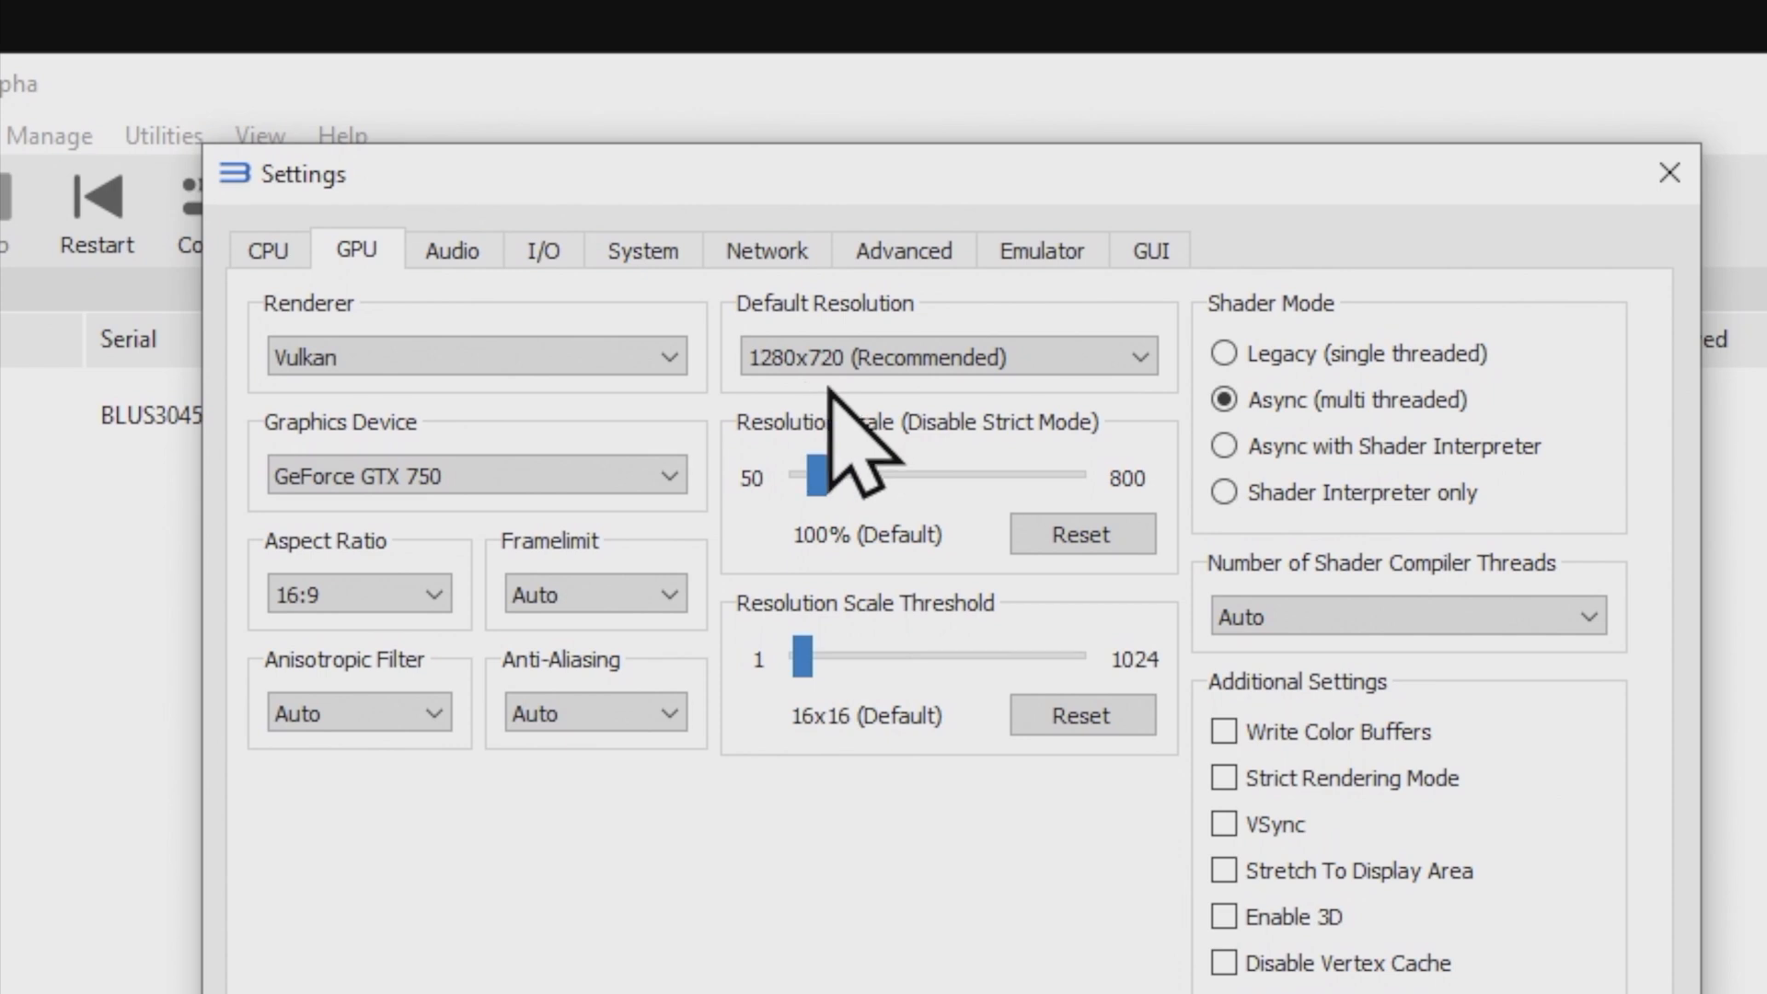
{"action": "mouse_move", "coordinate": [913, 485]}
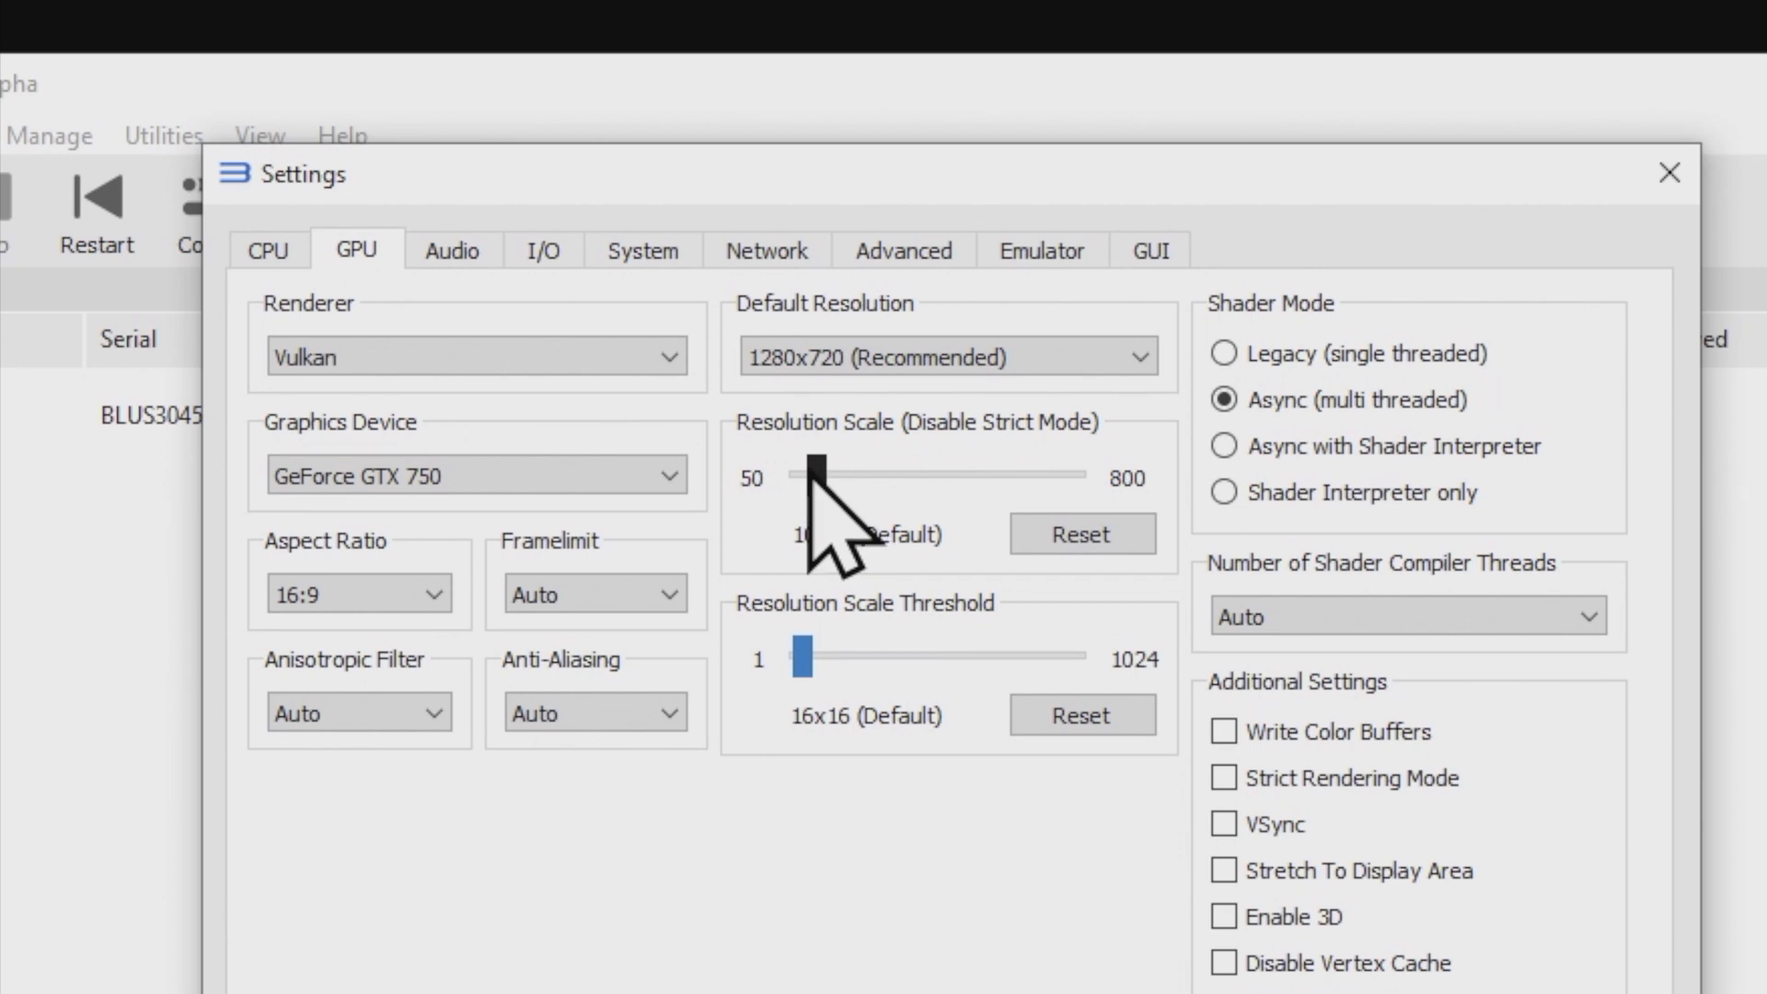
{"action": "left_click_drag", "start_coordinate": [815, 475], "coordinate": [829, 476]}
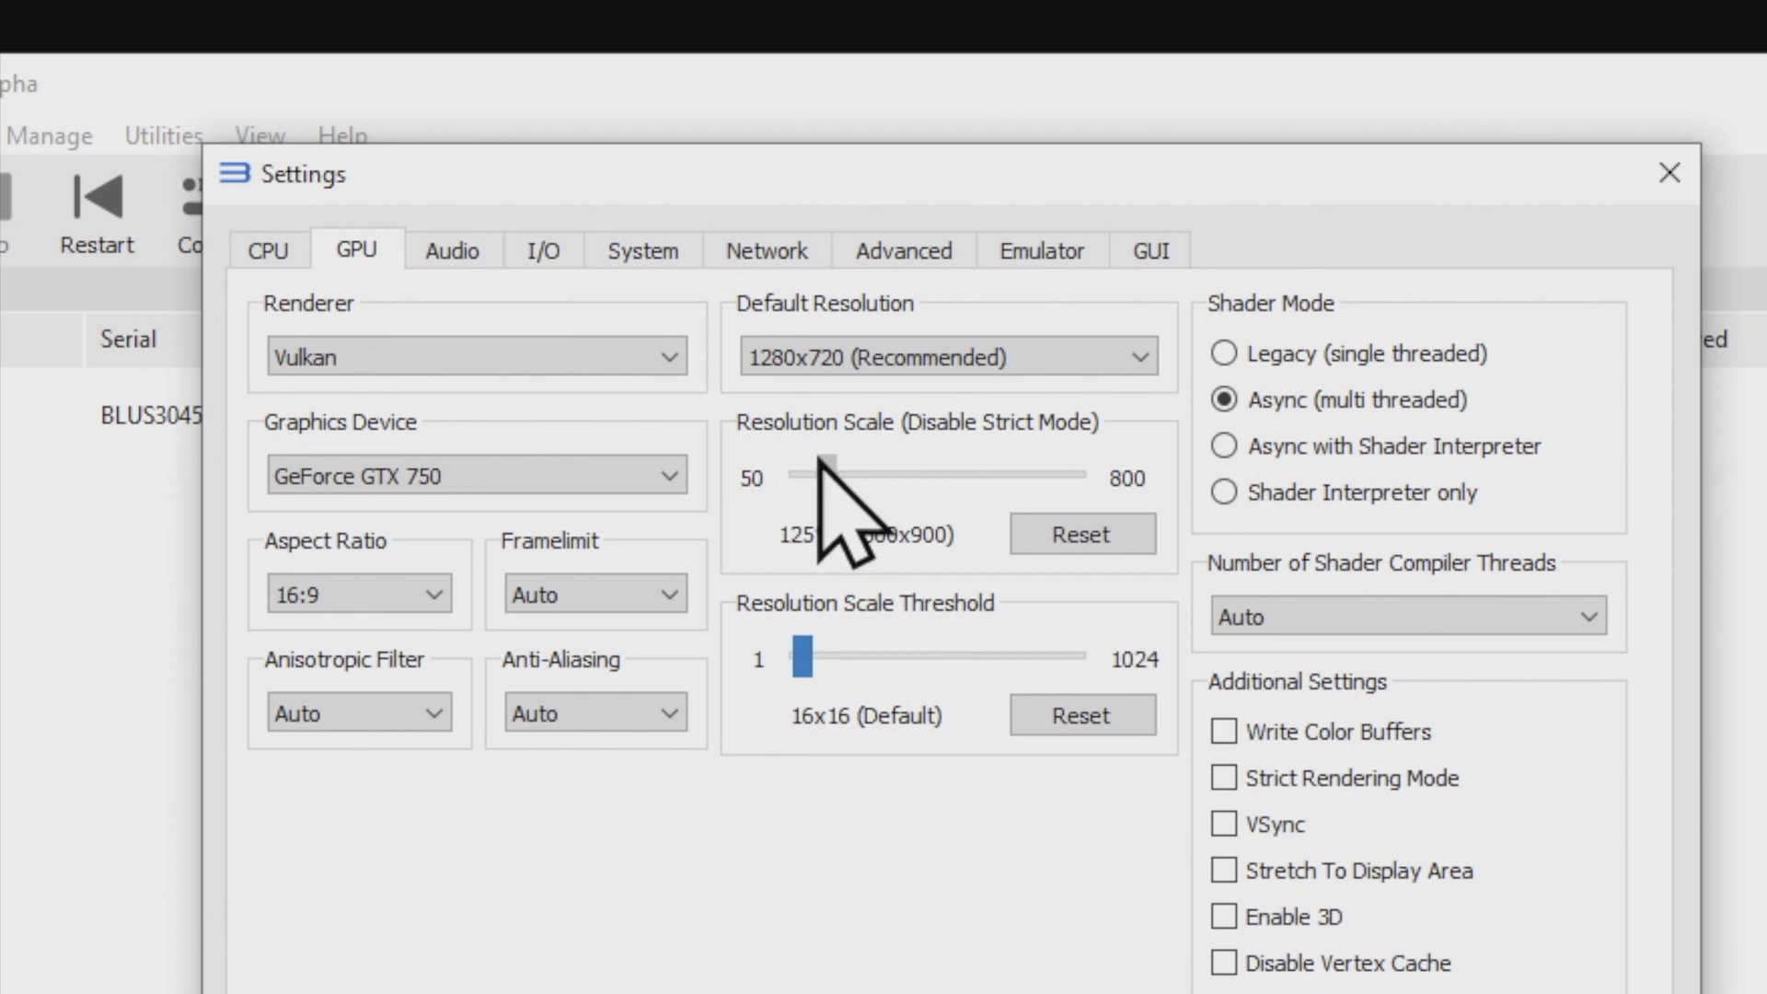
{"action": "left_click_drag", "start_coordinate": [823, 474], "coordinate": [834, 475]}
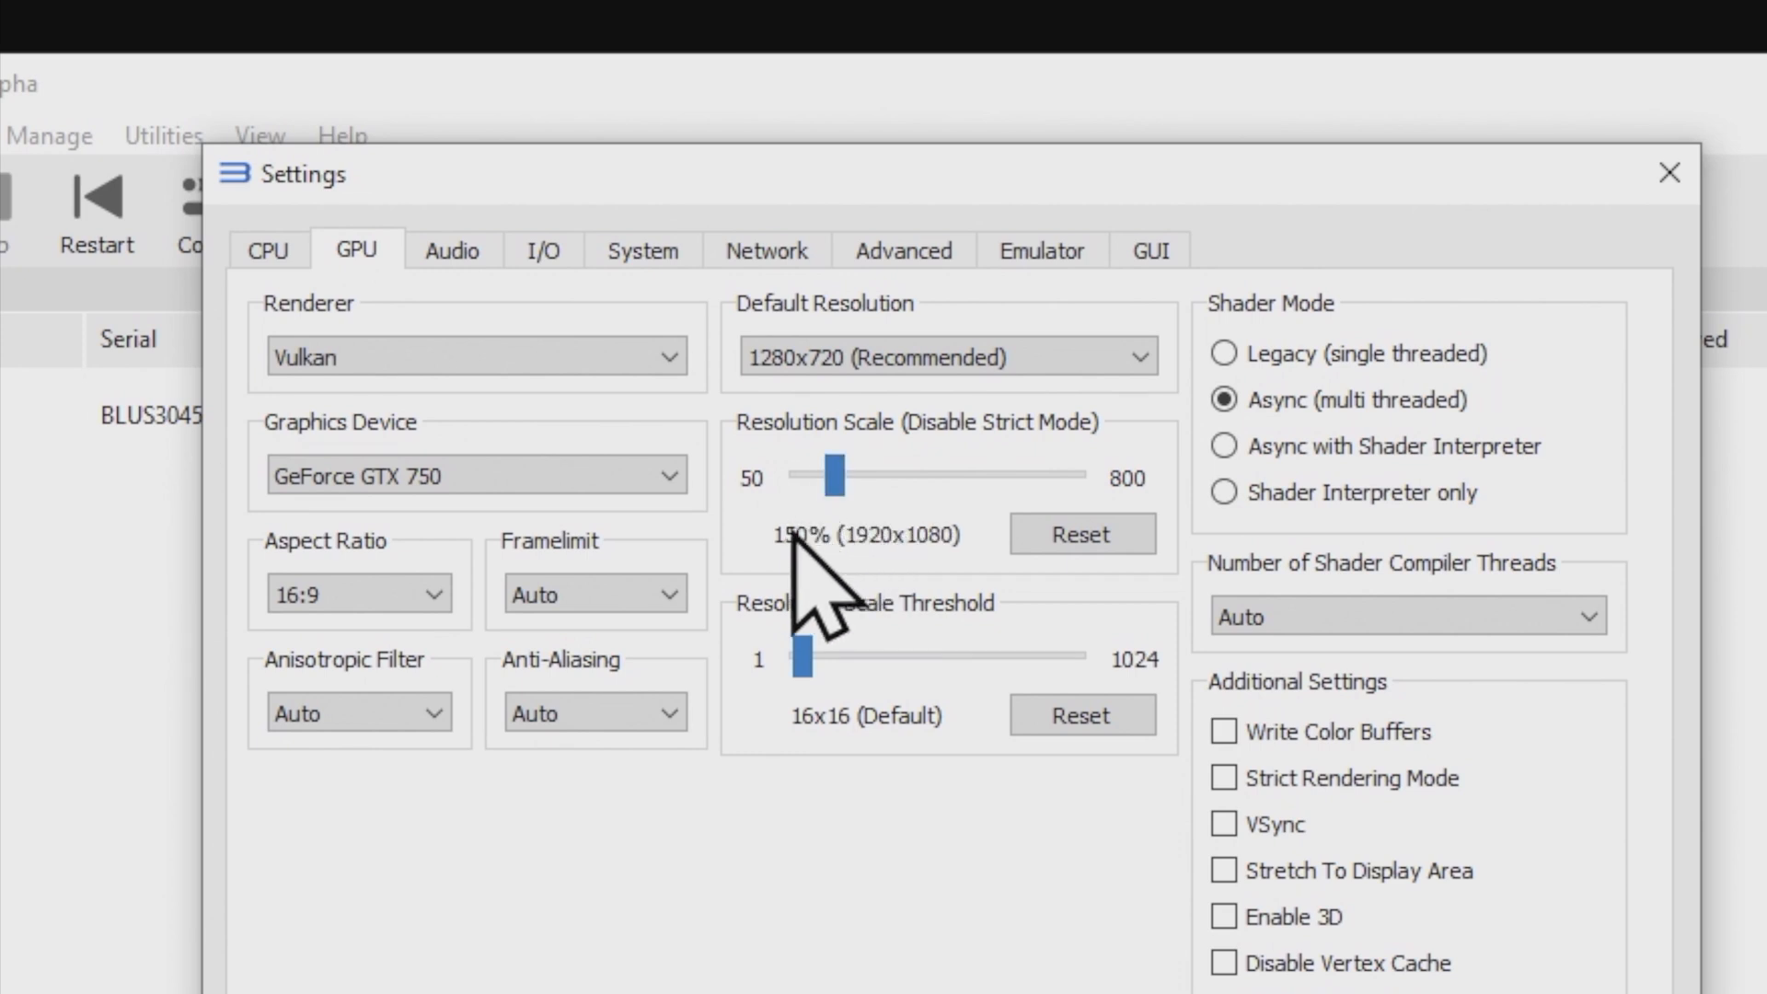
{"action": "mouse_move", "coordinate": [887, 625]}
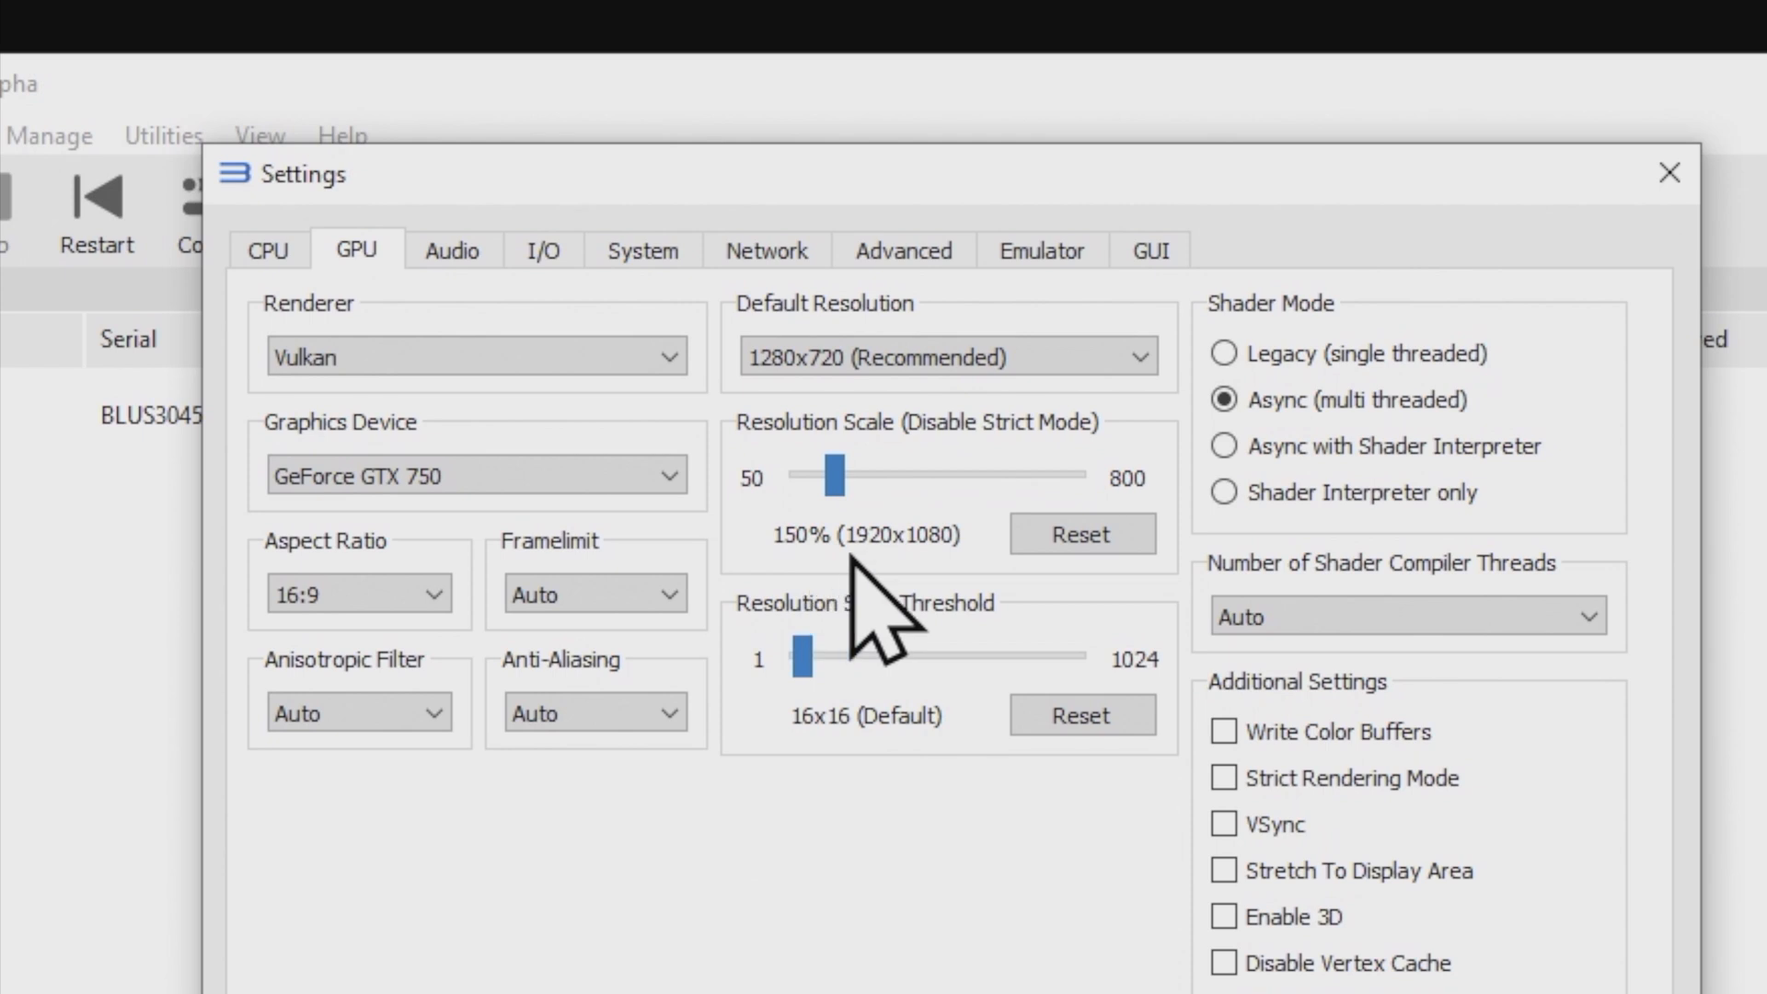
{"action": "mouse_move", "coordinate": [947, 631]}
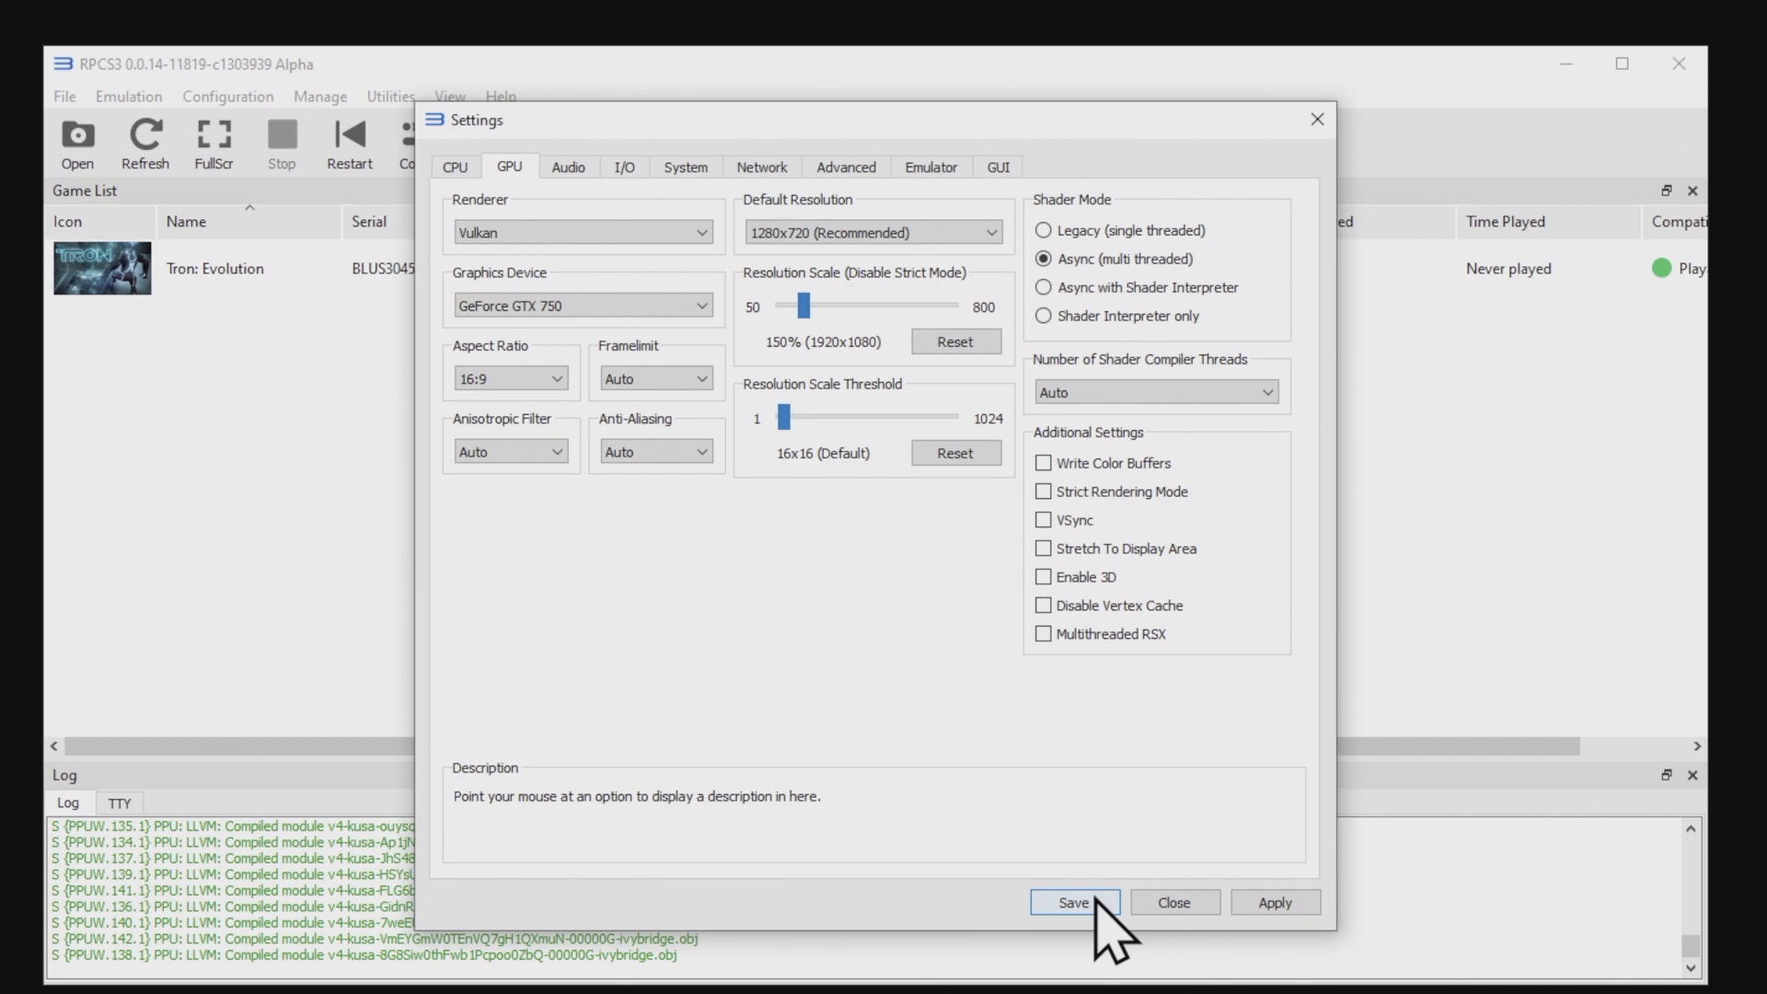
{"action": "left_click", "coordinate": [1071, 903]}
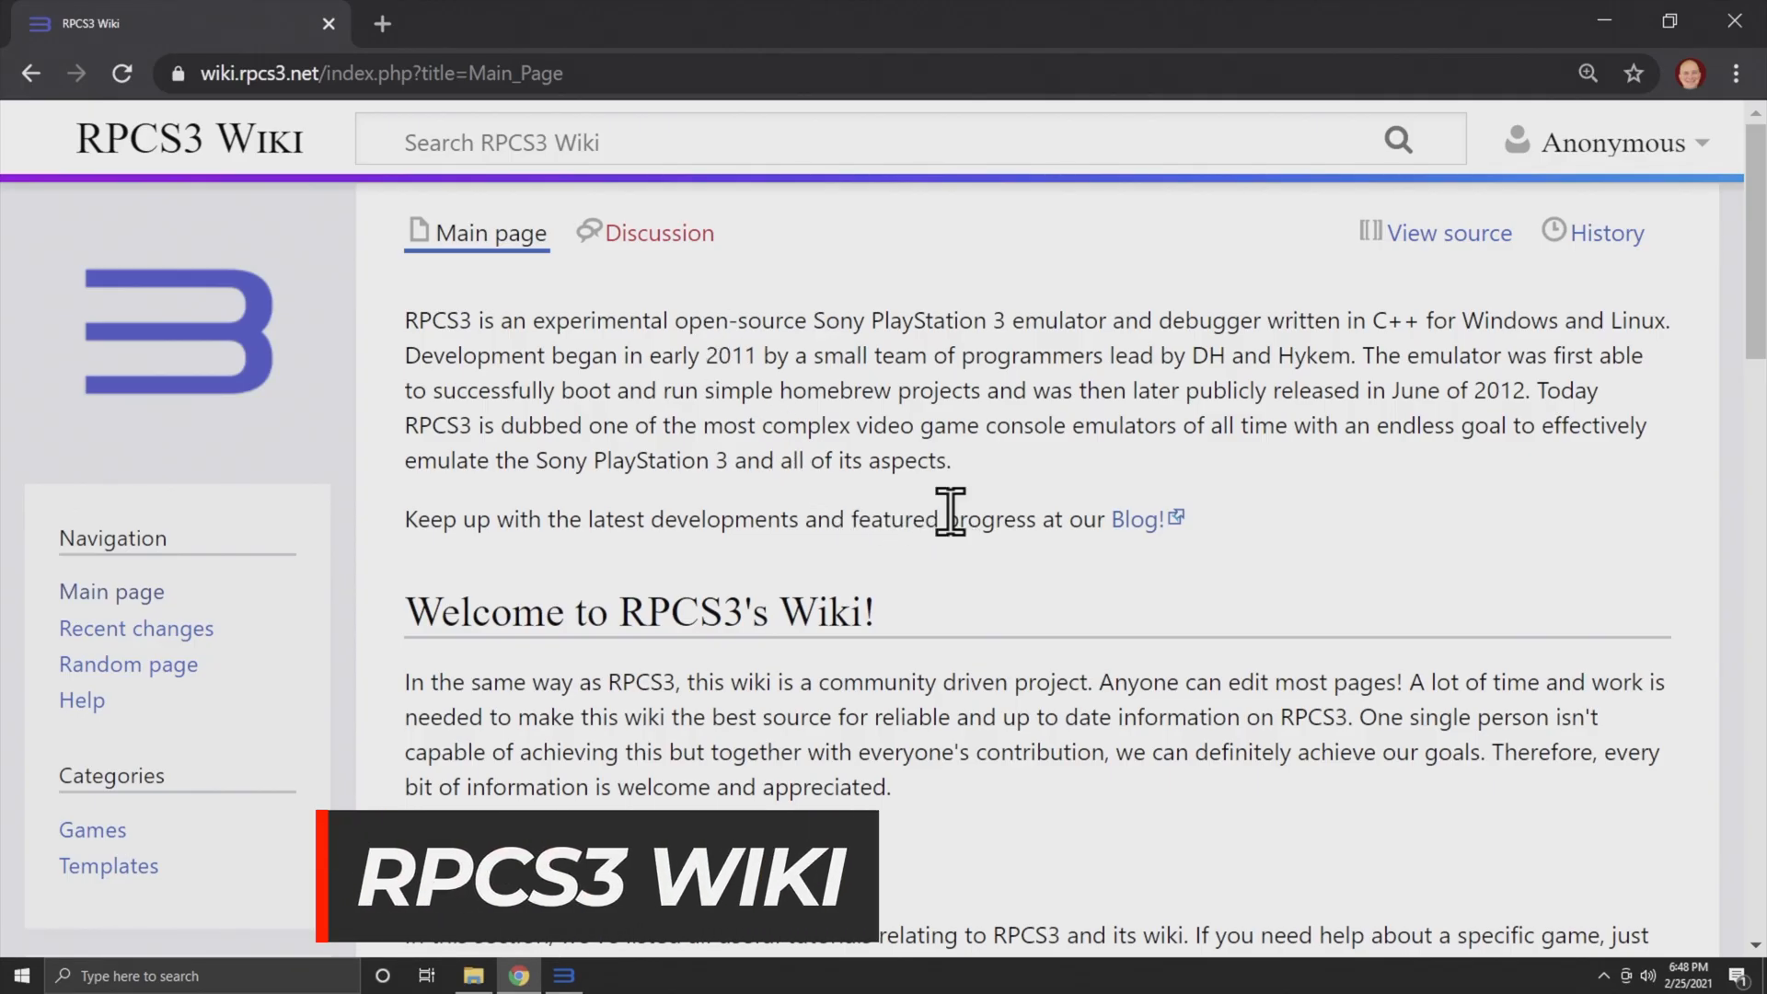
{"action": "mouse_move", "coordinate": [963, 591]}
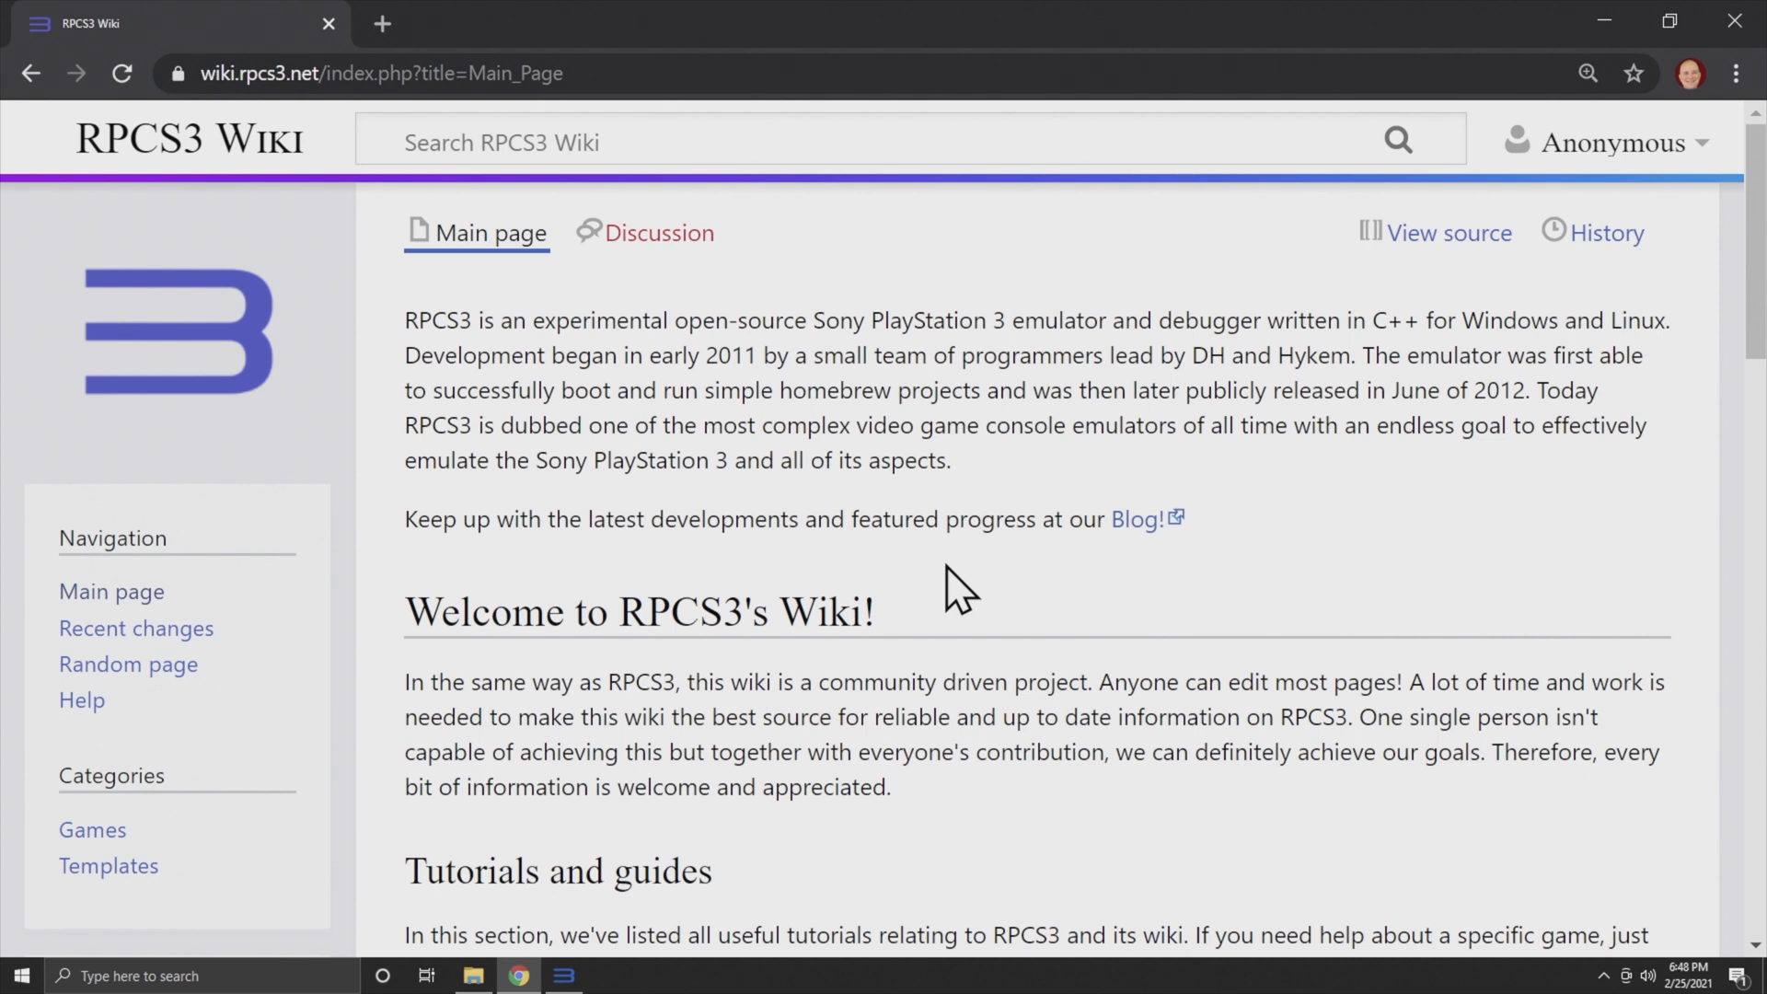
{"action": "mouse_move", "coordinate": [501, 226]}
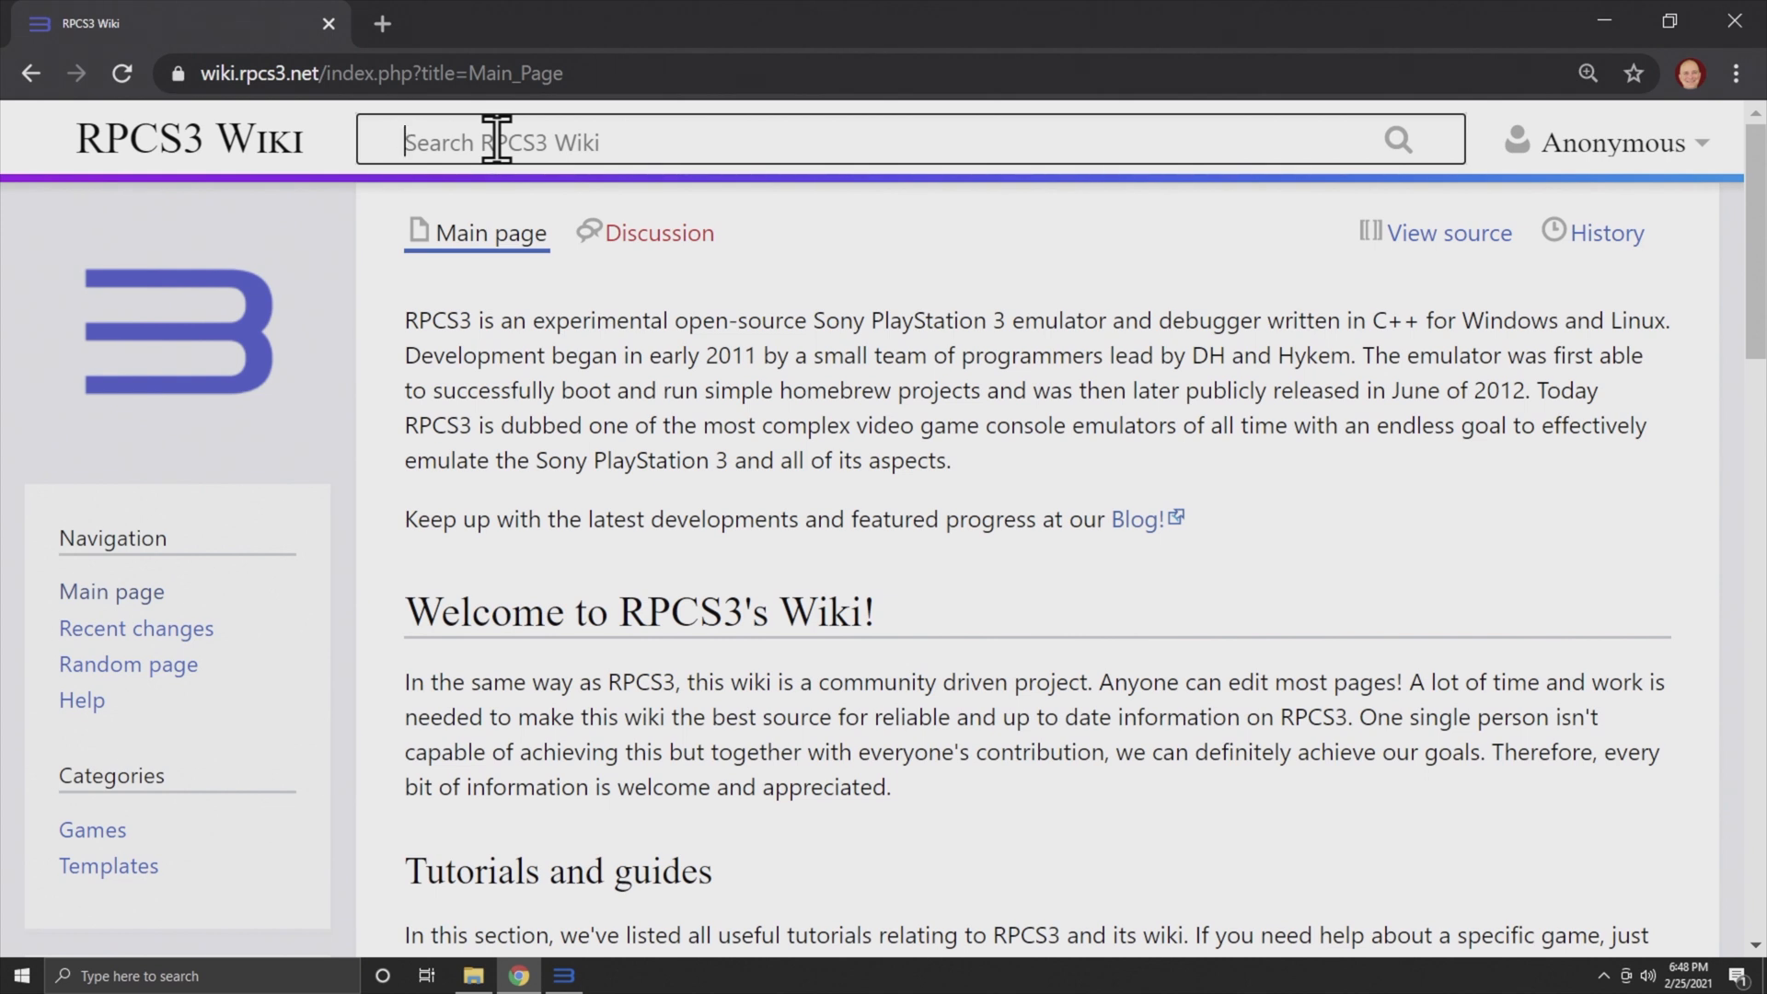
Step: After an empty TRON search, open the NCAA Football 14 page and scroll to its Configuration section
{"action": "type", "text": "TR"}
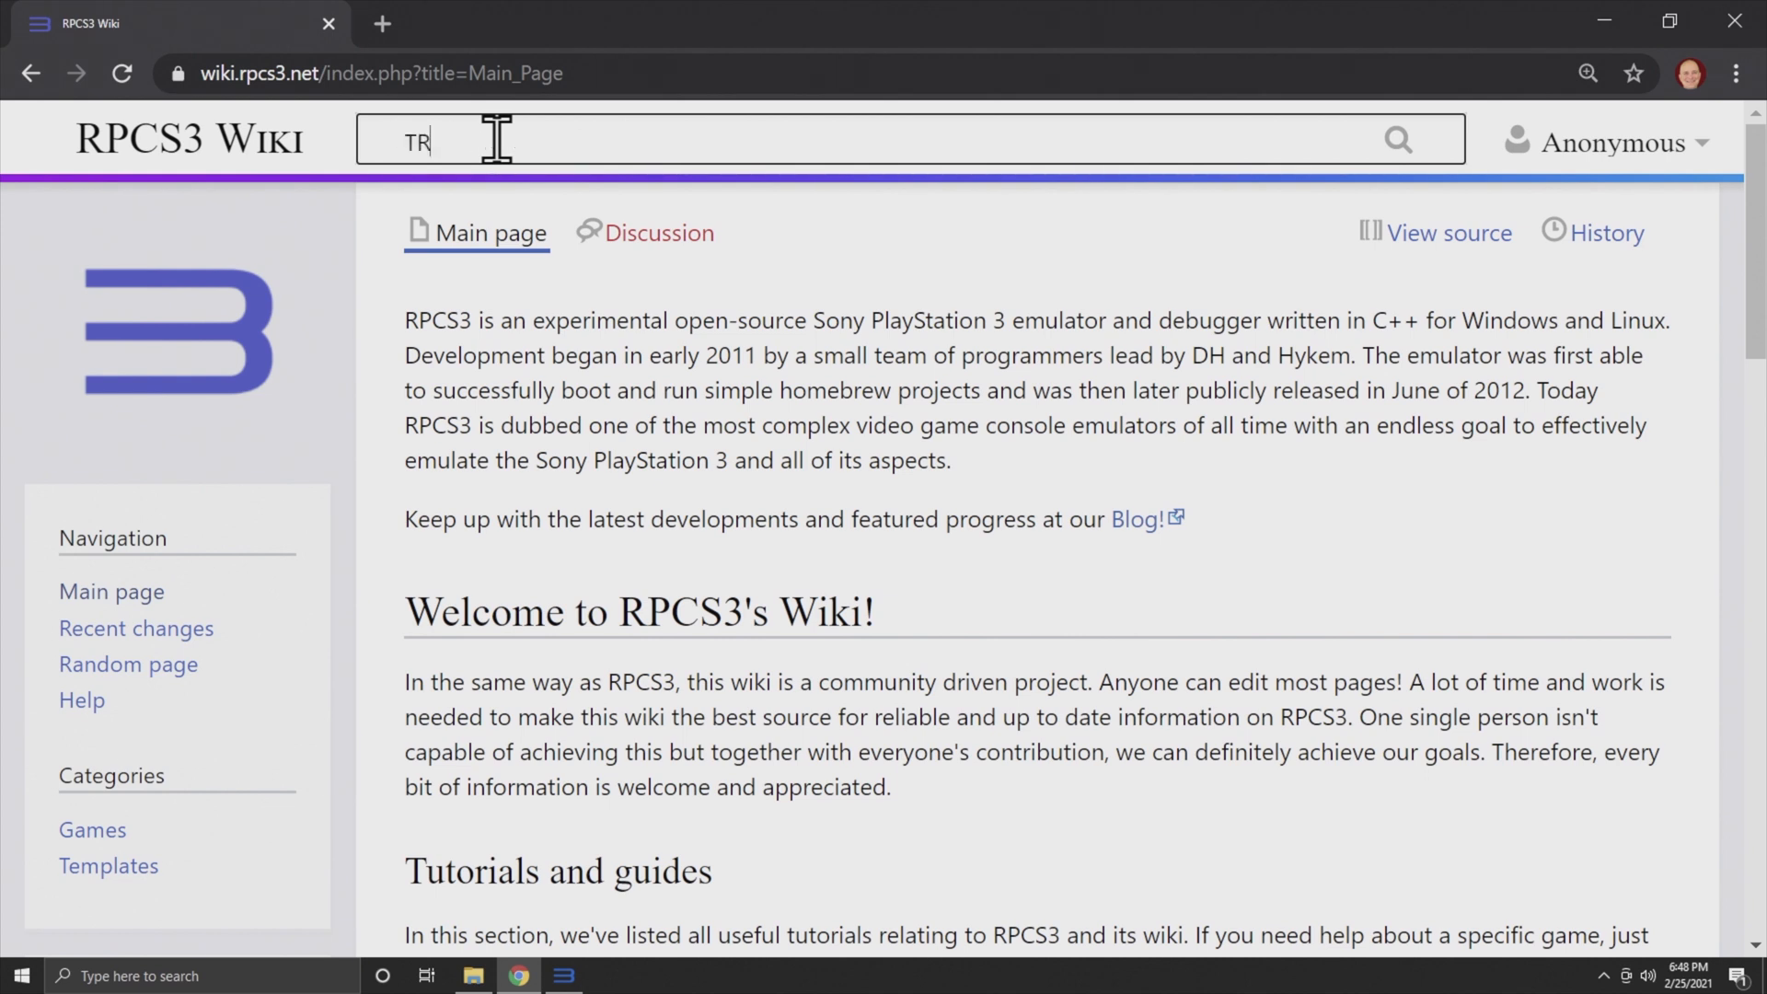
{"action": "key", "text": "Enter"}
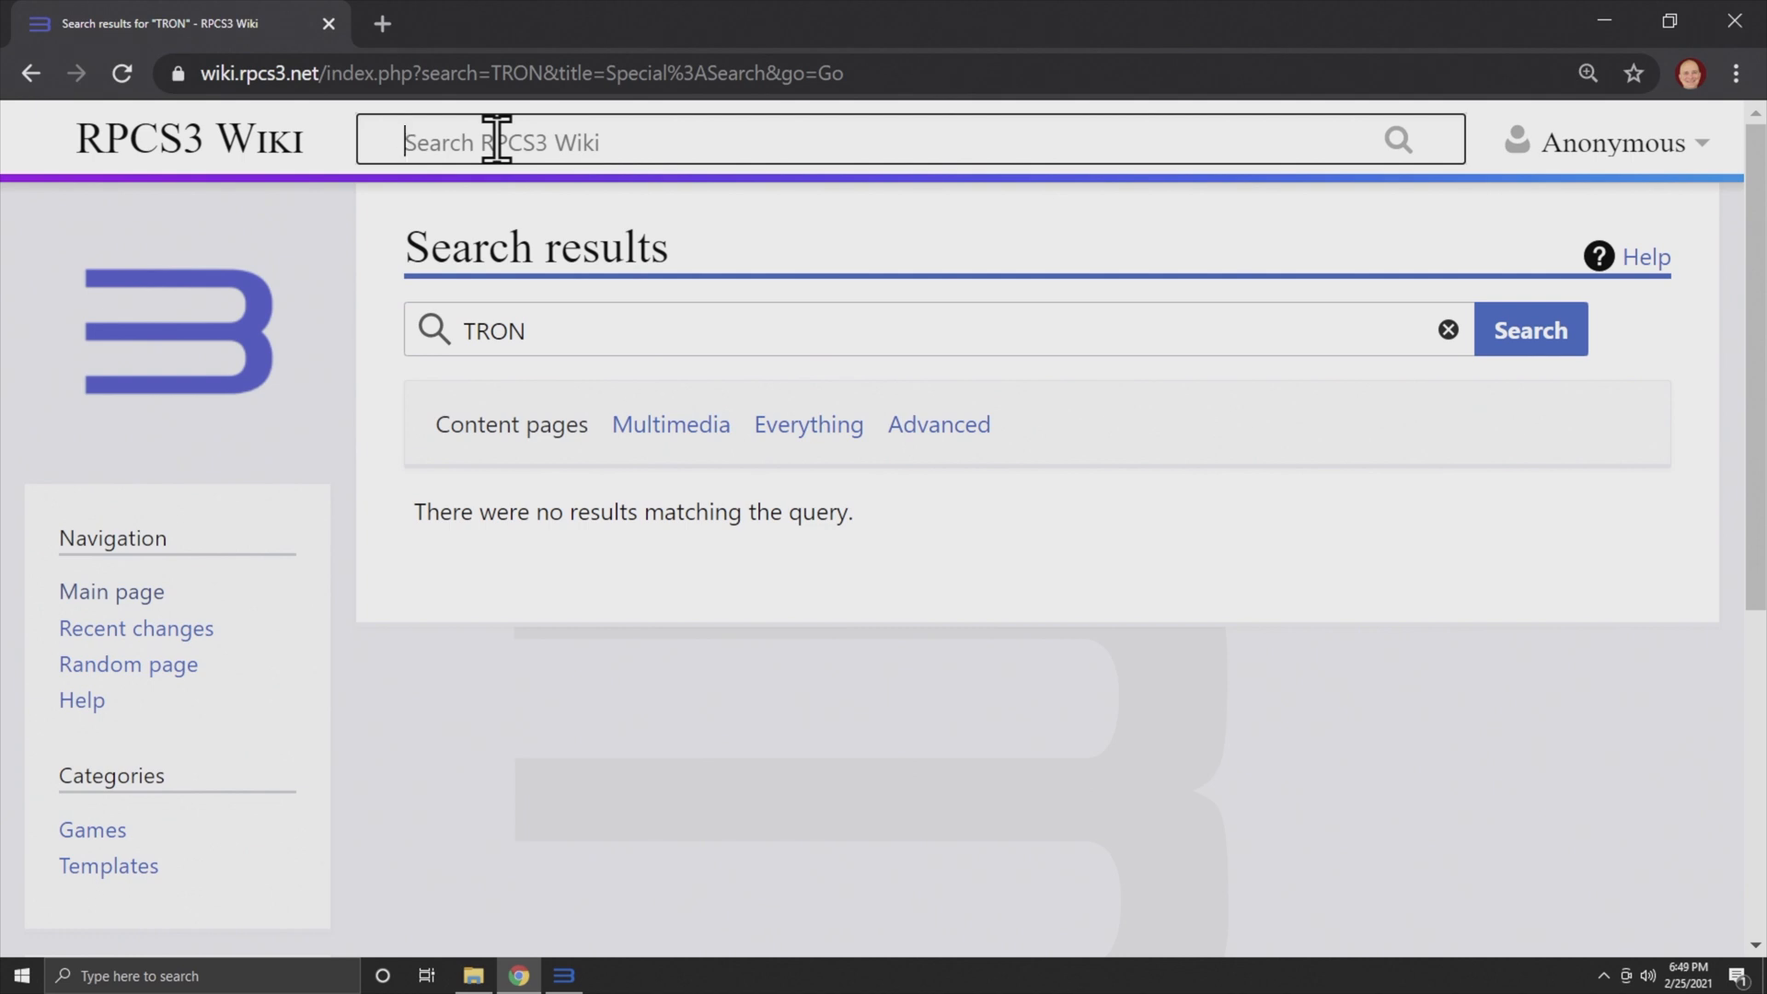
{"action": "type", "text": "NCAA"}
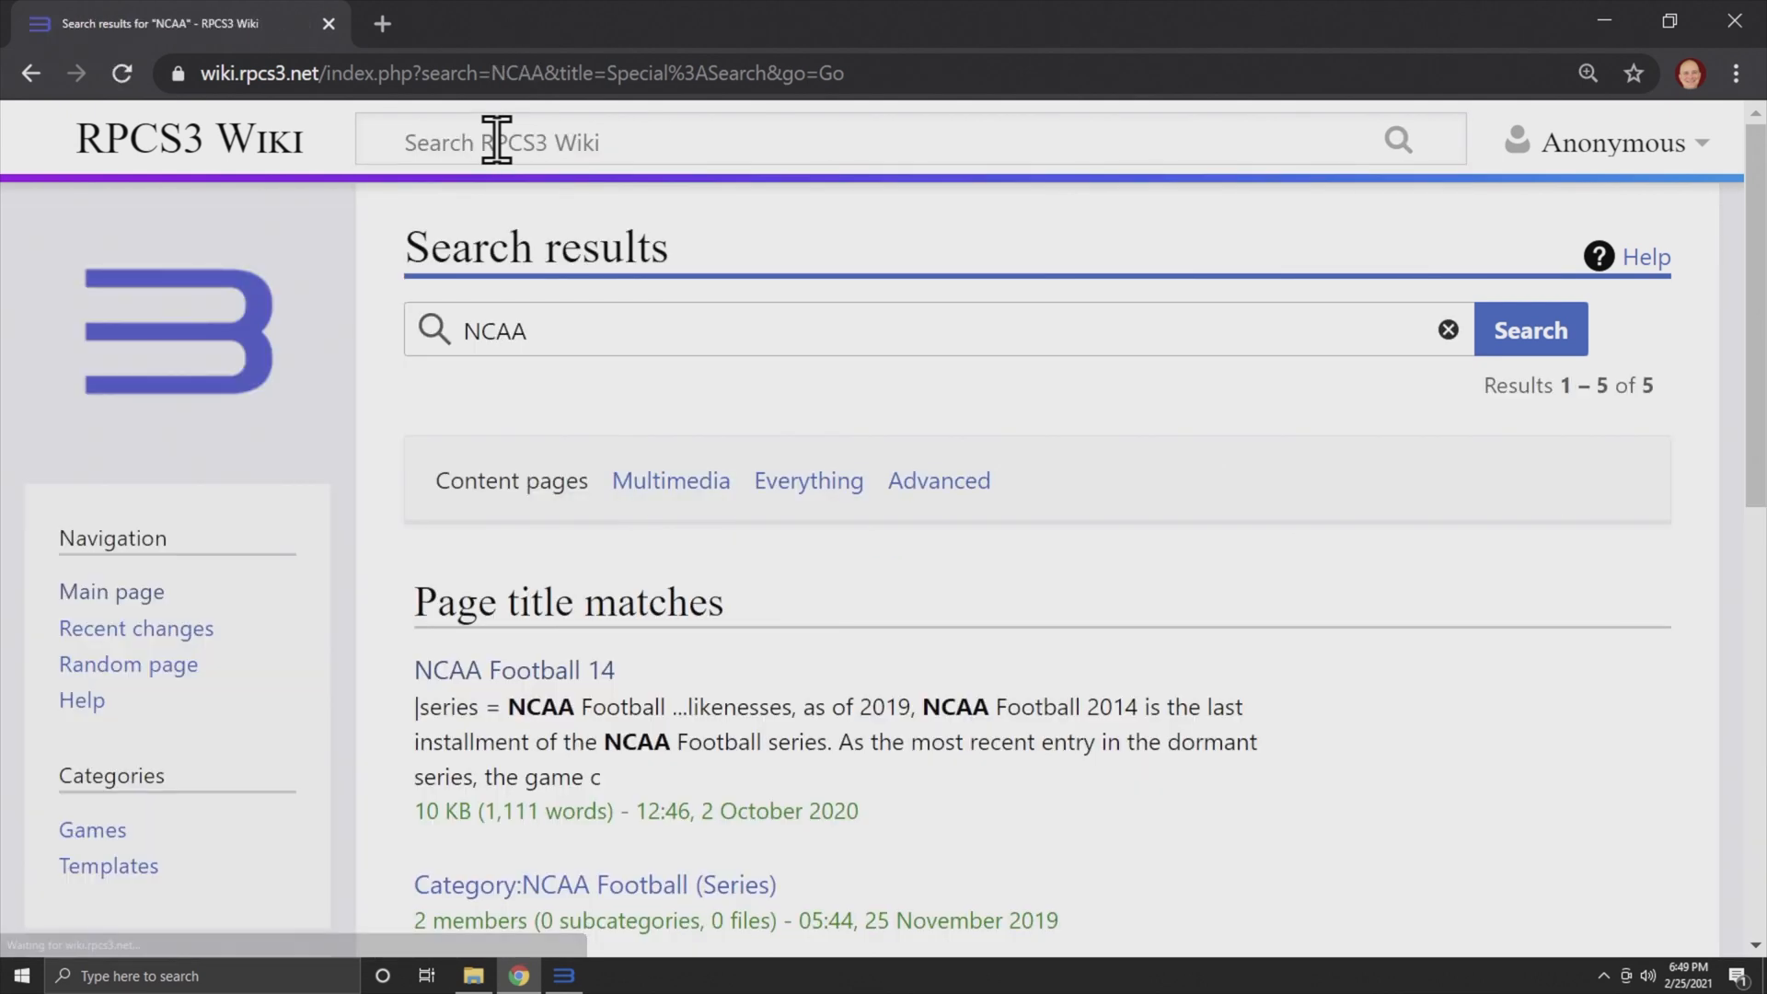
{"action": "scroll", "scroll_direction": "down", "scroll_amount": 3}
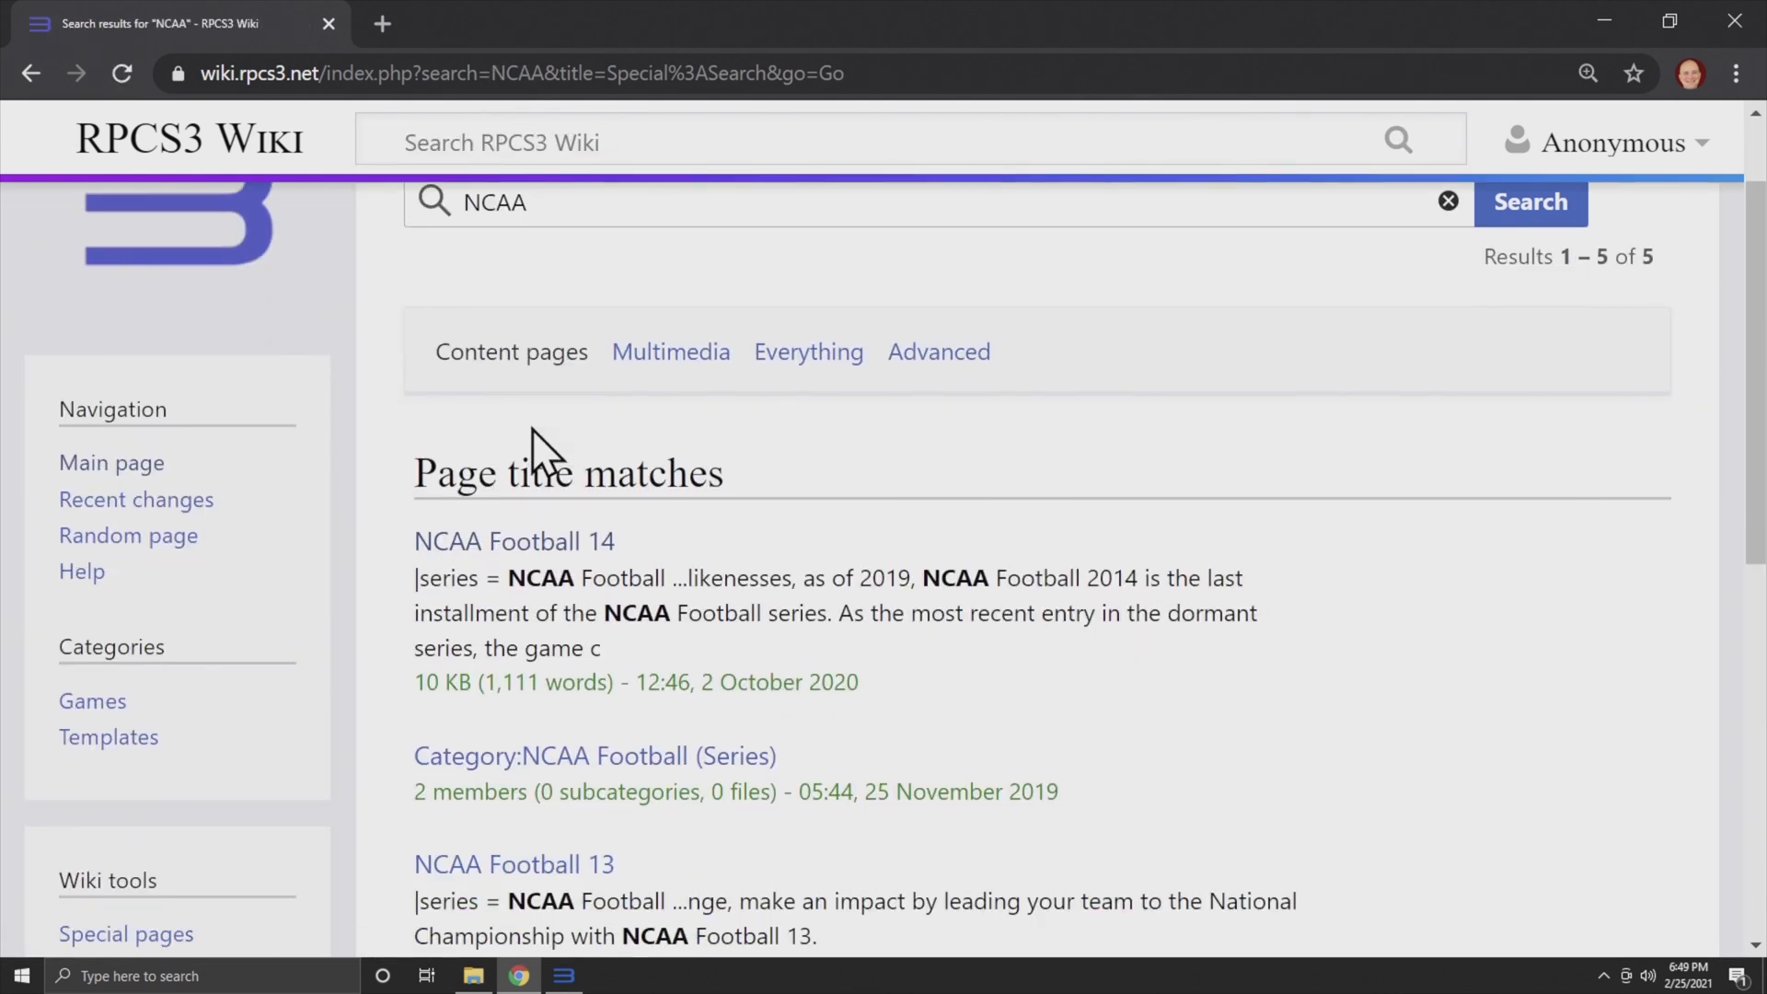
{"action": "scroll", "scroll_direction": "down", "scroll_amount": 3}
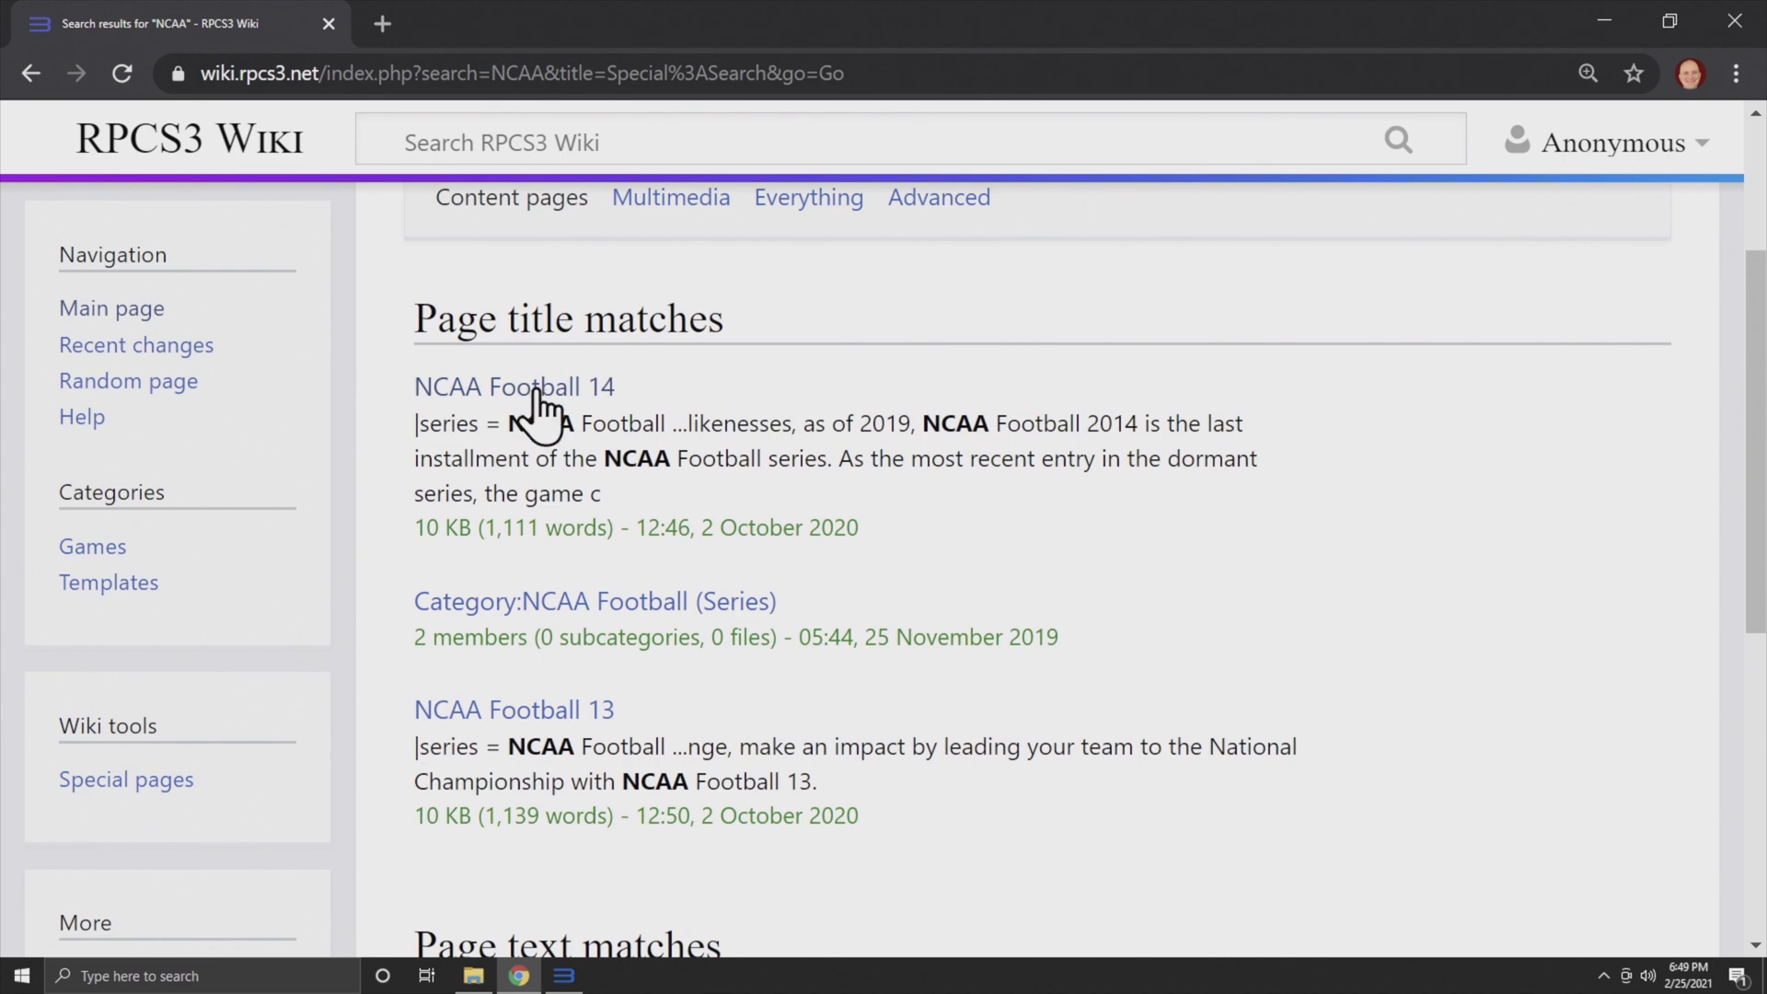
{"action": "mouse_move", "coordinate": [546, 400]}
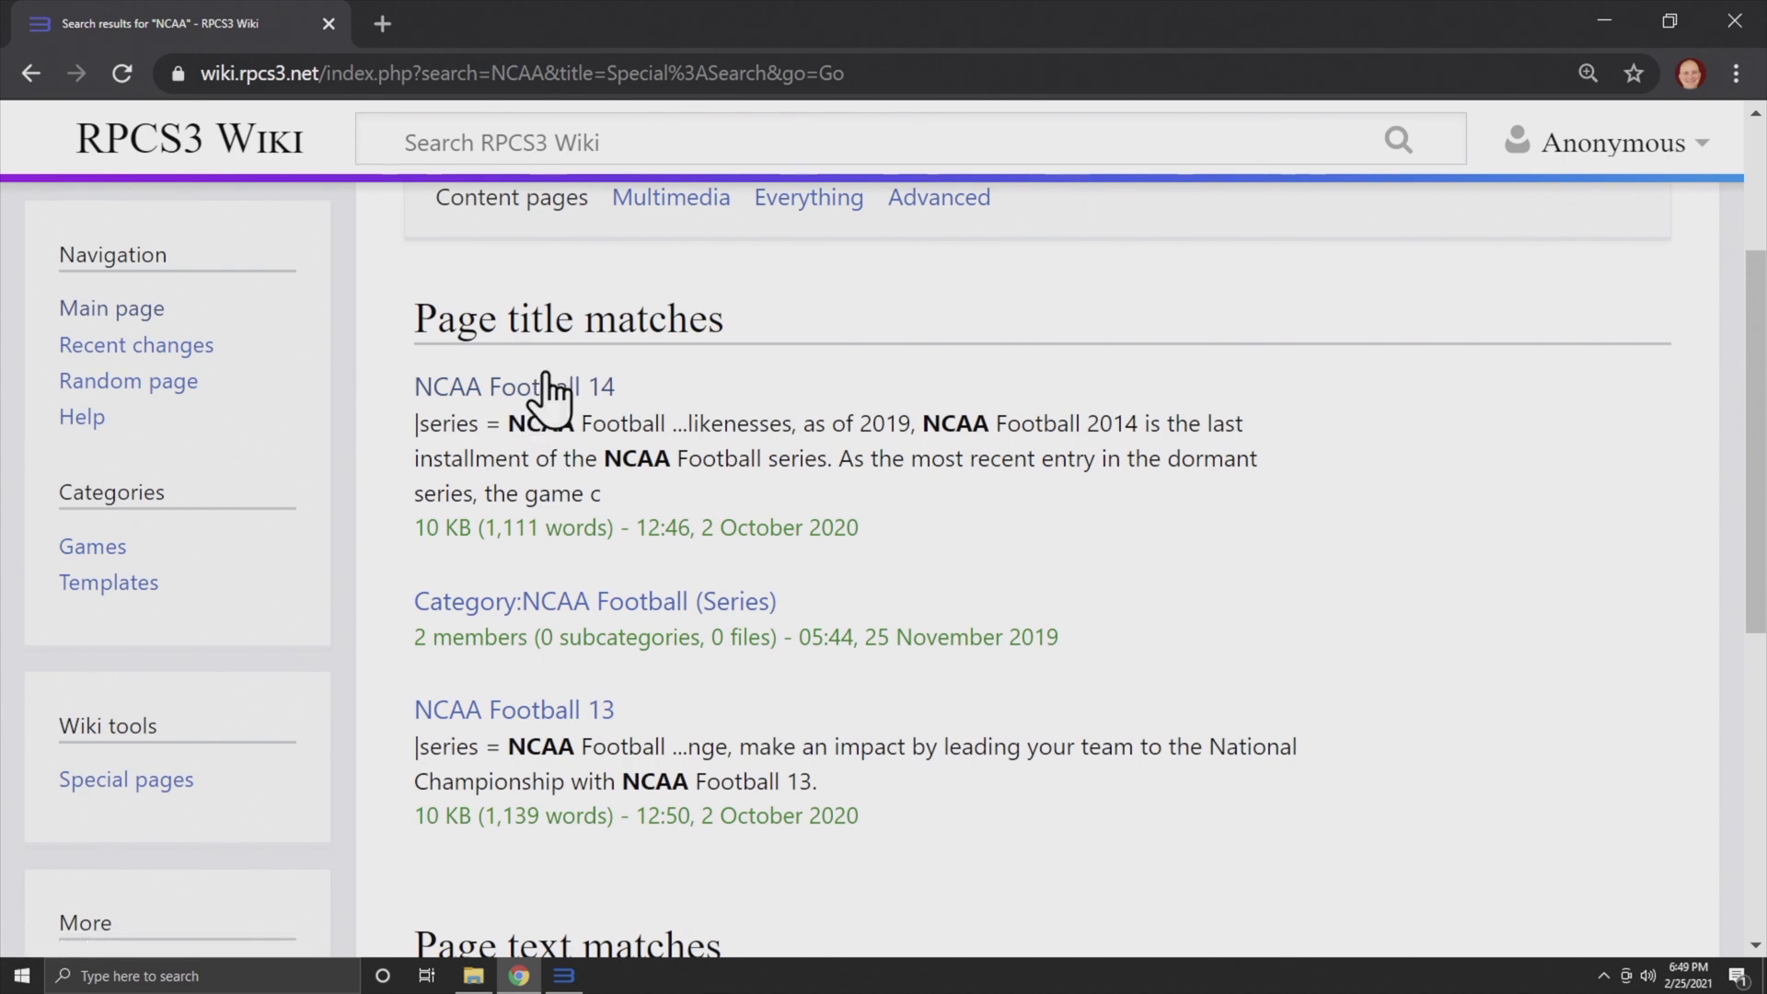
{"action": "left_click", "coordinate": [512, 386]}
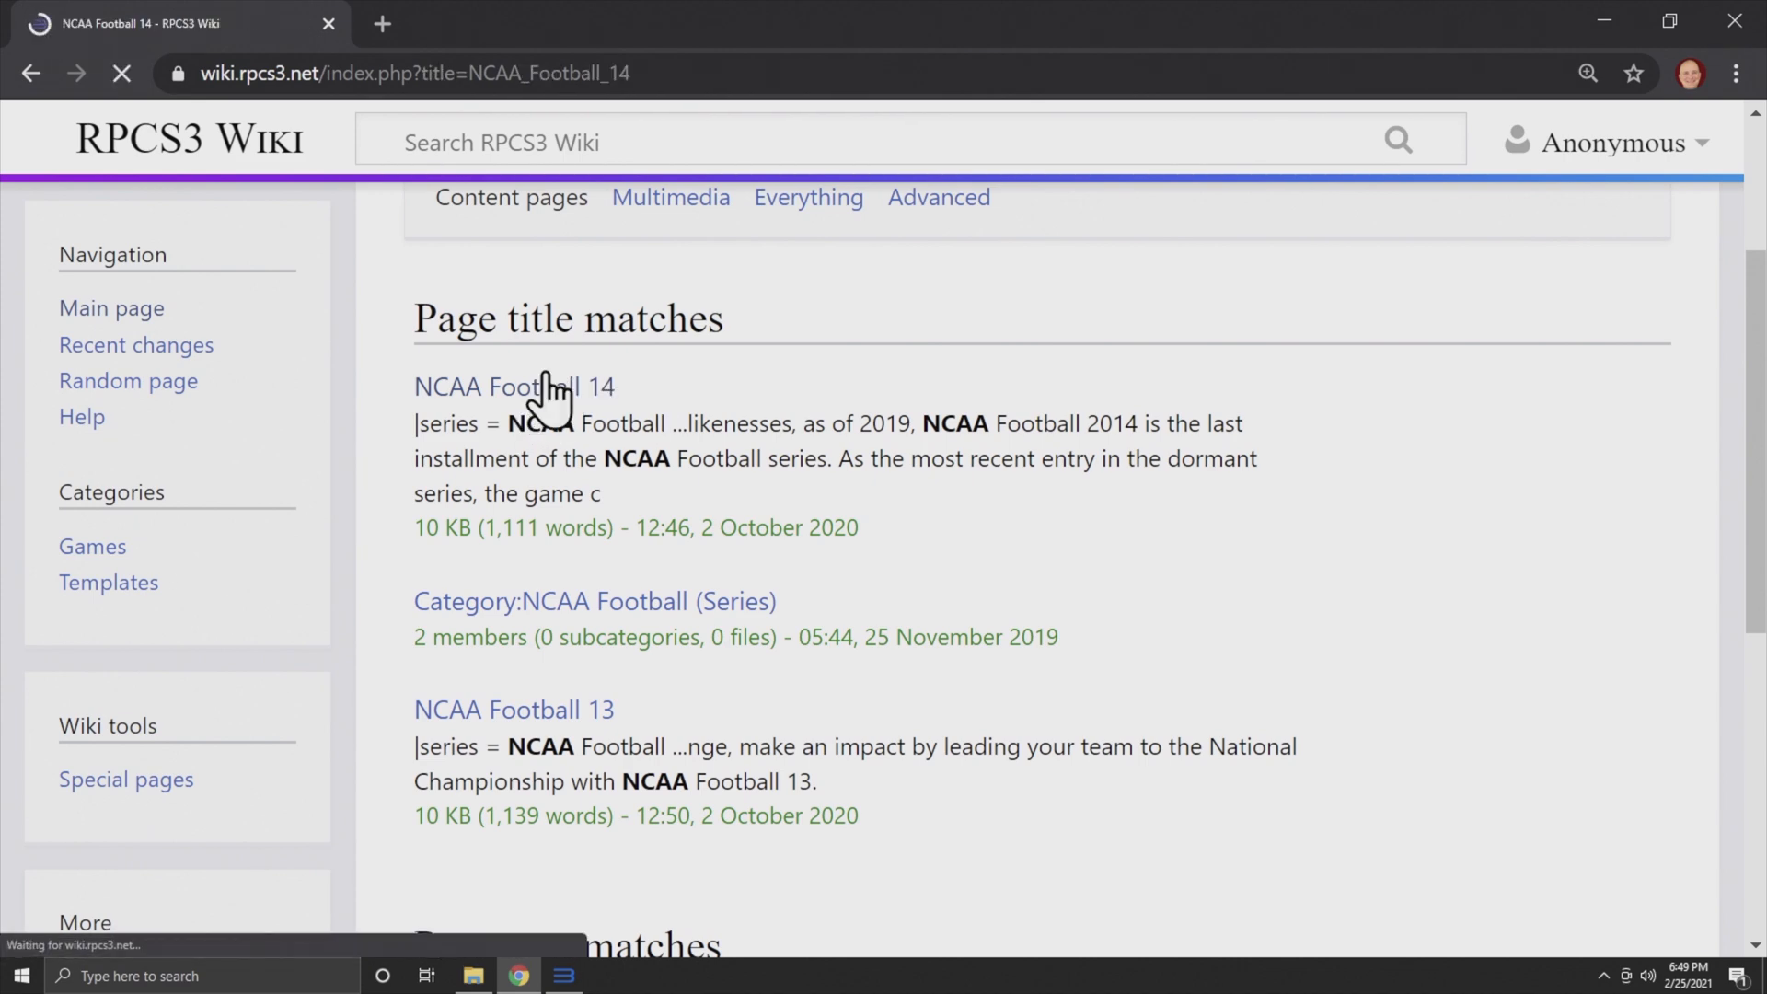
{"action": "left_click", "coordinate": [514, 386]}
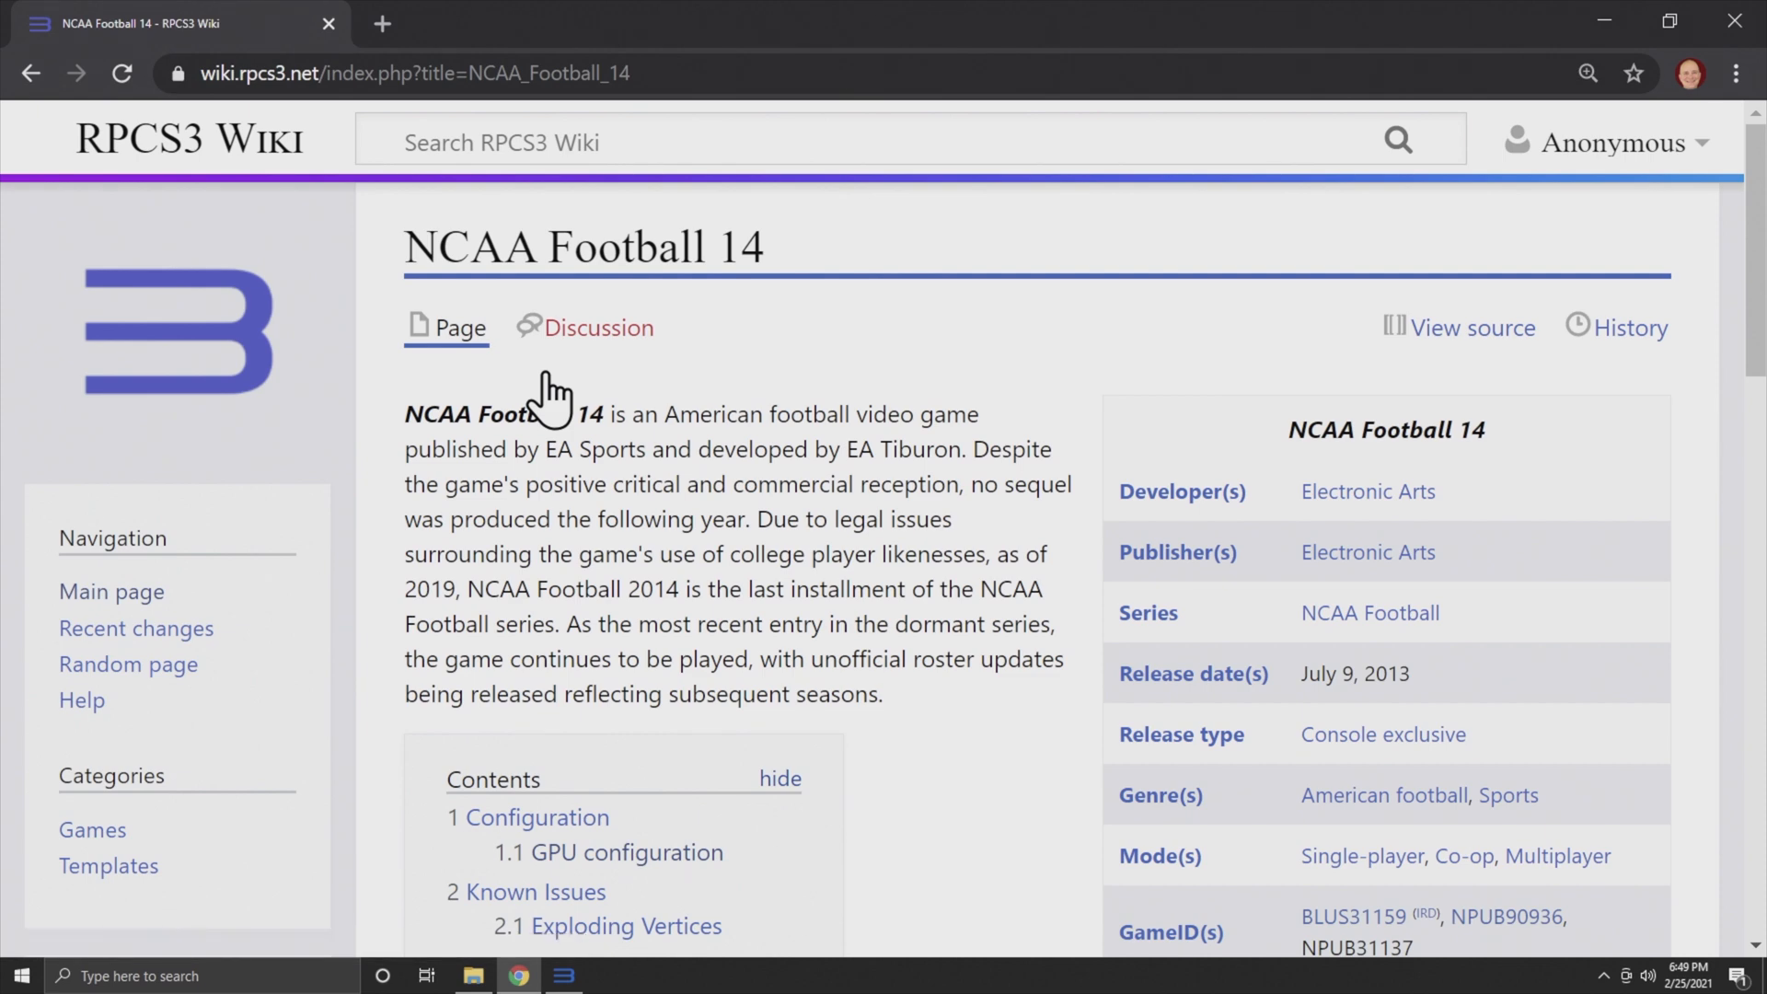
{"action": "scroll", "scroll_direction": "down", "scroll_amount": 3}
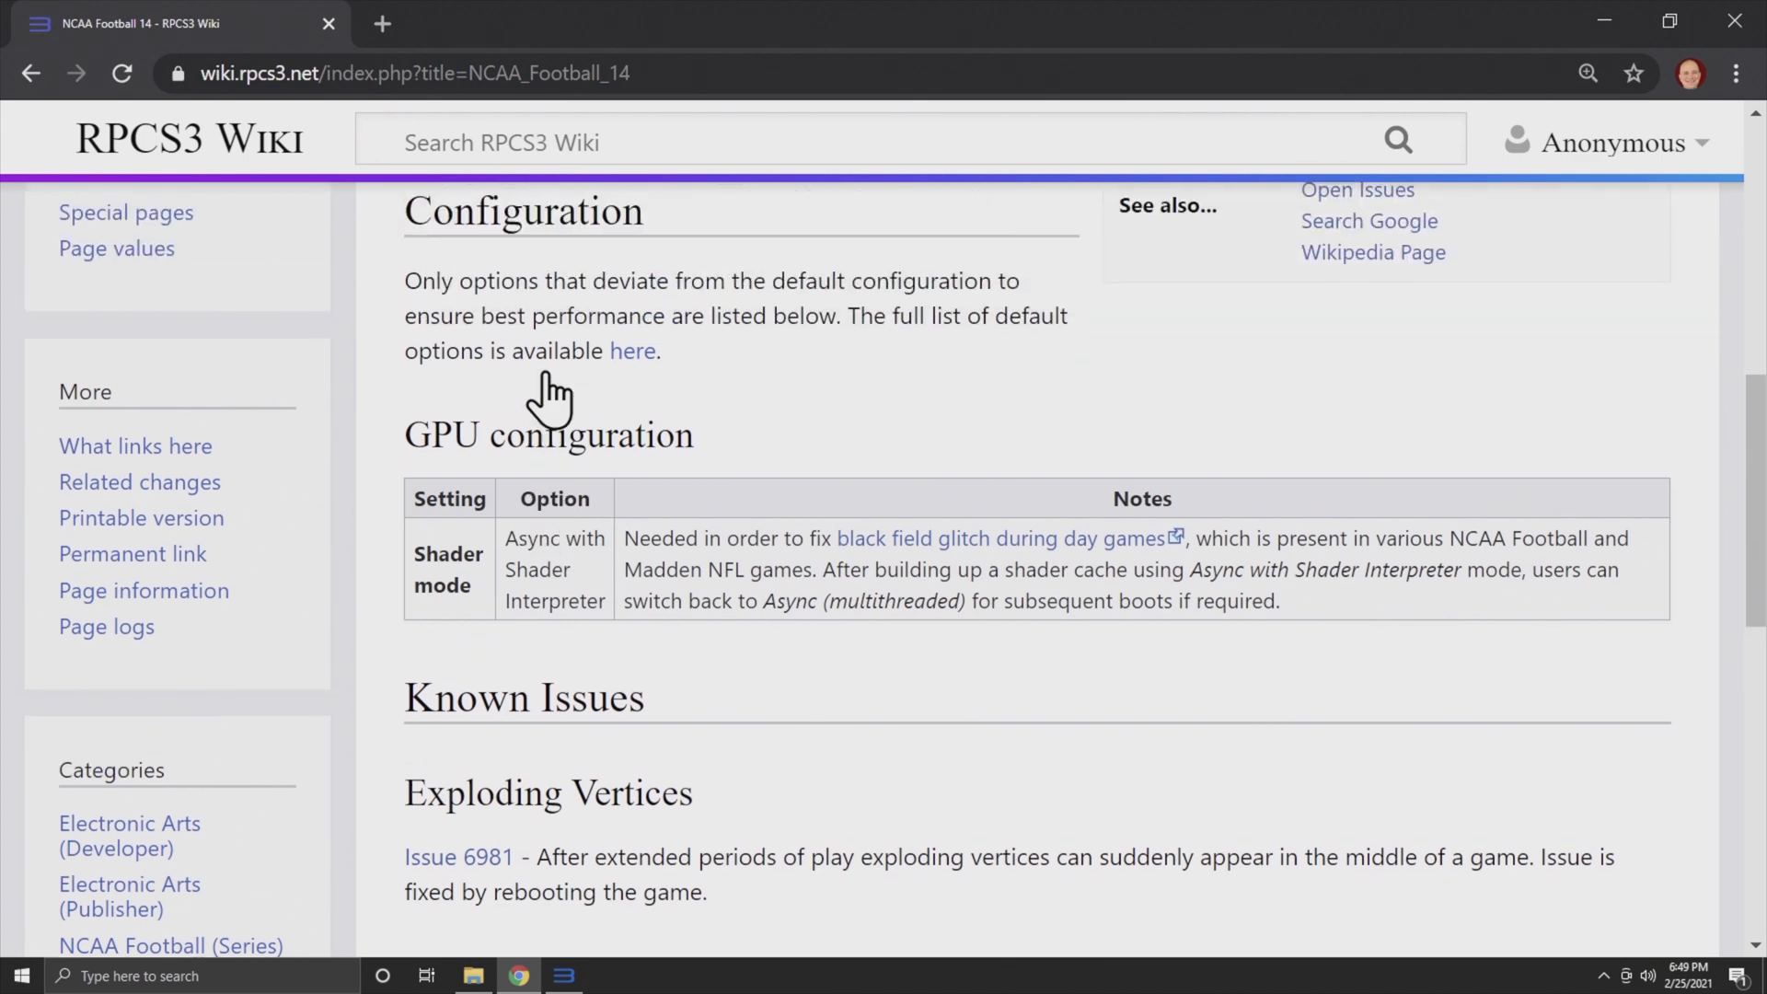
{"action": "left_click", "coordinate": [563, 975]}
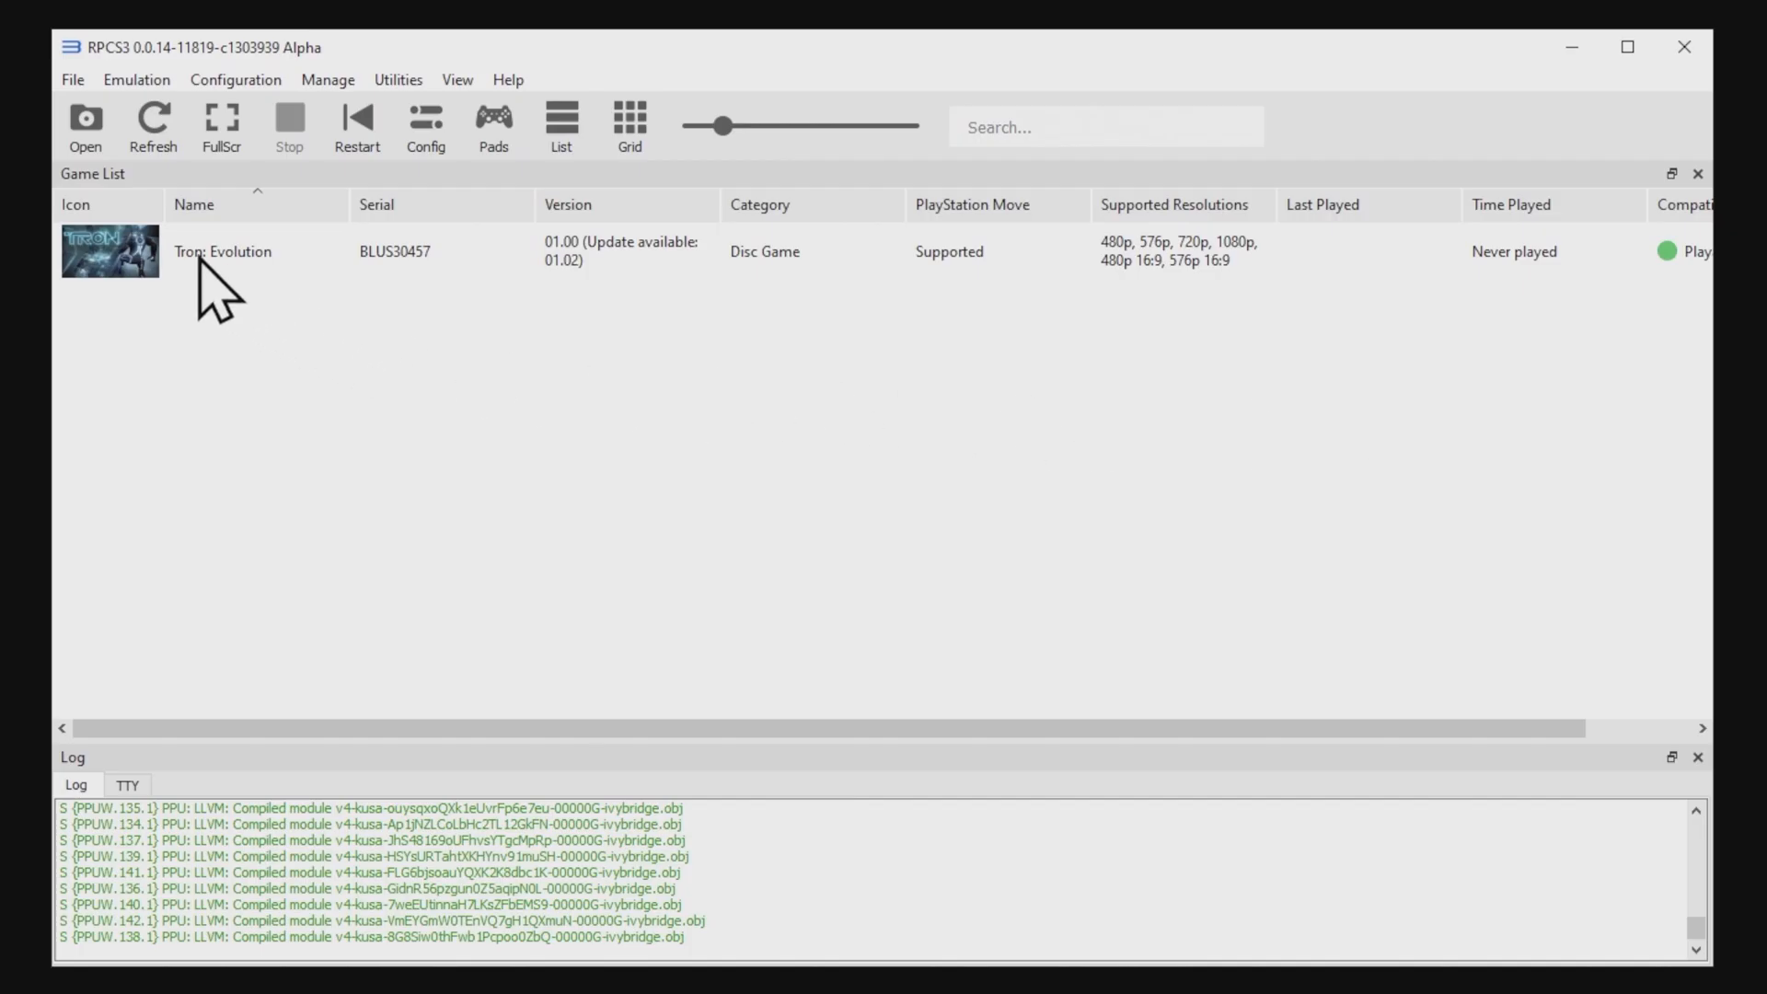
{"action": "left_click", "coordinate": [225, 251]}
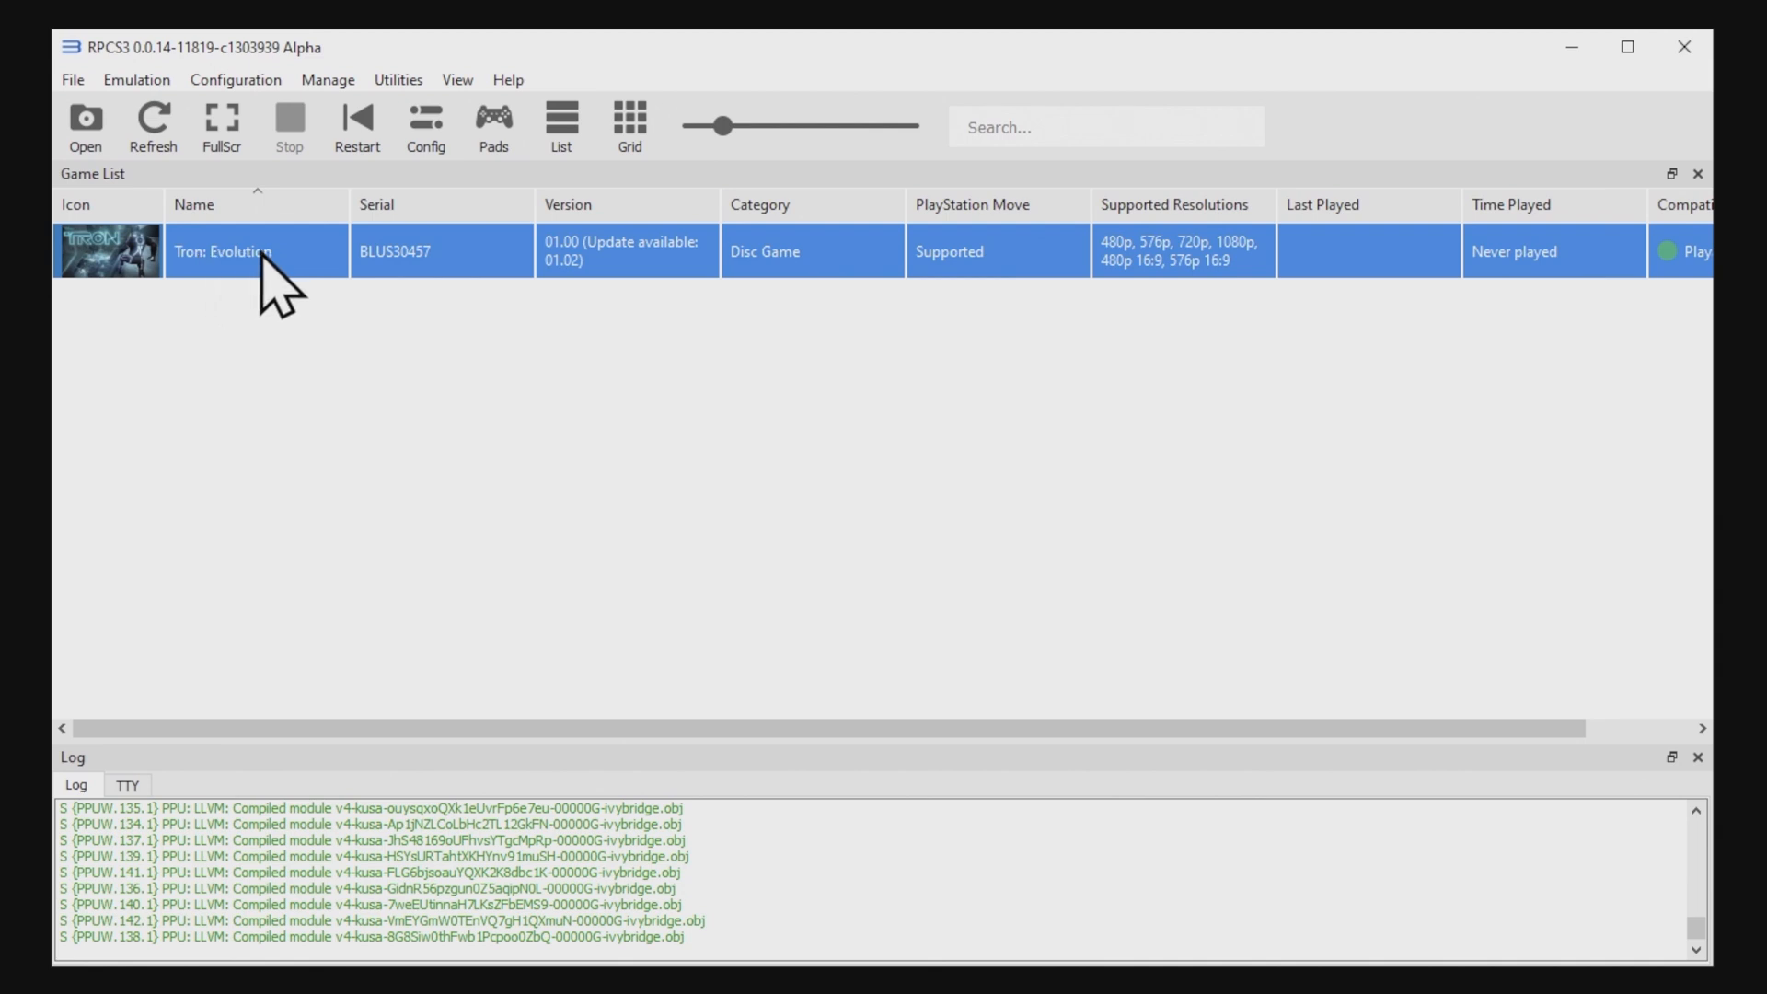
{"action": "right_click", "coordinate": [226, 252]}
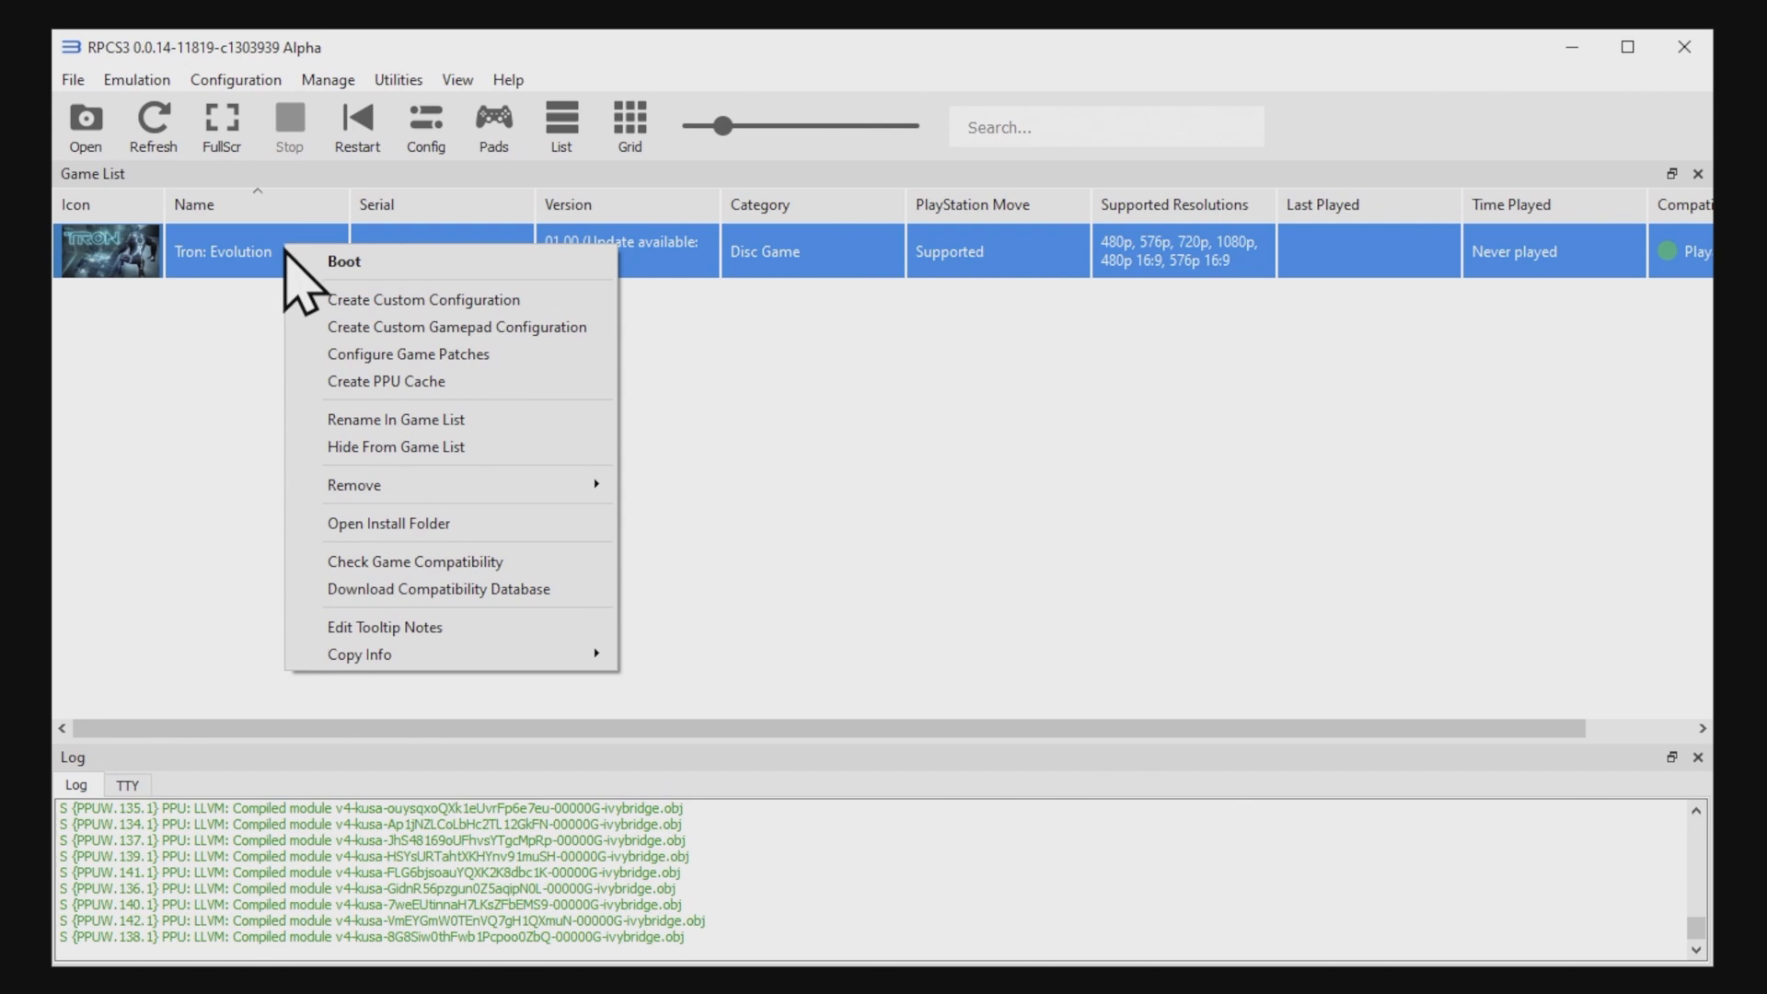
{"action": "mouse_move", "coordinate": [425, 298]}
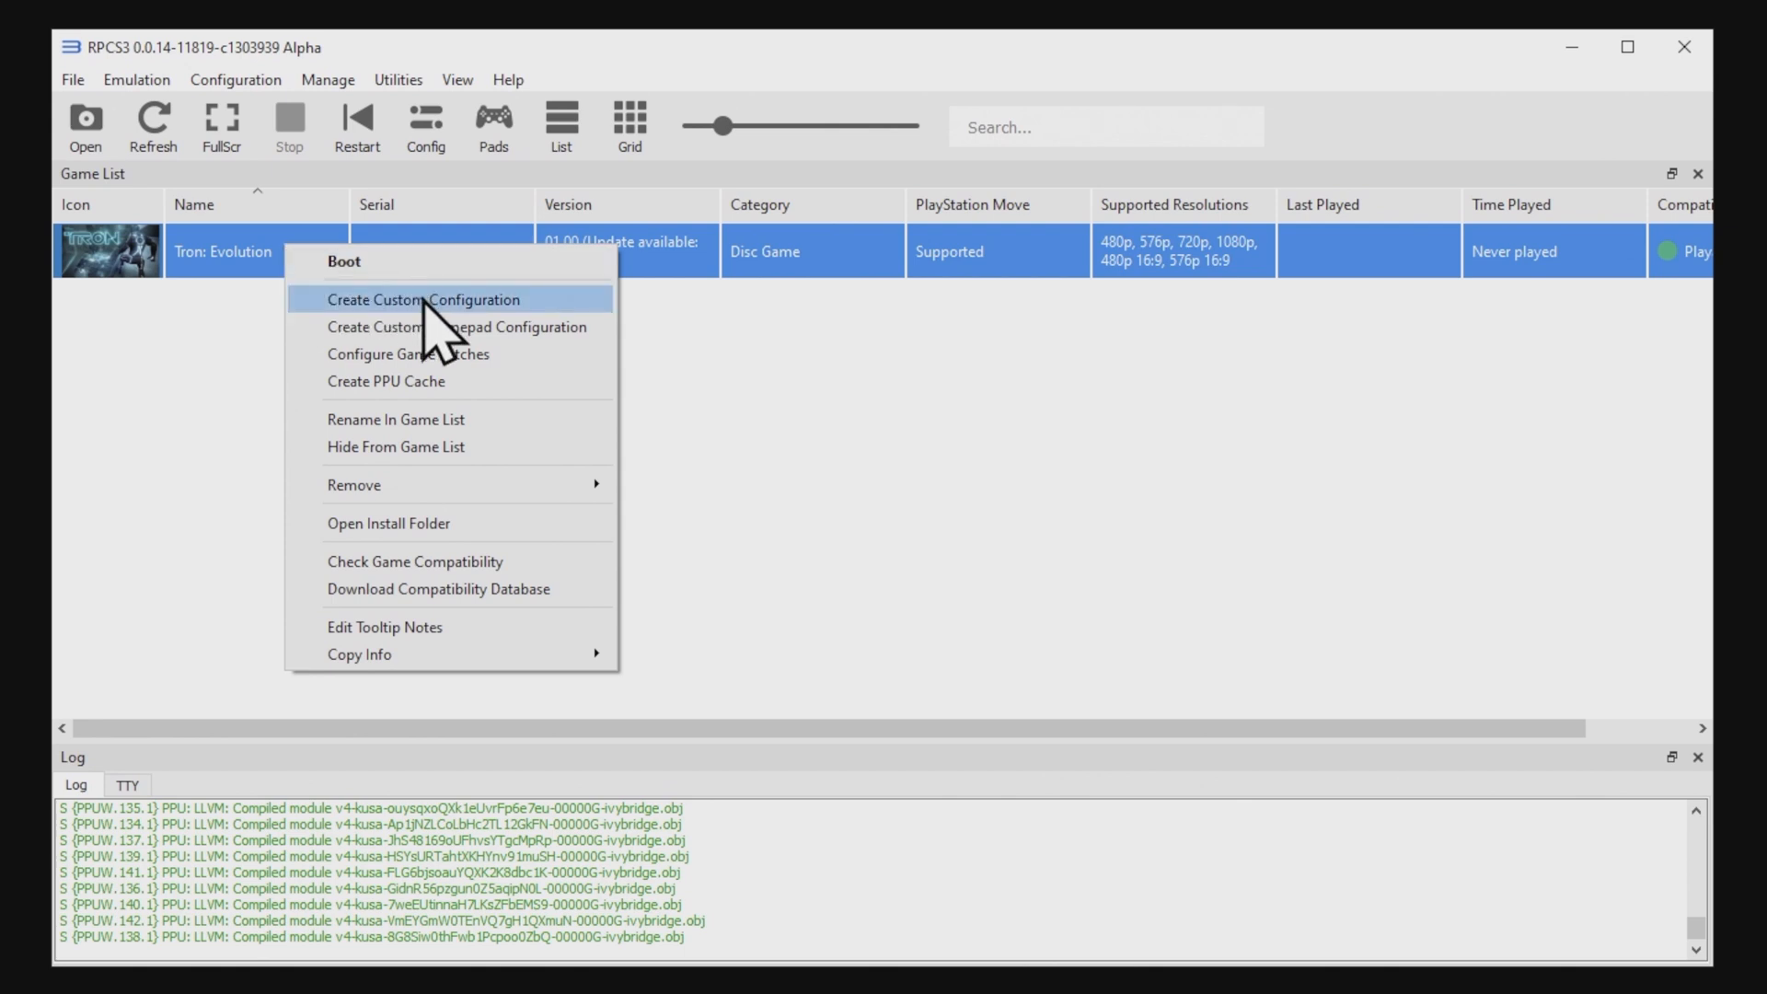
{"action": "left_click", "coordinate": [425, 299]}
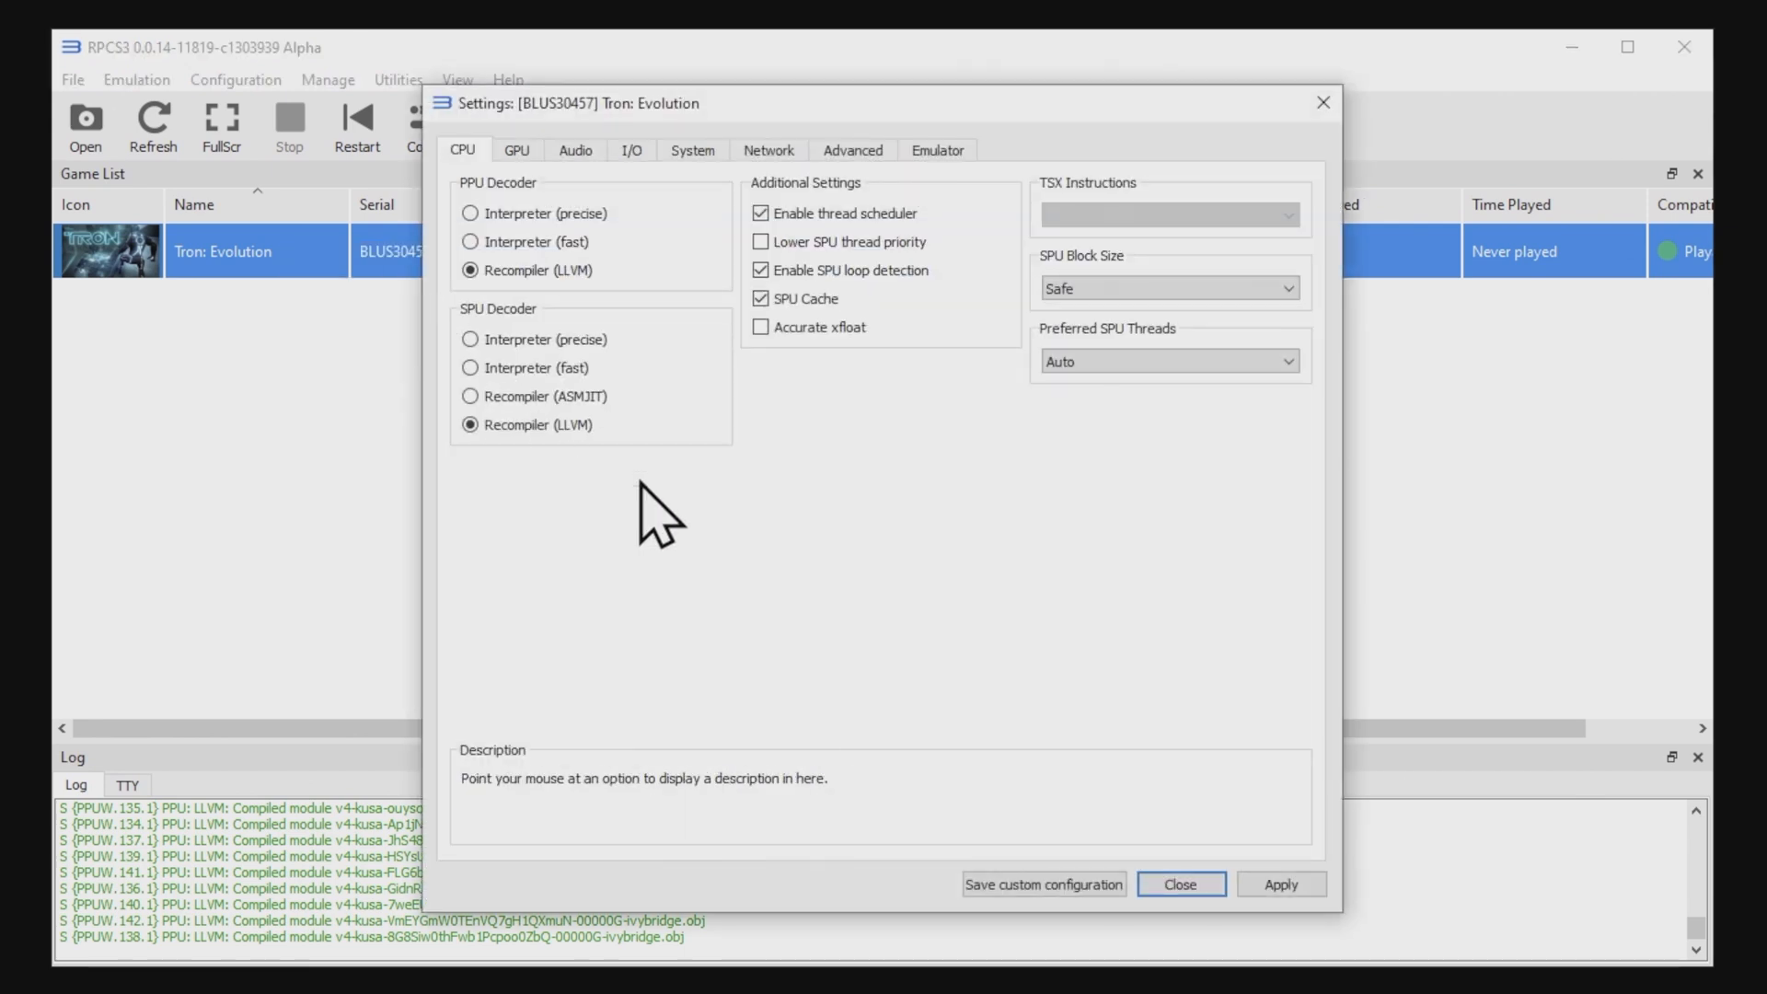
{"action": "mouse_move", "coordinate": [922, 670]}
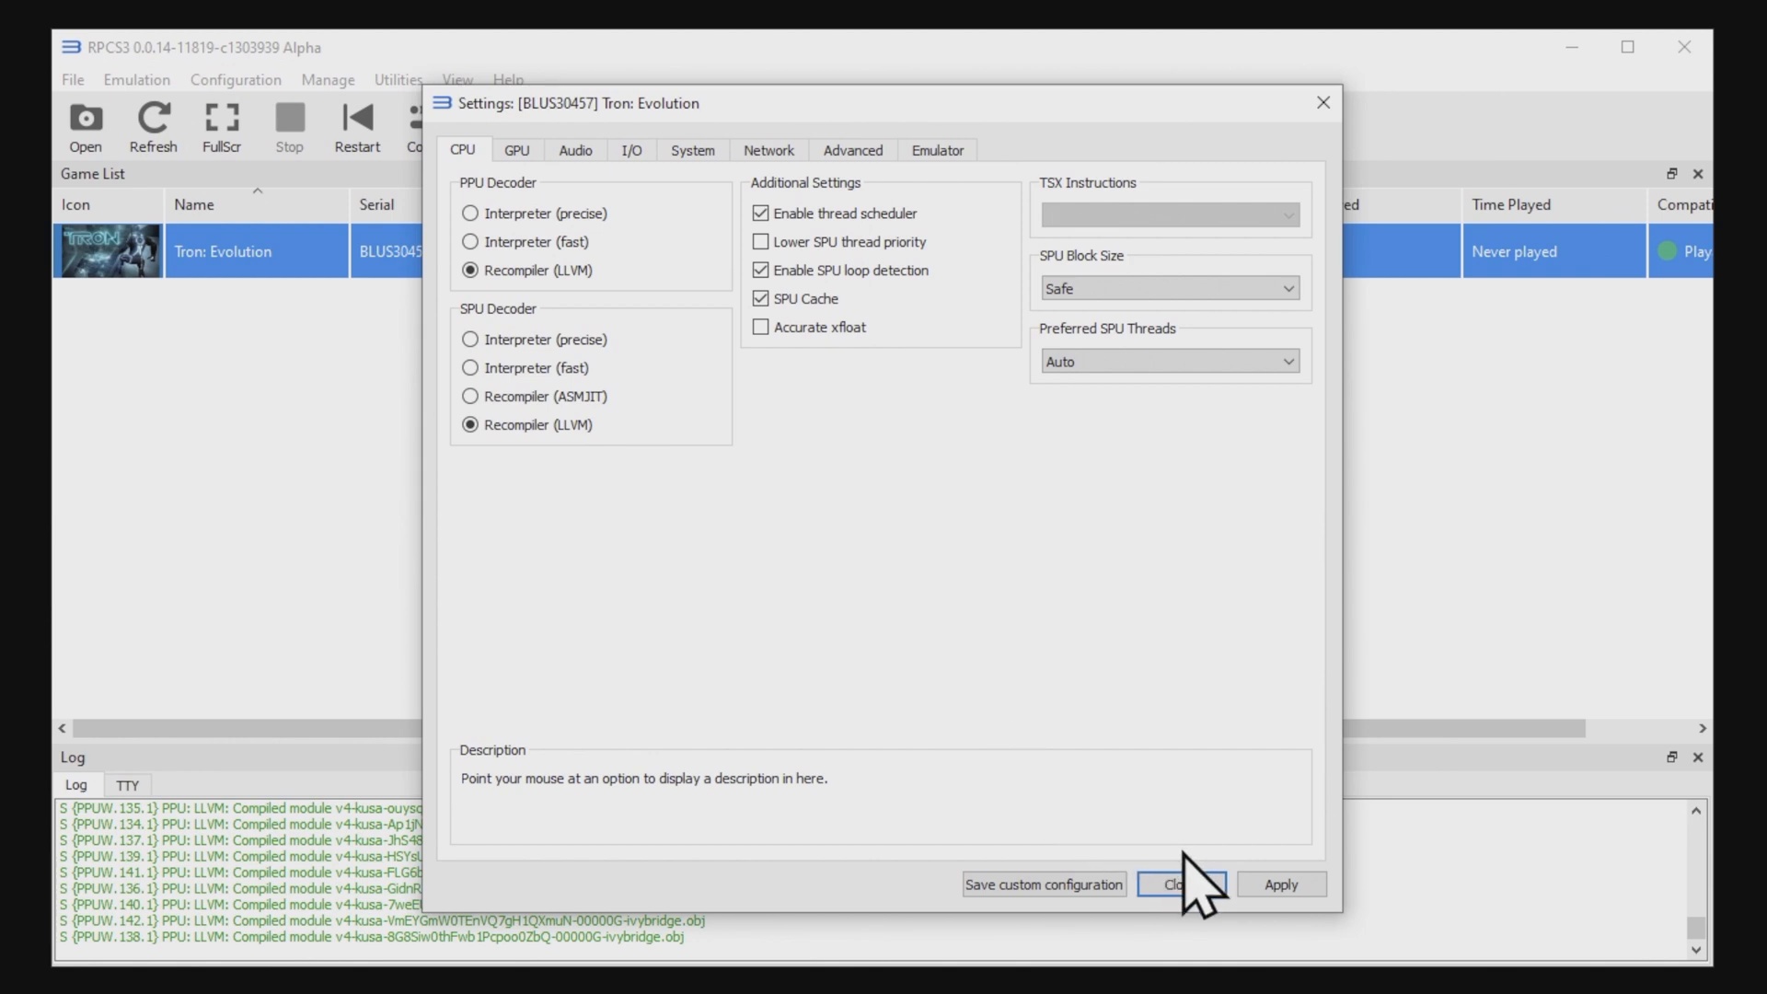
{"action": "mouse_move", "coordinate": [1205, 806]}
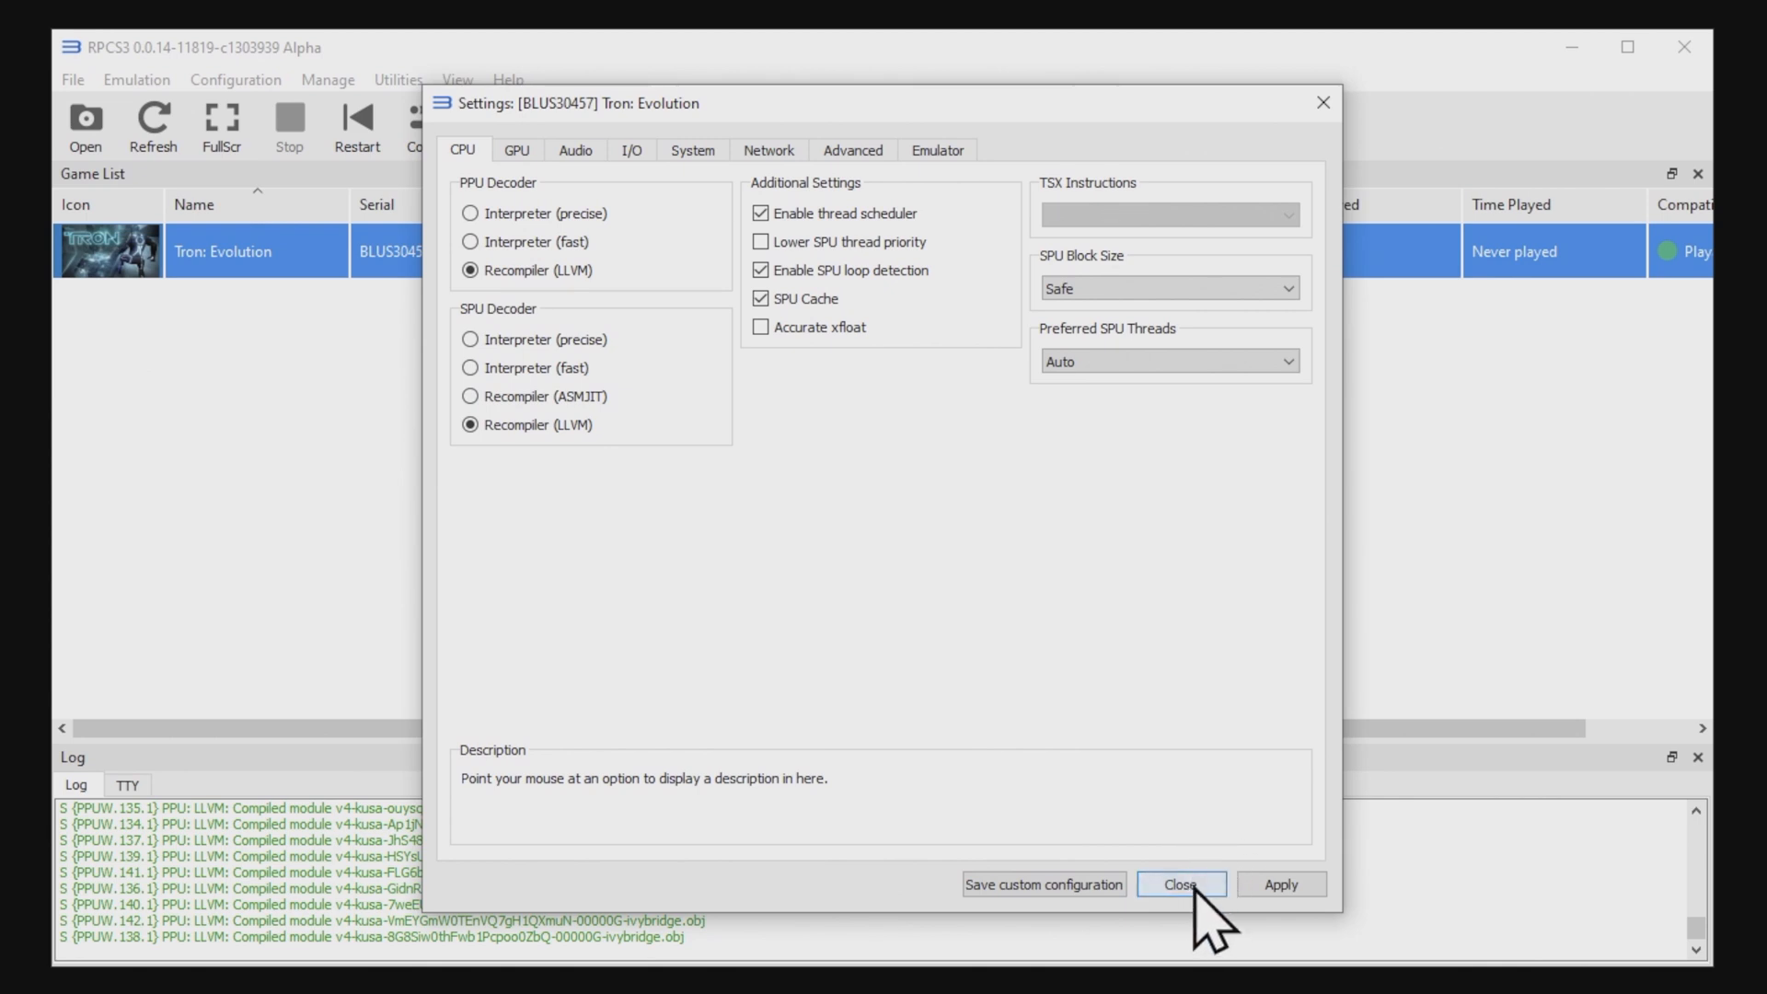
{"action": "left_click", "coordinate": [1180, 884]}
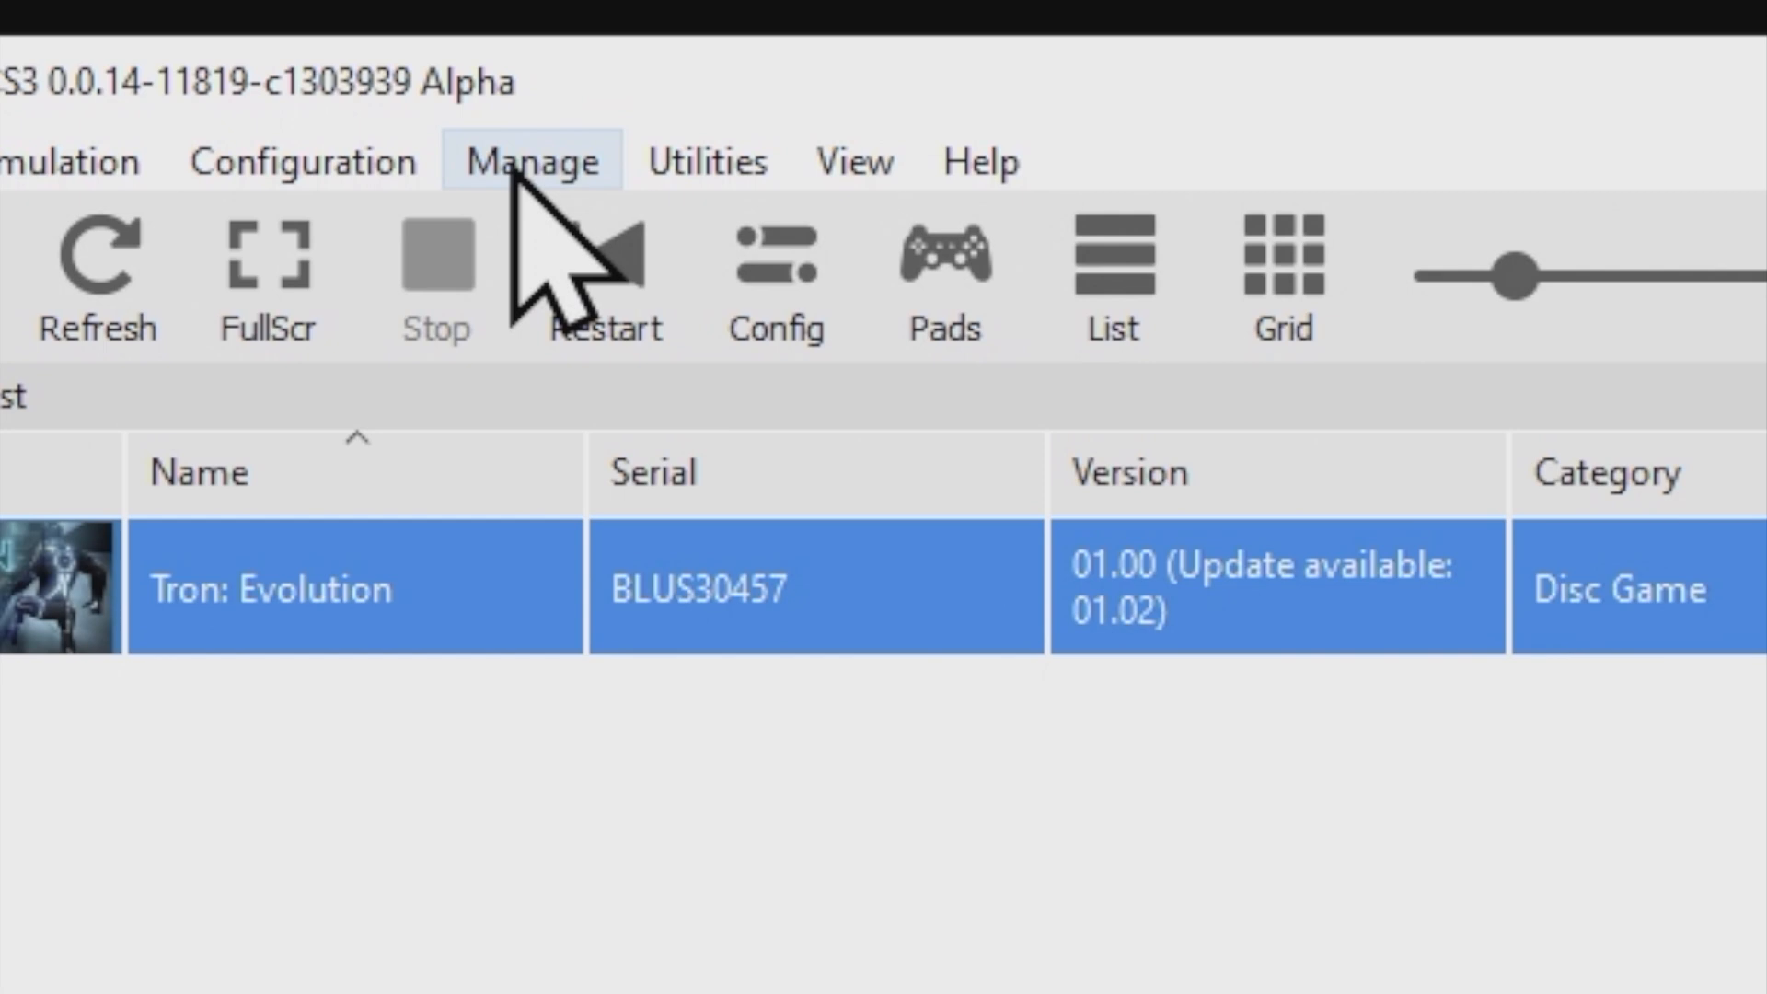
Step: In Manage > Game Patches, tick Only show owned games, download latest patches, and confirm
{"action": "left_click", "coordinate": [531, 161]}
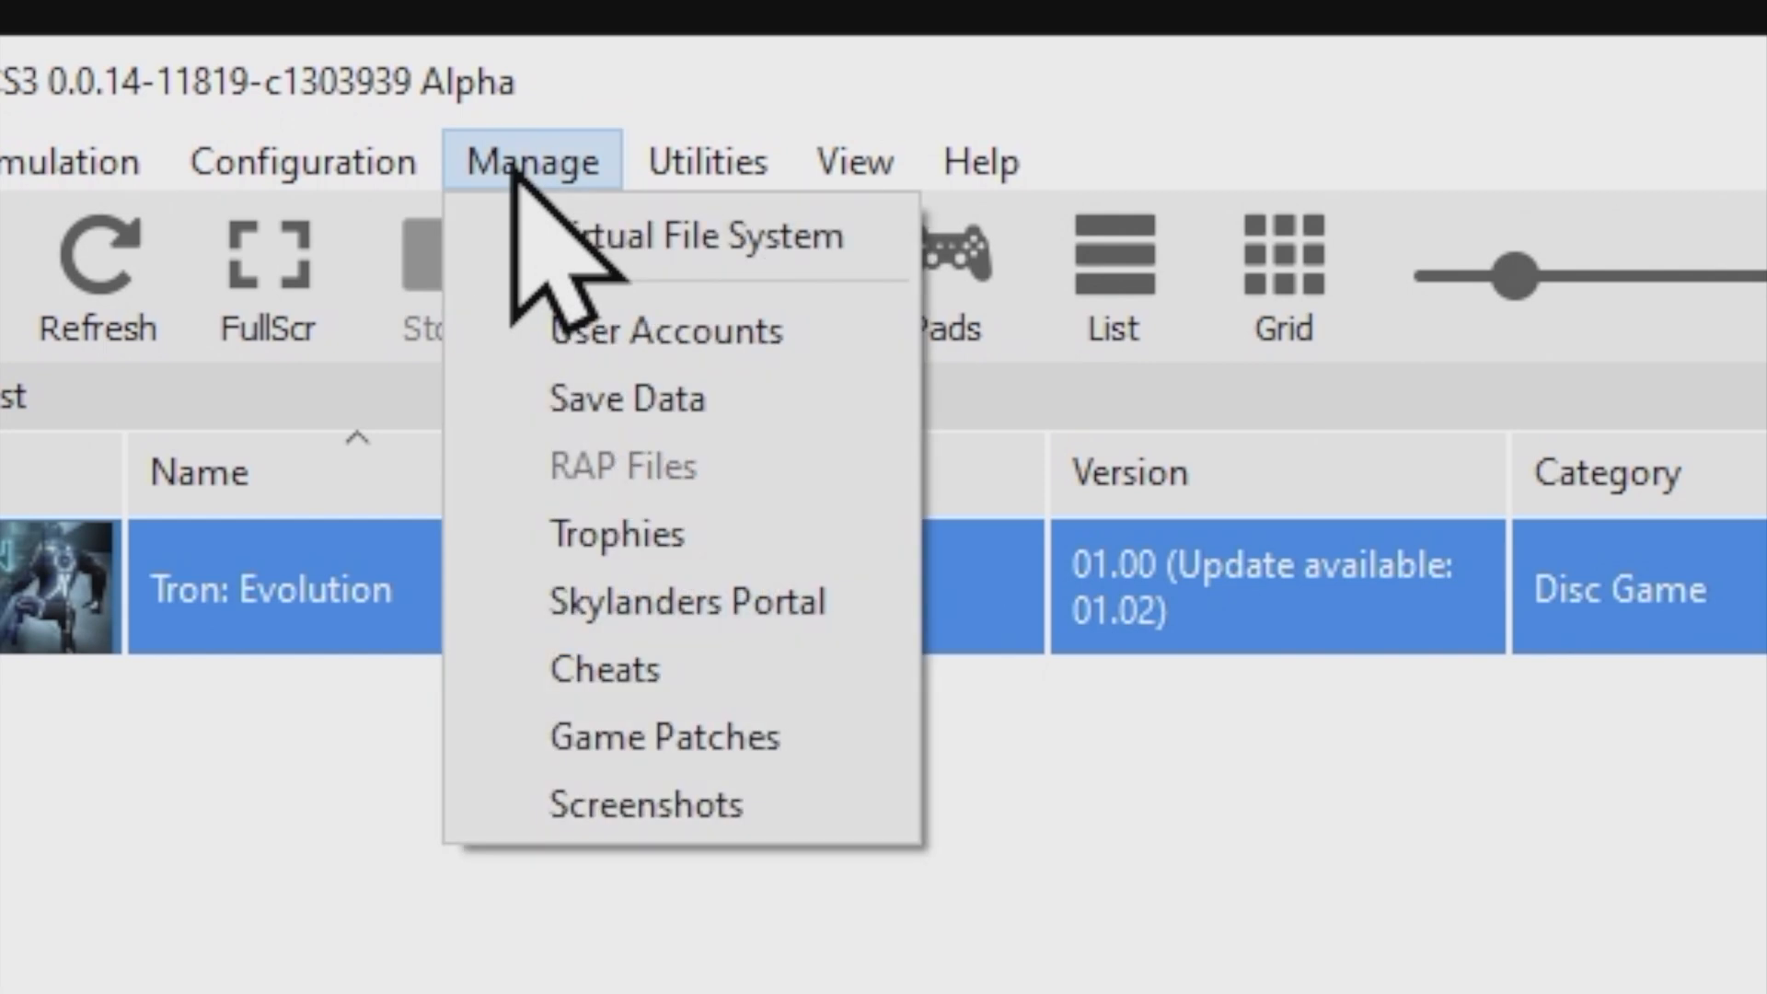
{"action": "mouse_move", "coordinate": [664, 737]}
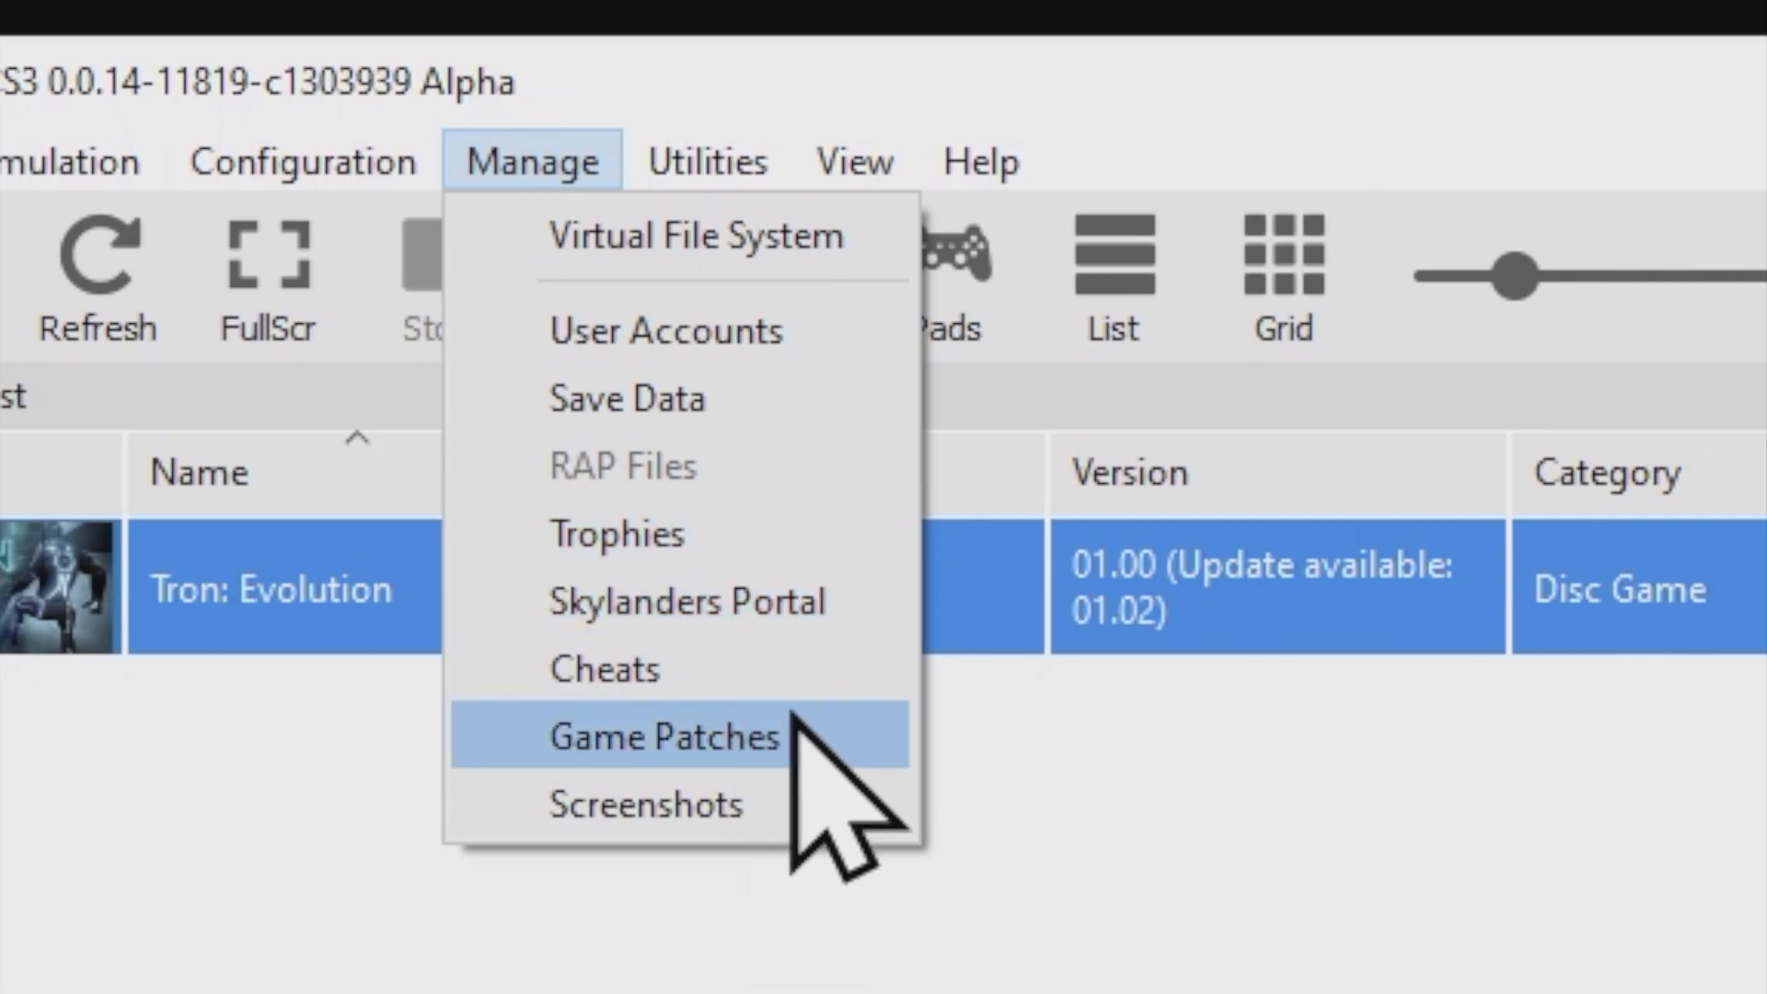
{"action": "left_click", "coordinate": [664, 737]}
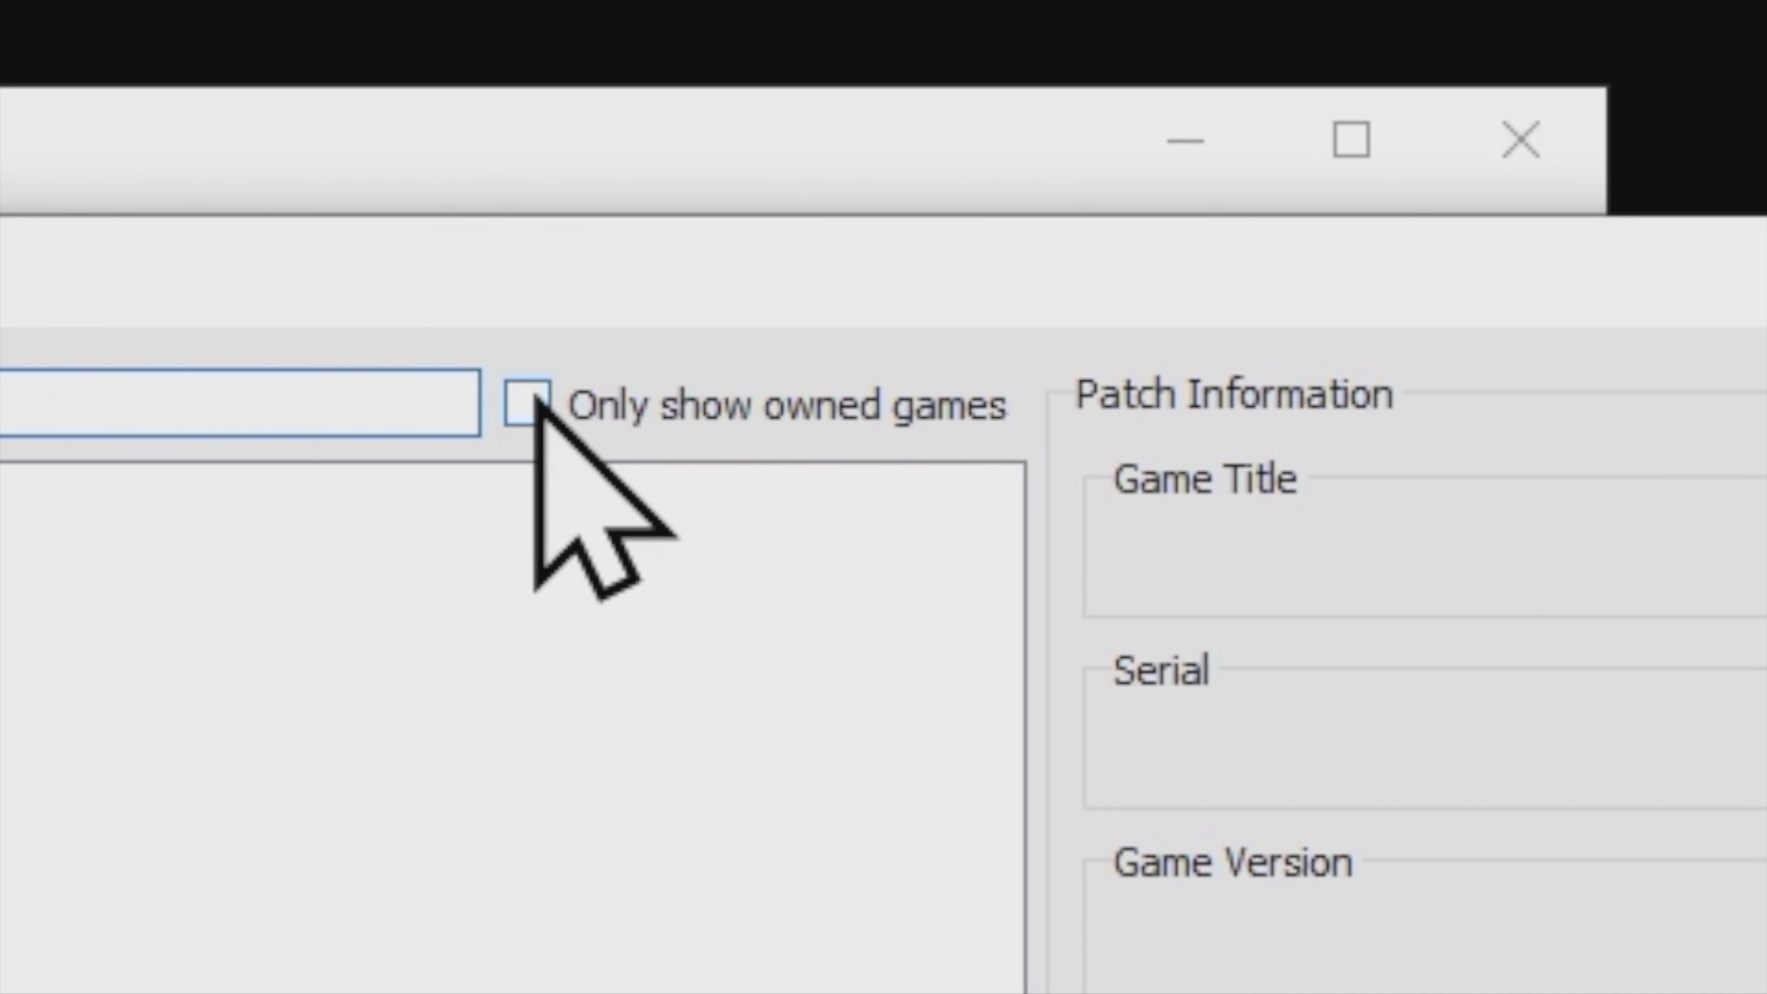
{"action": "left_click", "coordinate": [530, 403]}
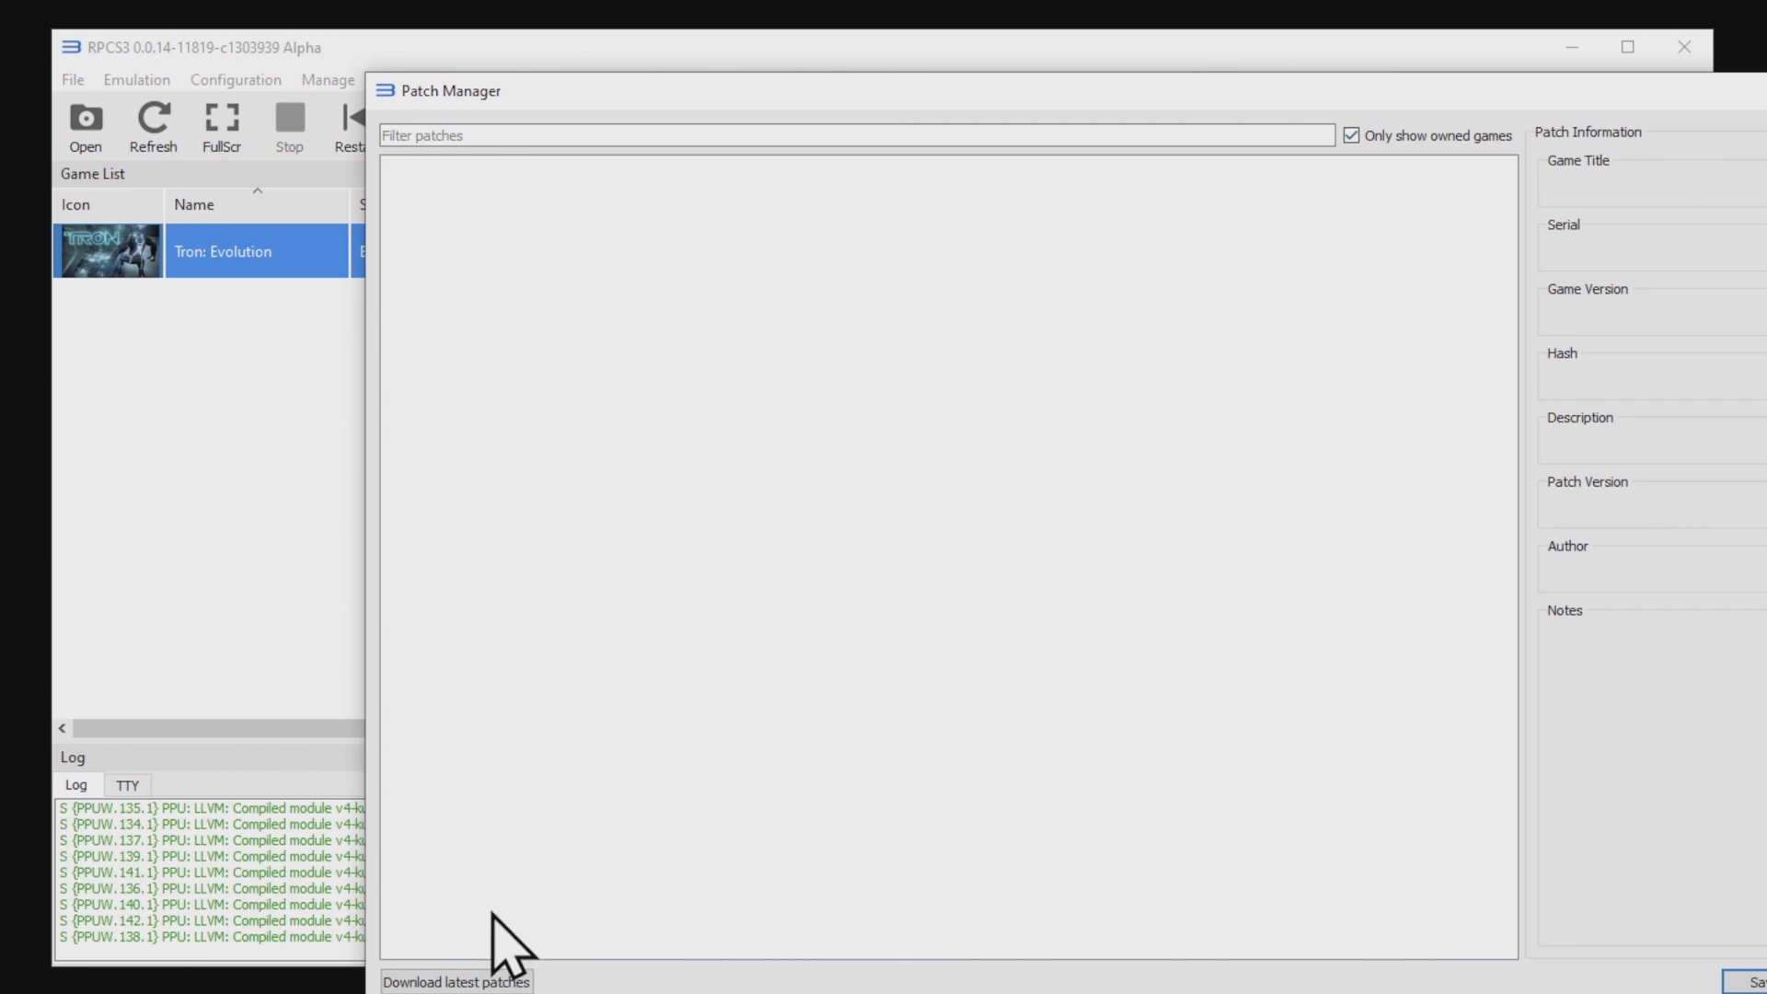
{"action": "left_click", "coordinate": [456, 981]}
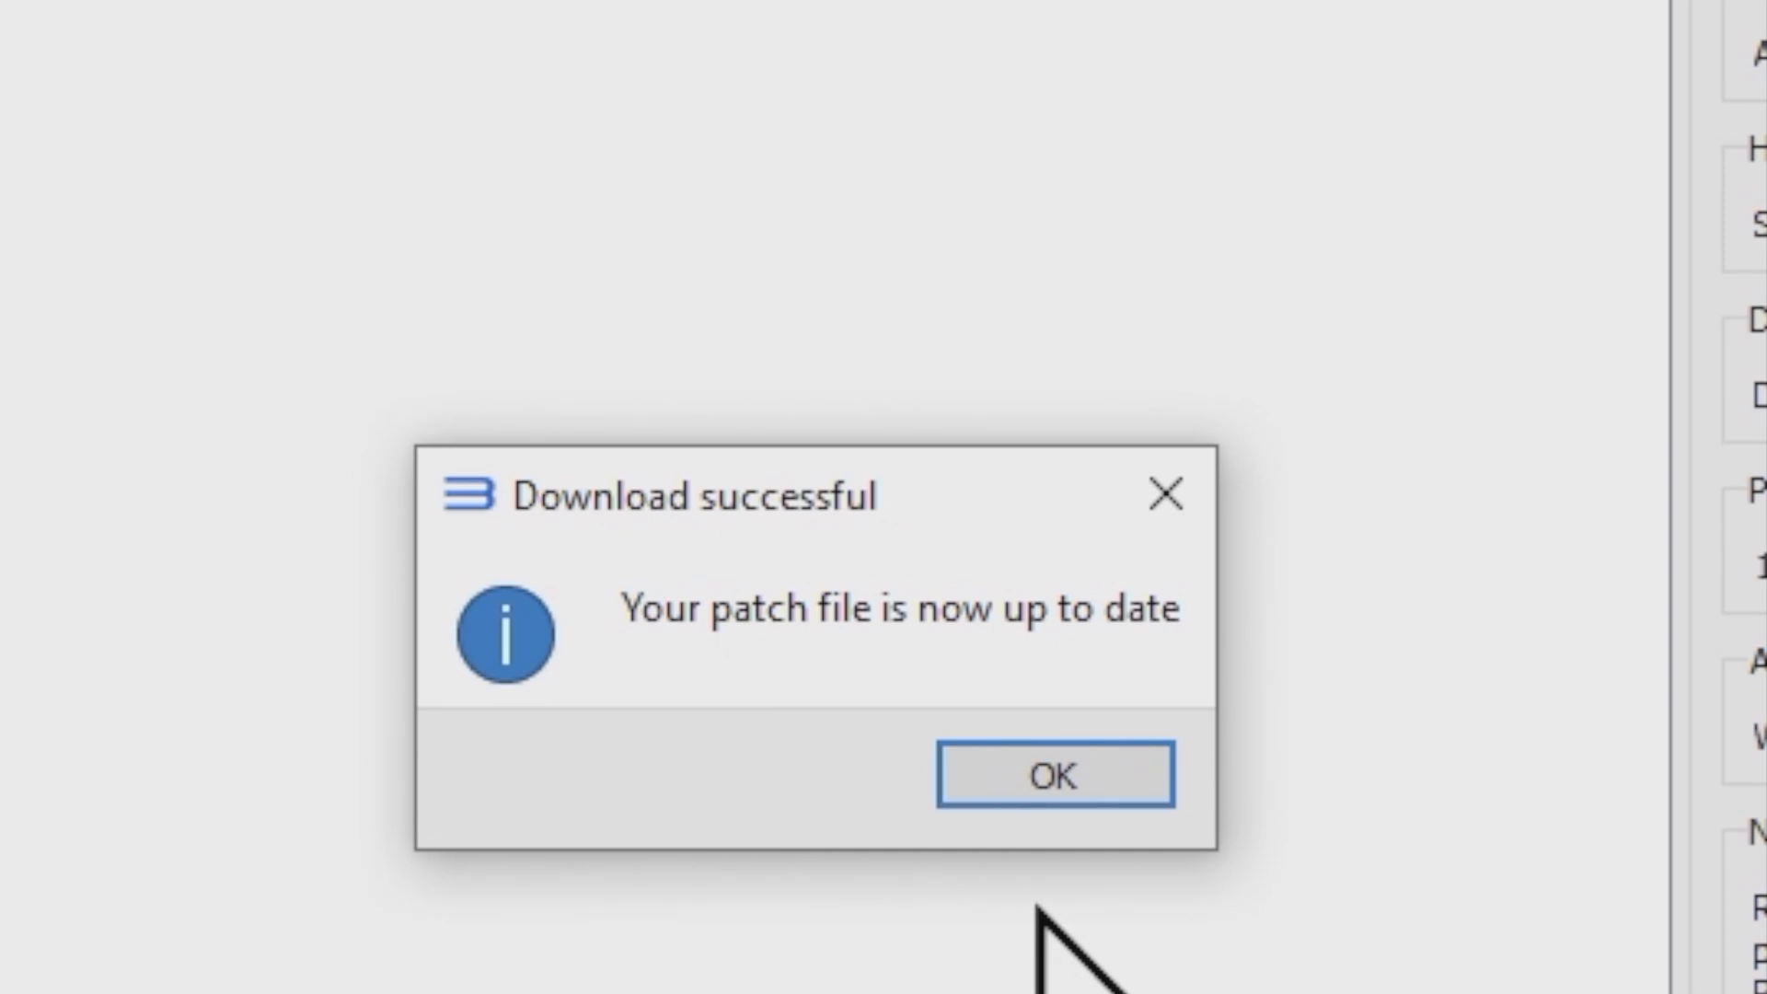
{"action": "left_click", "coordinate": [1053, 774]}
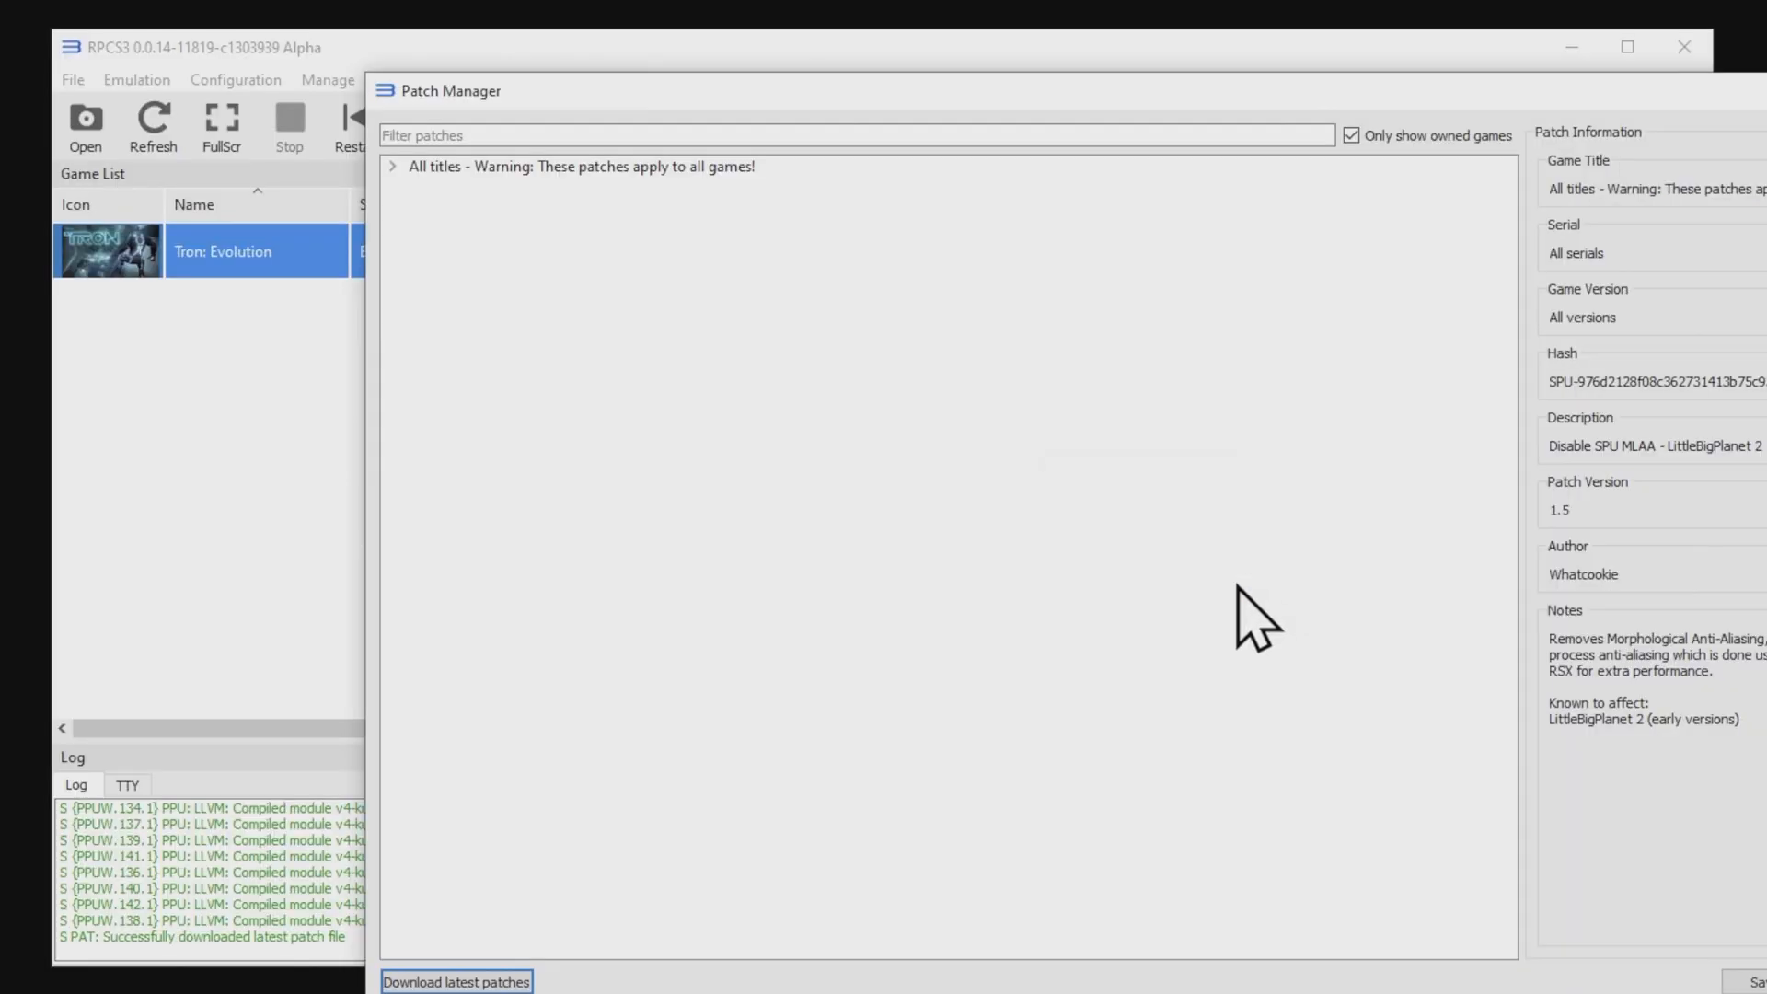
{"action": "mouse_move", "coordinate": [464, 271]}
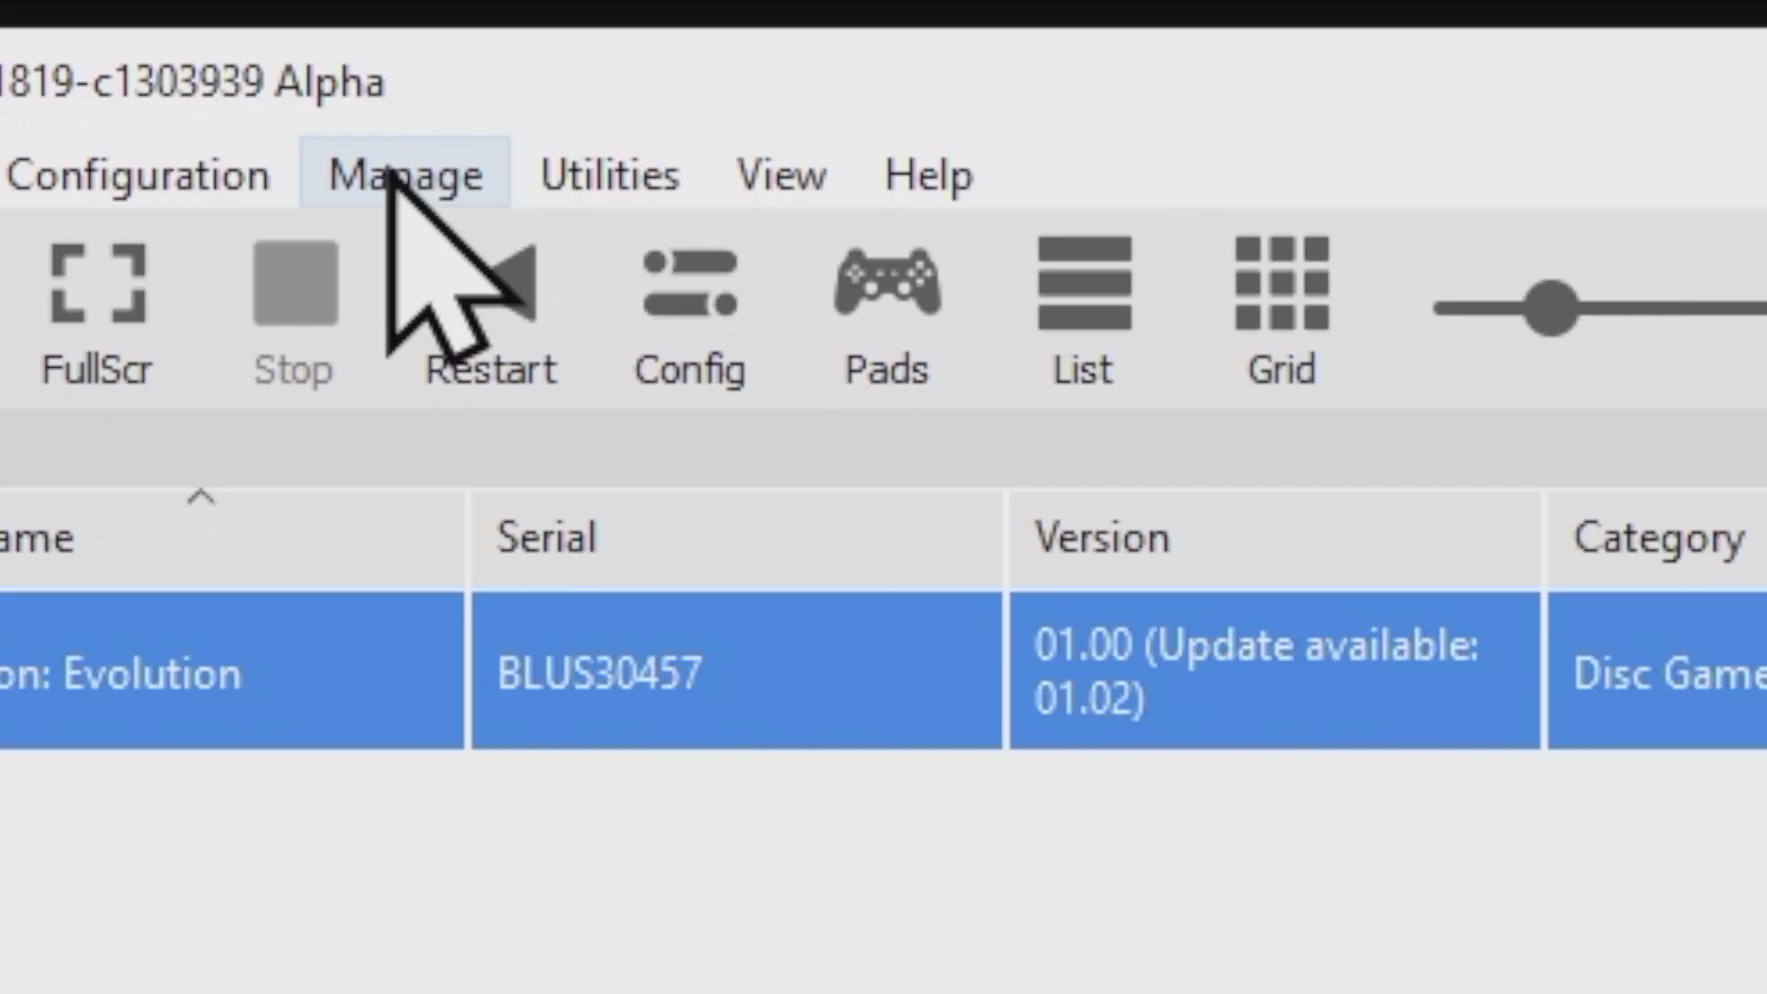
{"action": "left_click", "coordinate": [403, 174]}
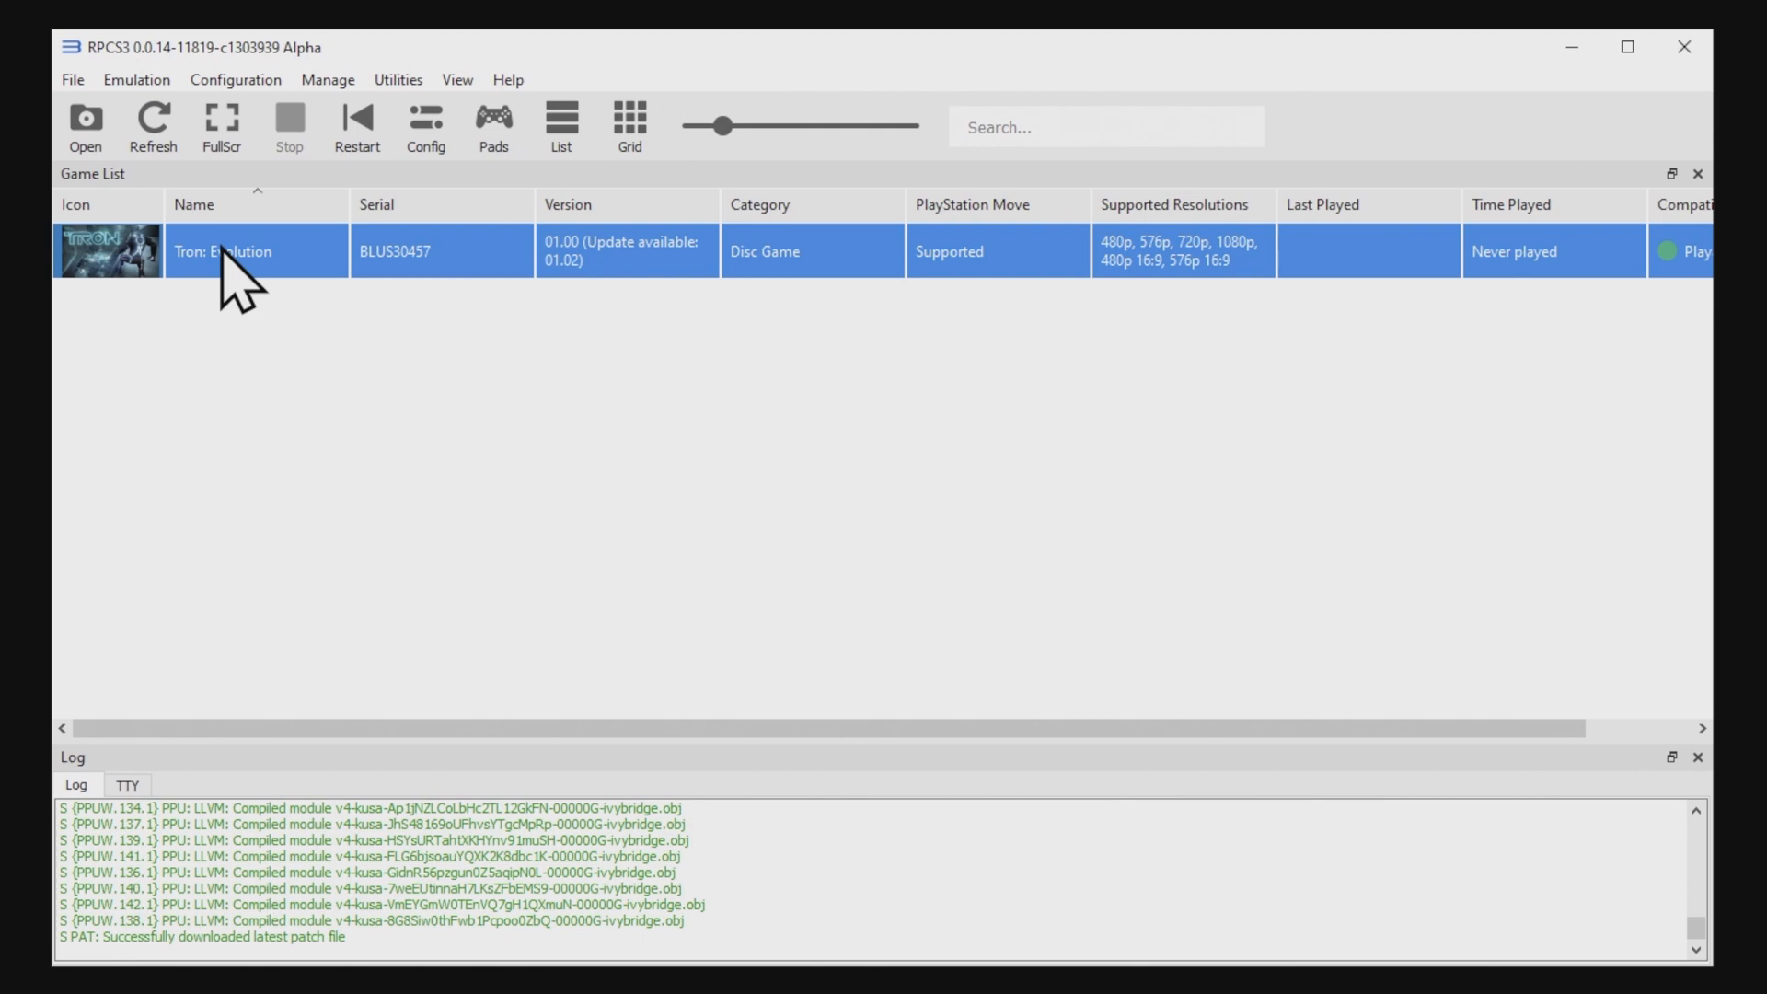
Step: Right-click Tron: Evolution in the game list to show its context menu
{"action": "right_click", "coordinate": [225, 250]}
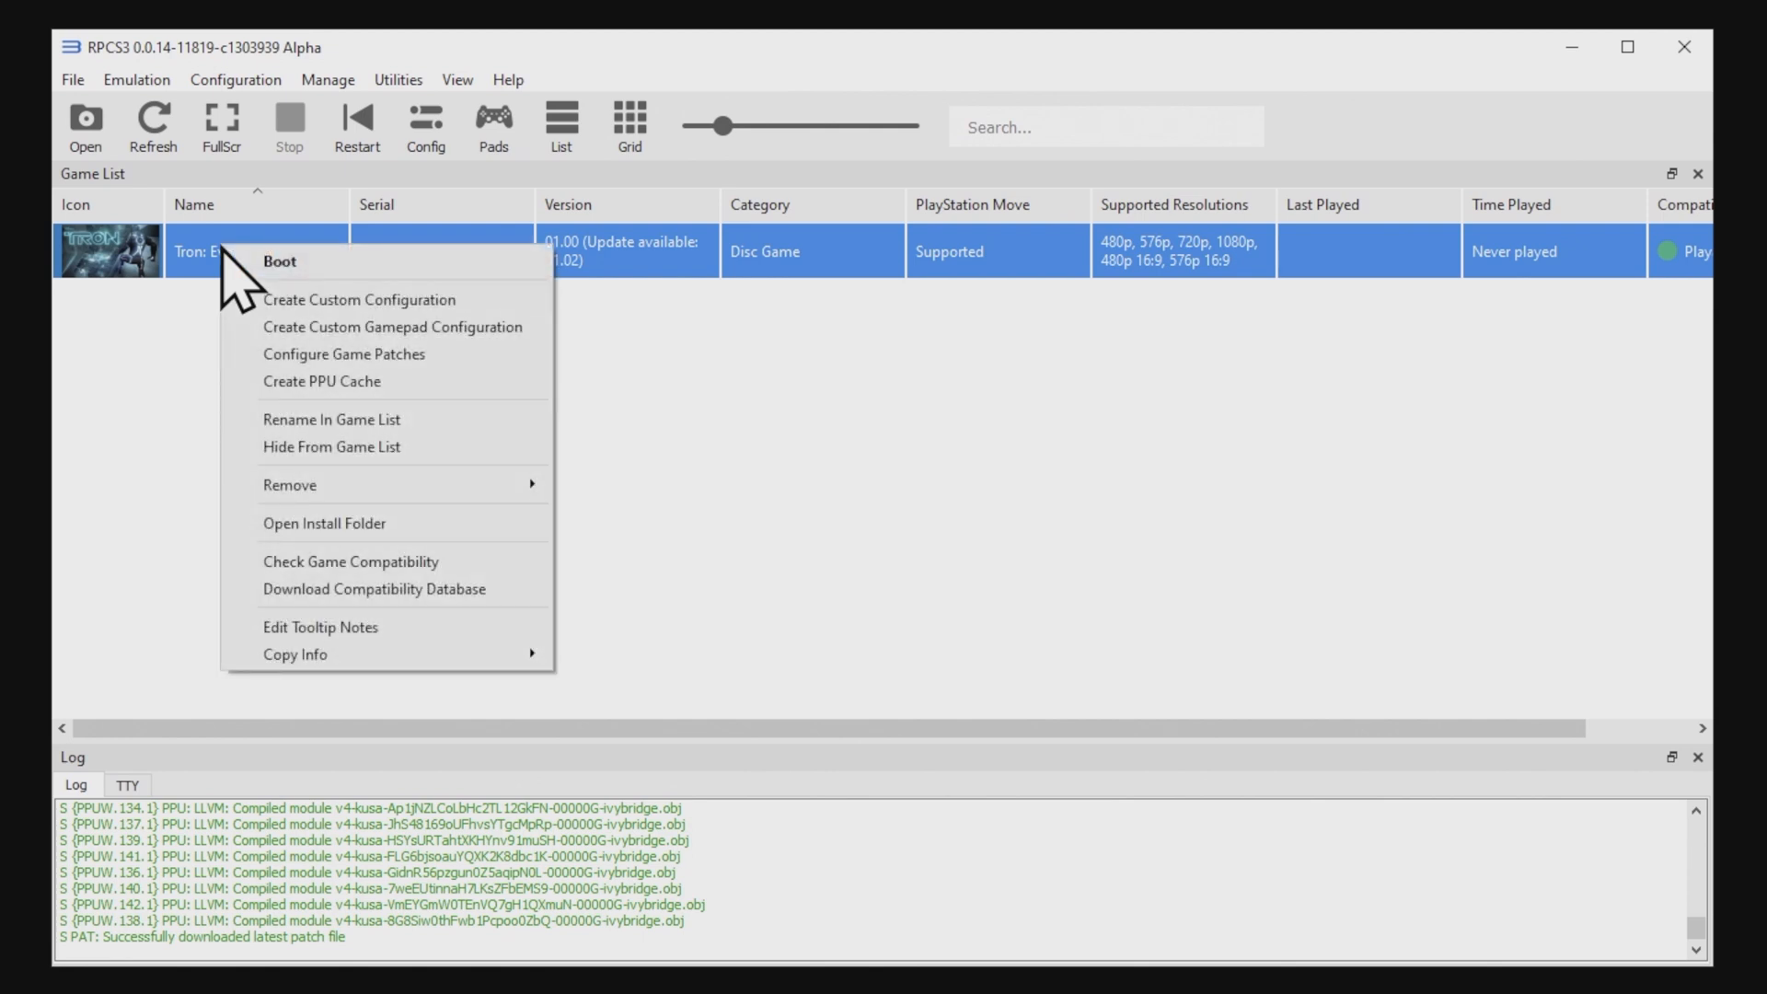
{"action": "mouse_move", "coordinate": [282, 261]}
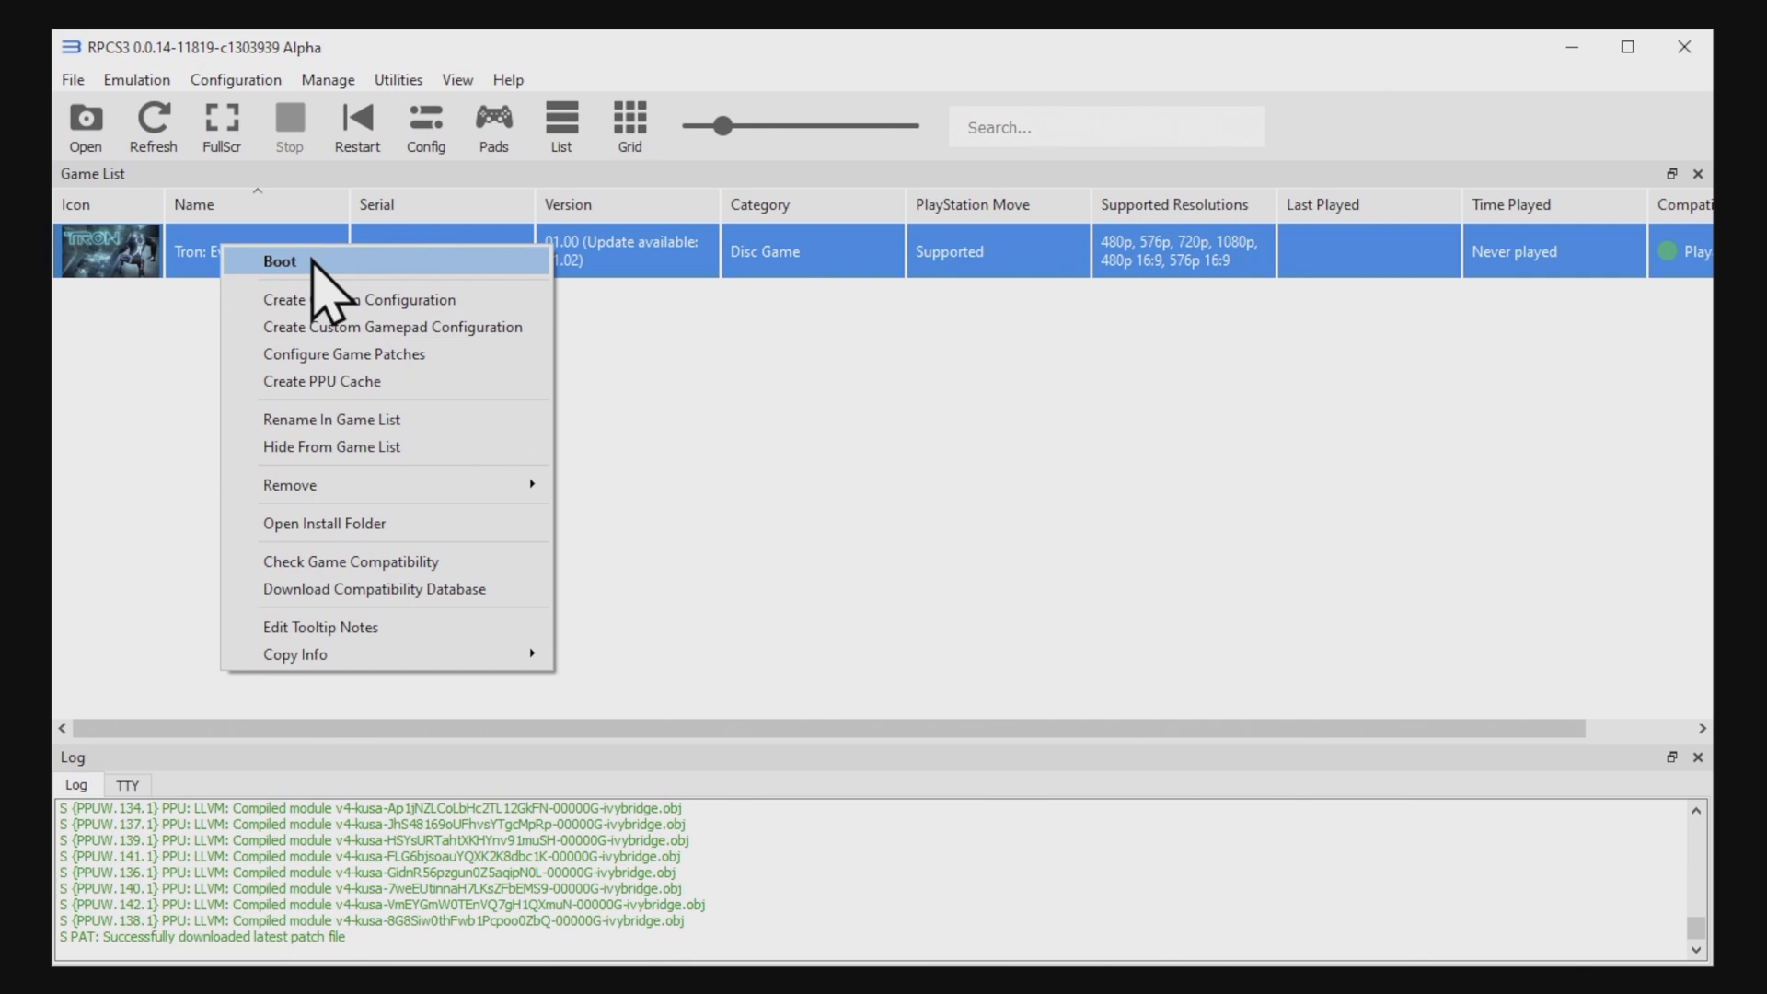